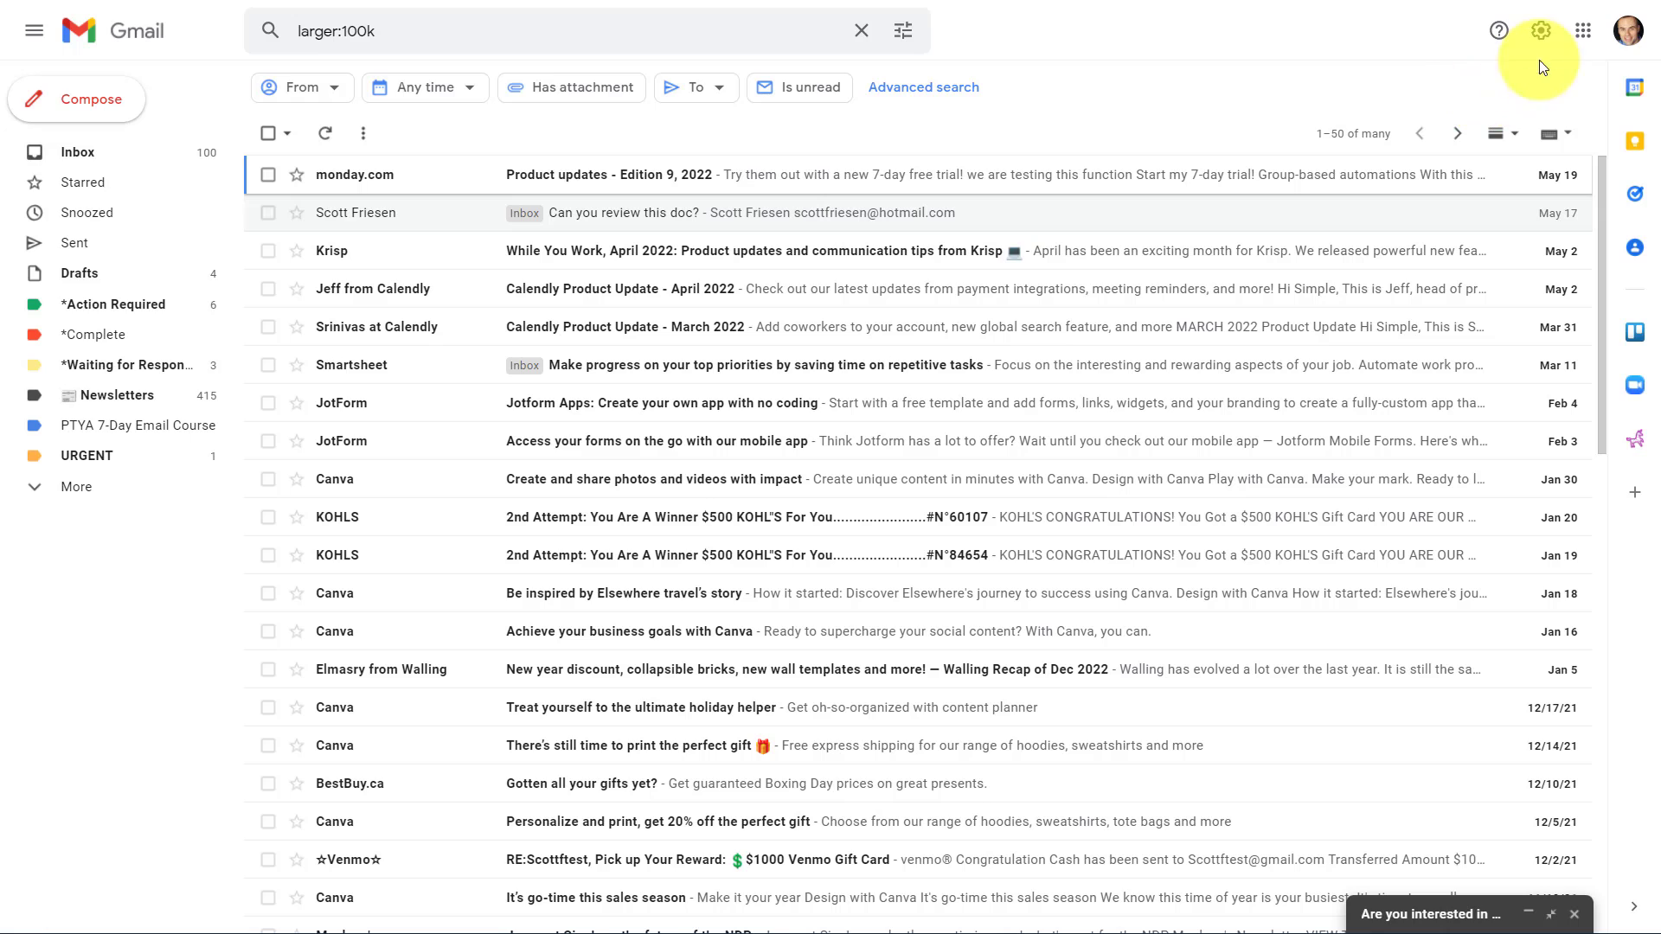
# Open Gmail's General settings and scroll down to the saved signatures
pyautogui.click(1543, 30)
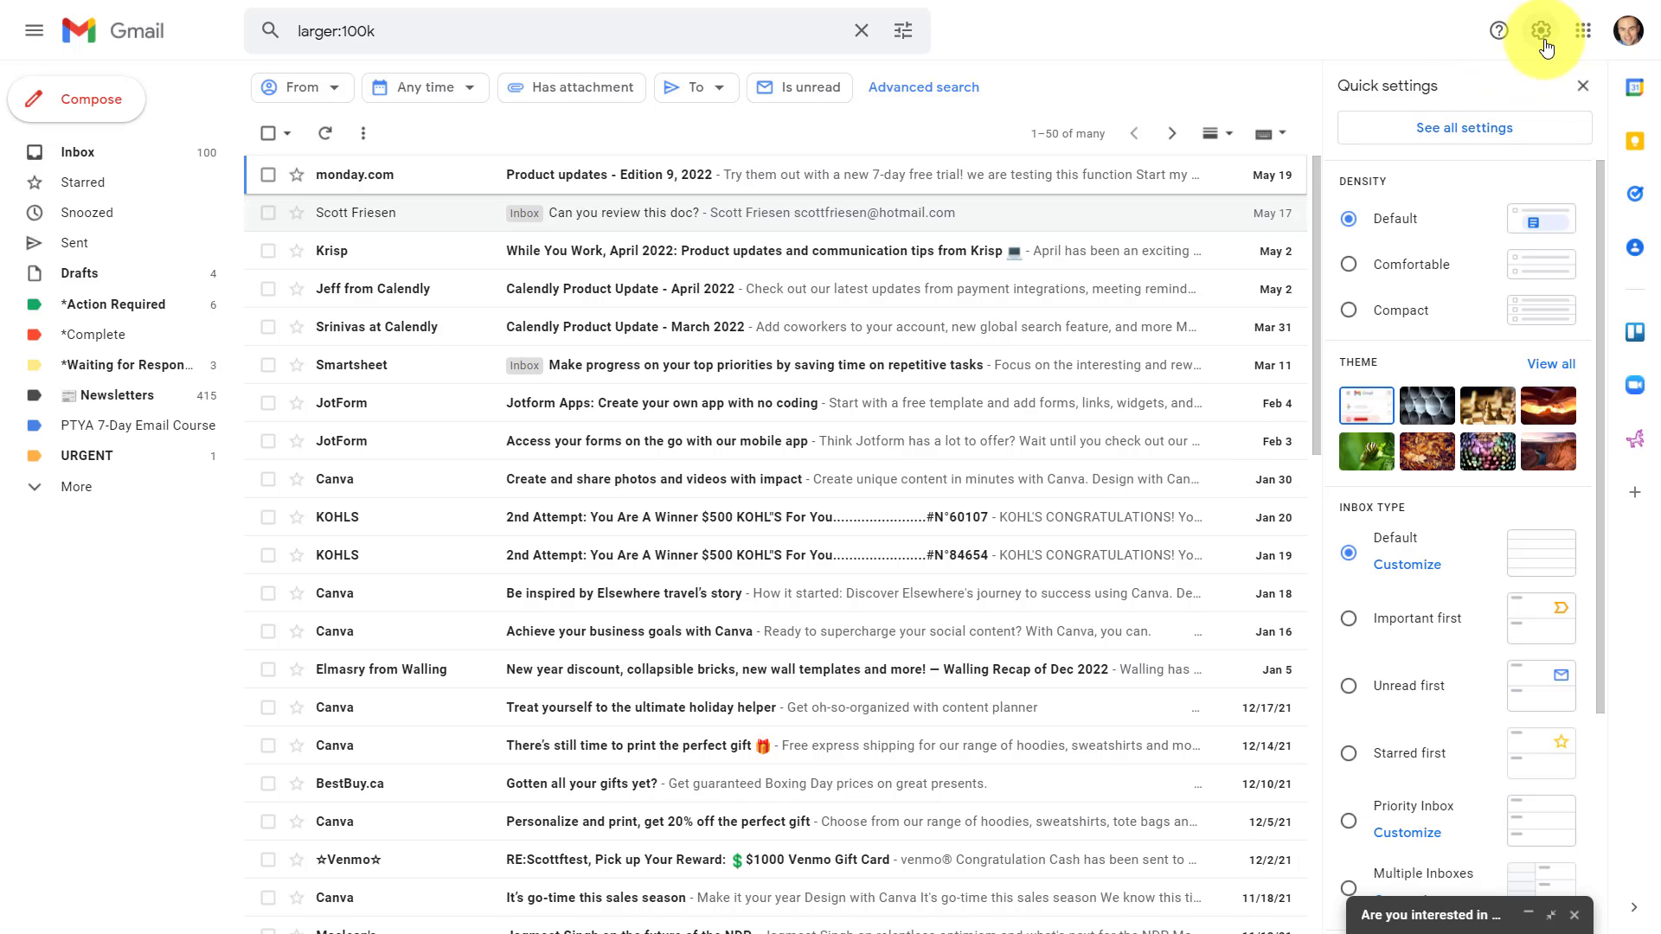
pyautogui.click(1463, 128)
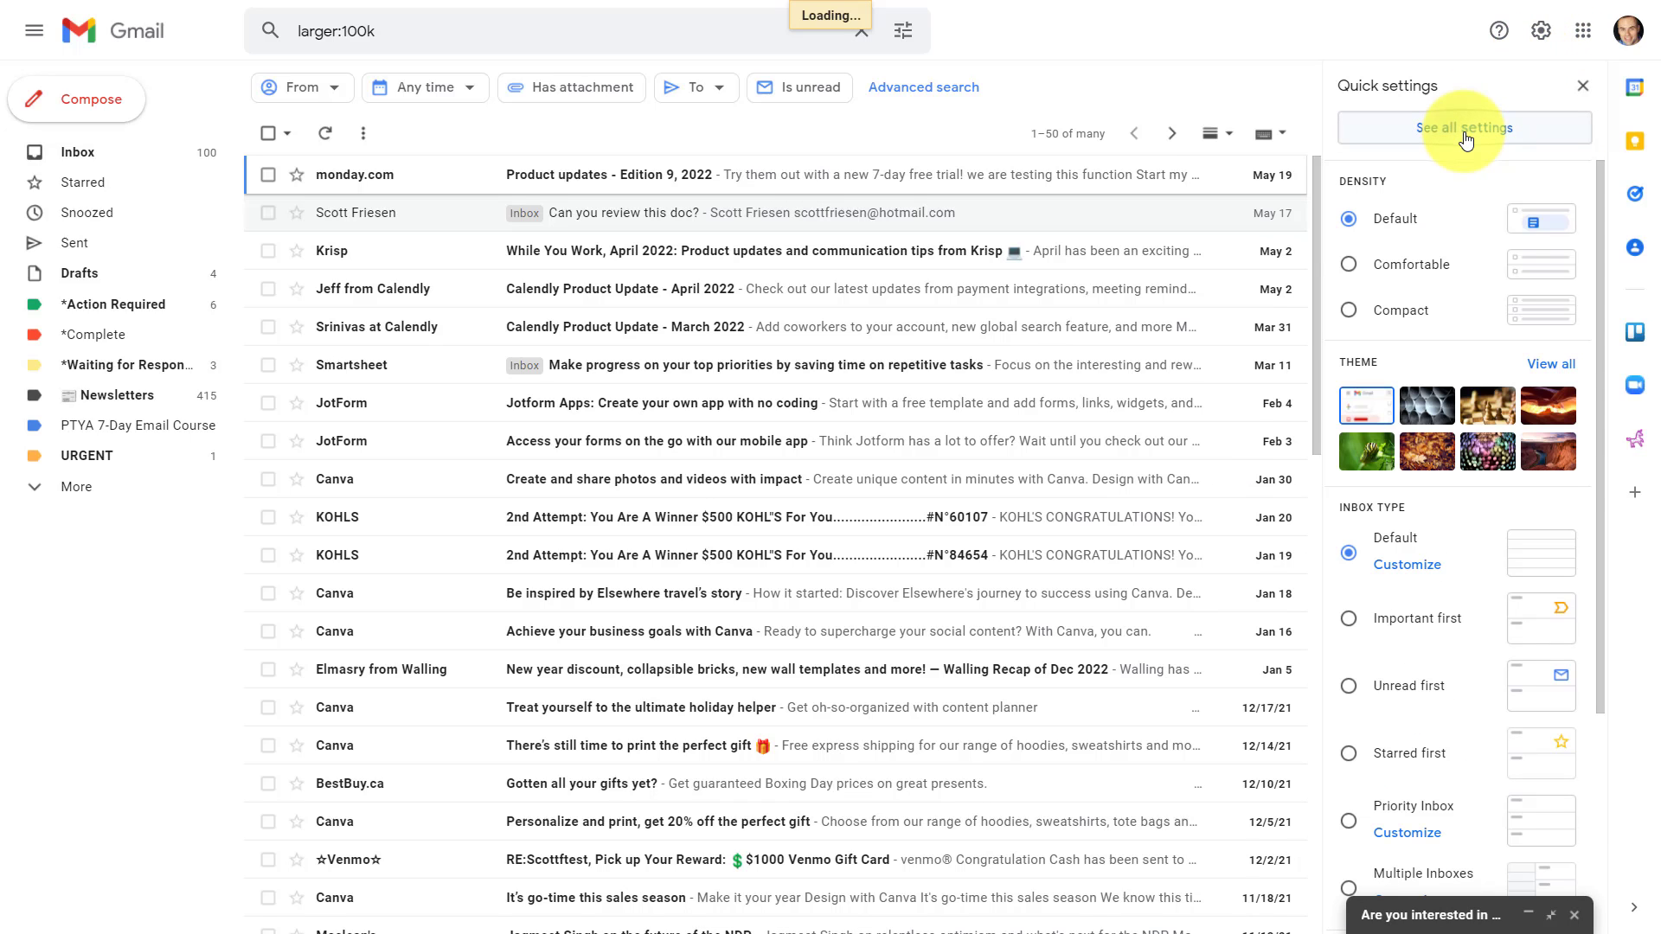
pyautogui.click(1463, 127)
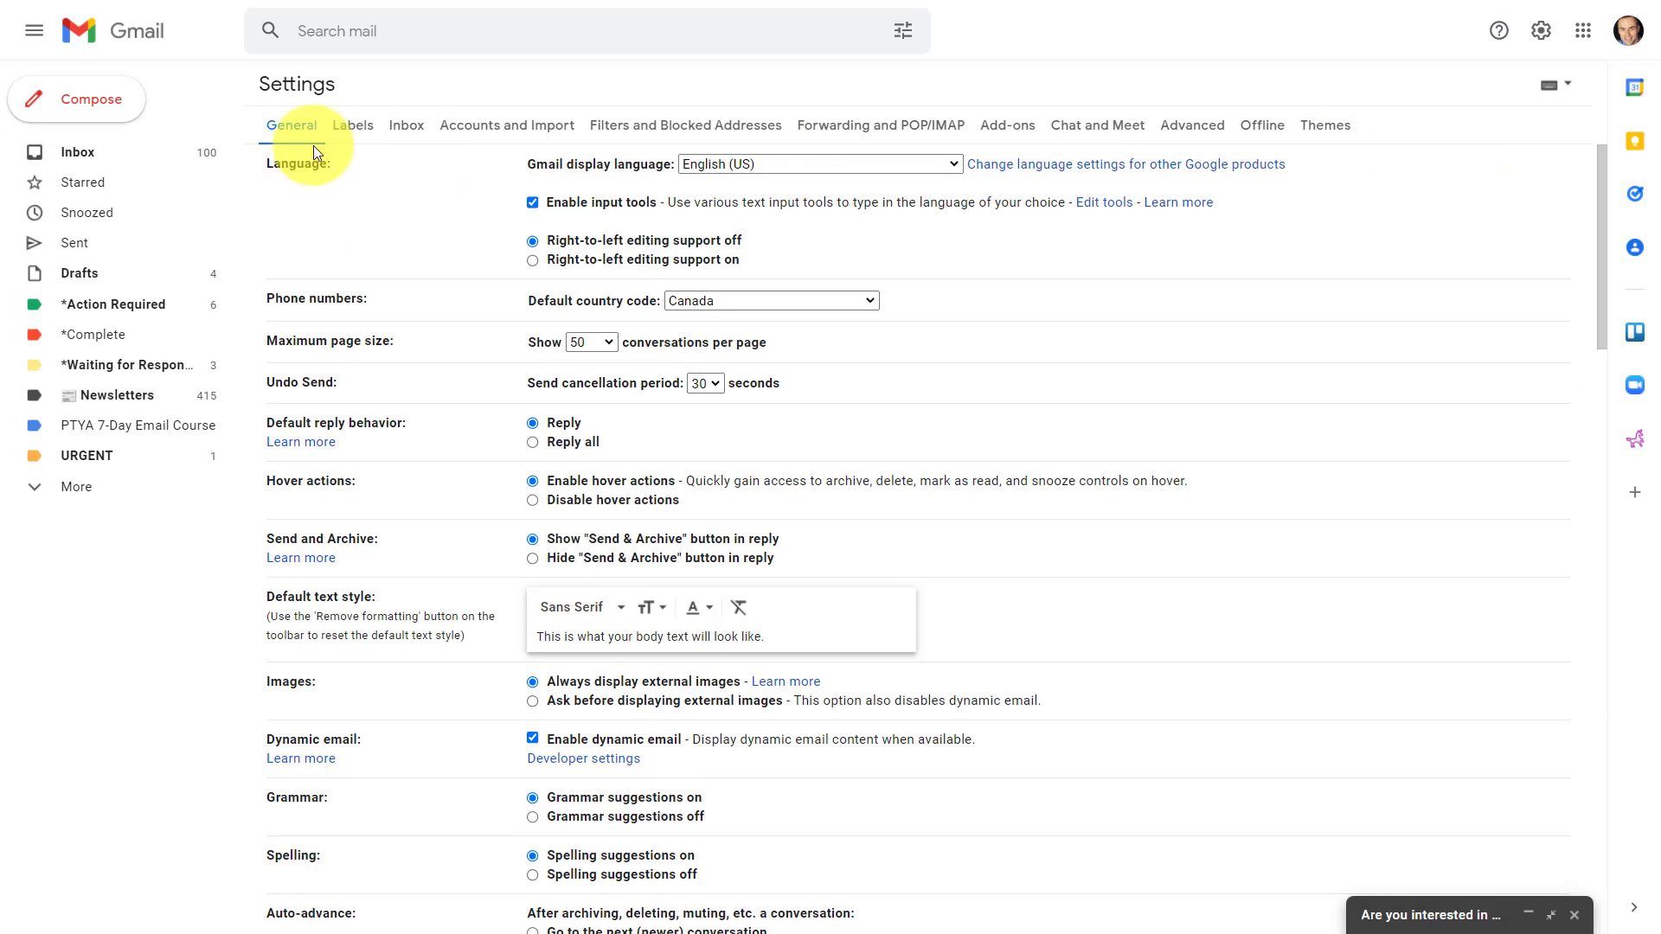
pyautogui.scroll(-3)
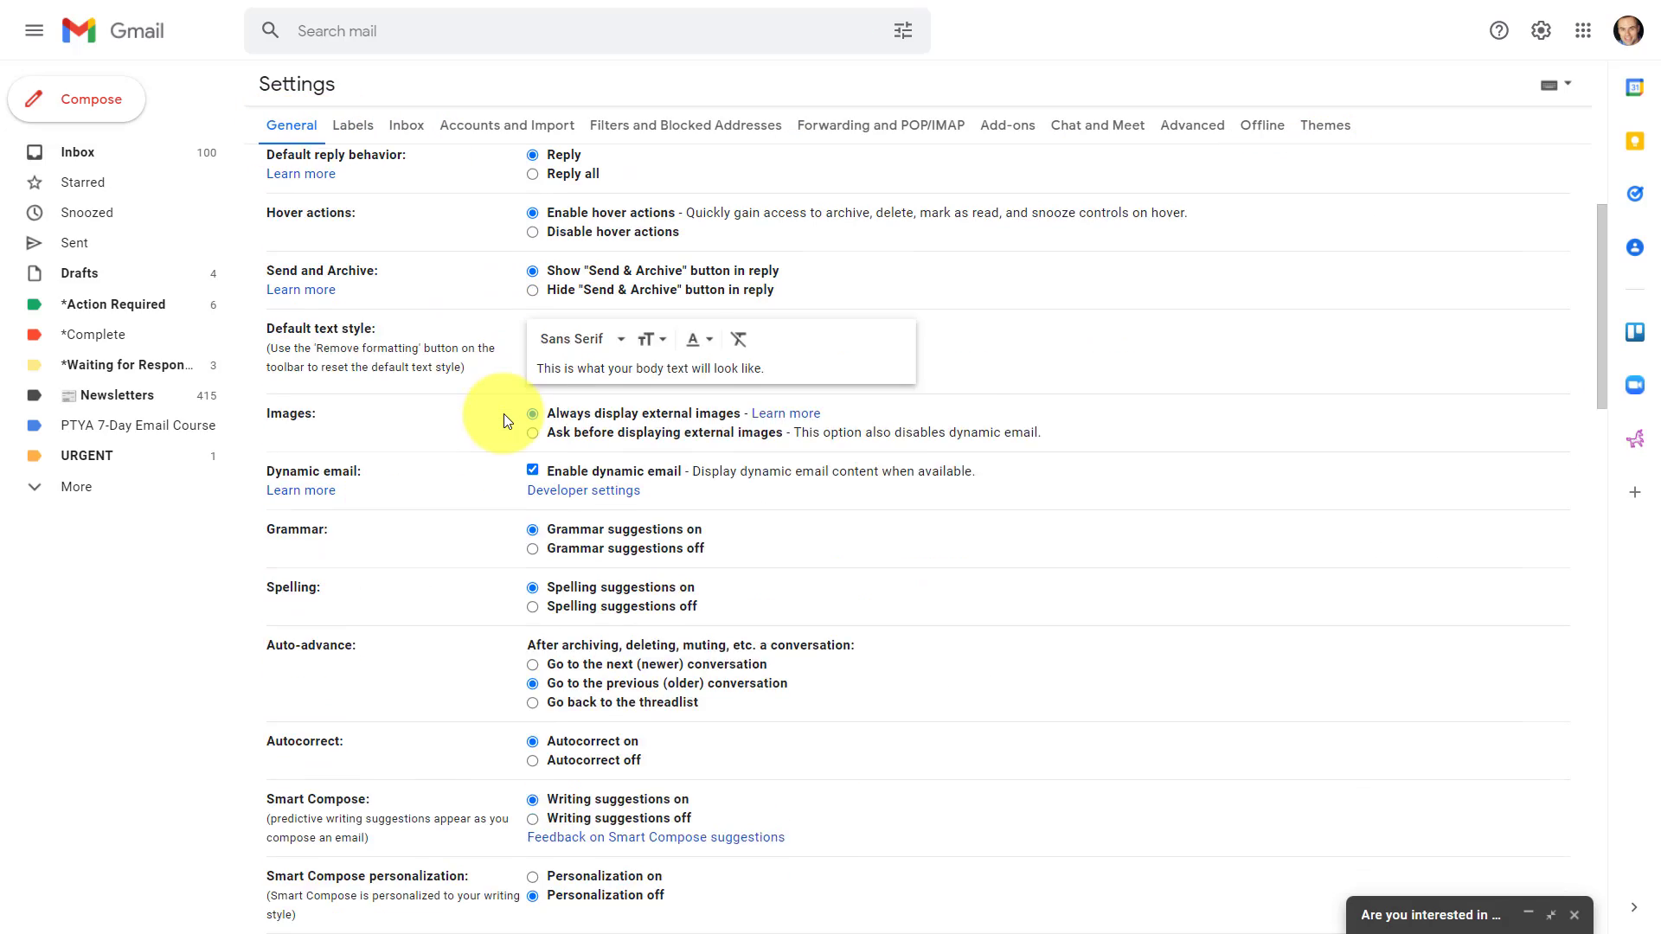
pyautogui.scroll(-3)
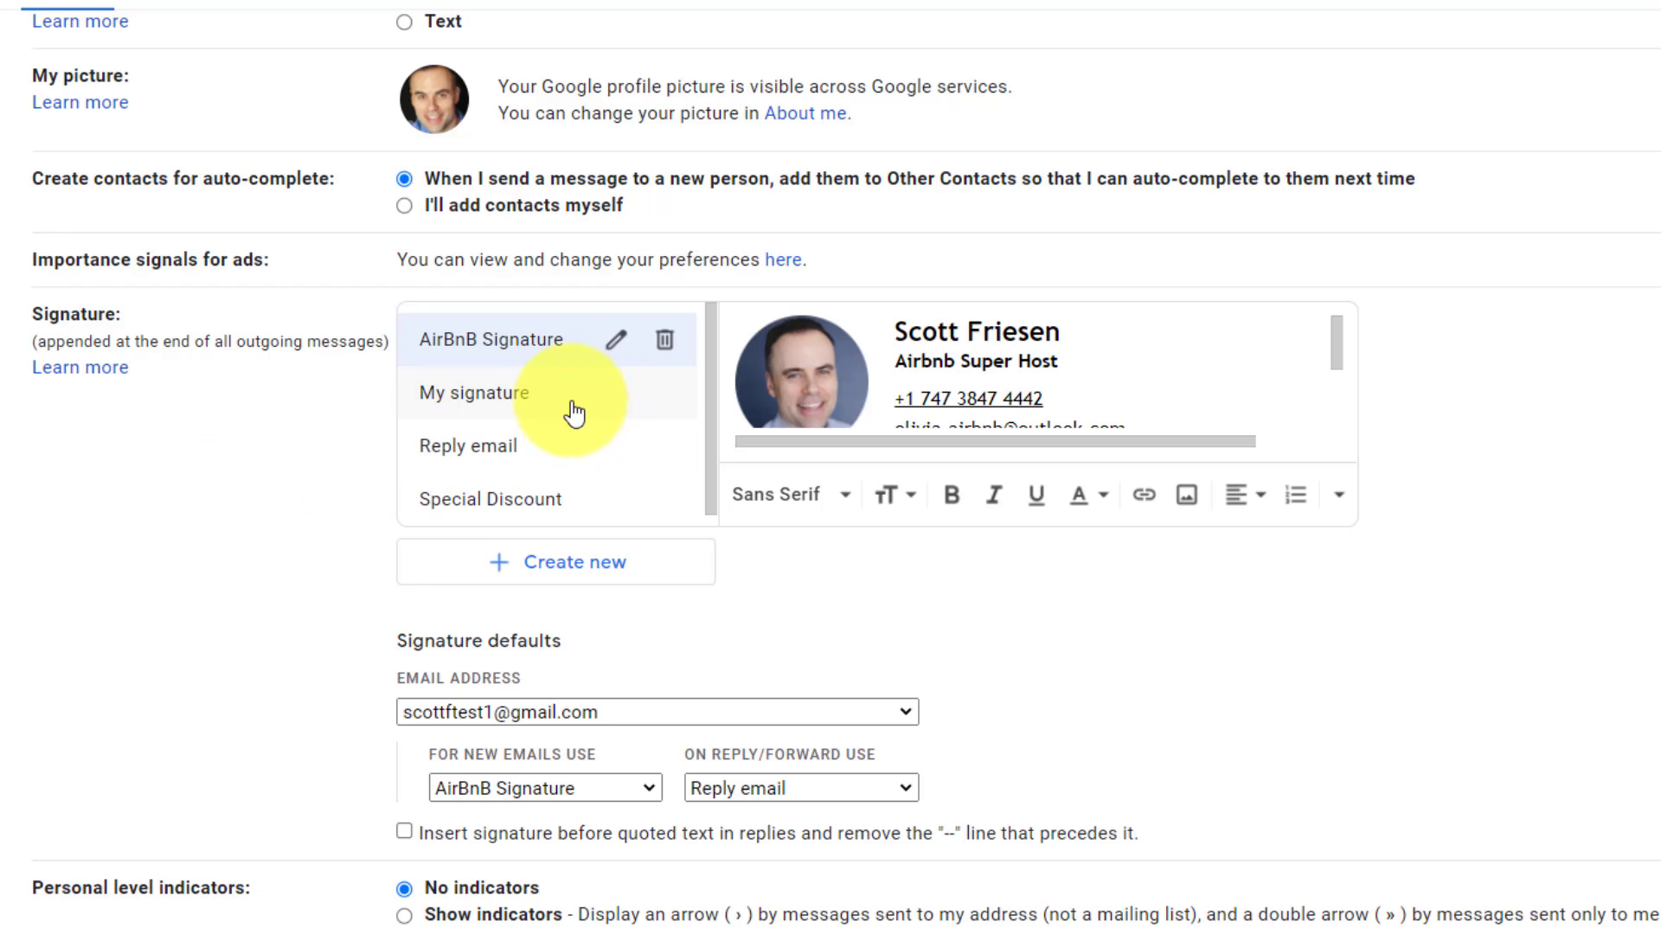
pyautogui.moveTo(547, 499)
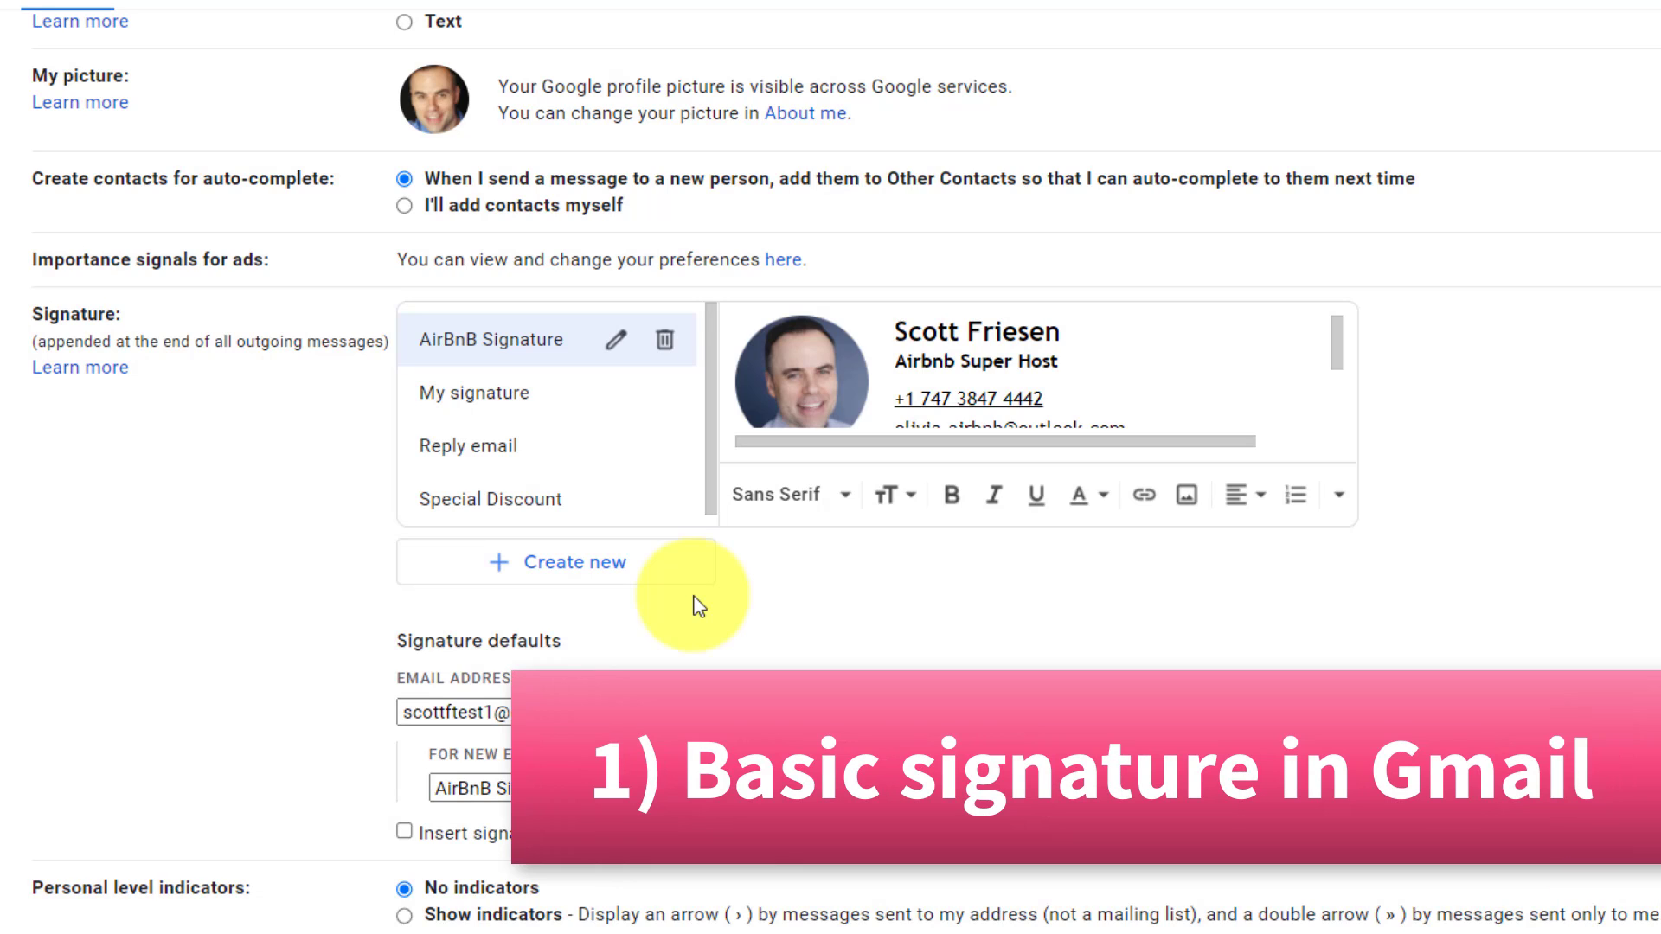
# Create a new, empty Gmail signature named 'Sales signature'
pyautogui.click(570, 562)
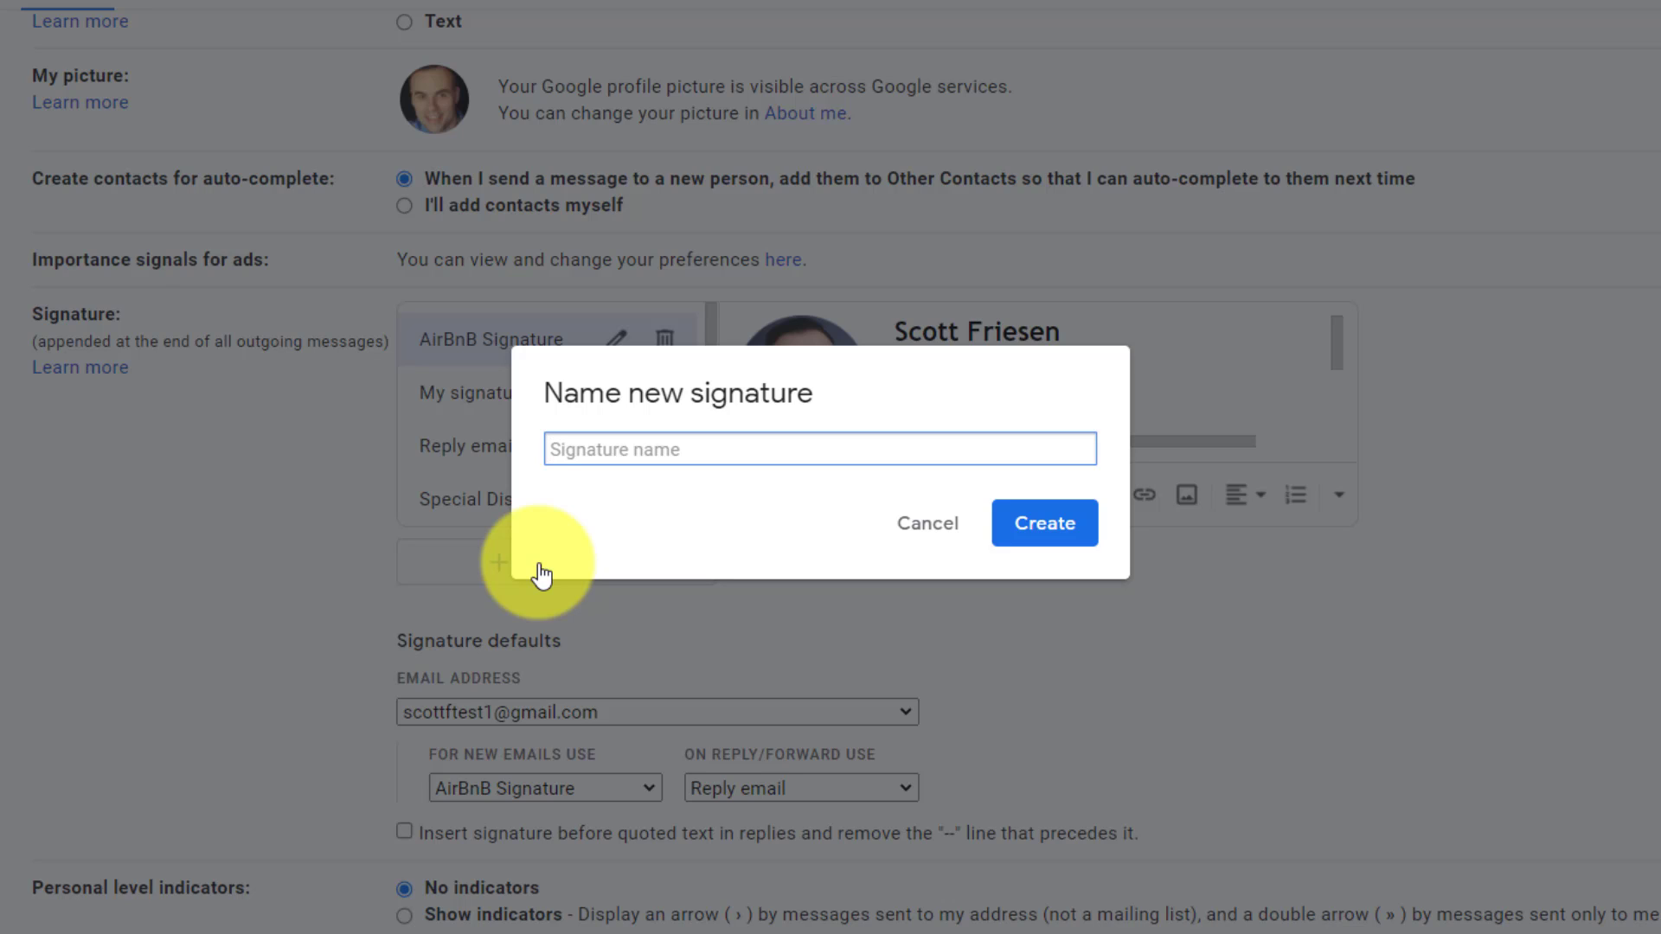
pyautogui.write('Sales')
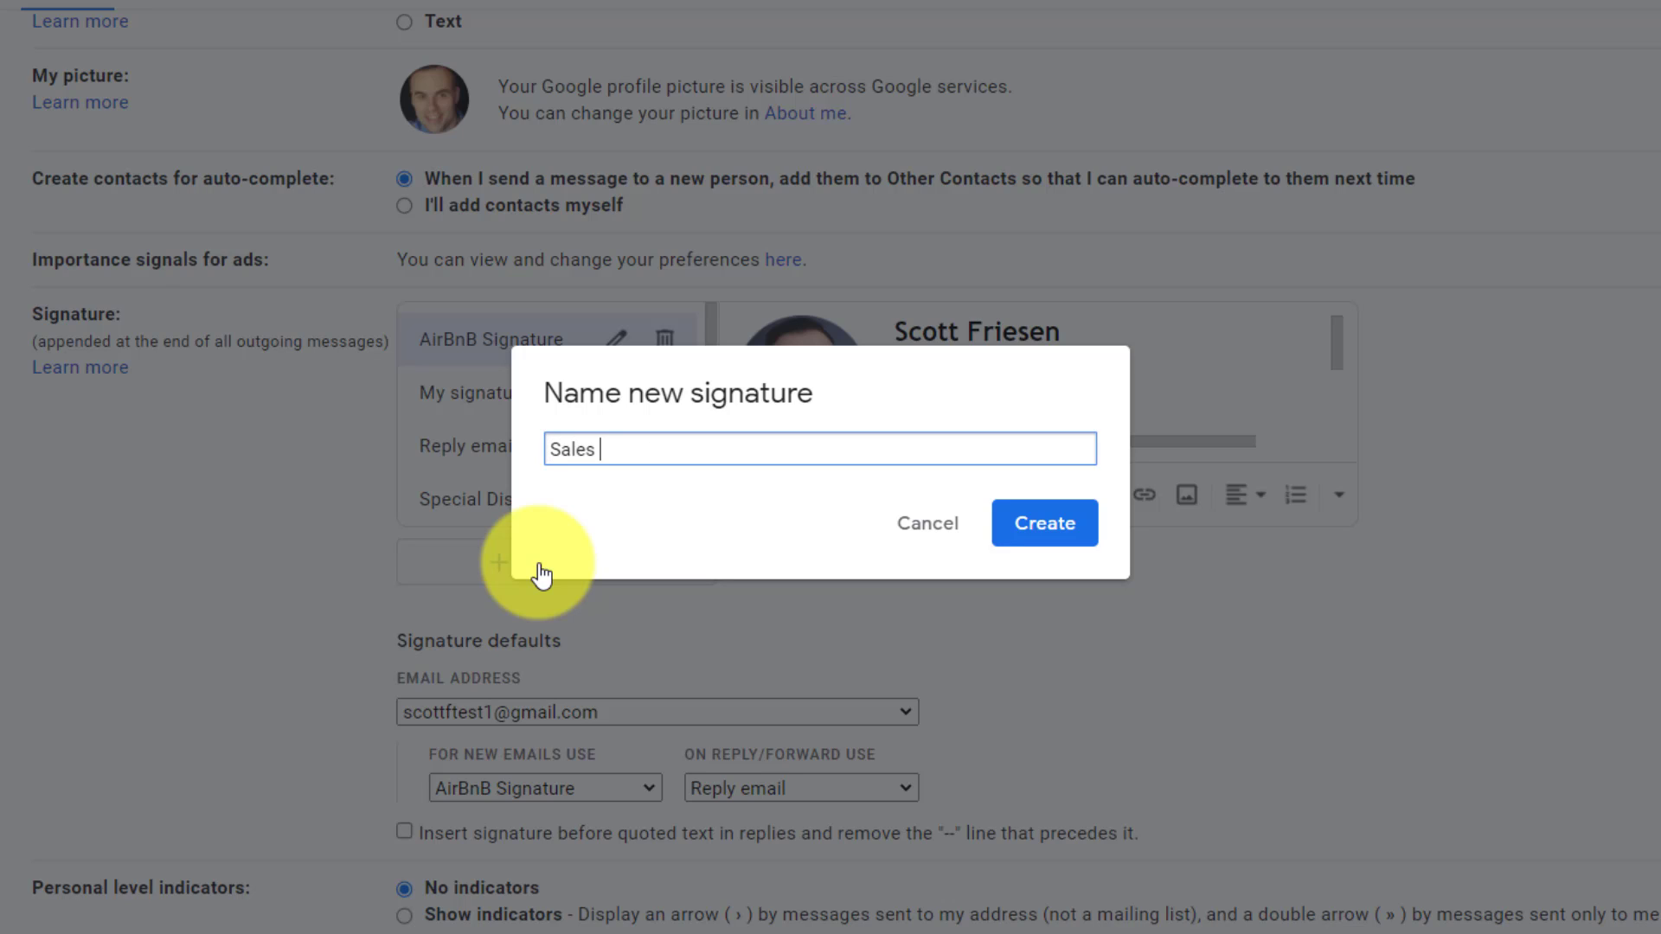
pyautogui.write('signature')
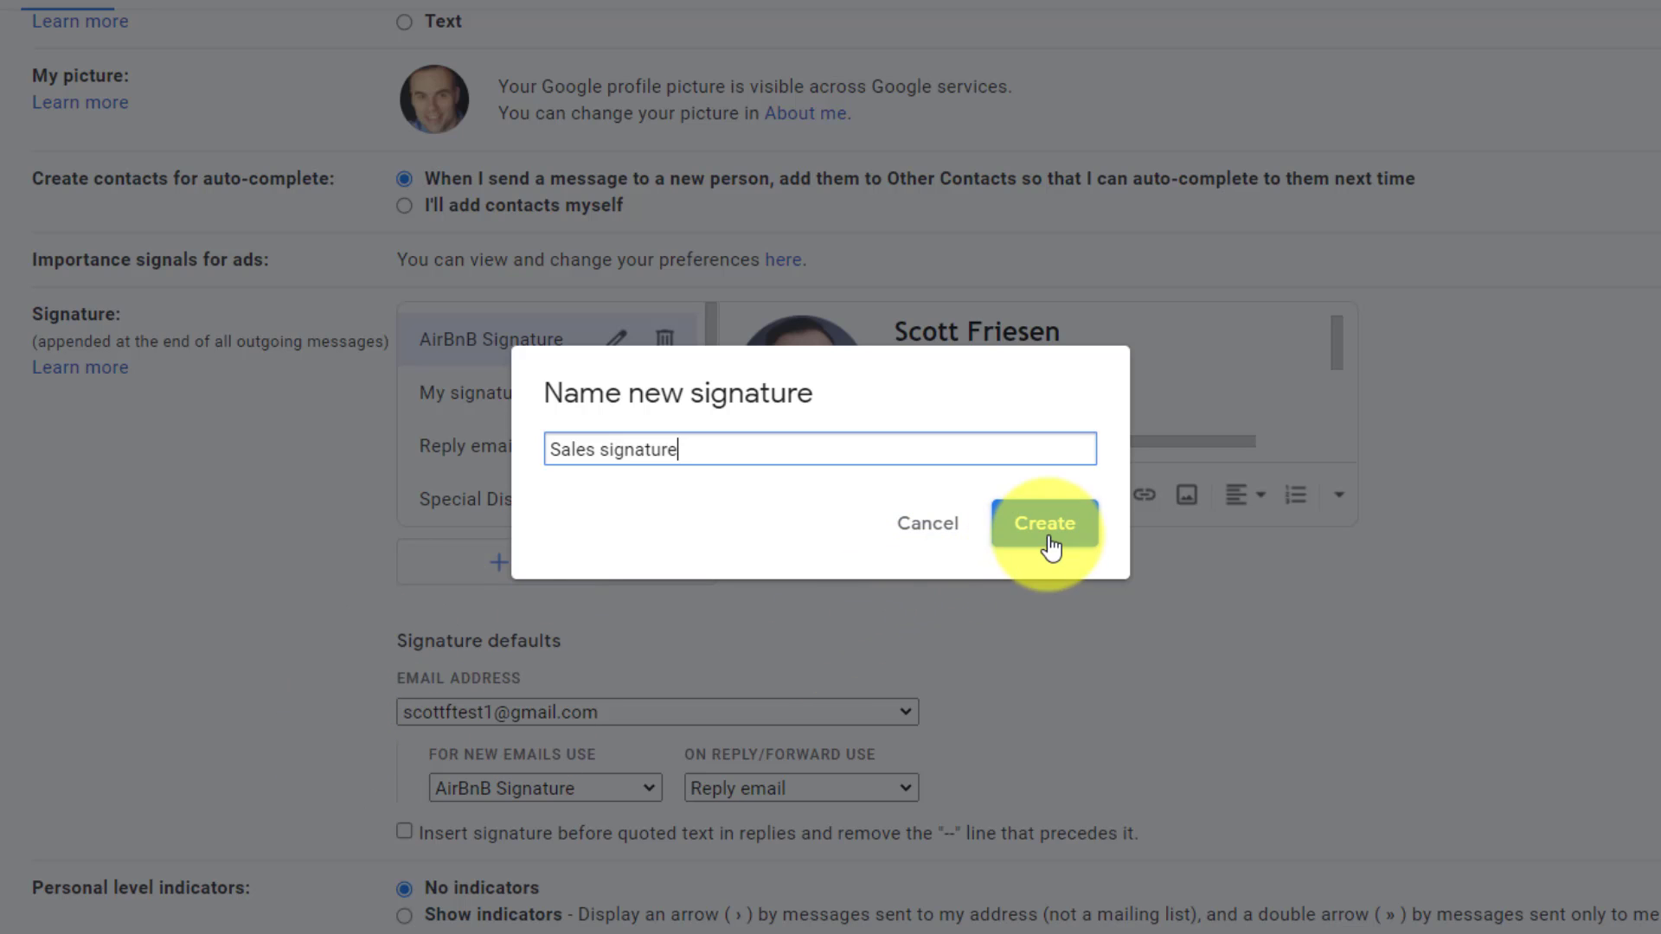
pyautogui.click(1043, 523)
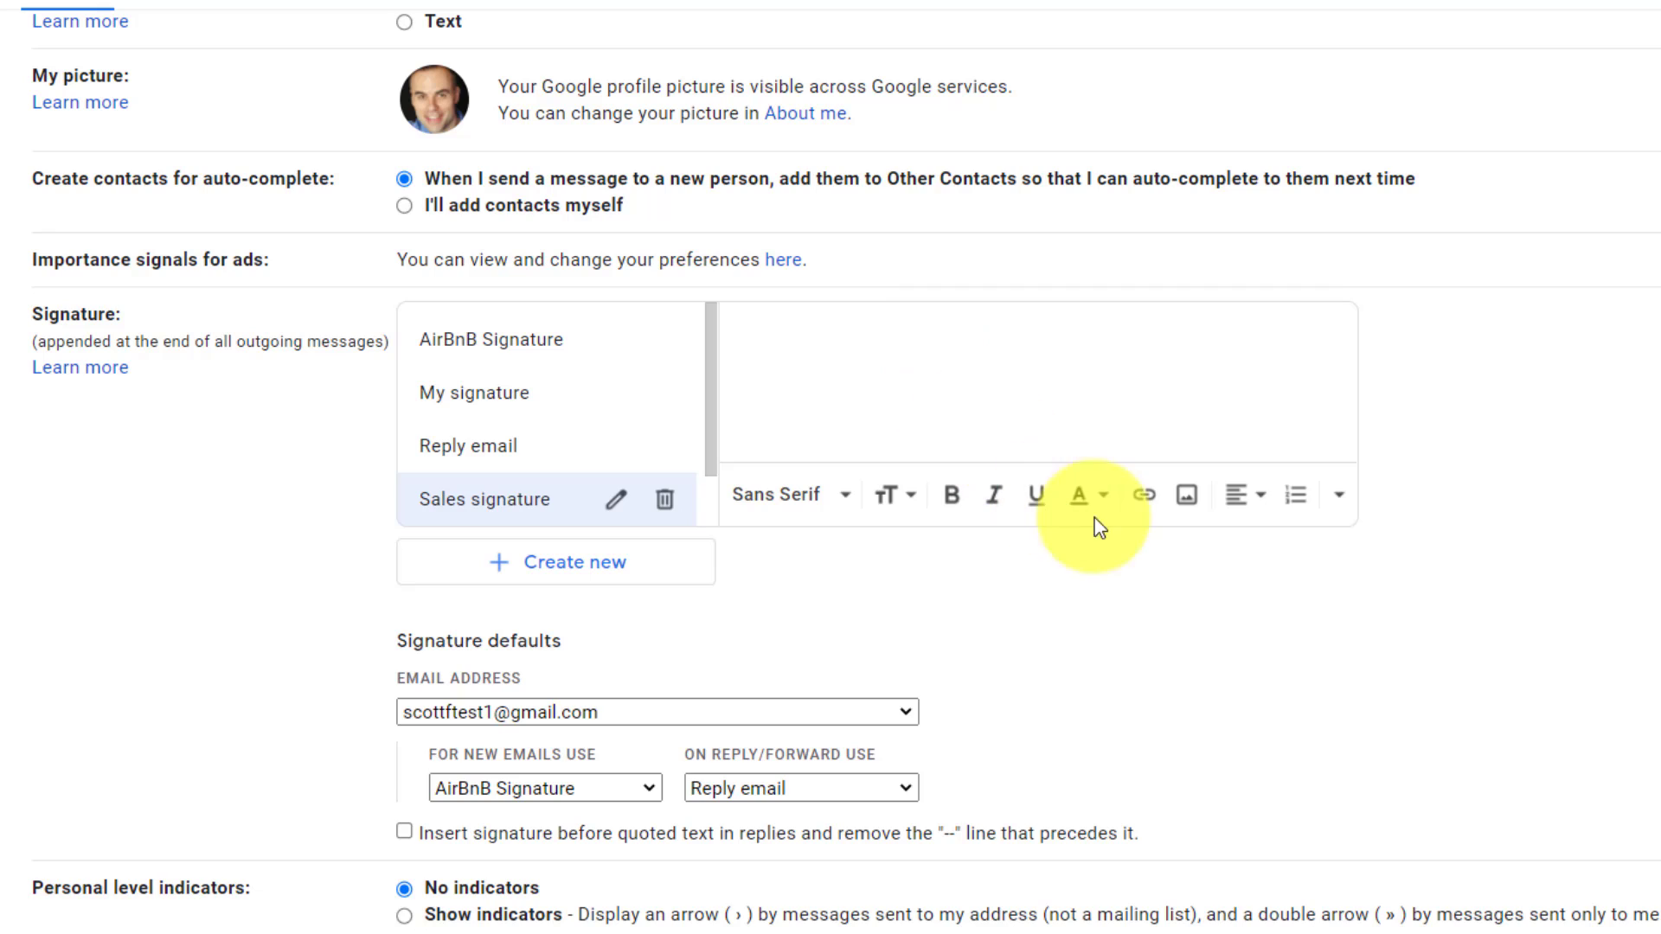
pyautogui.moveTo(1184, 496)
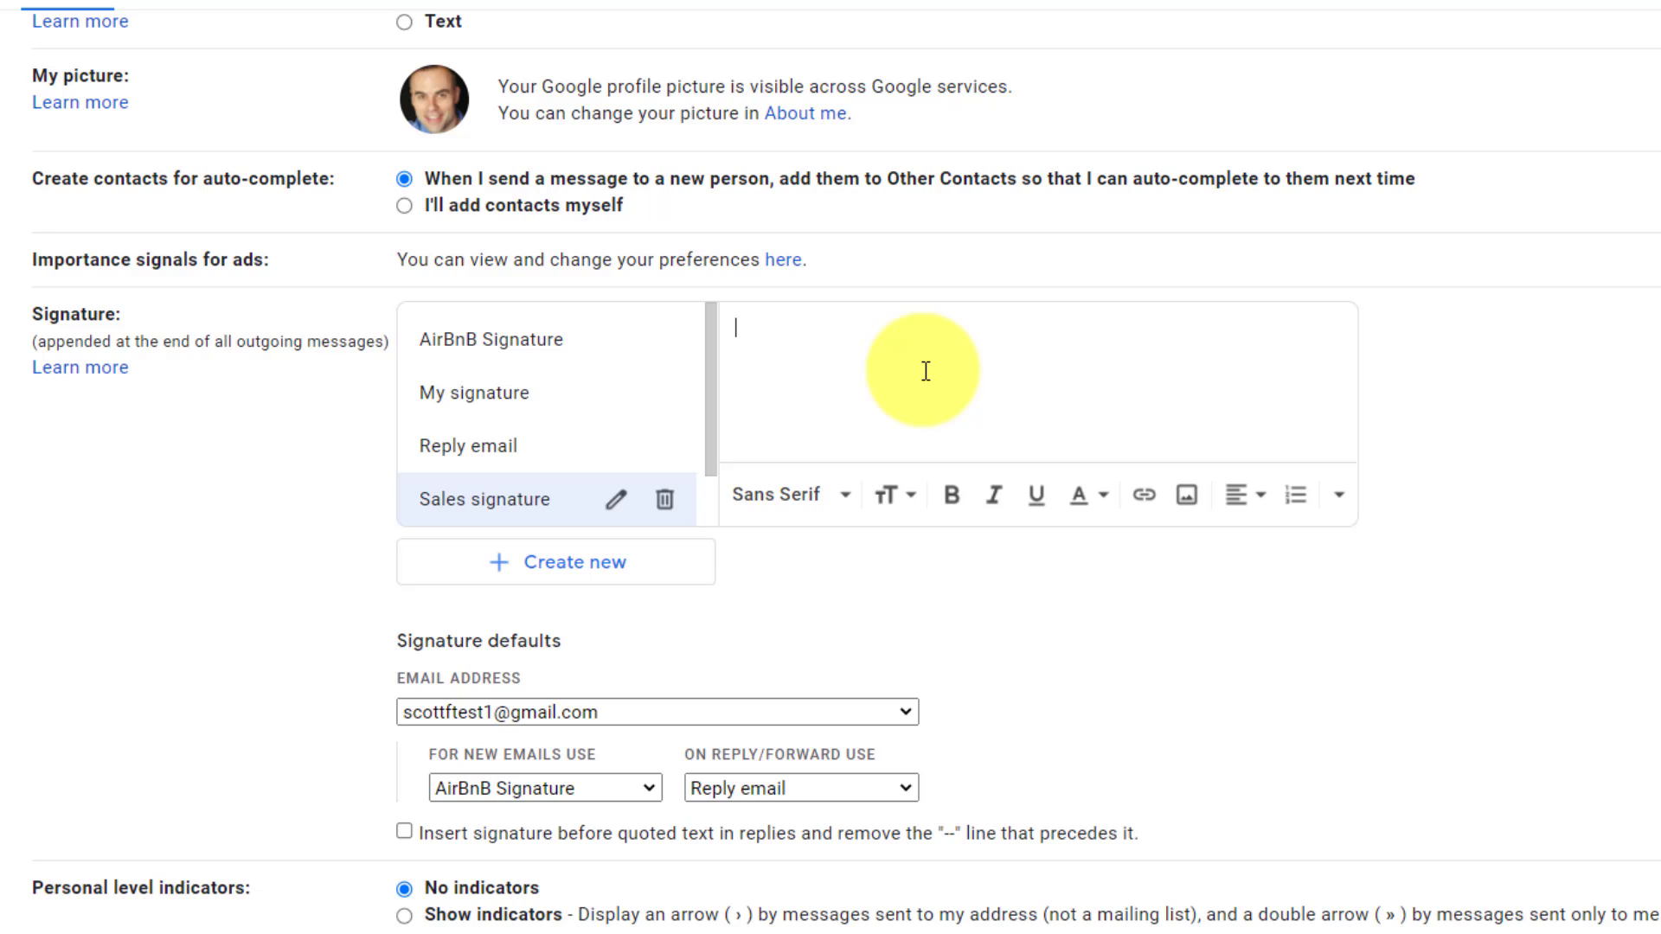
pyautogui.write('Scott Friese')
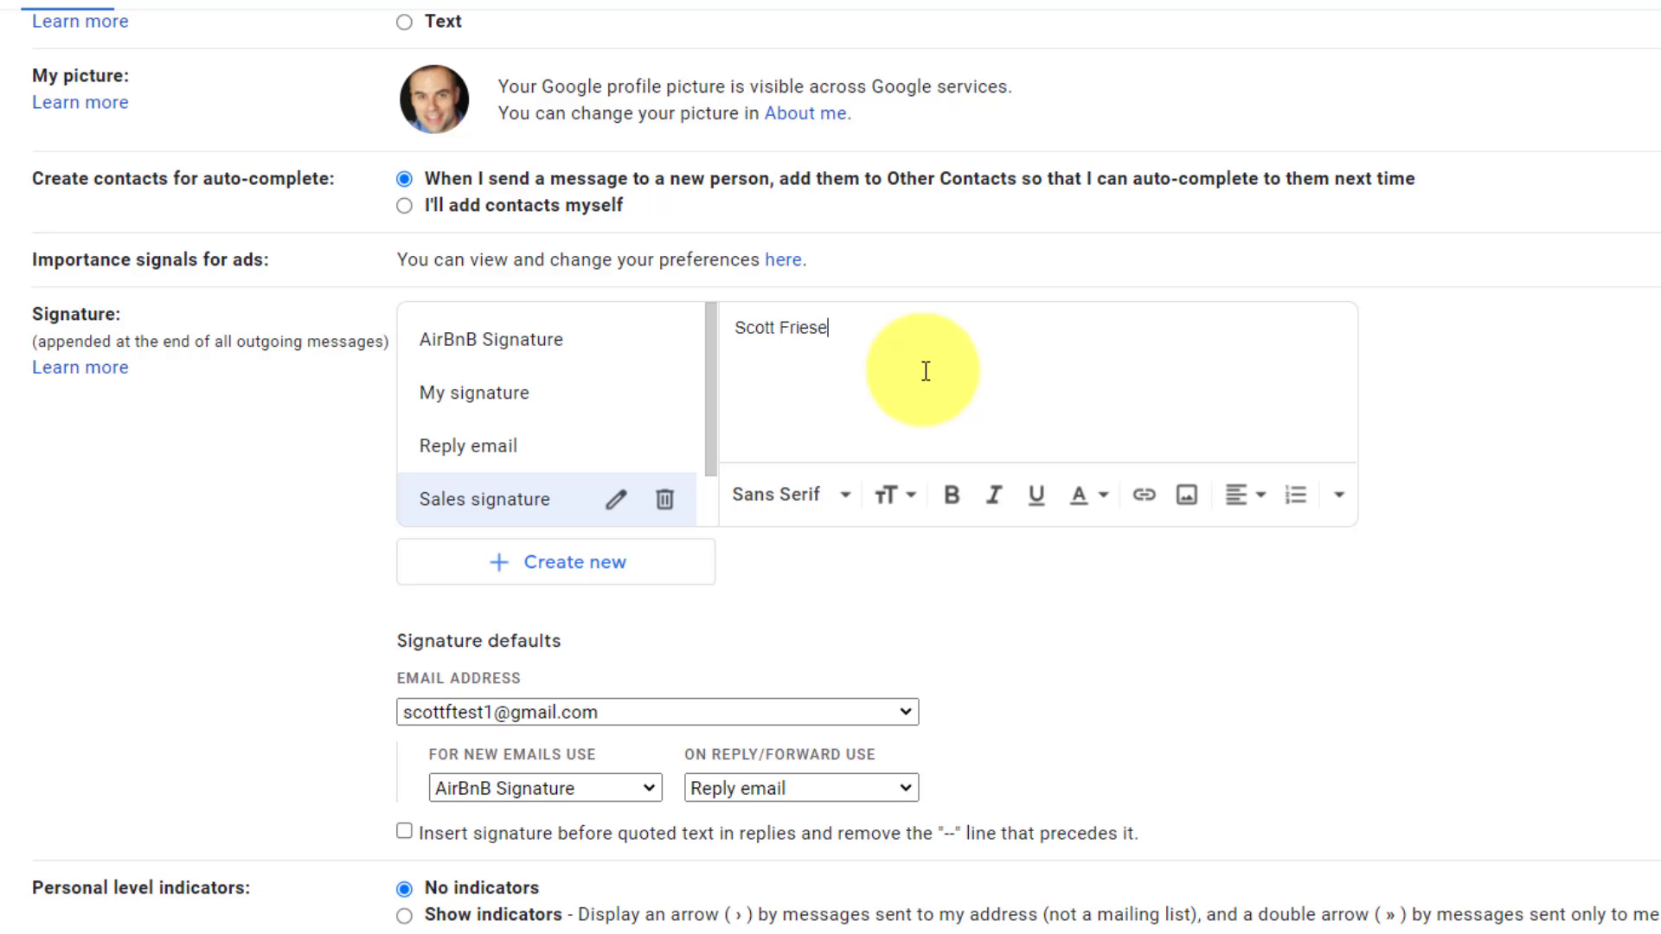
pyautogui.write('n')
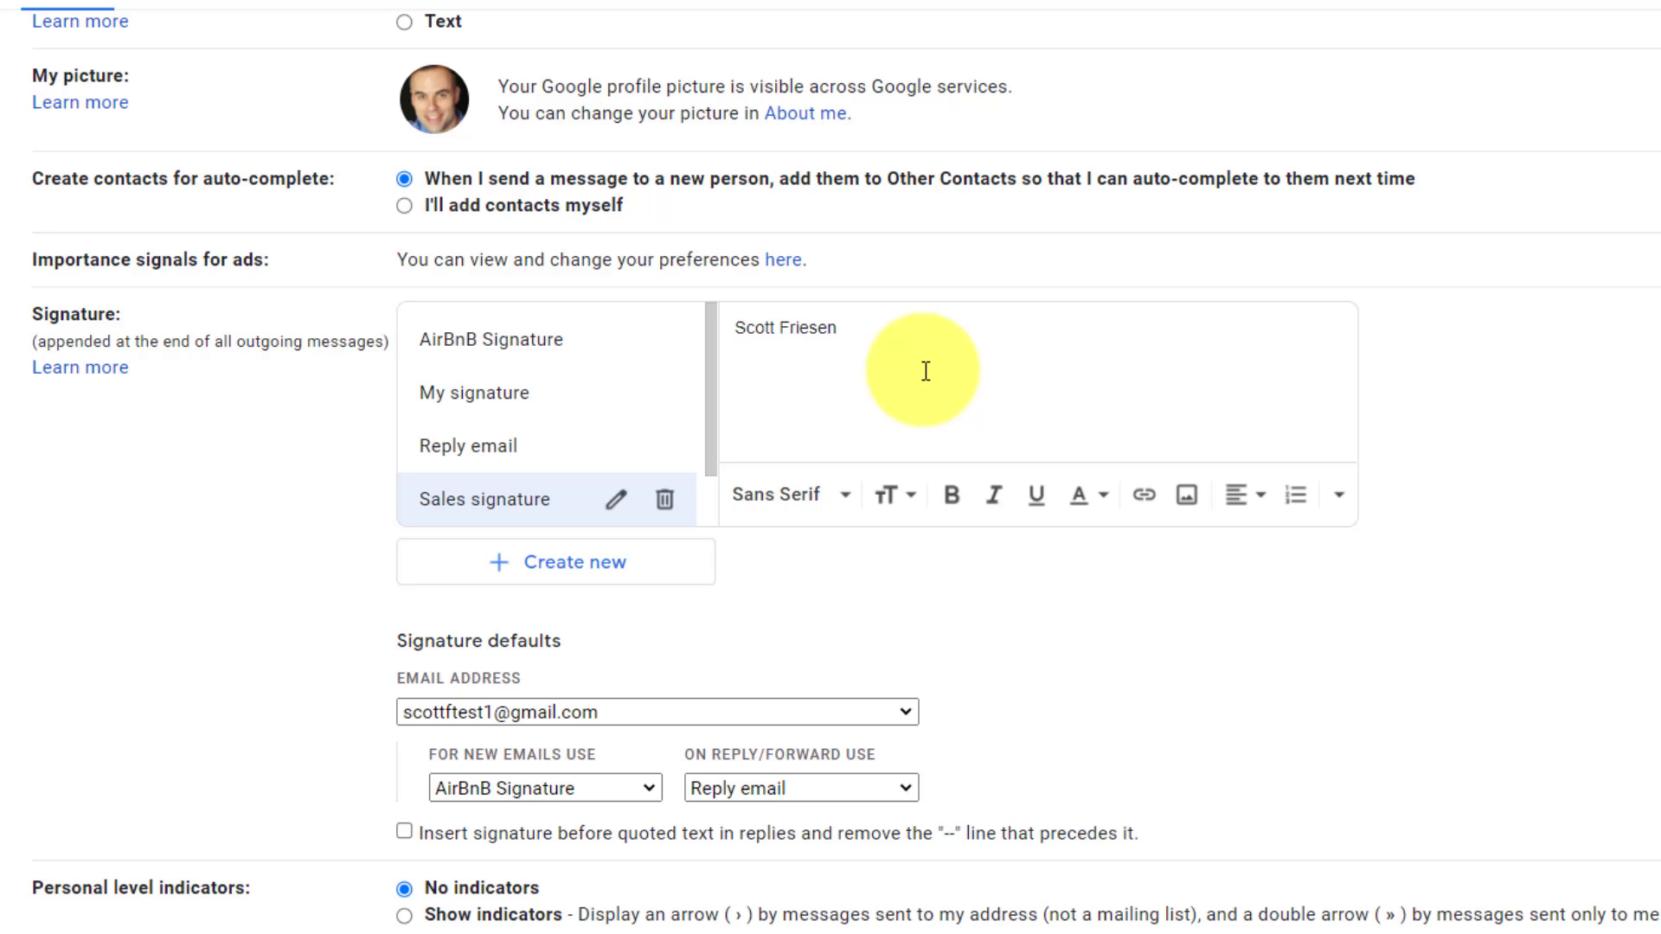
pyautogui.write('Sales')
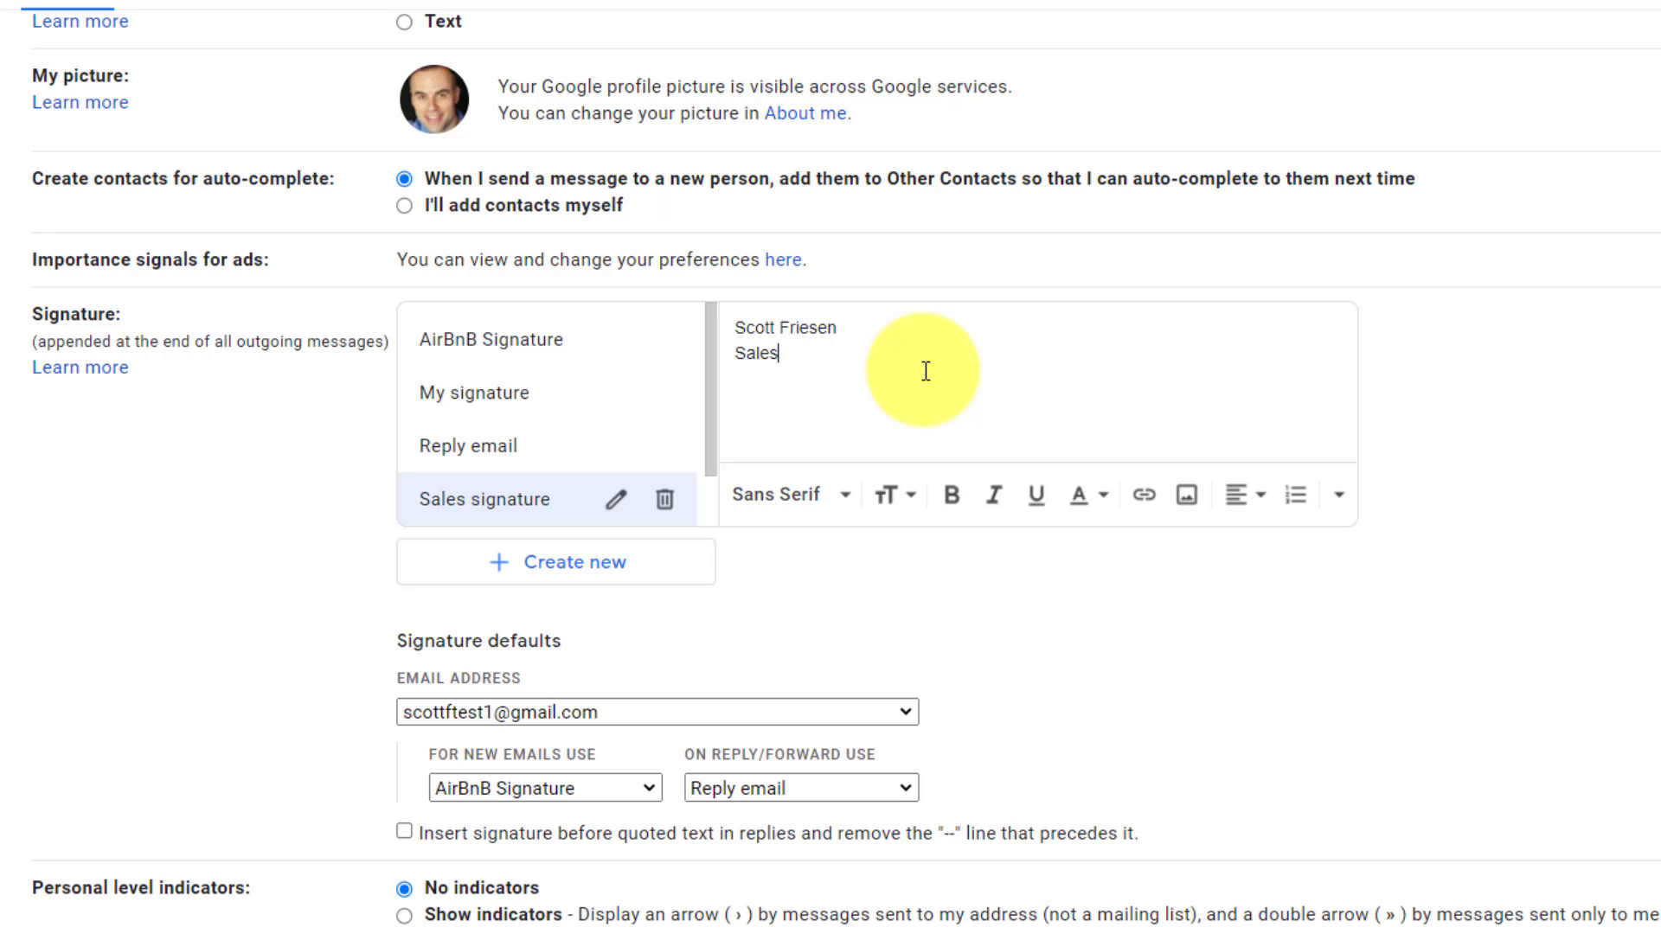
pyautogui.write('Manager')
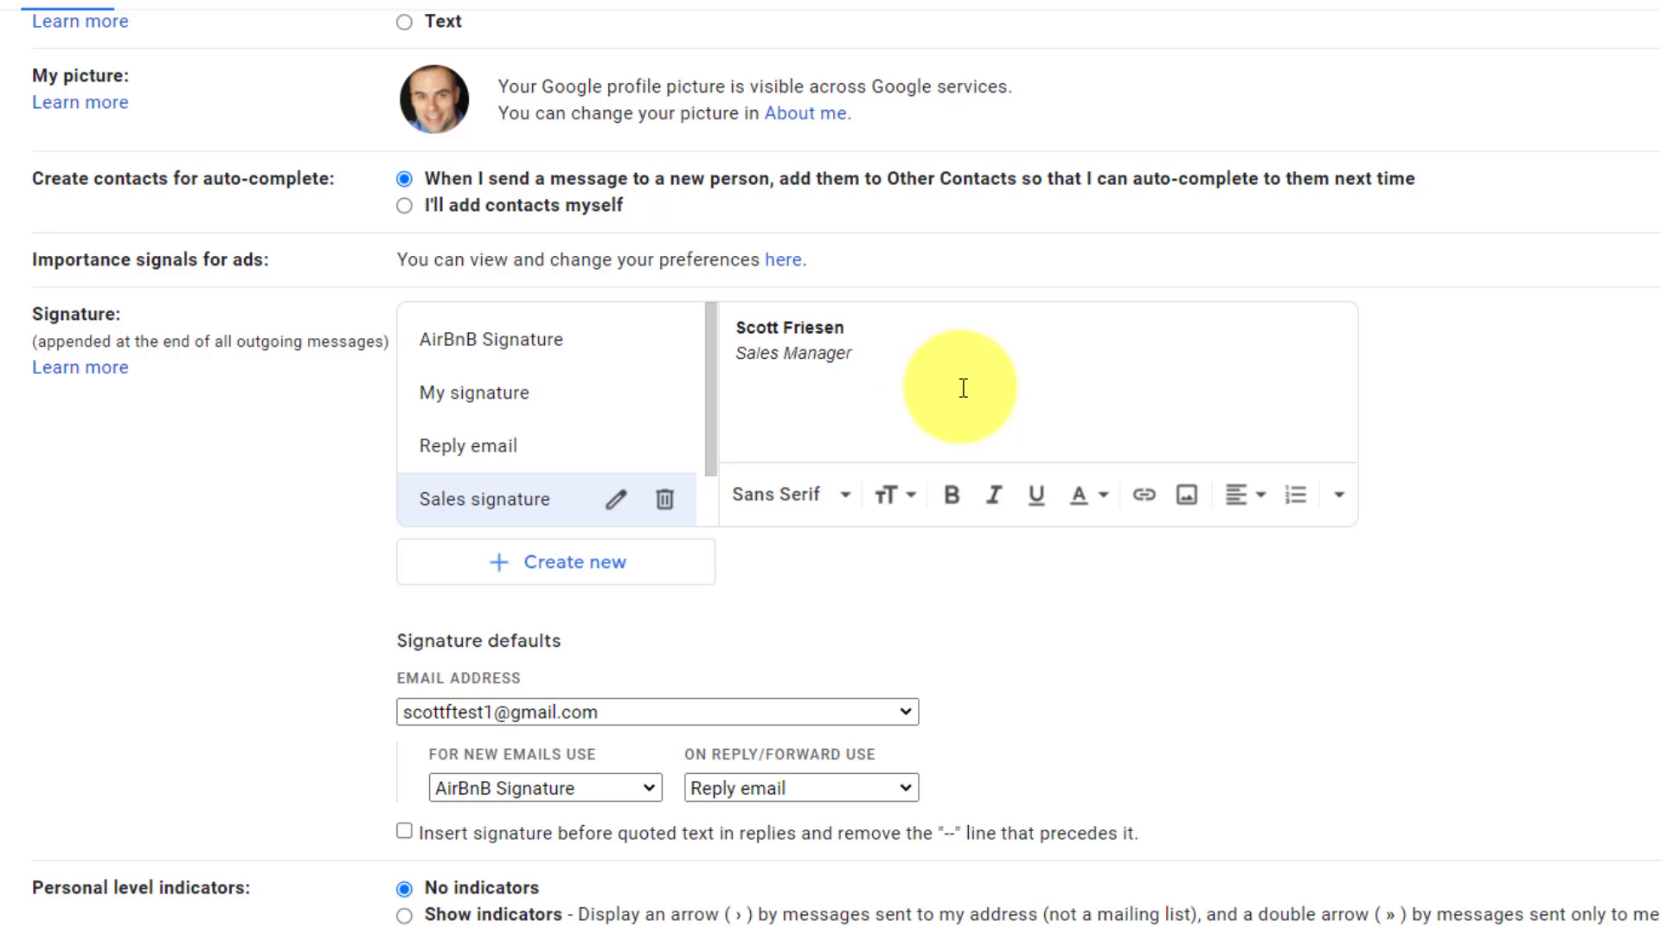
pyautogui.write('555-234-')
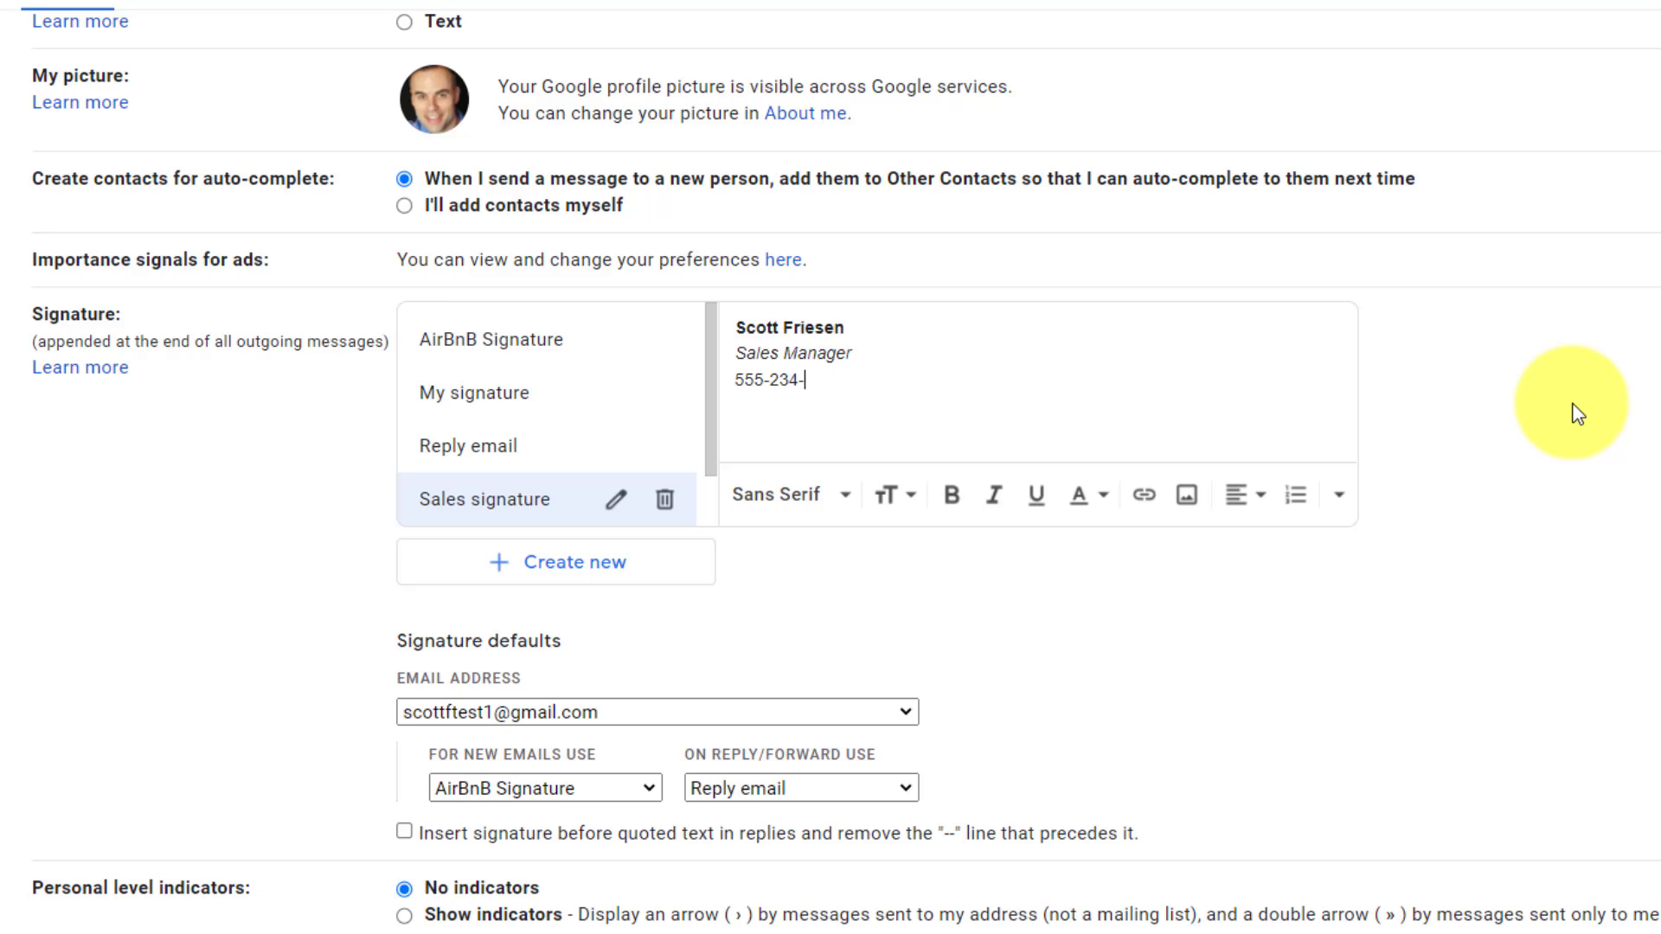
pyautogui.write('1234')
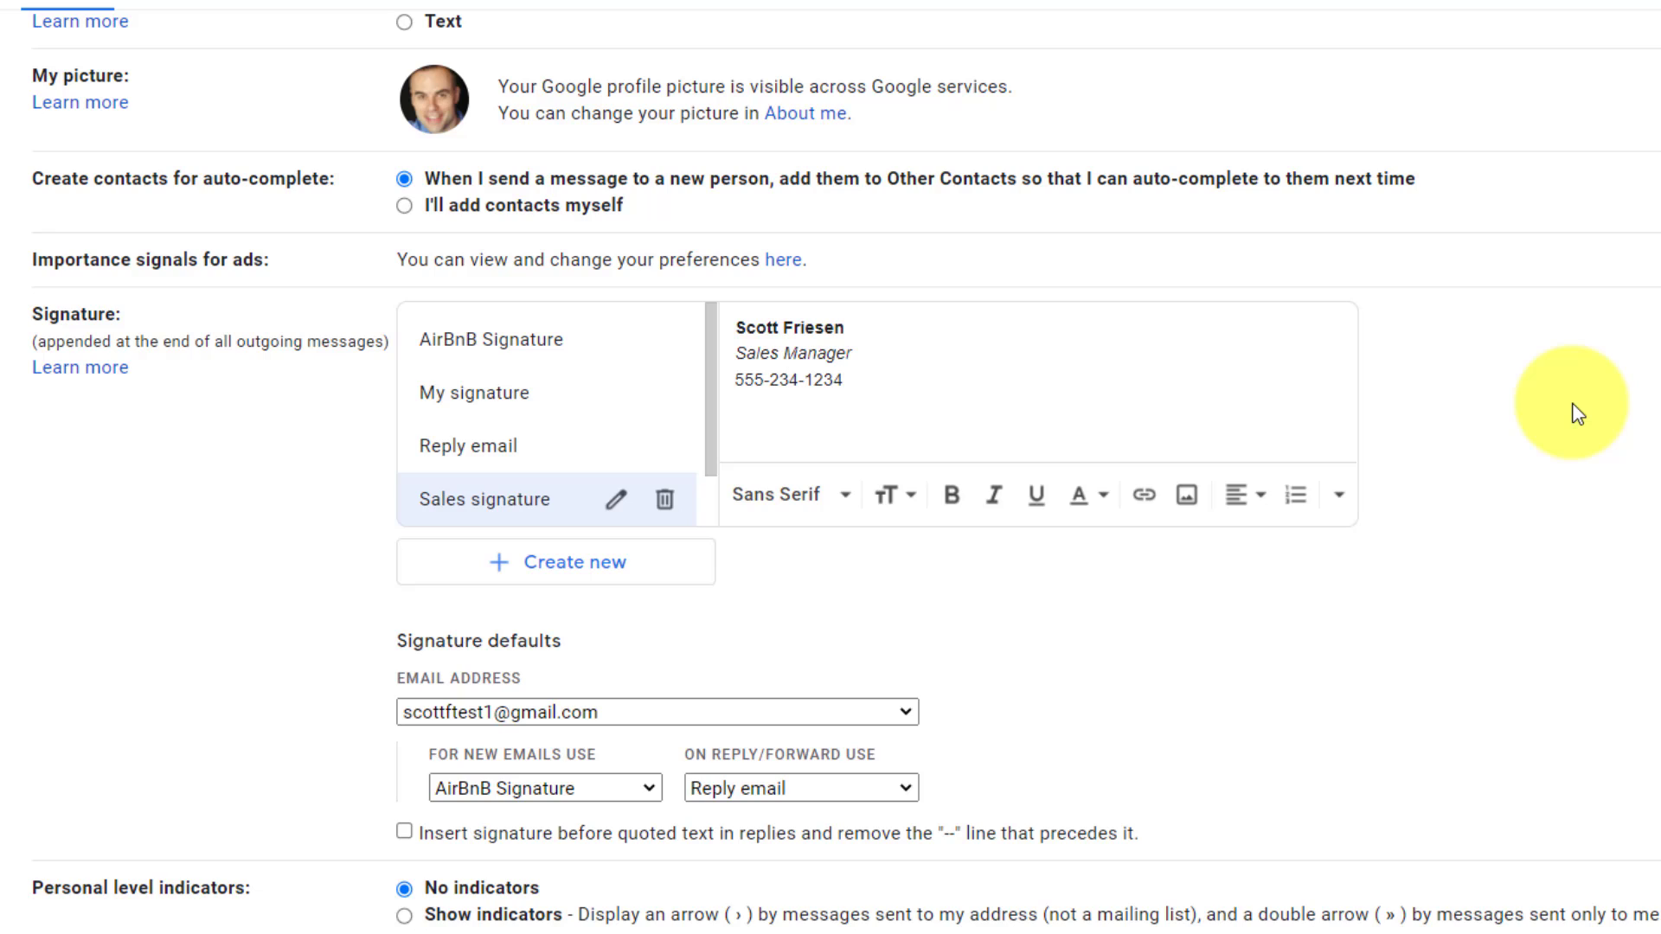
pyautogui.write('scott')
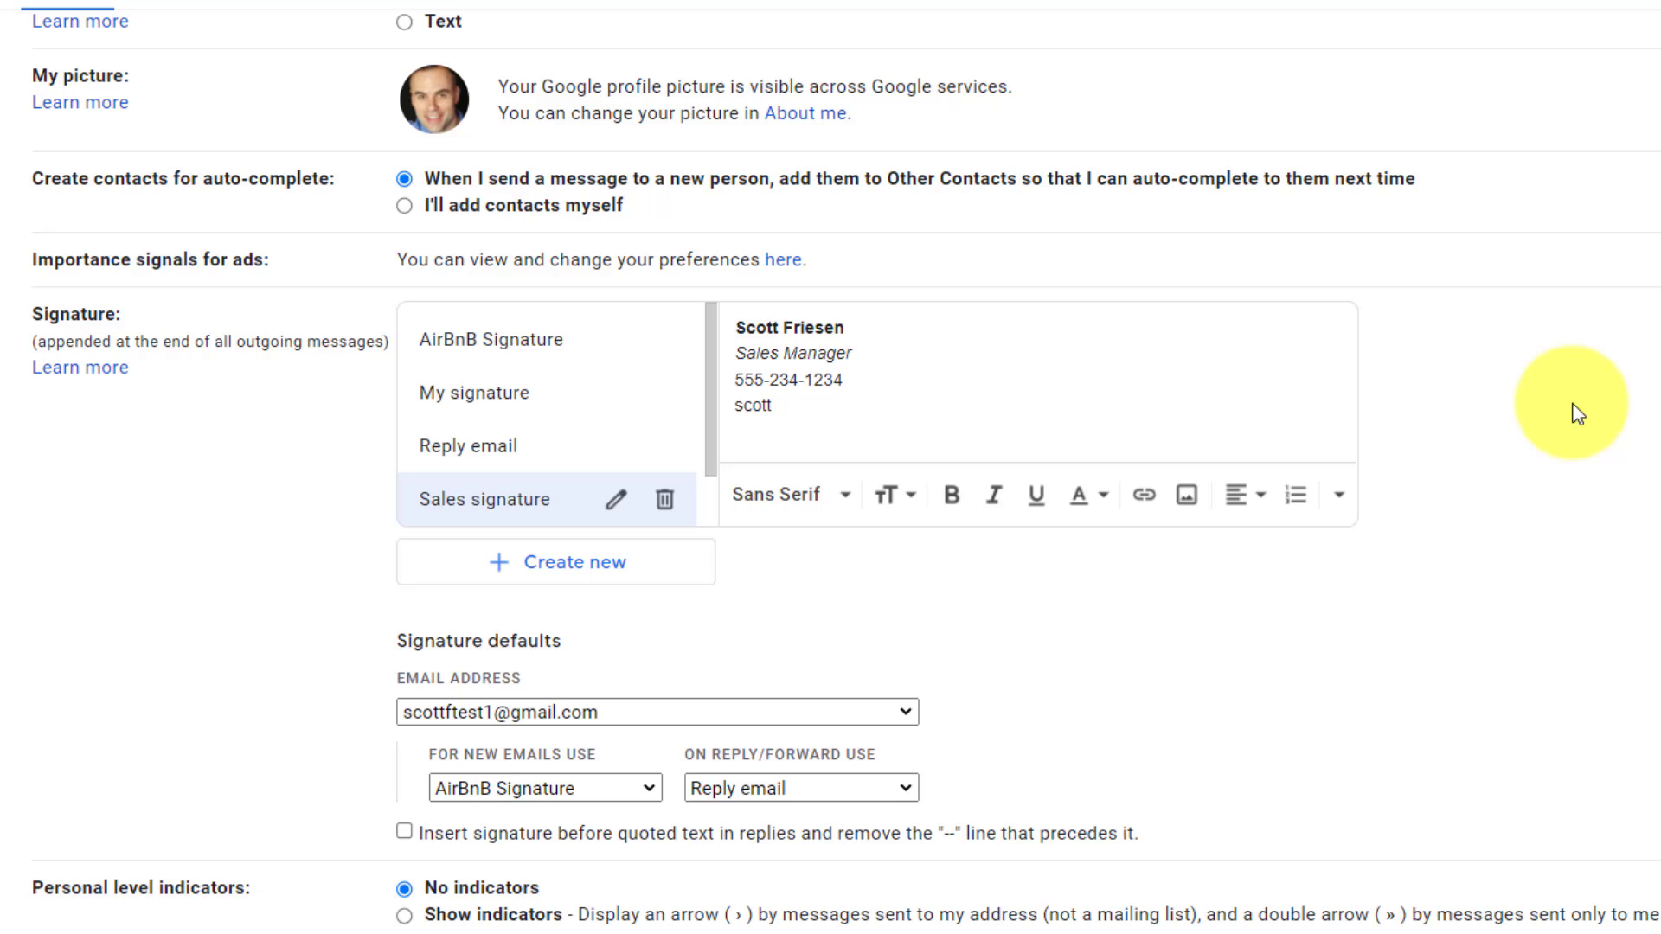
pyautogui.write('@email')
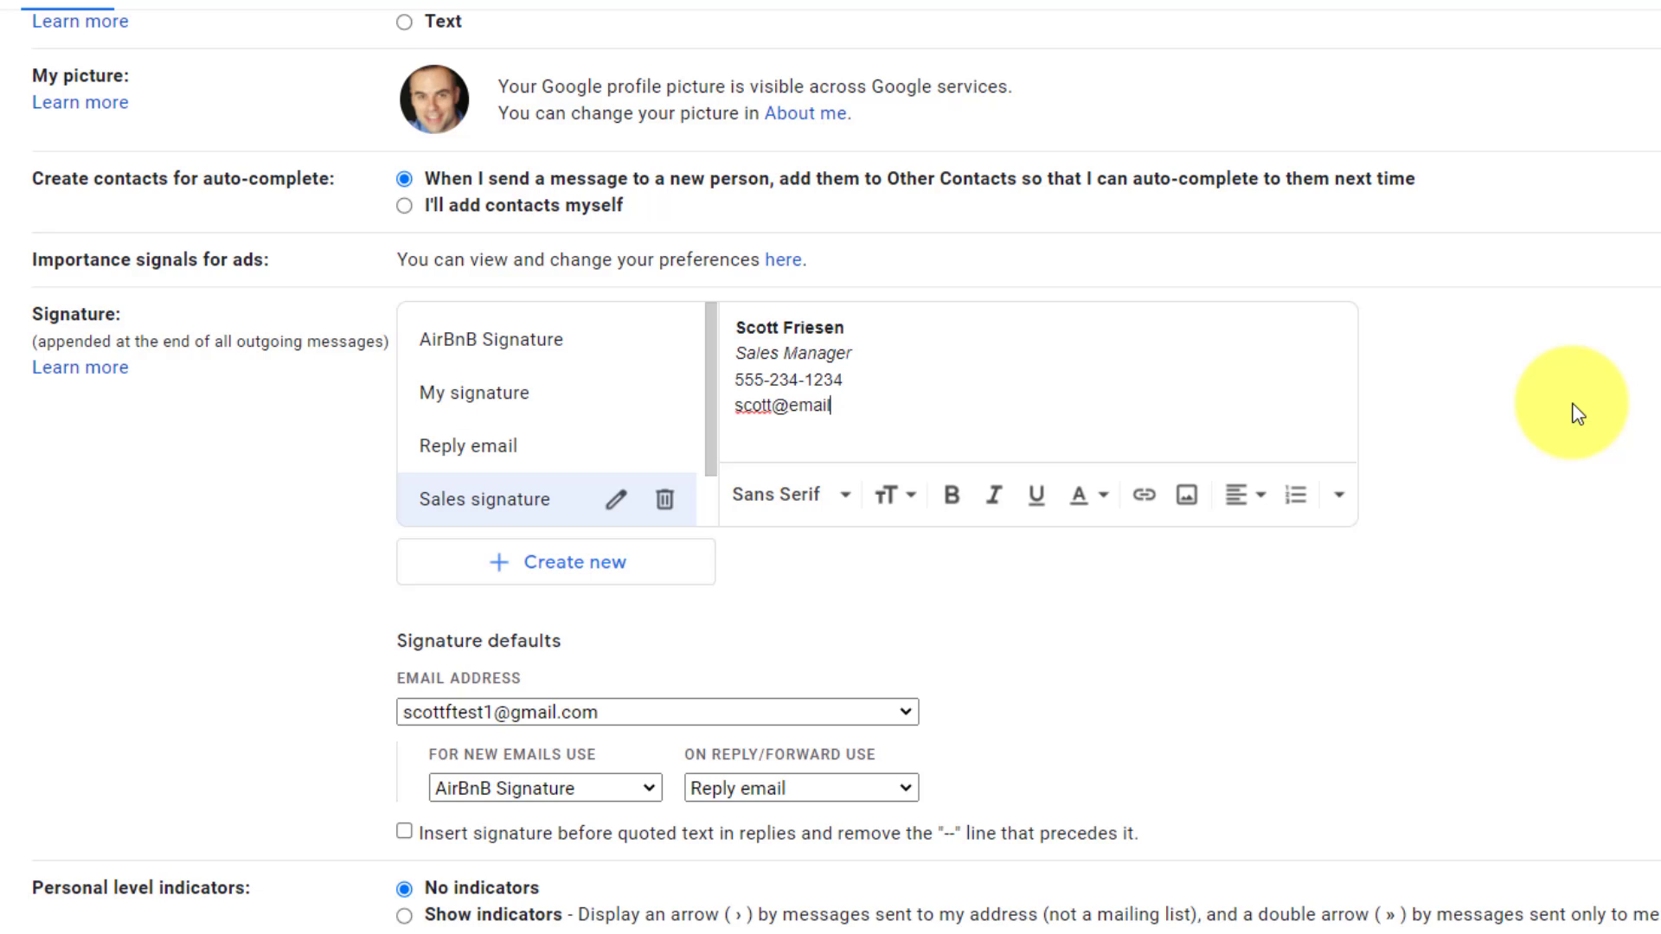
pyautogui.write('.com')
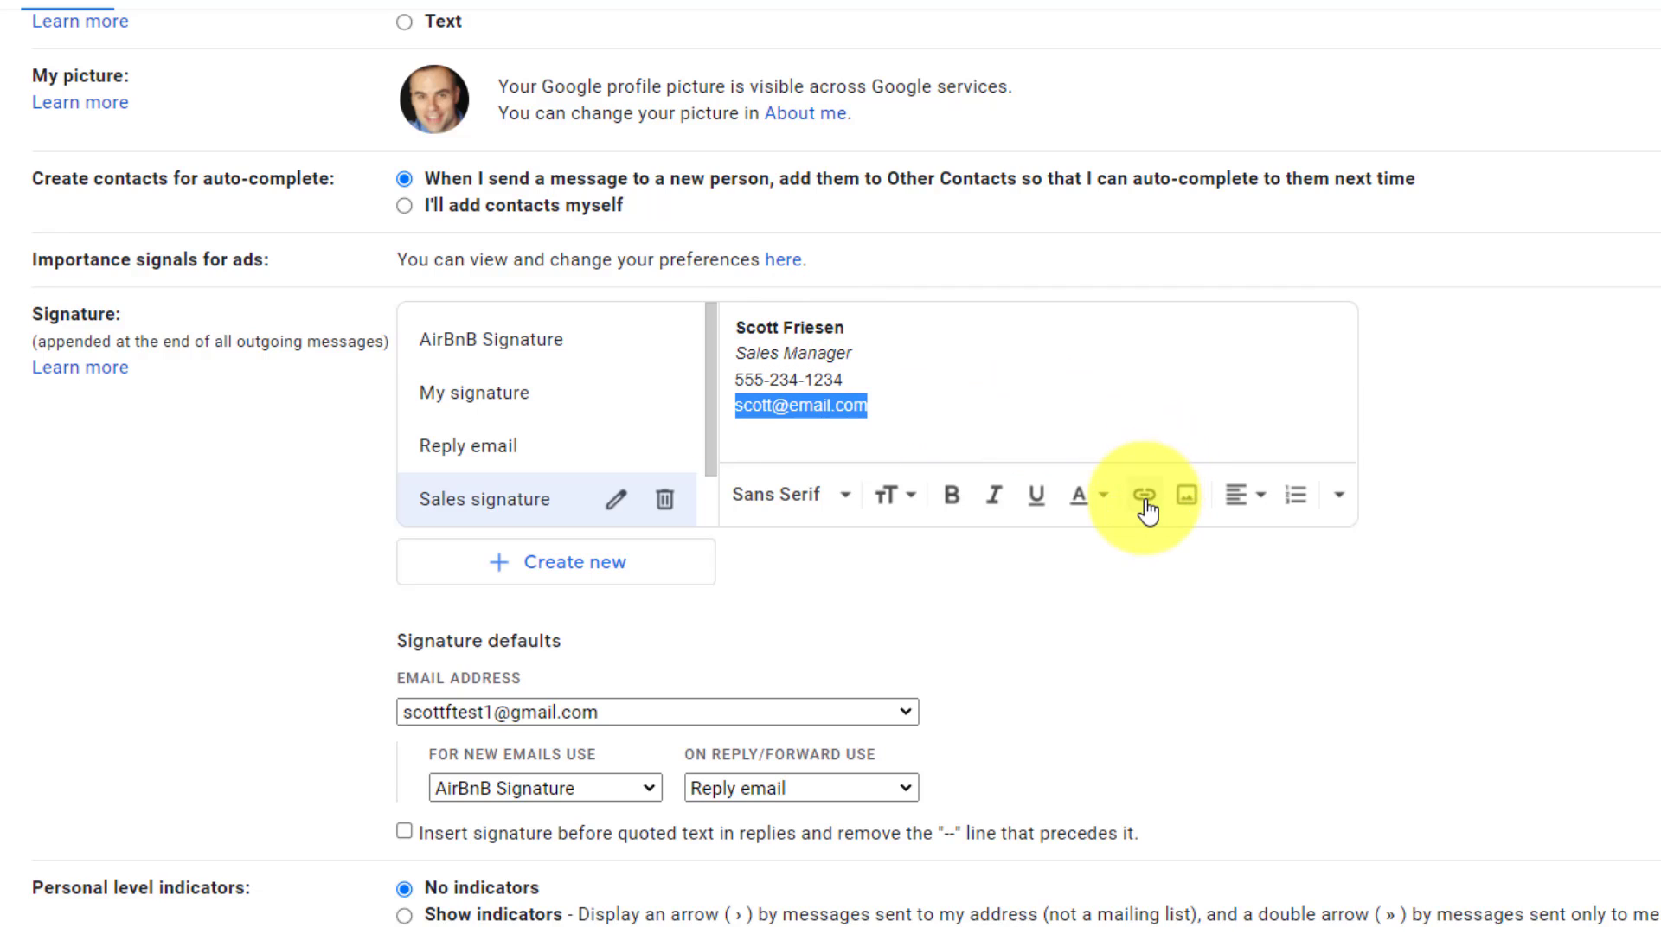
# Link the email address and add a linked Simple.com website line below it
pyautogui.click(1146, 495)
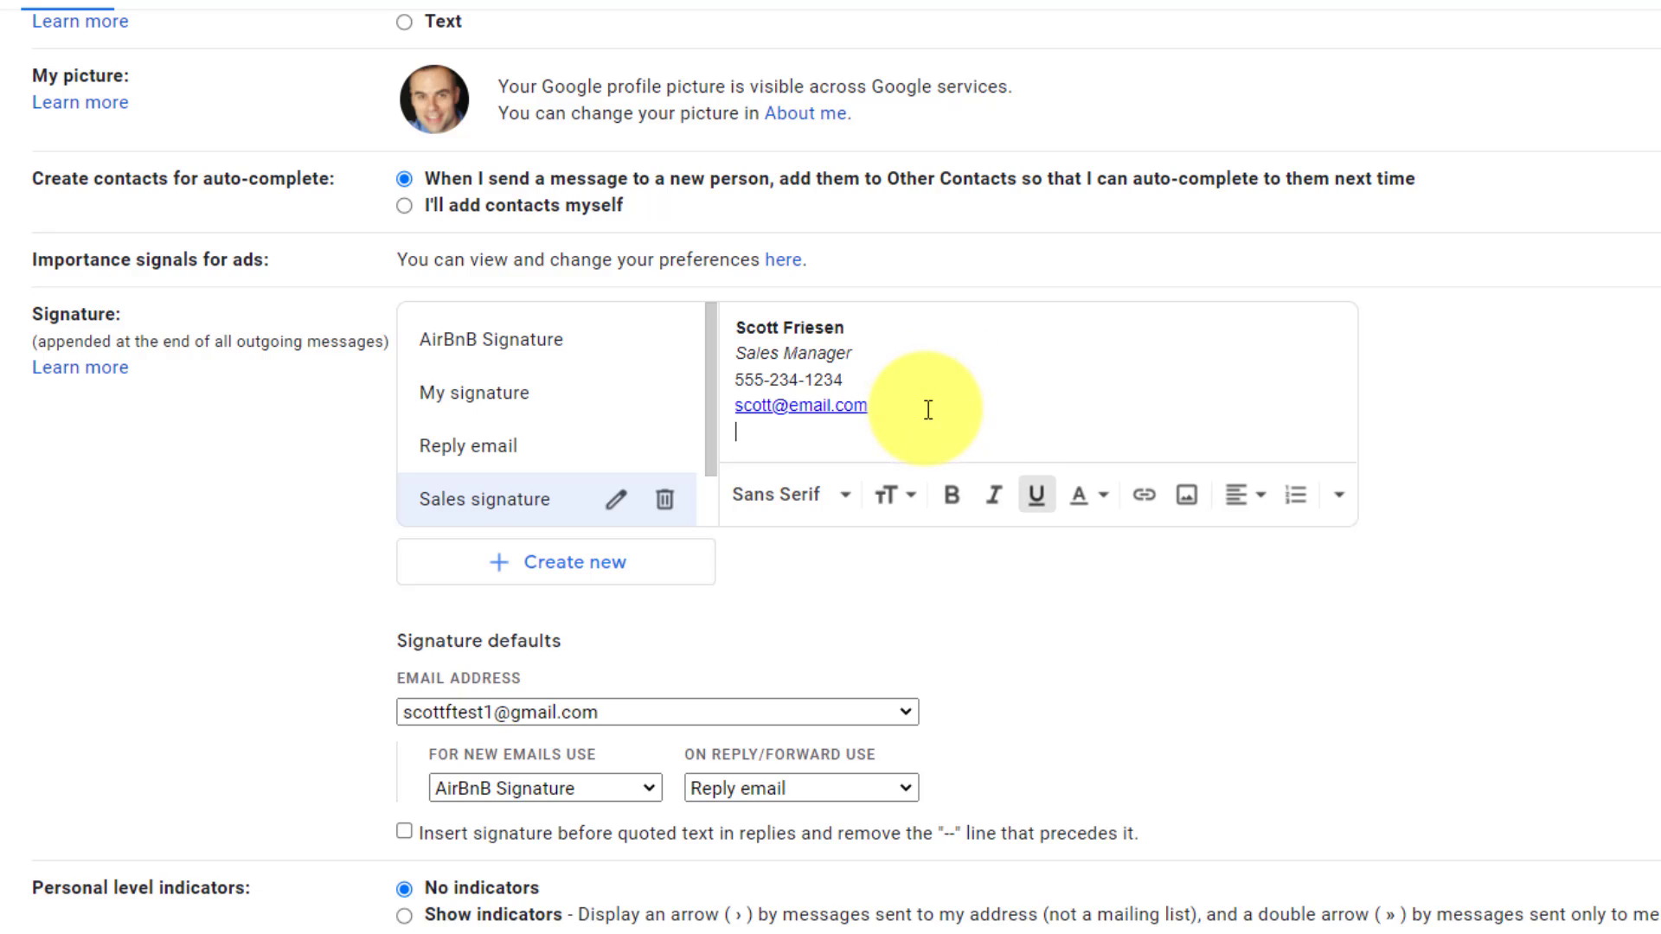
pyautogui.write('W')
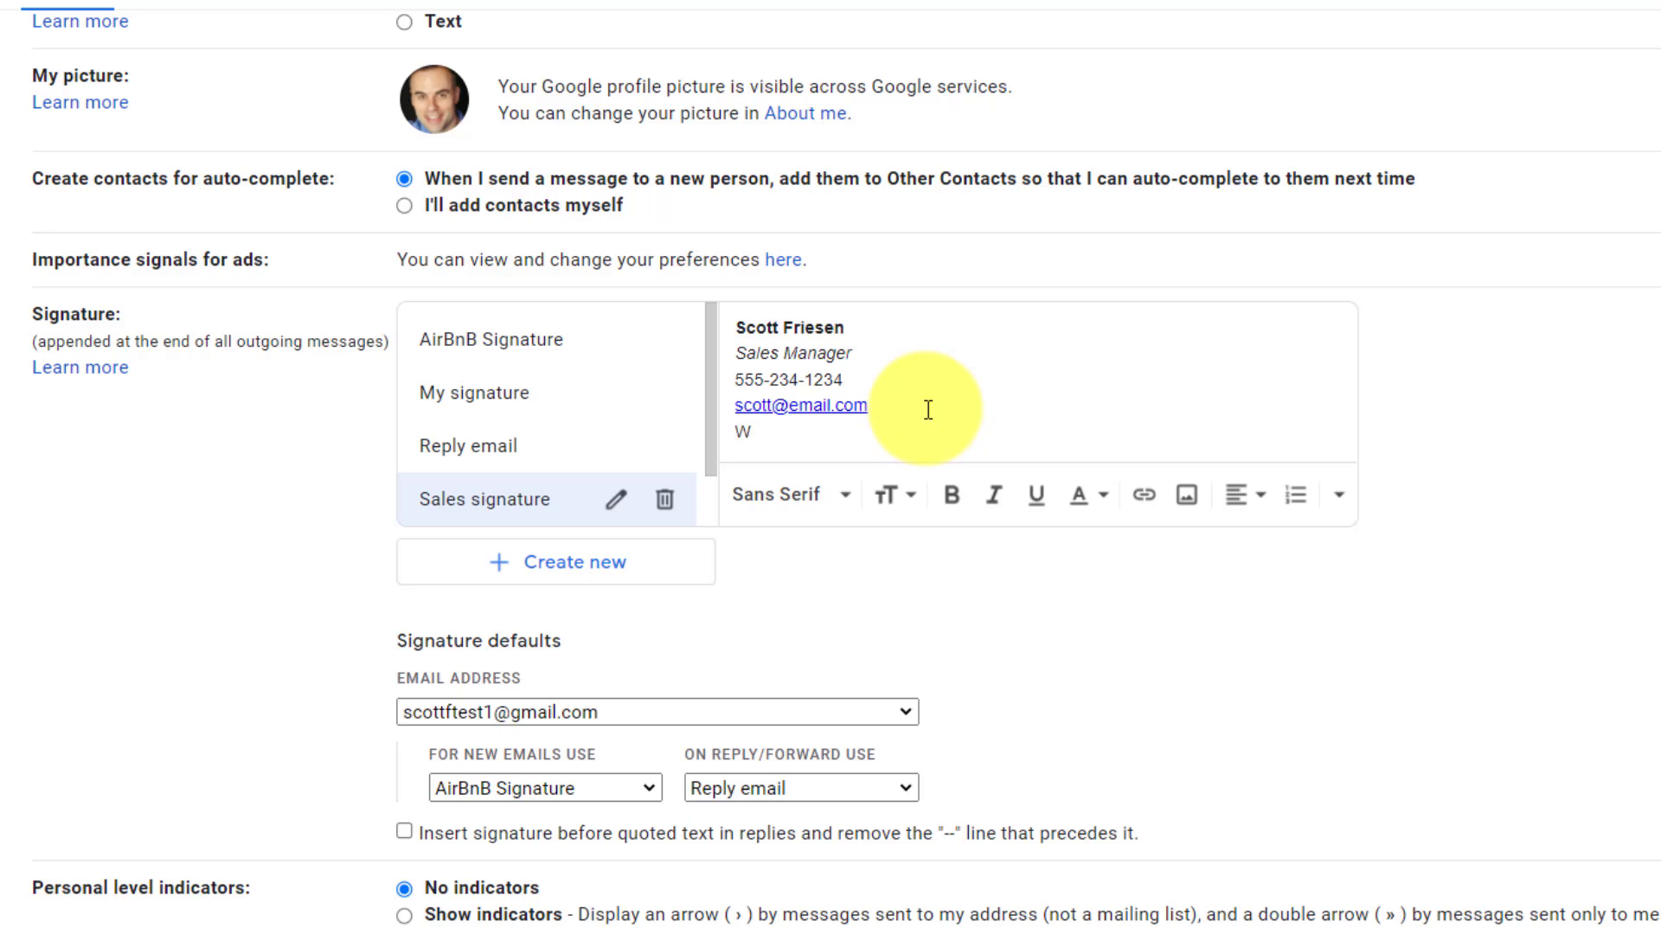
pyautogui.write('Name of my websit')
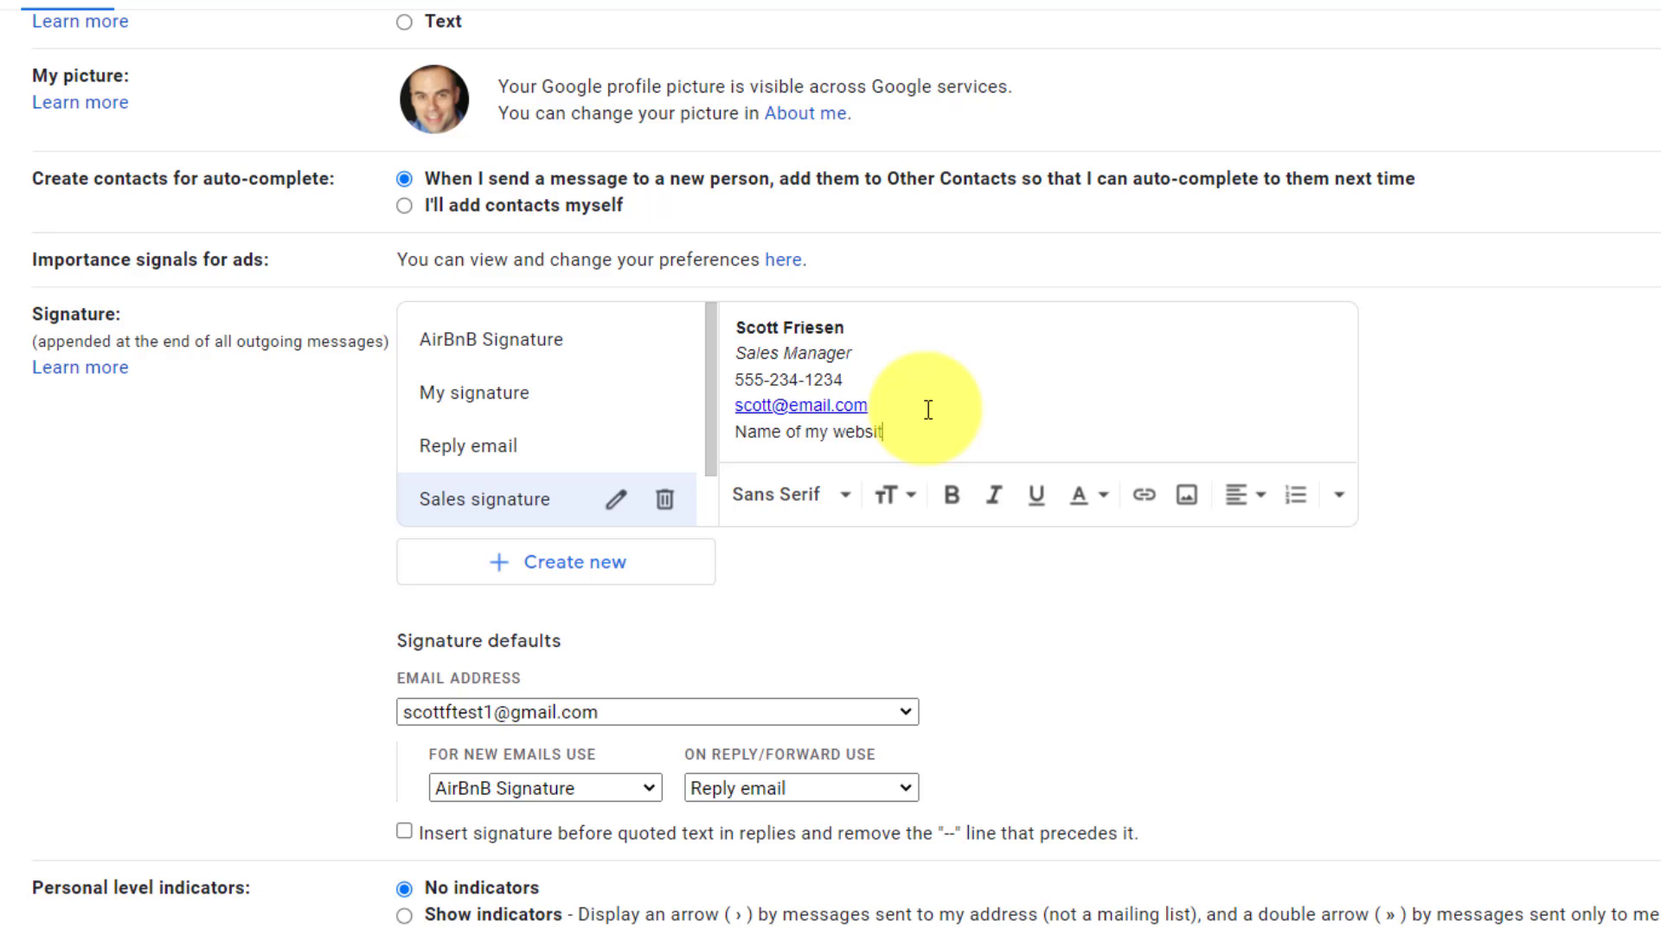
pyautogui.press('backspace')
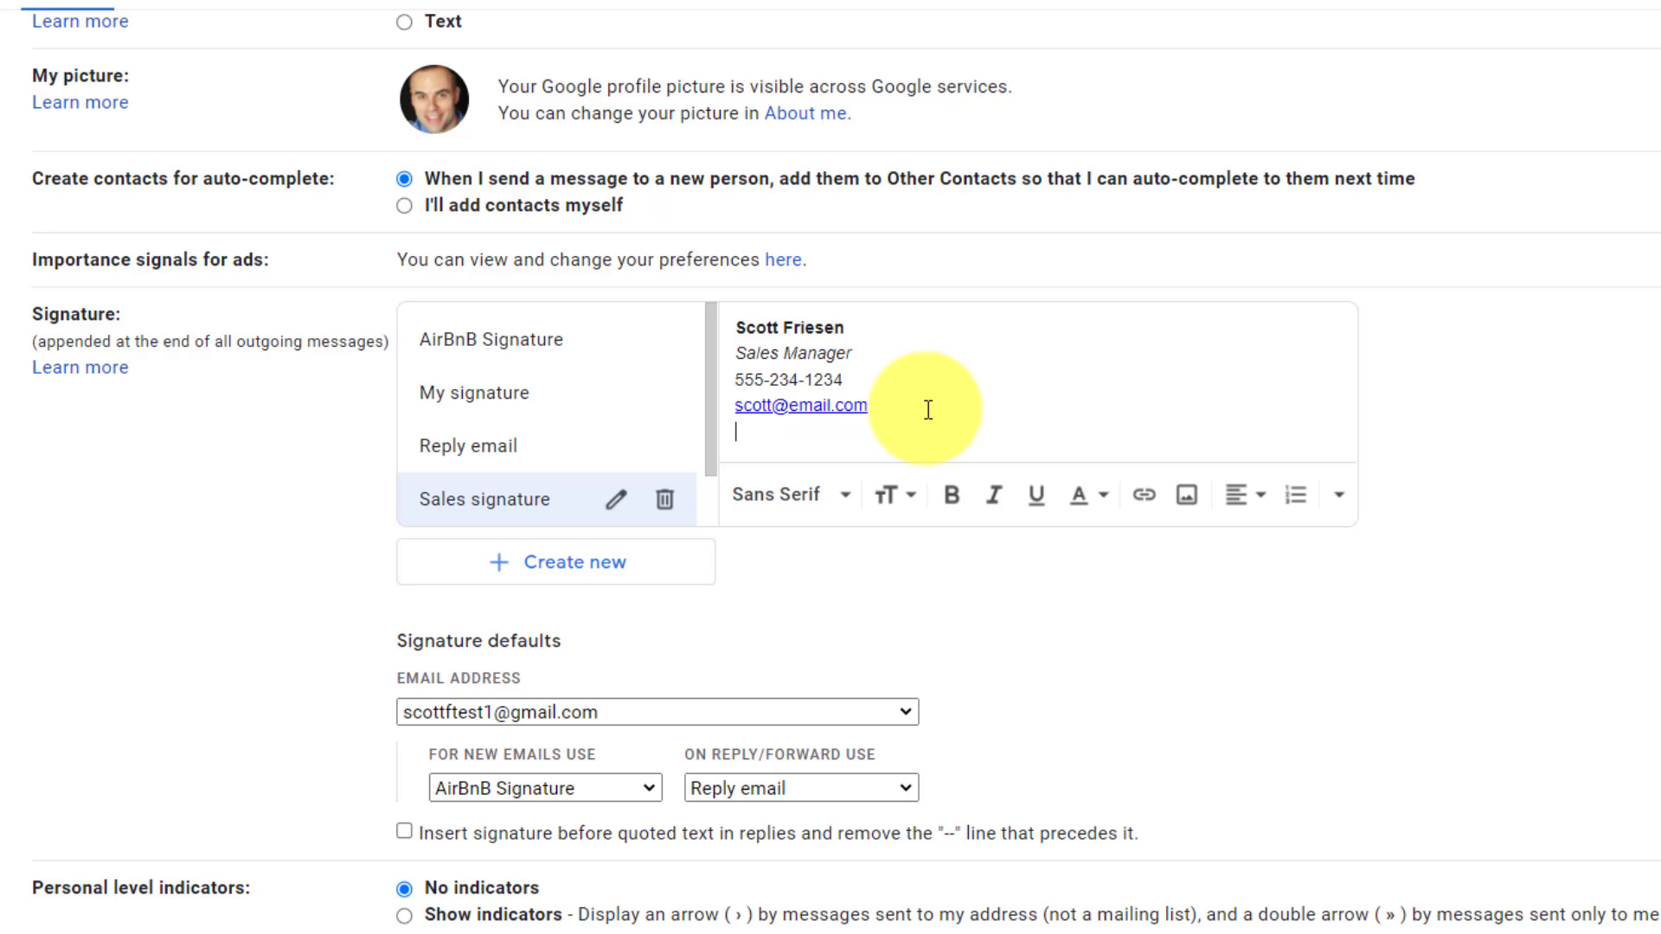
pyautogui.write('Simple.com')
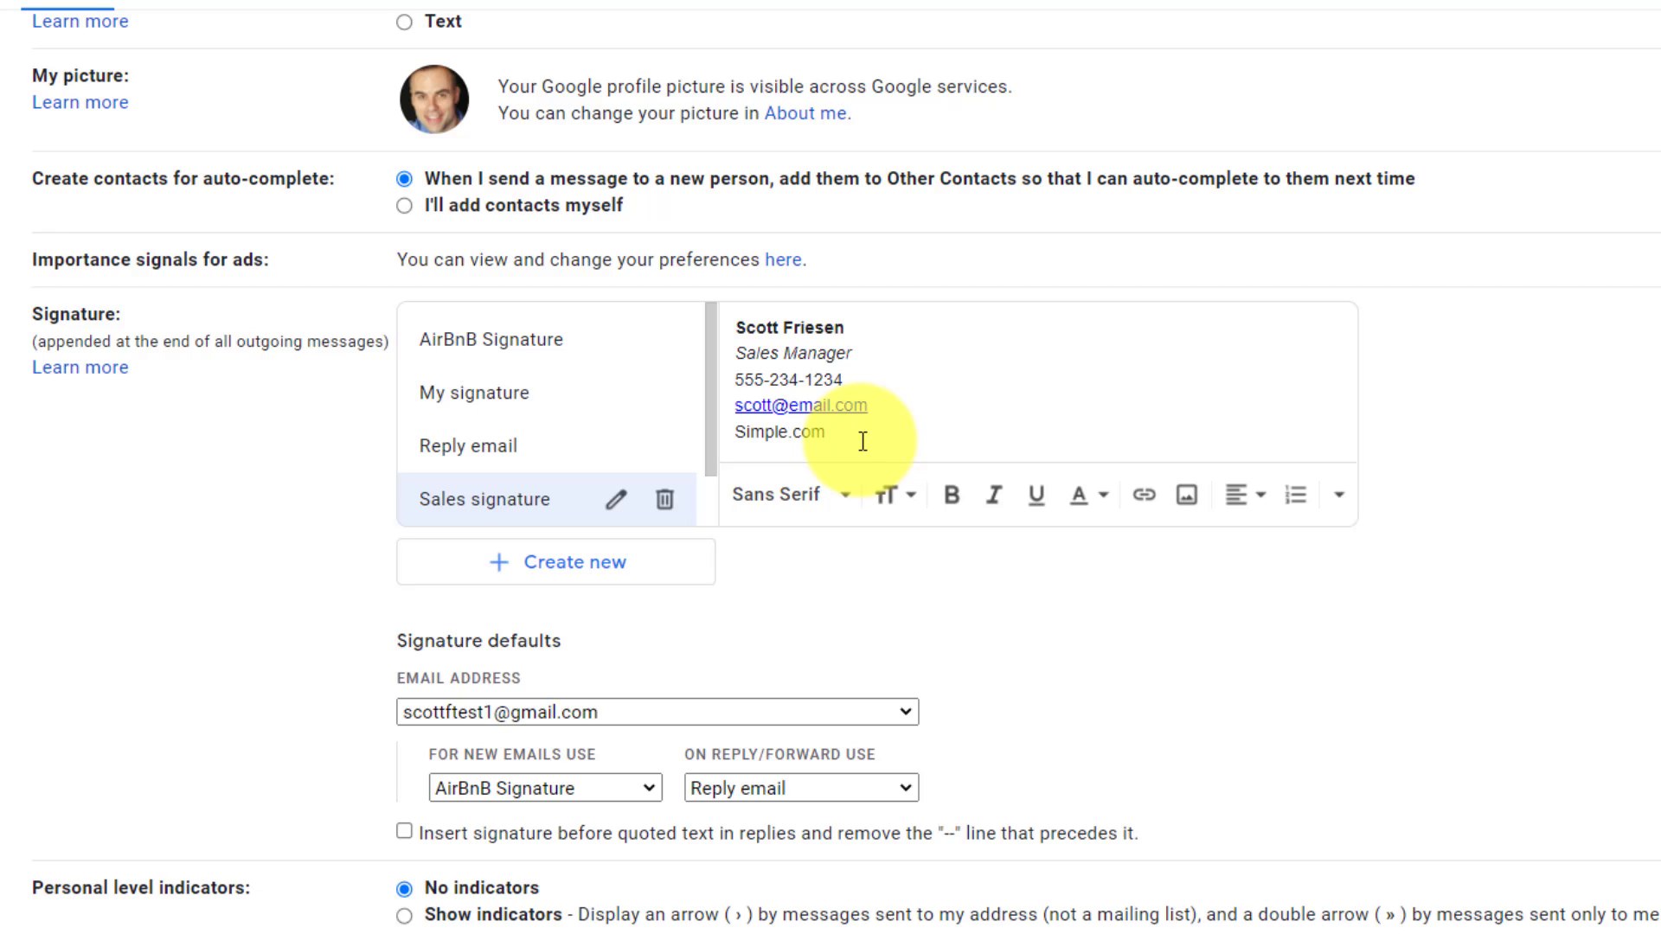
pyautogui.doubleClick(779, 433)
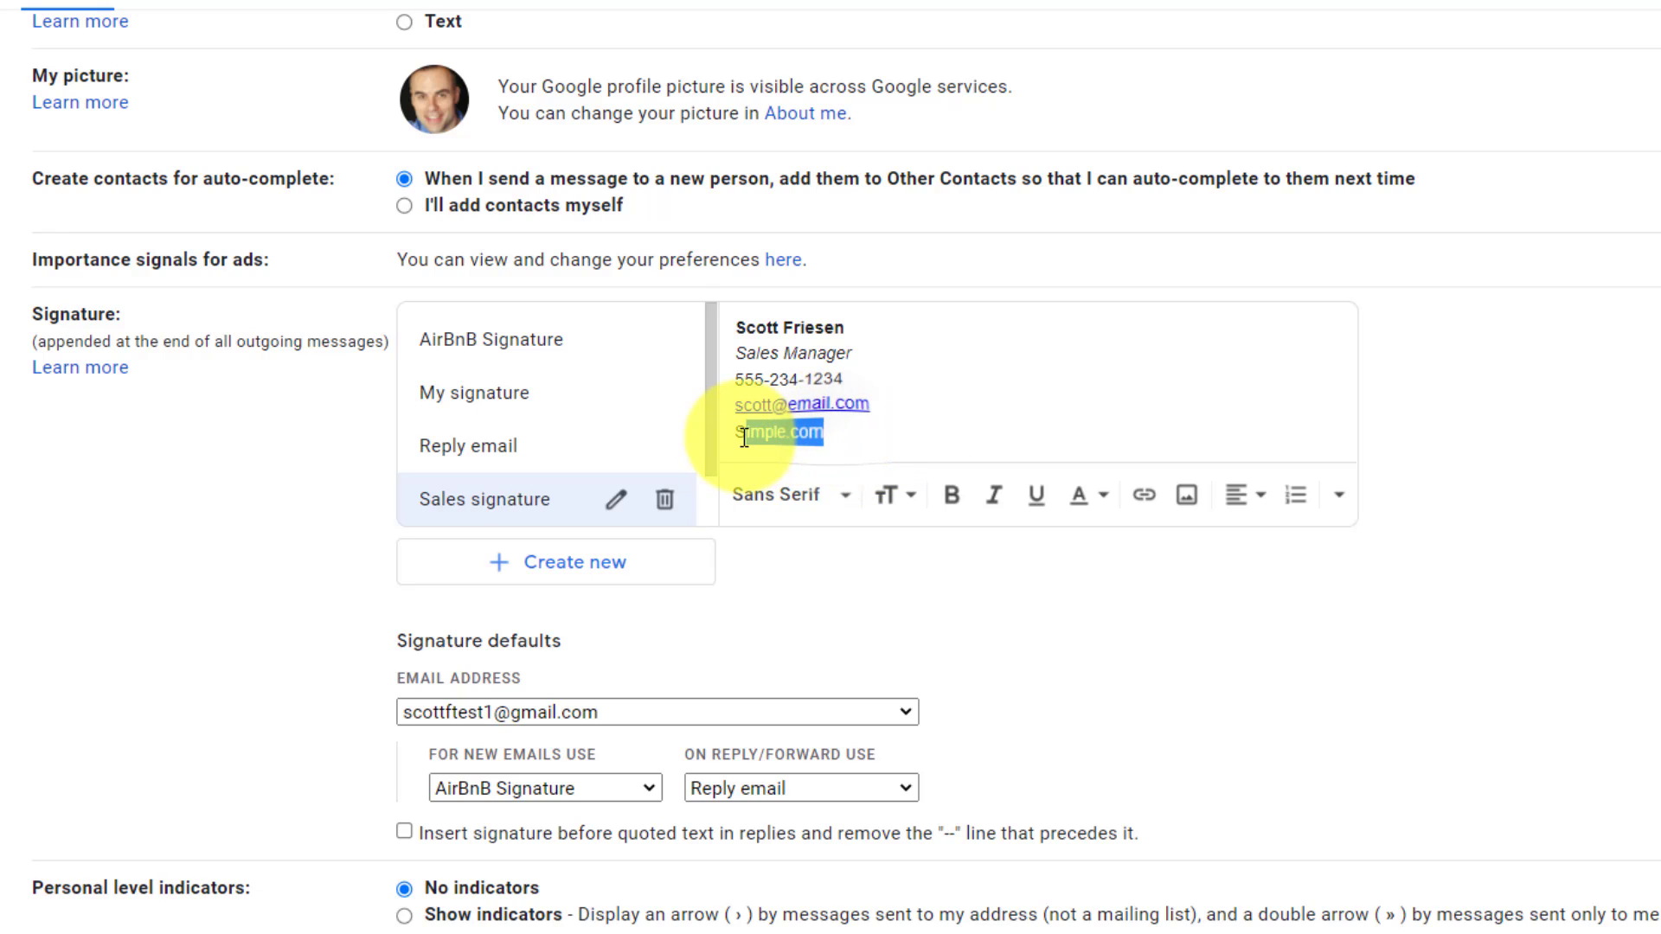
pyautogui.click(1146, 496)
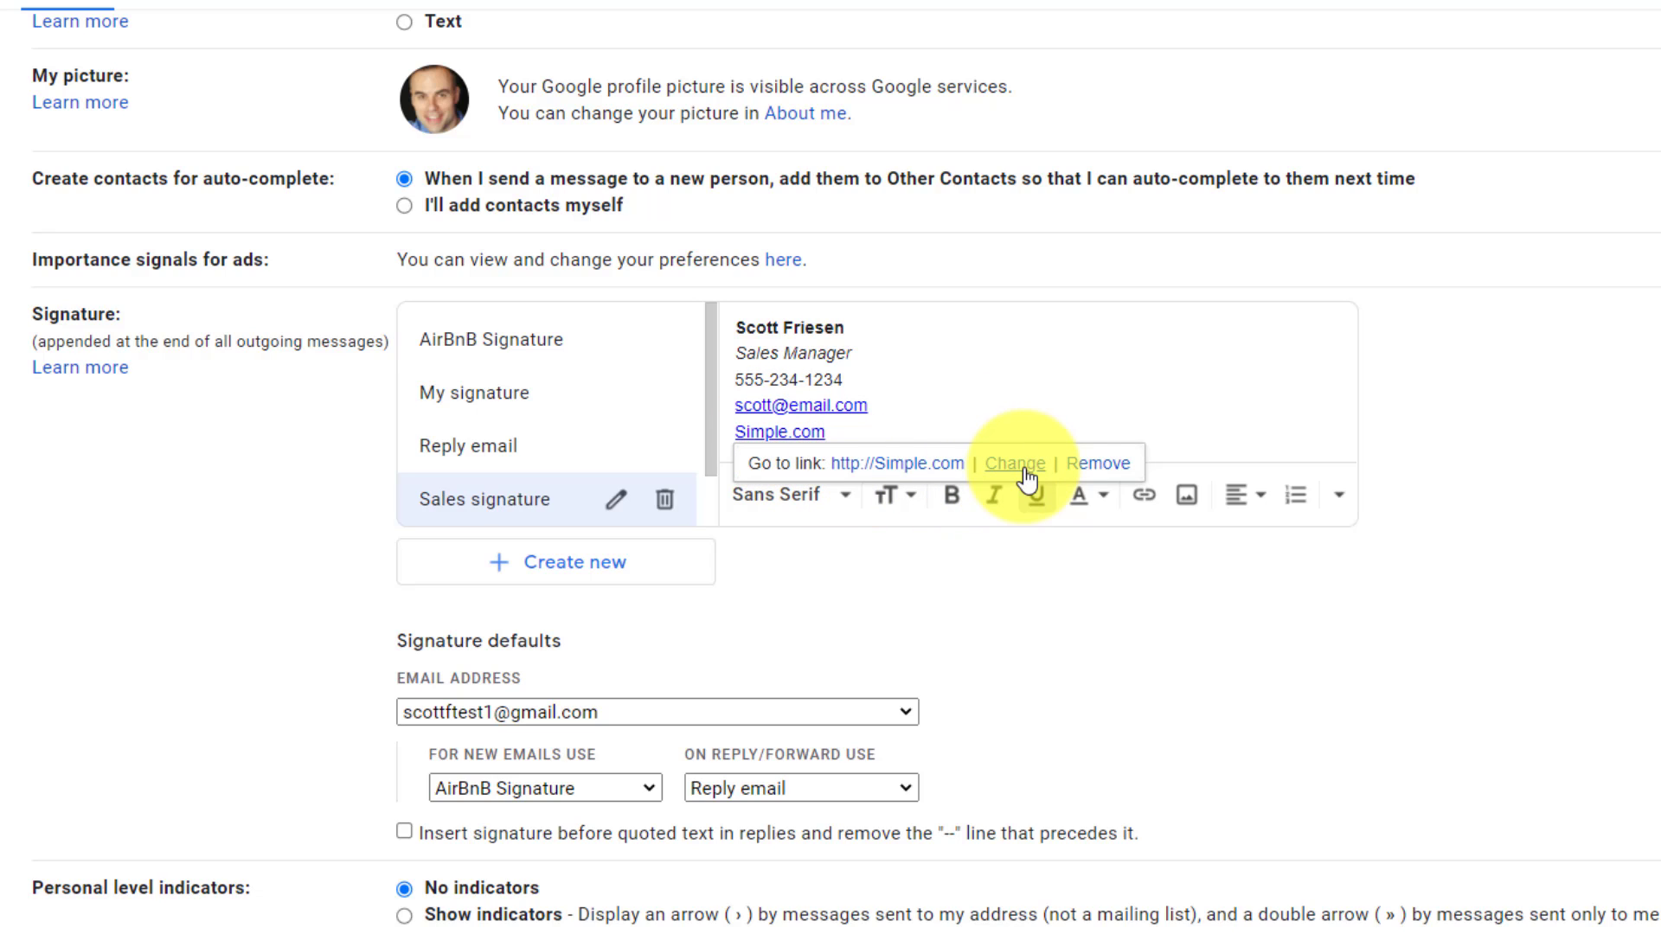
# Point the Simple.com link to /sales/signup and turn off underline on the new line
pyautogui.click(1016, 463)
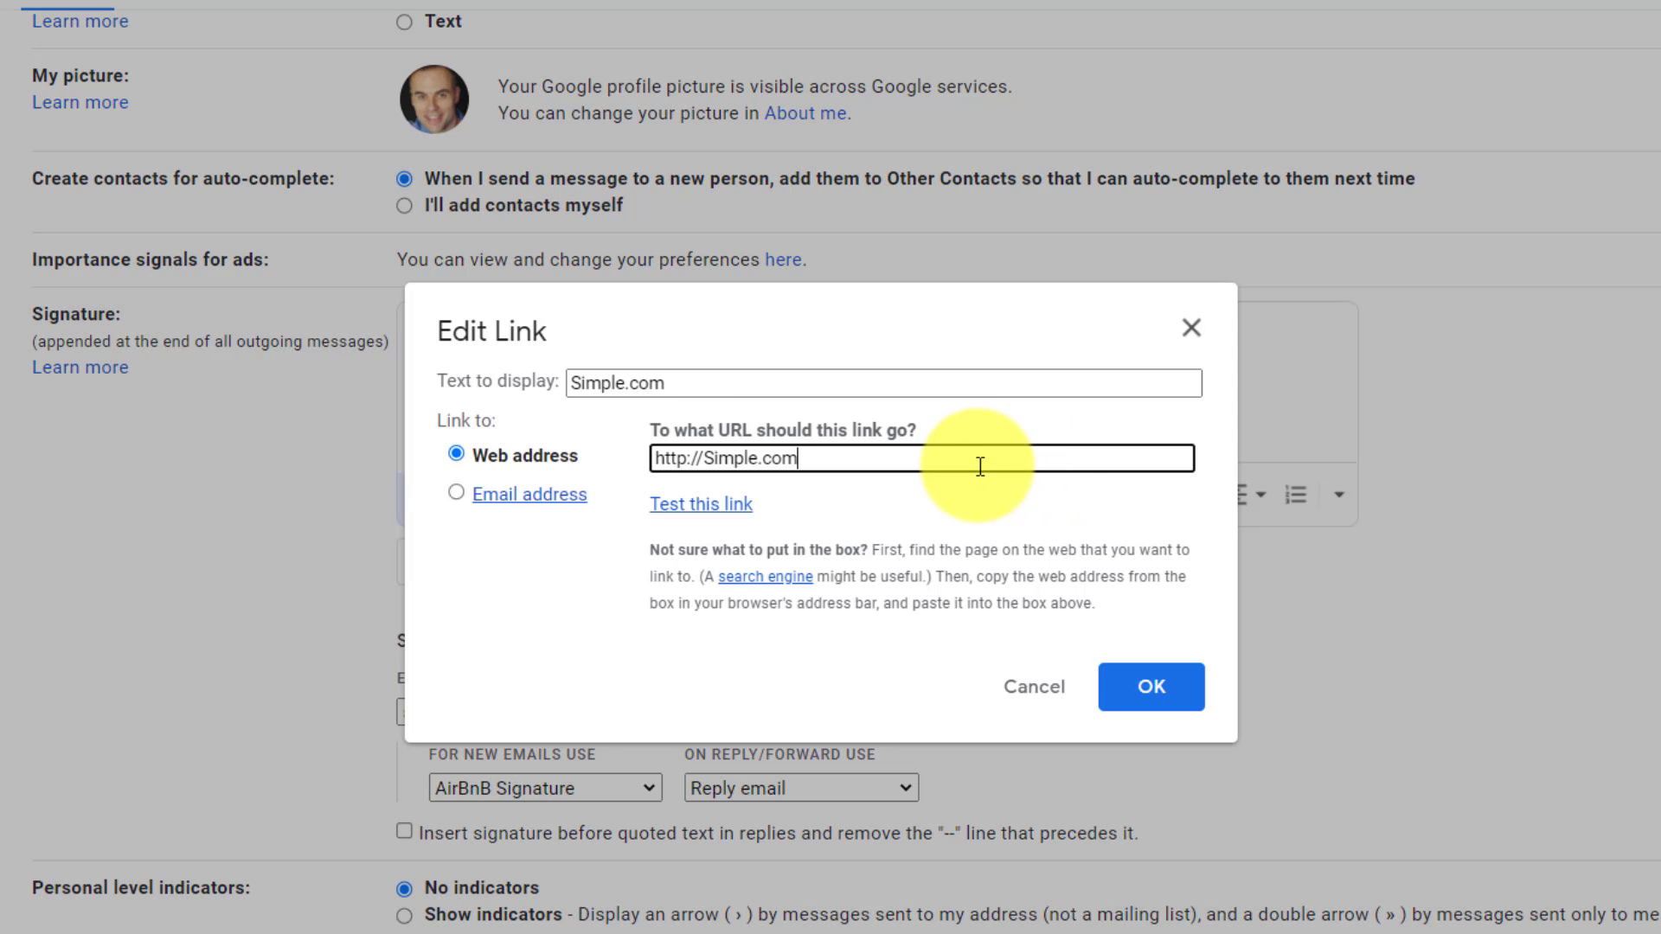
pyautogui.write('/sales')
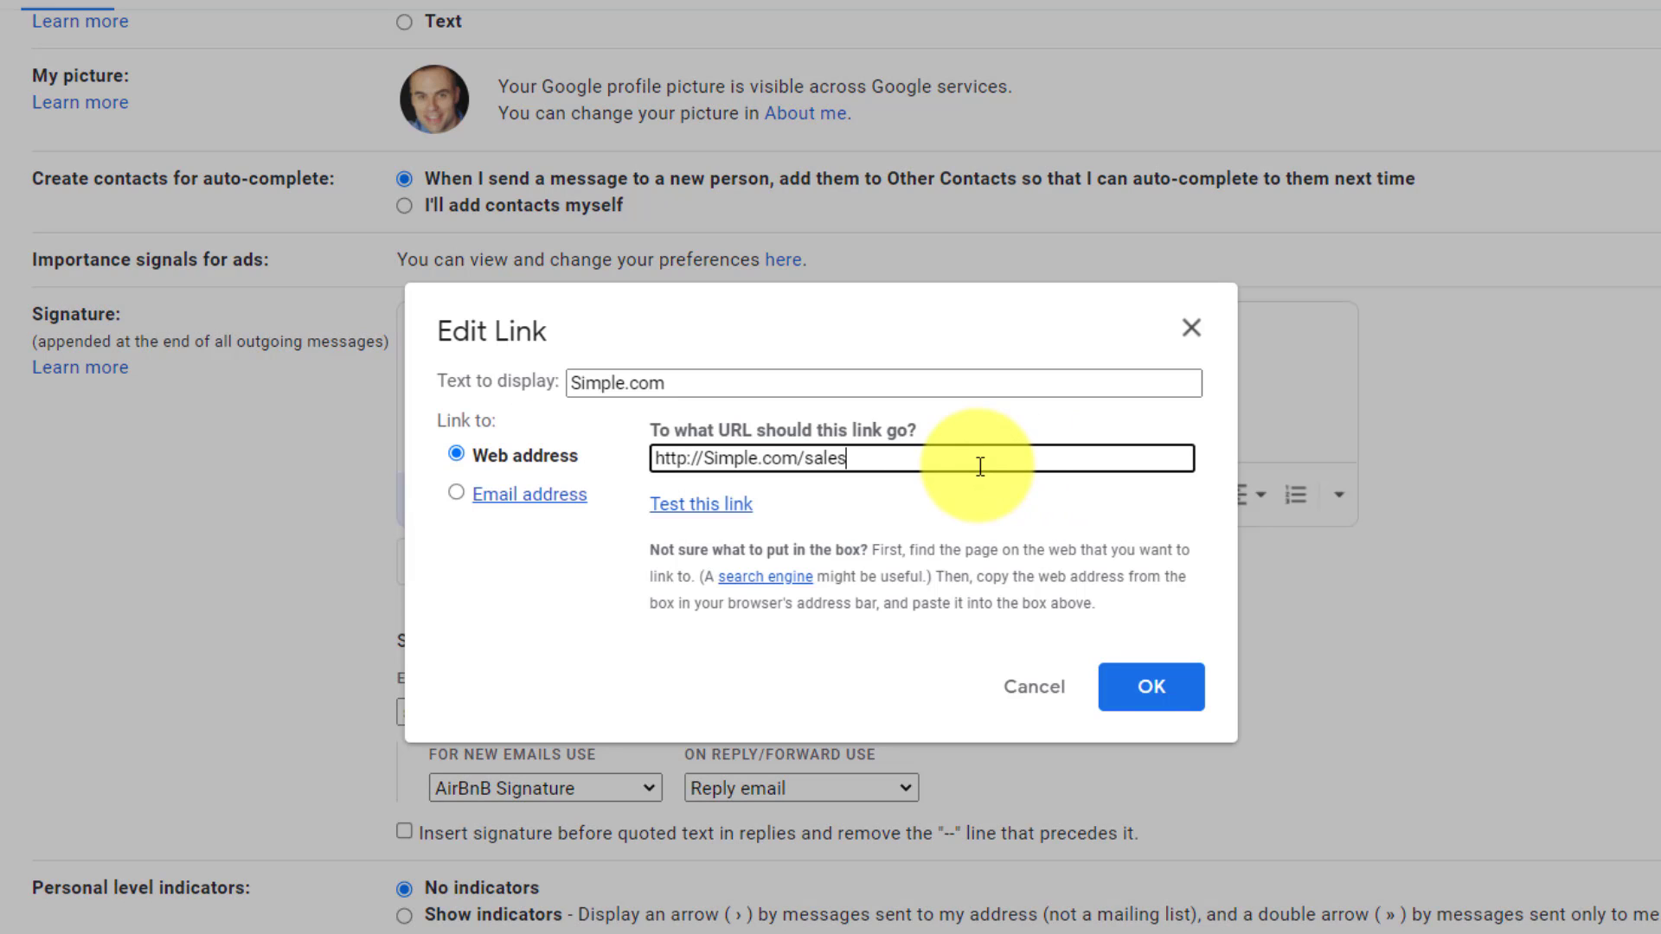
pyautogui.write('/signup')
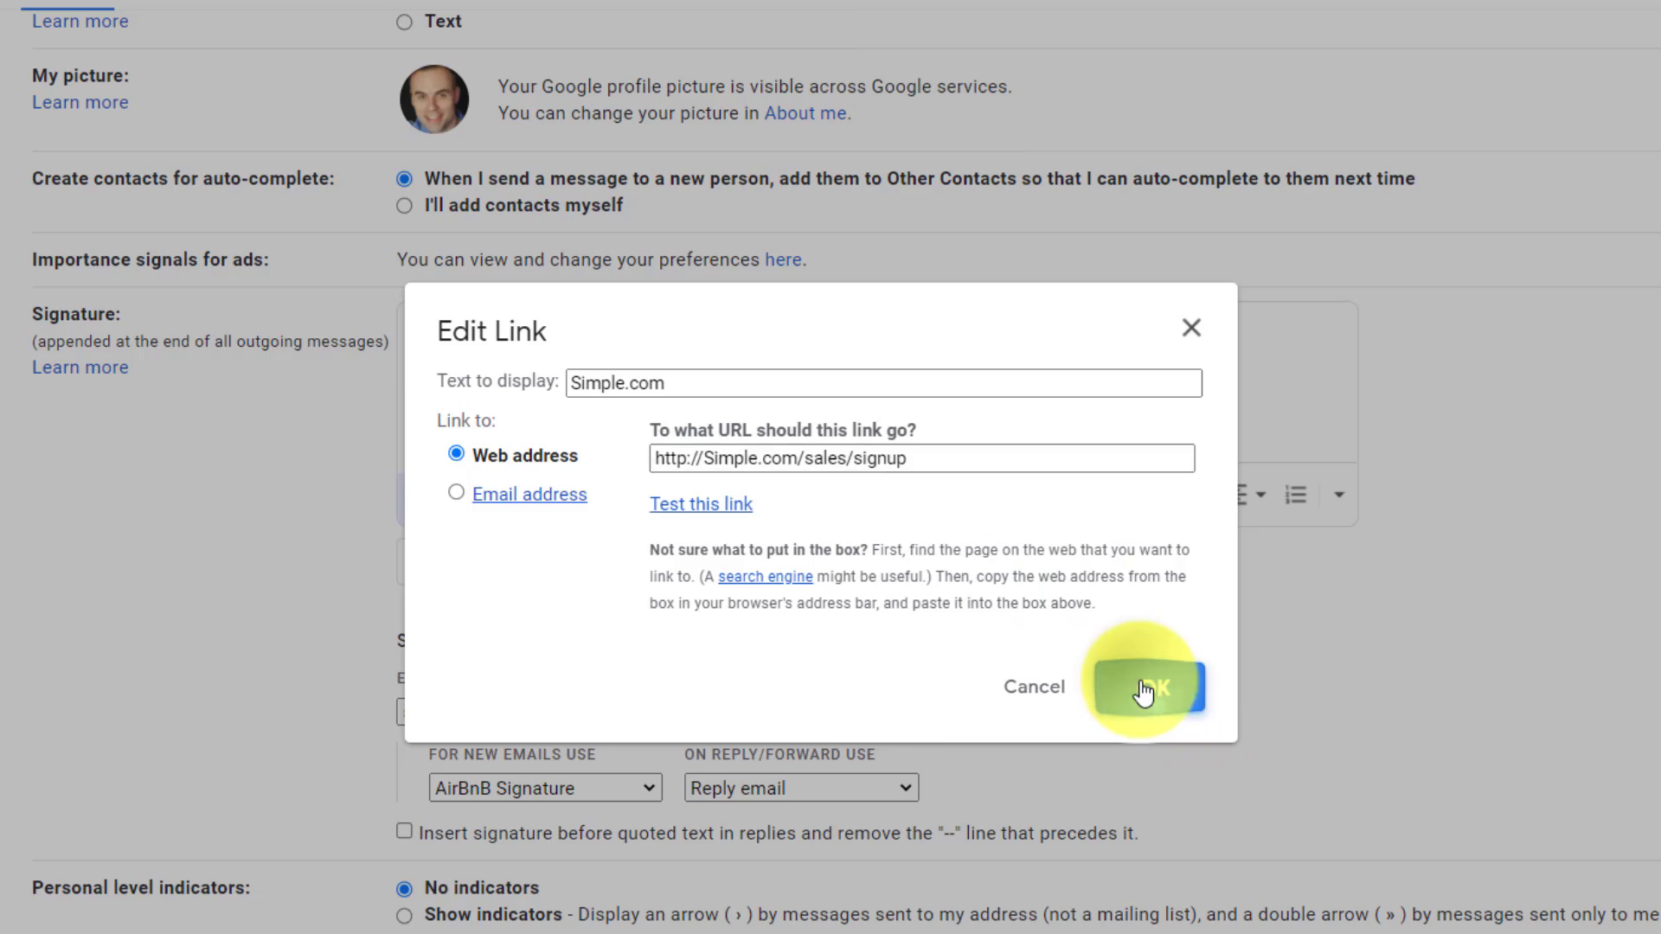
pyautogui.click(1149, 687)
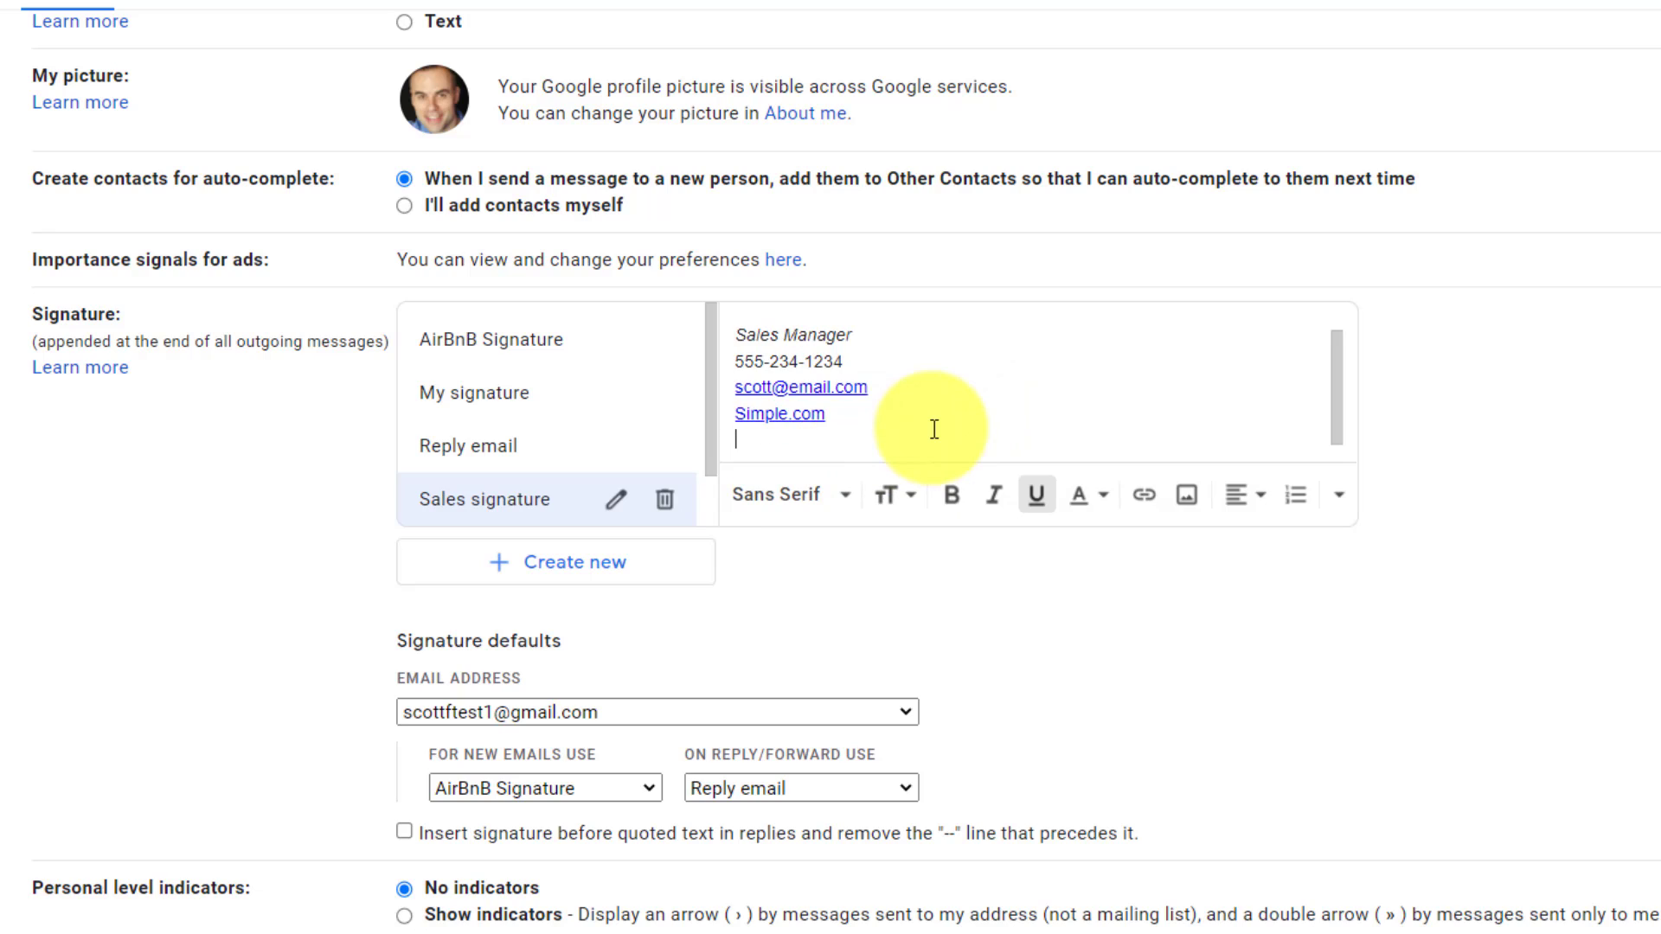
pyautogui.click(1035, 495)
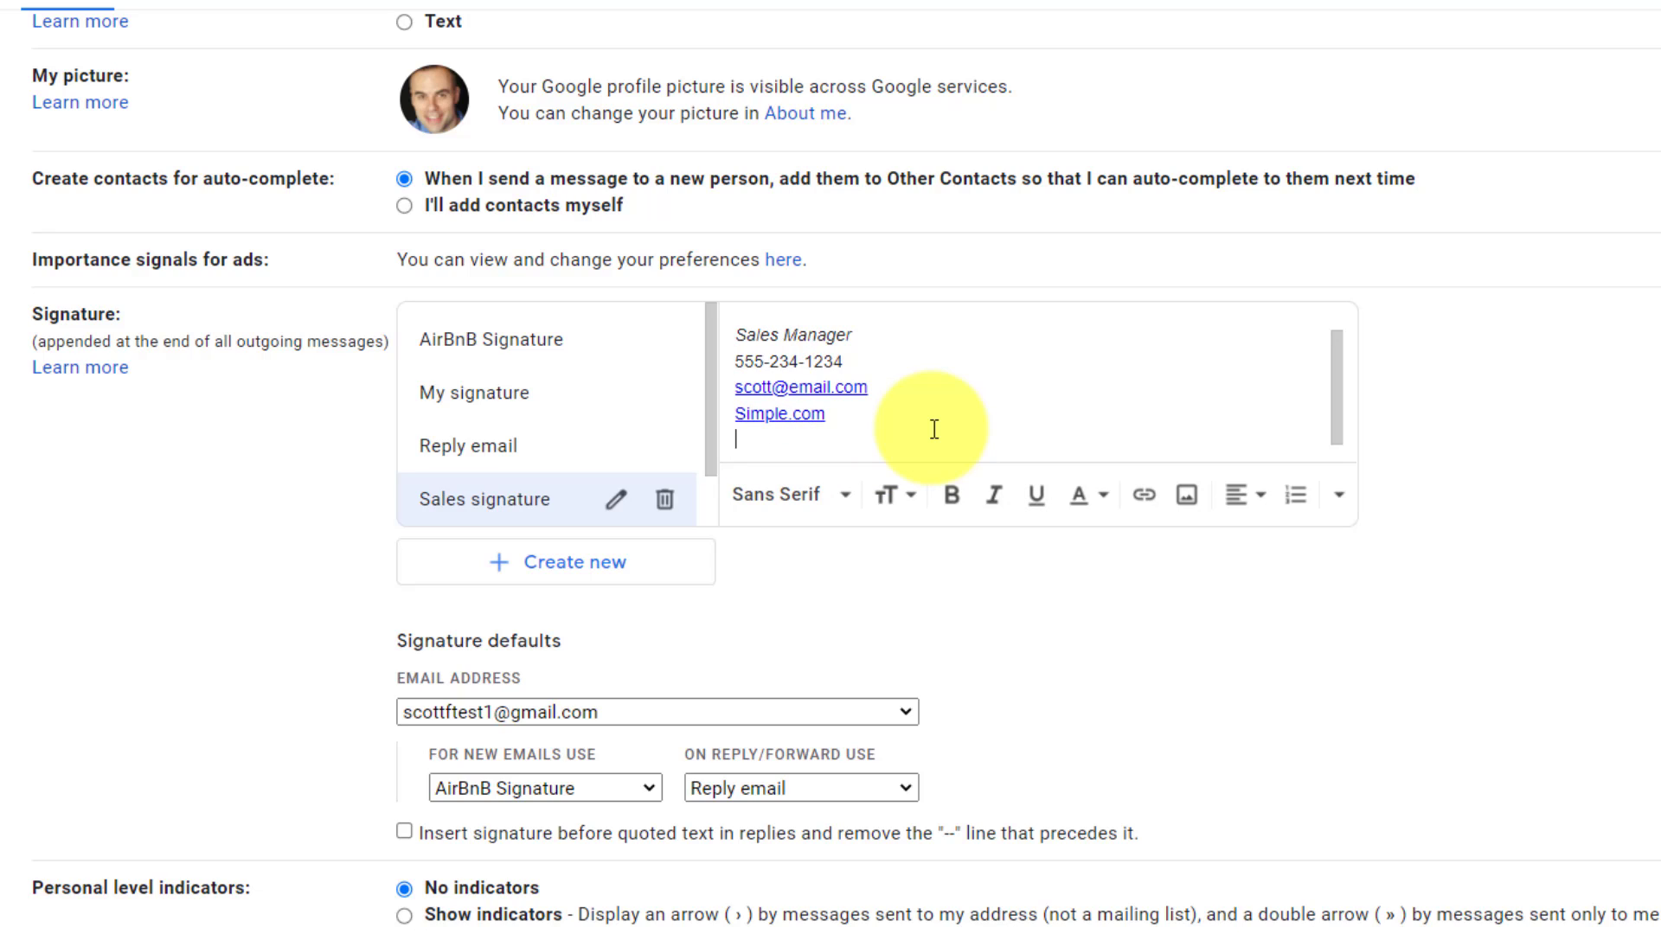
pyautogui.moveTo(1113, 392)
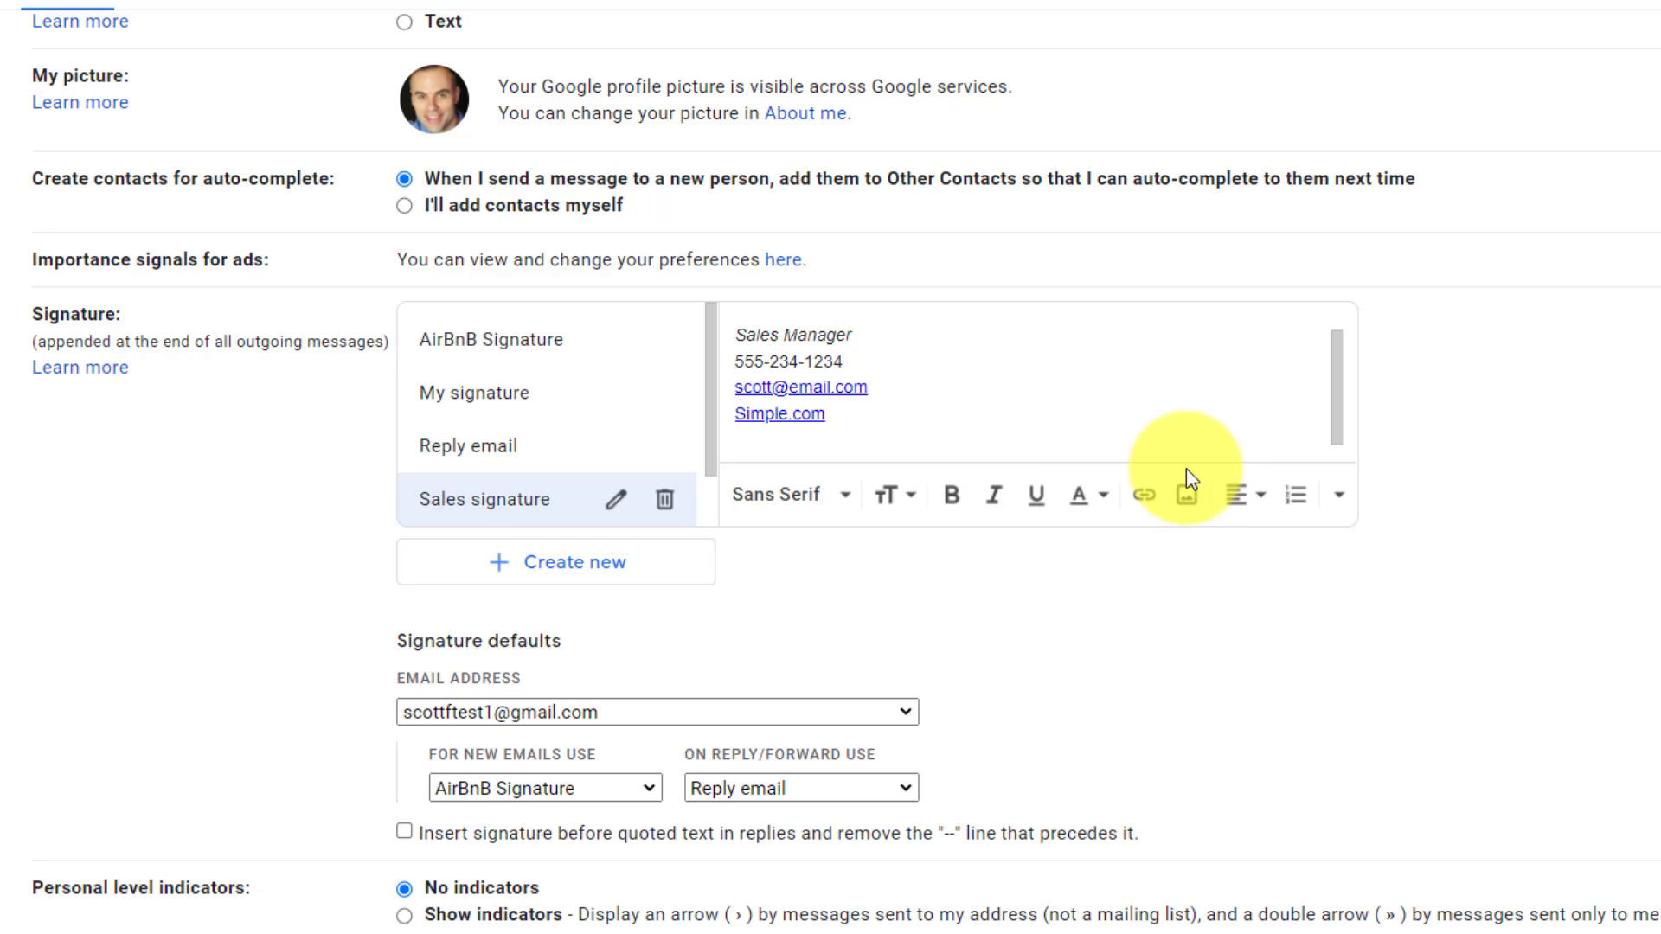
# Upload the Simpletivity logo file from the computer into the signature
pyautogui.click(1184, 495)
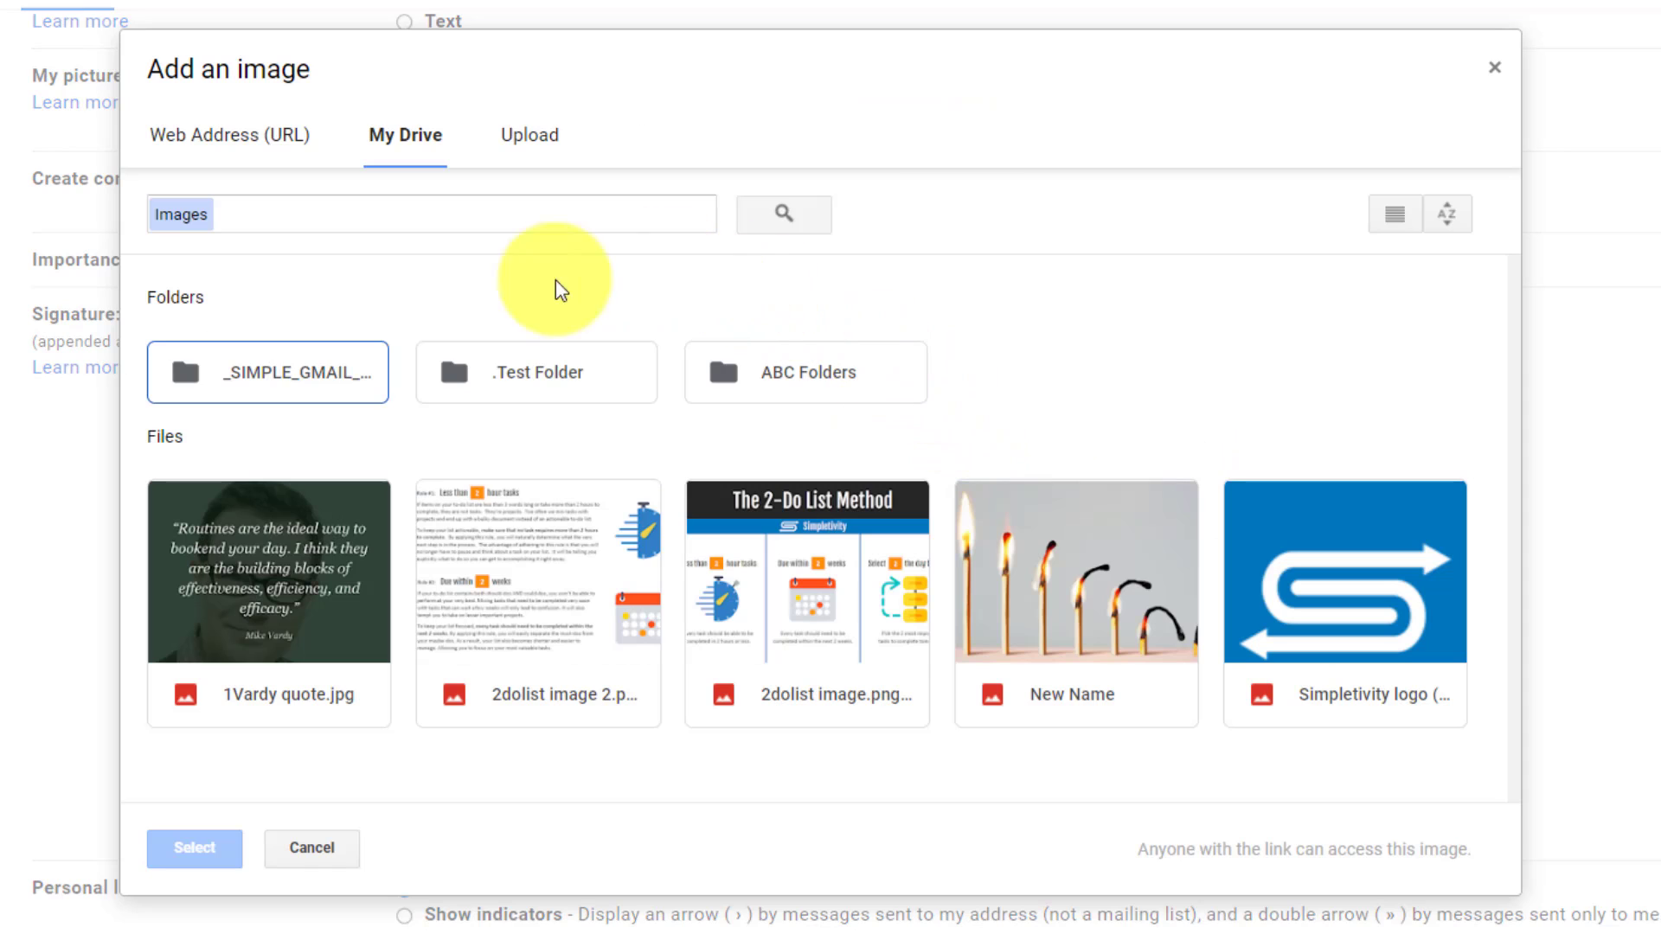
pyautogui.moveTo(973, 548)
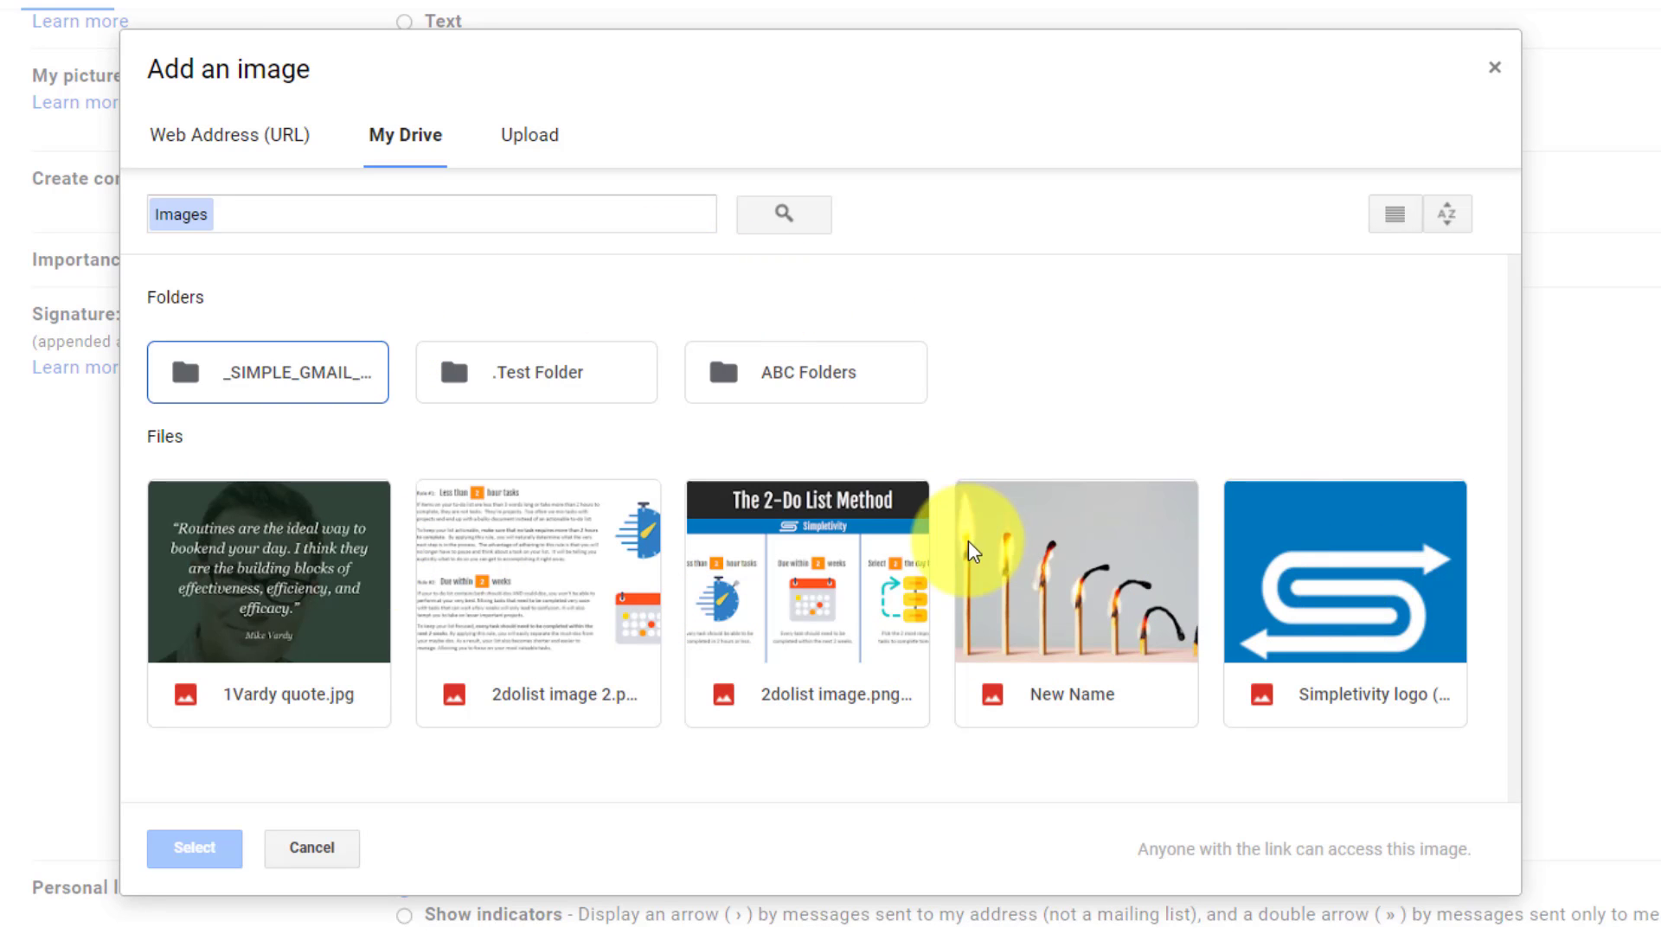
pyautogui.click(527, 135)
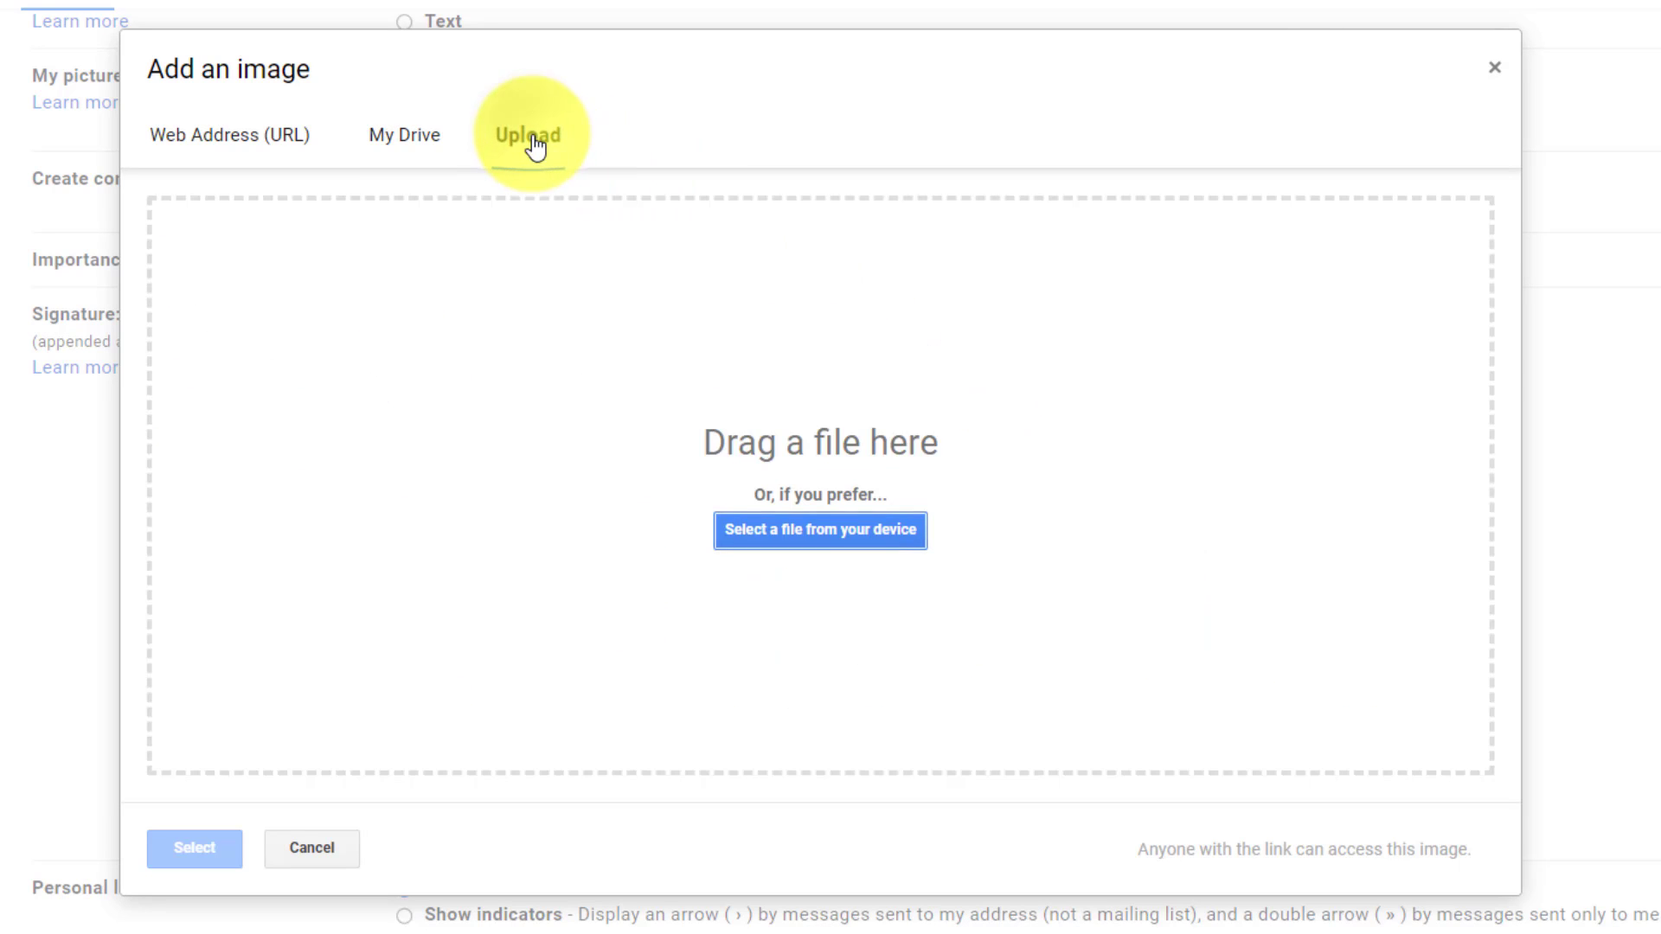
pyautogui.click(819, 530)
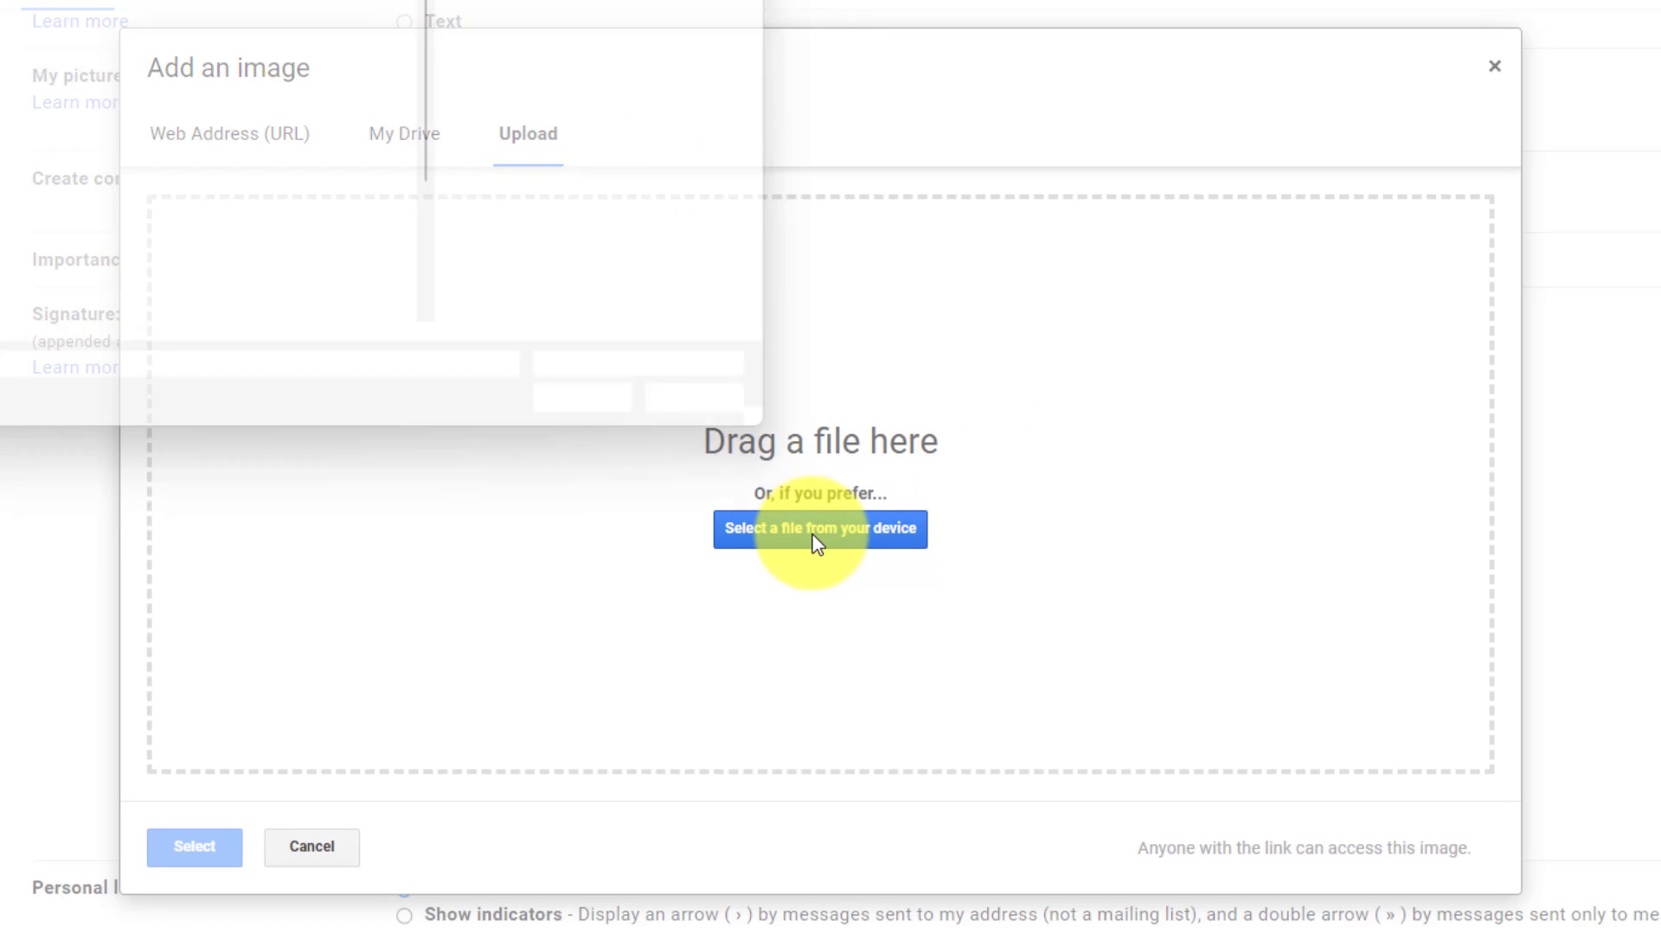
pyautogui.click(819, 529)
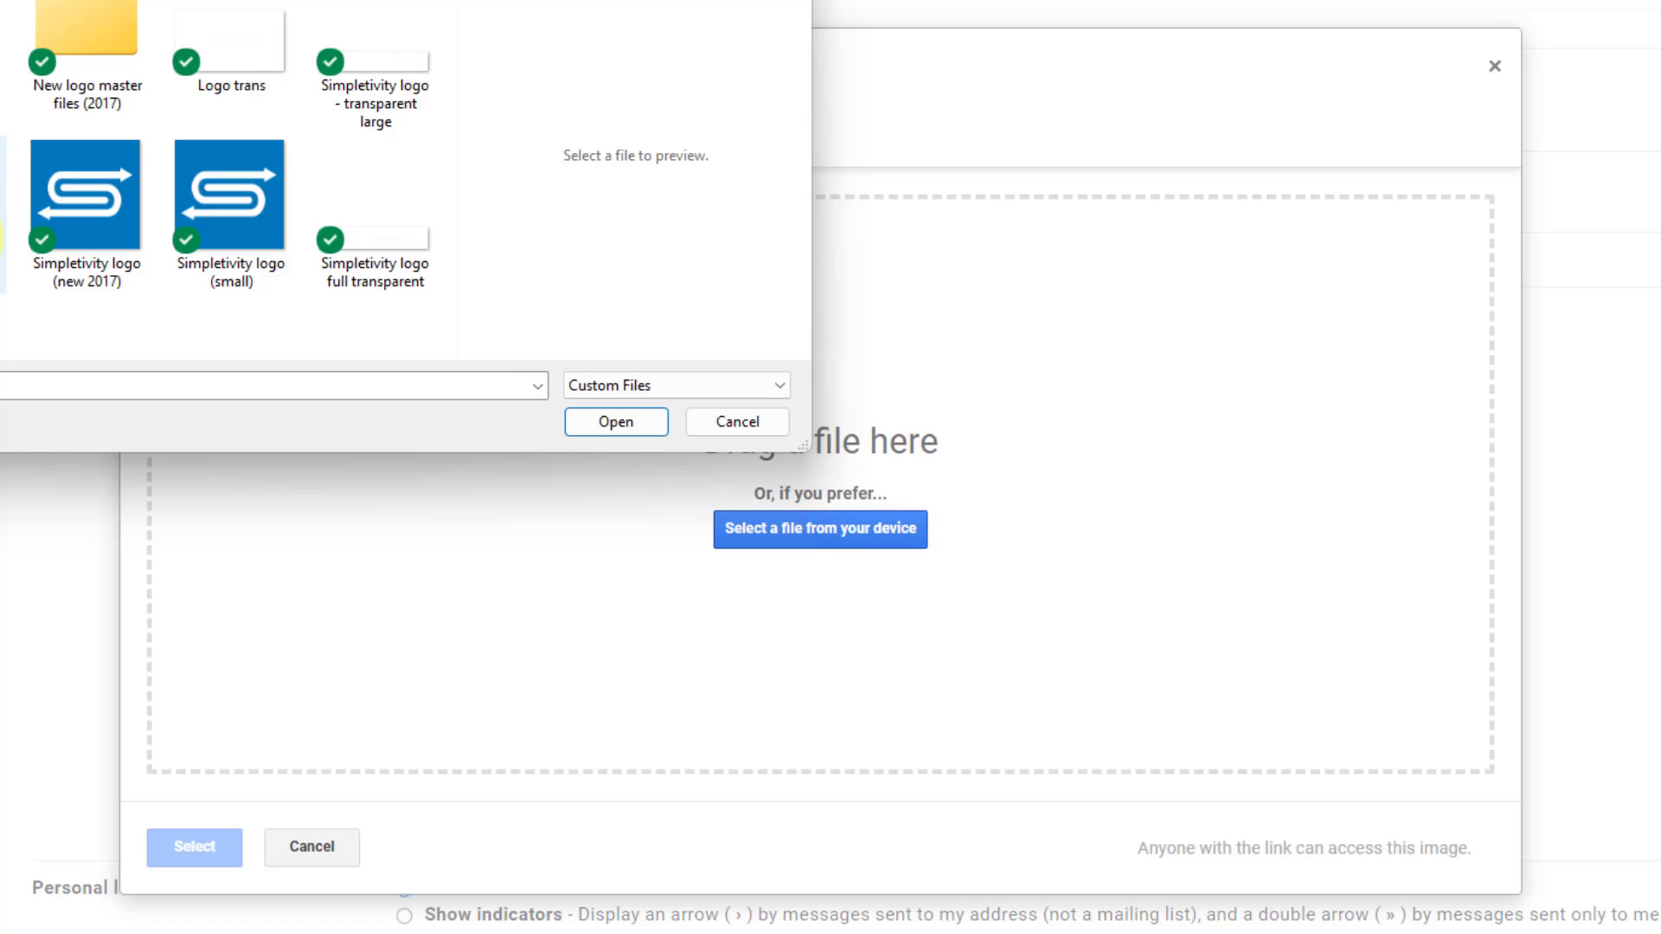
pyautogui.click(614, 421)
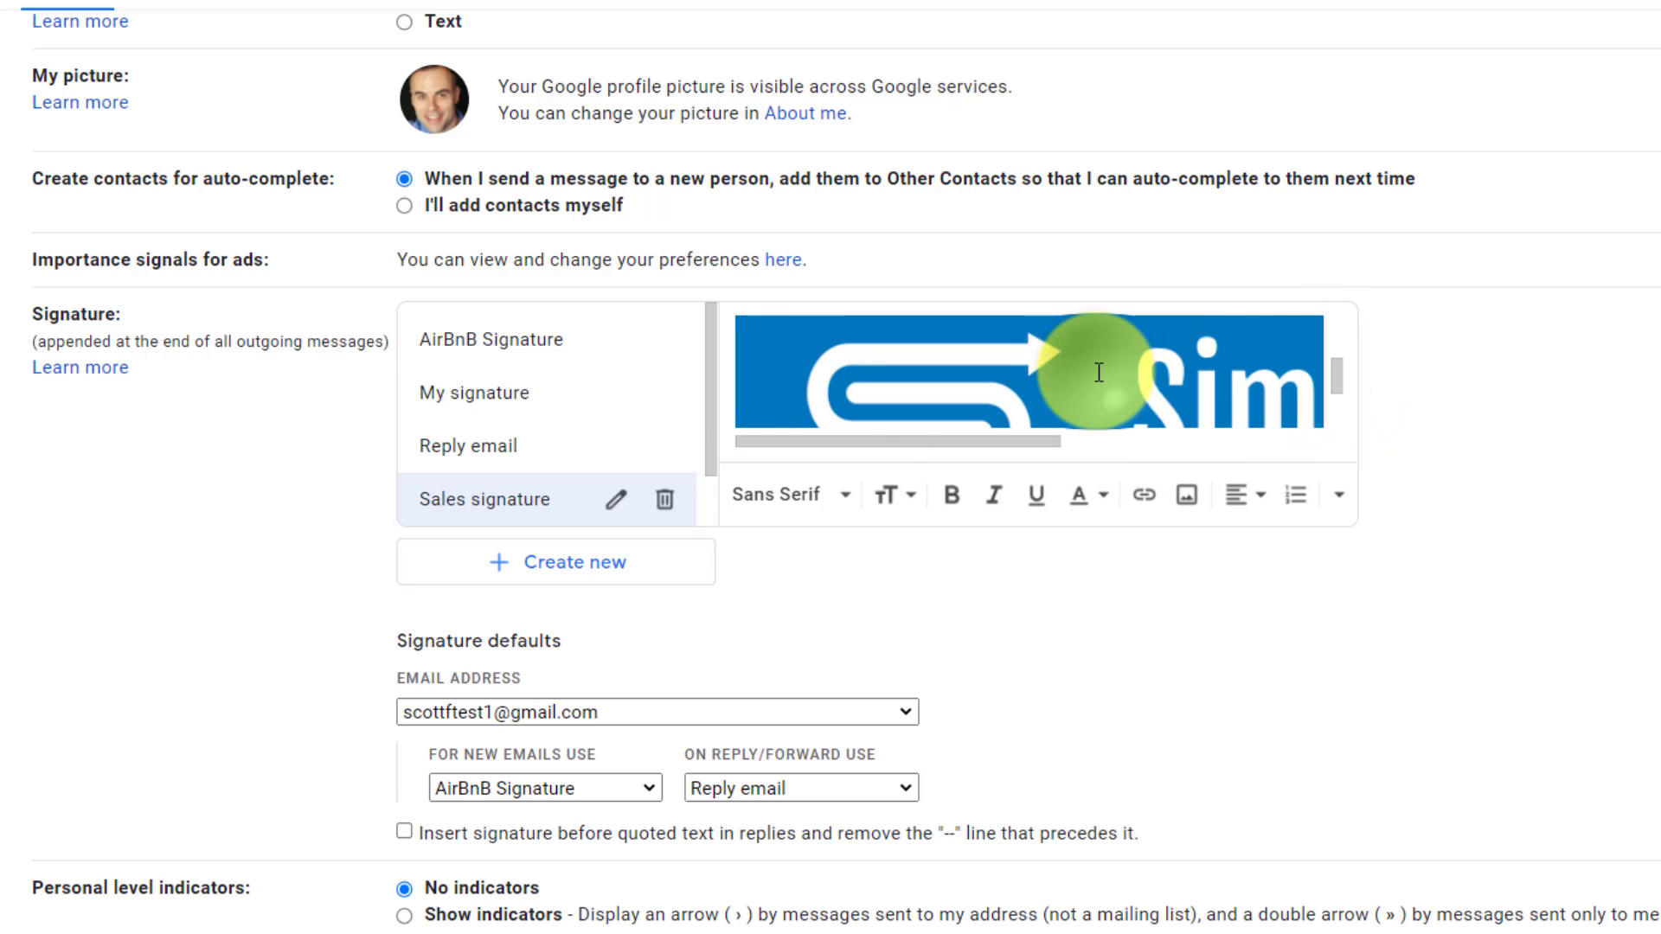
# Switch the Simpletivity logo from Small to Medium size, then deselect it
pyautogui.click(1099, 372)
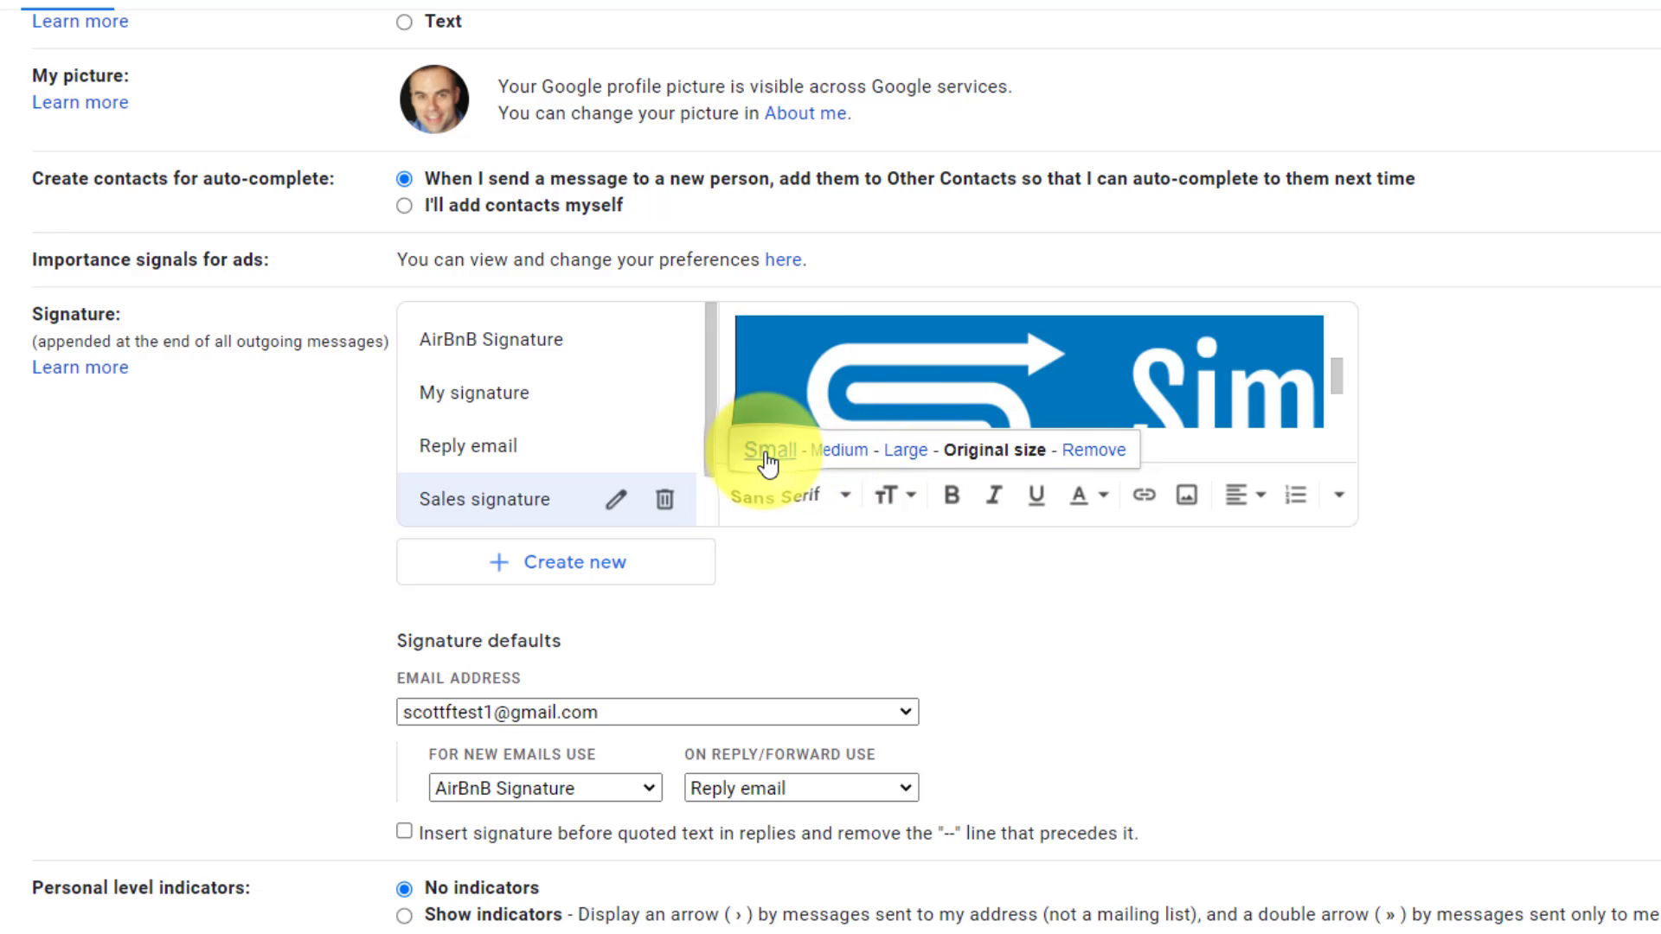
pyautogui.click(767, 449)
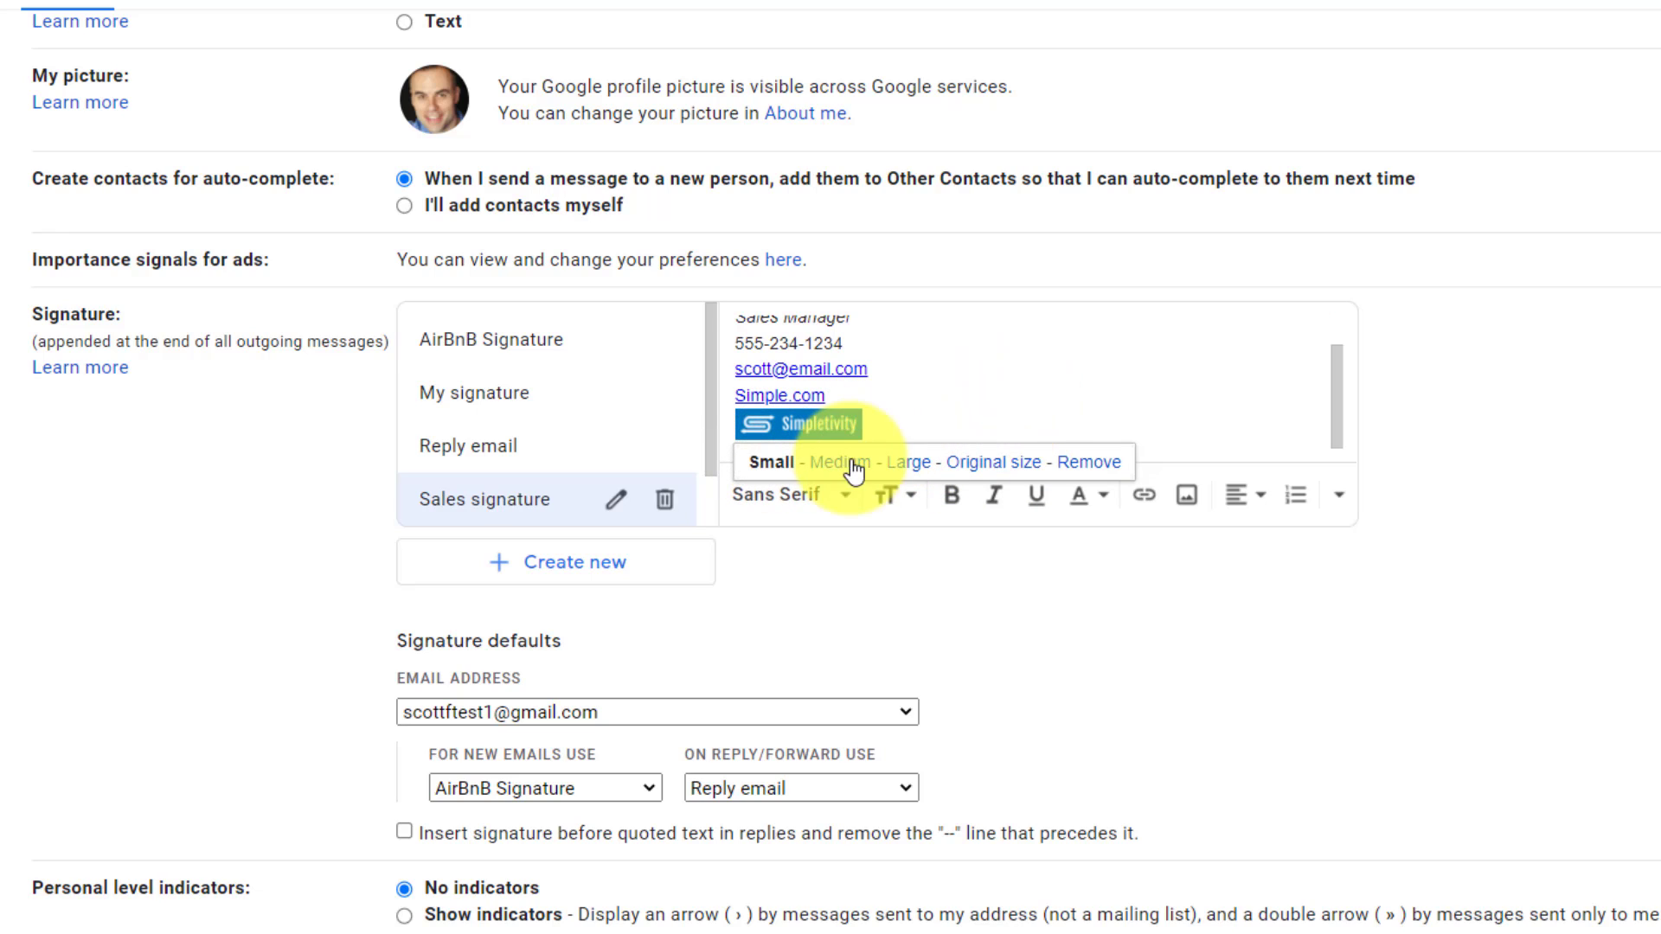
pyautogui.click(836, 463)
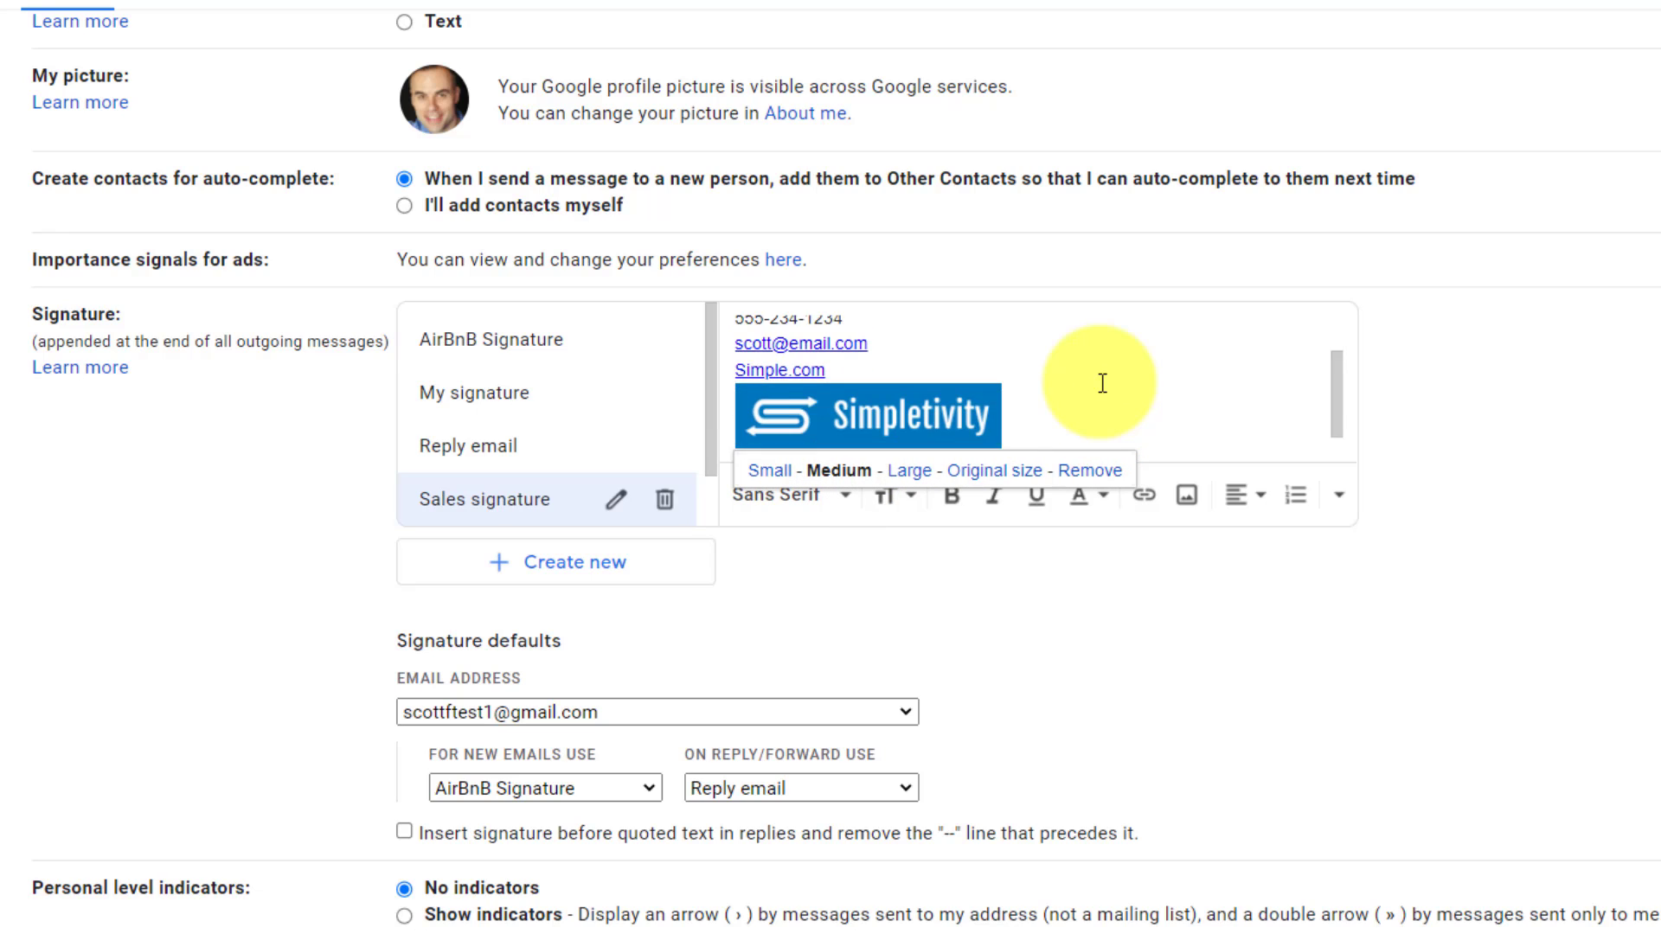
pyautogui.click(1091, 471)
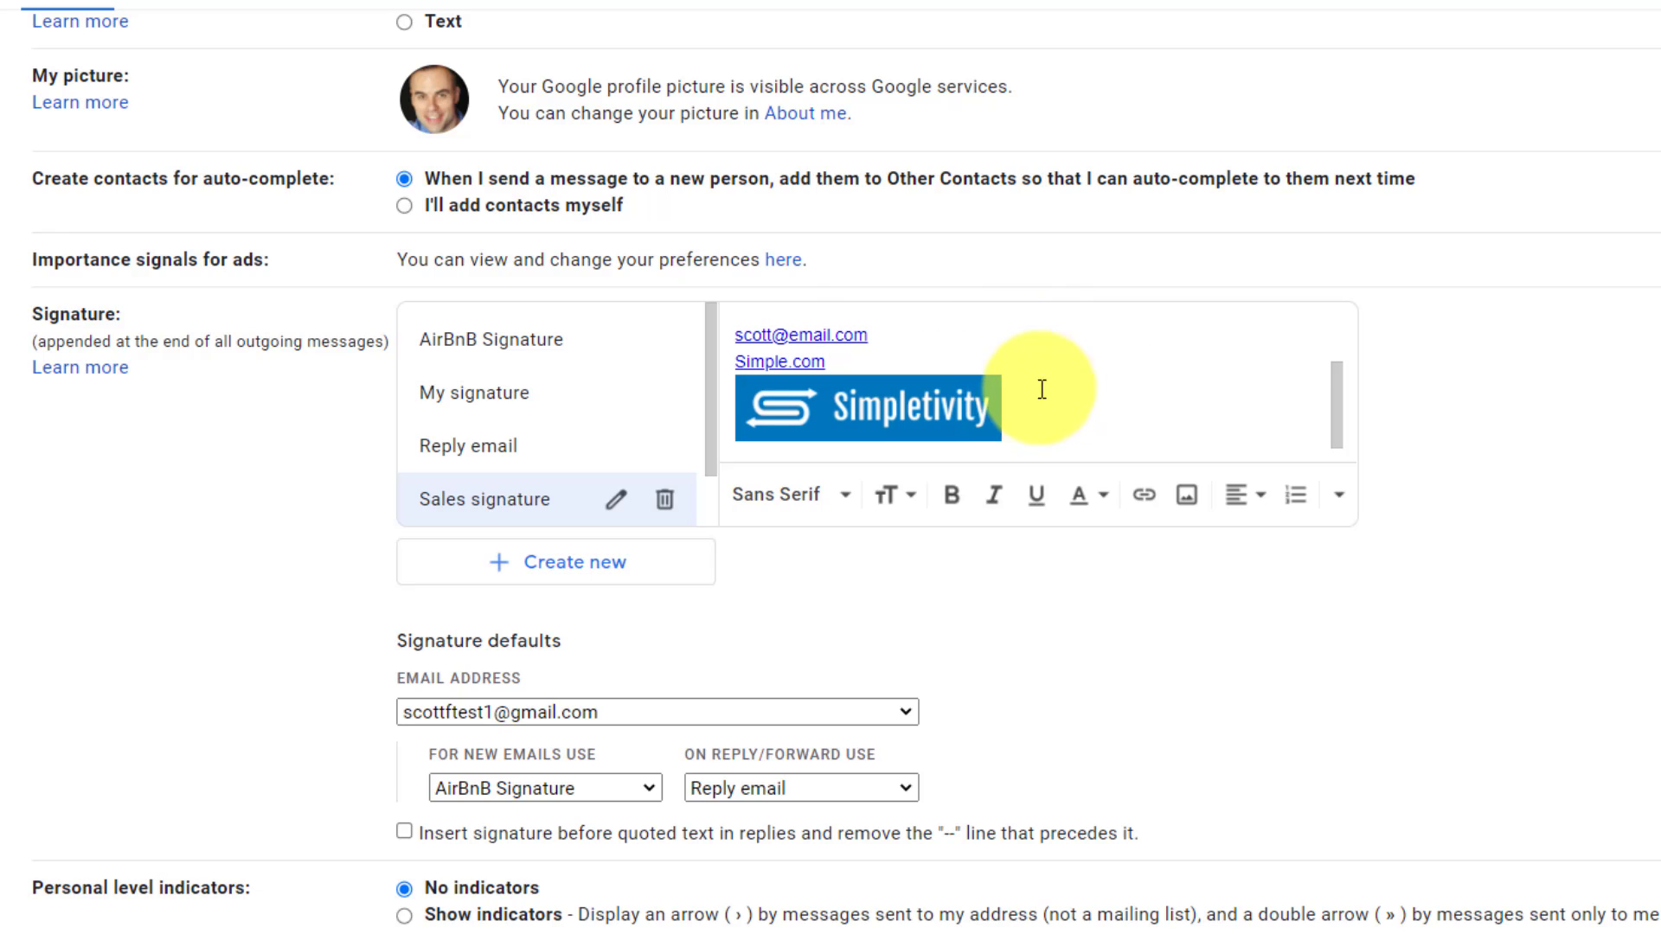
pyautogui.click(1037, 495)
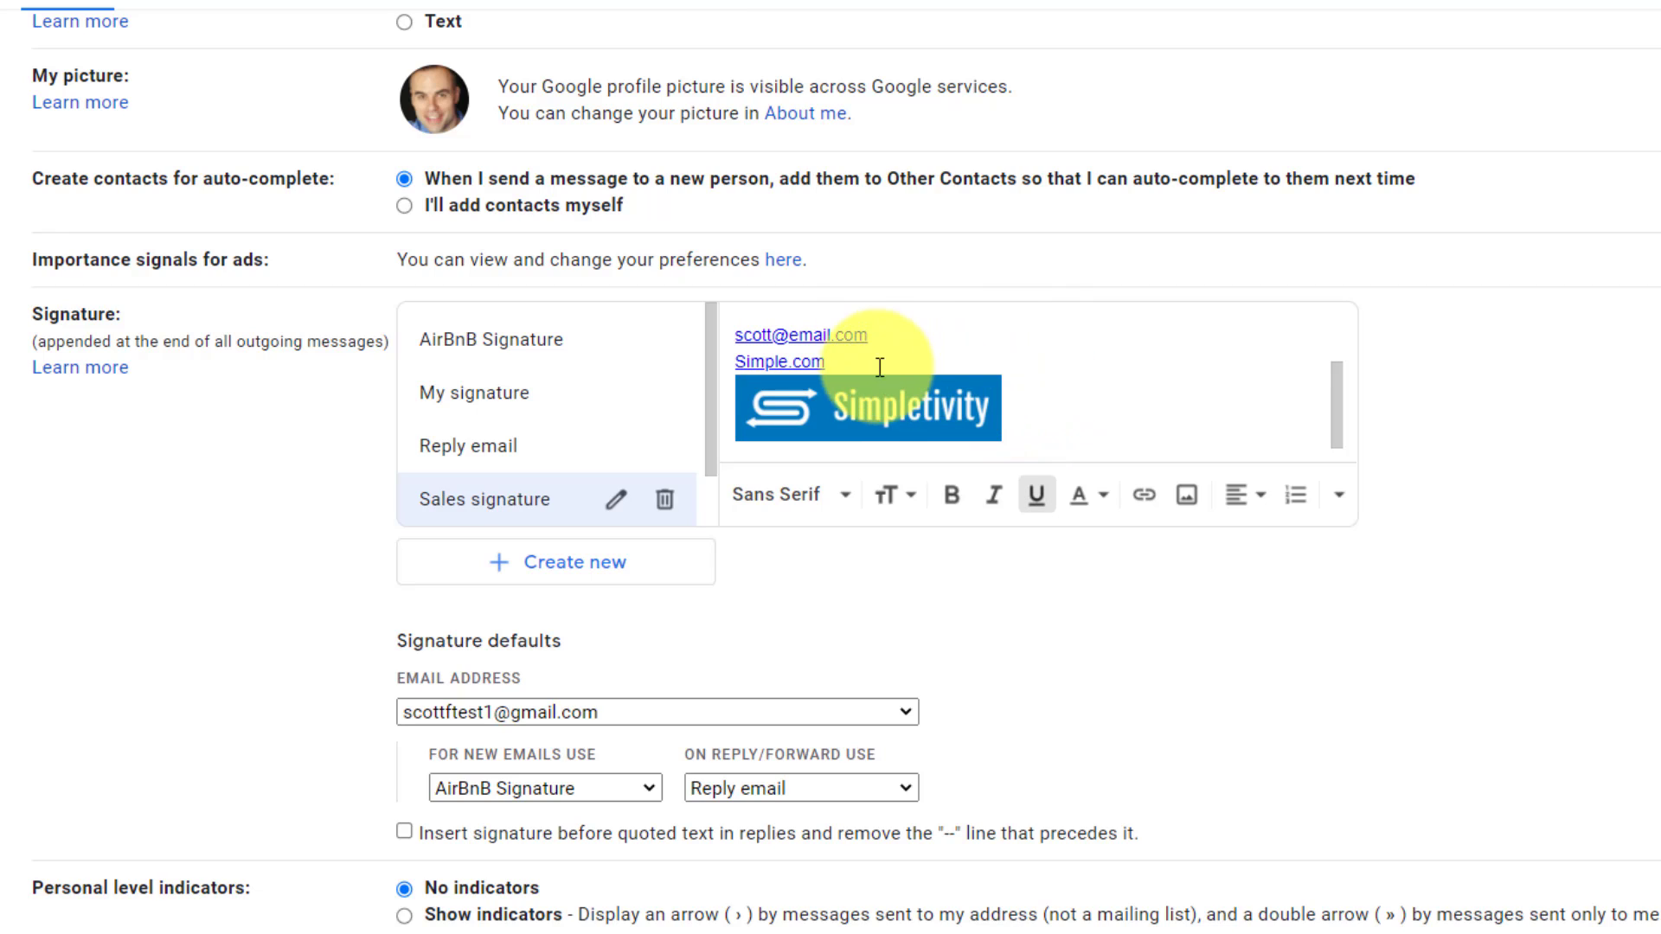
pyautogui.write('555-234-1234')
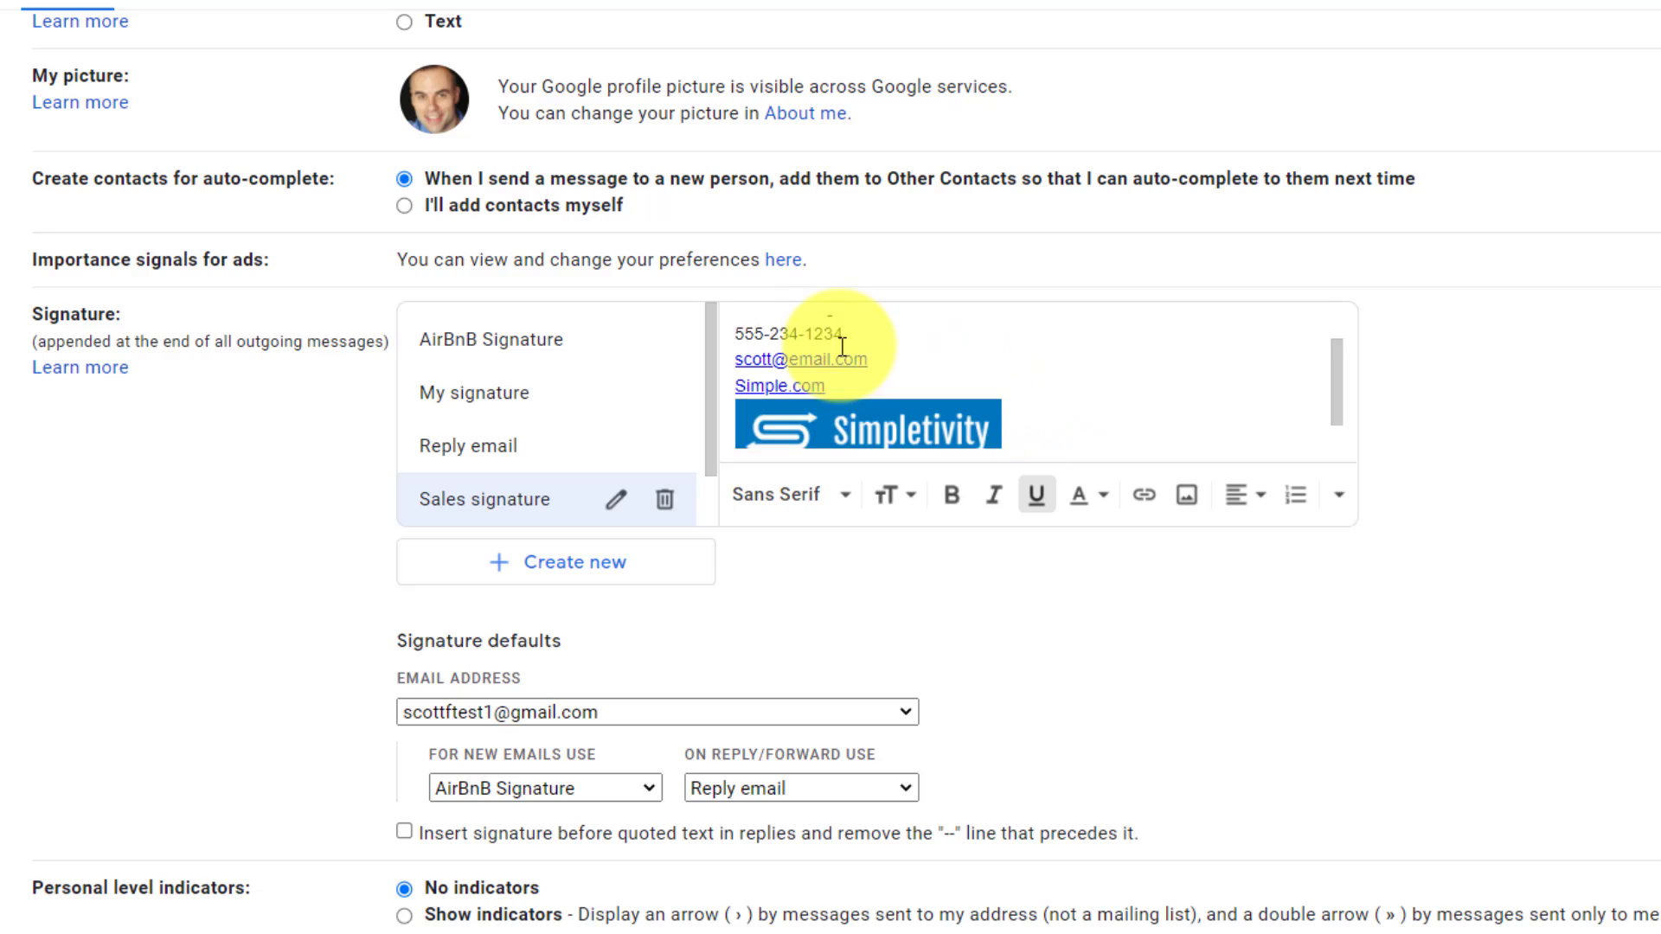
pyautogui.scroll(-3)
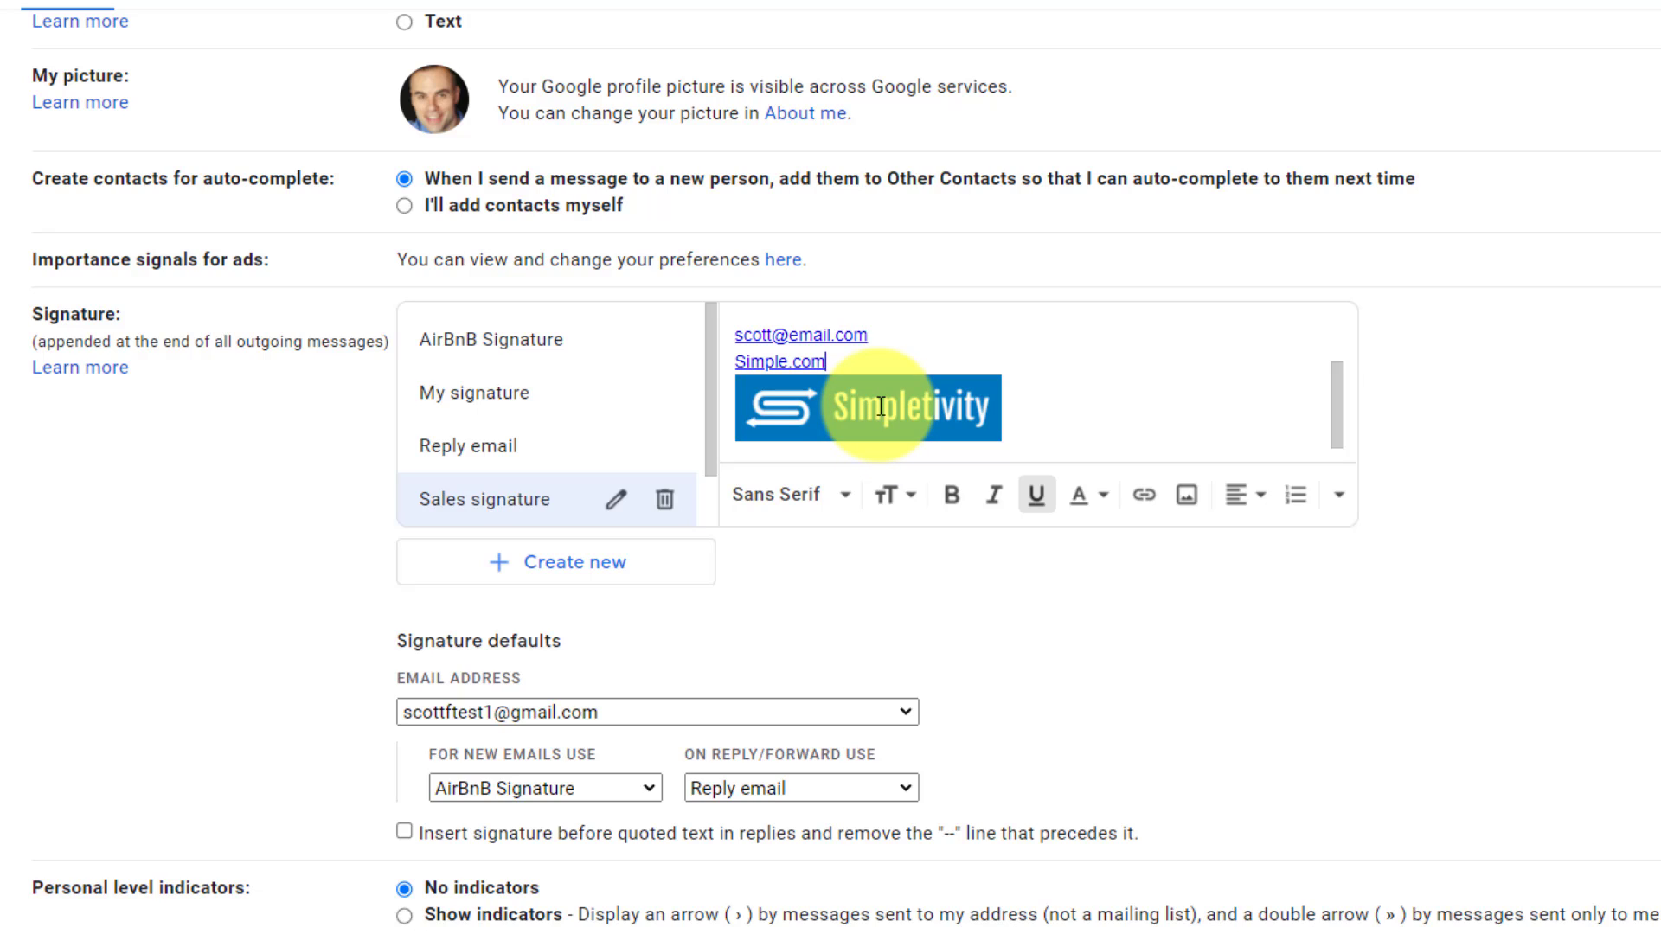
pyautogui.moveTo(985, 405)
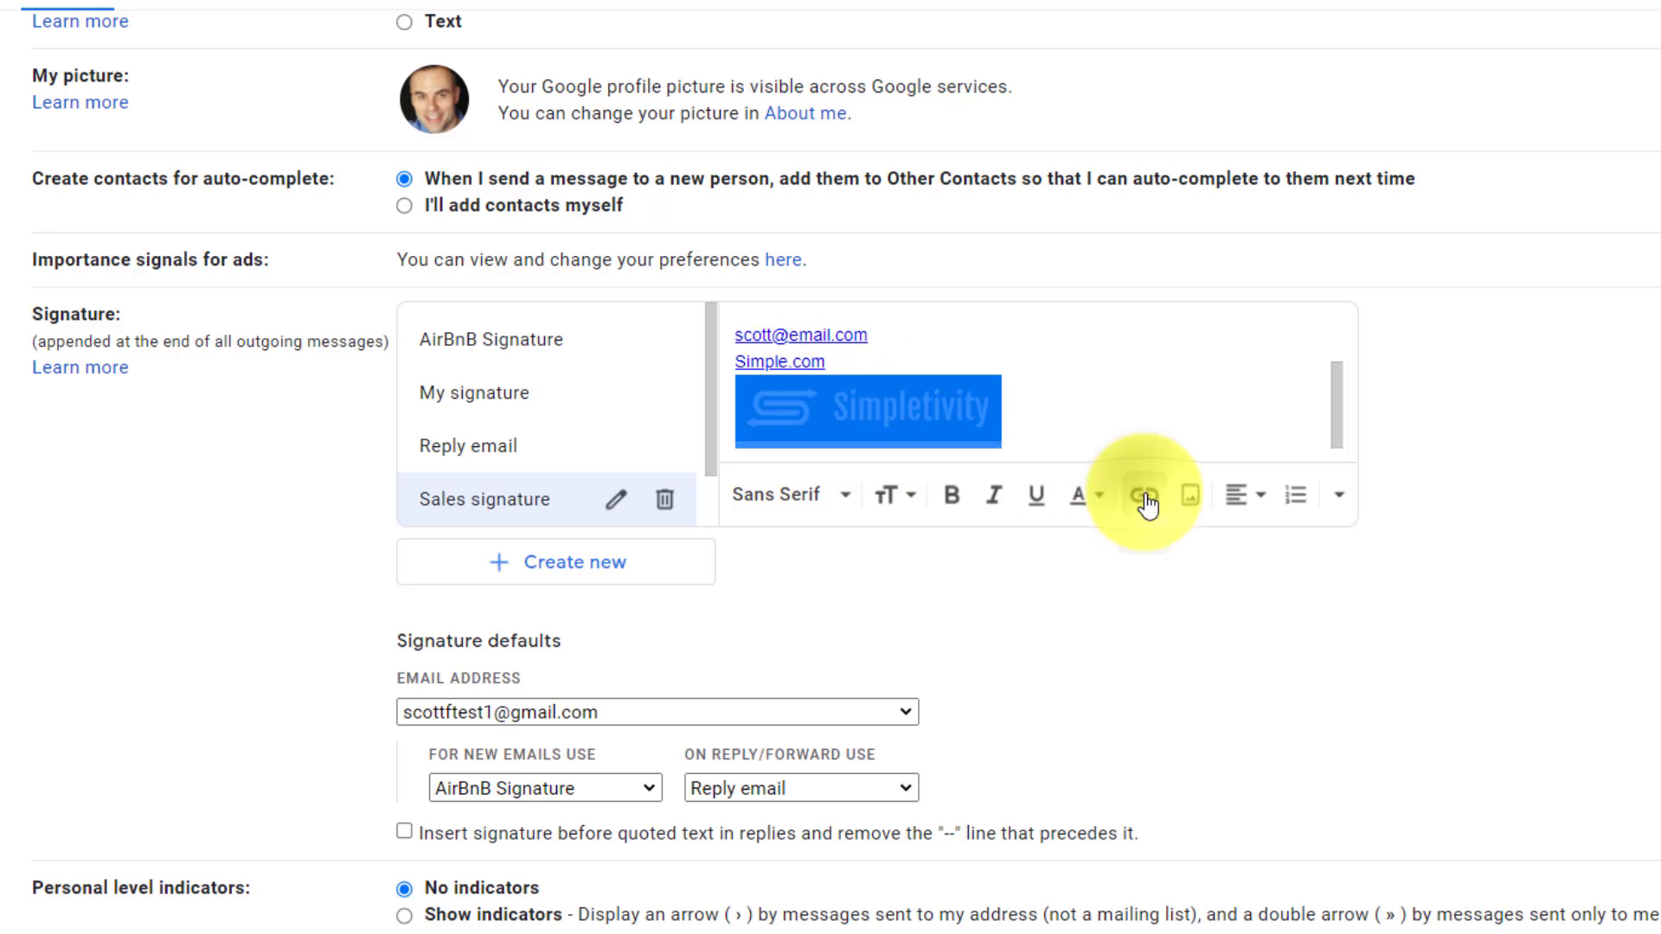
# Link the logo image to simpletivity.com
pyautogui.click(1146, 497)
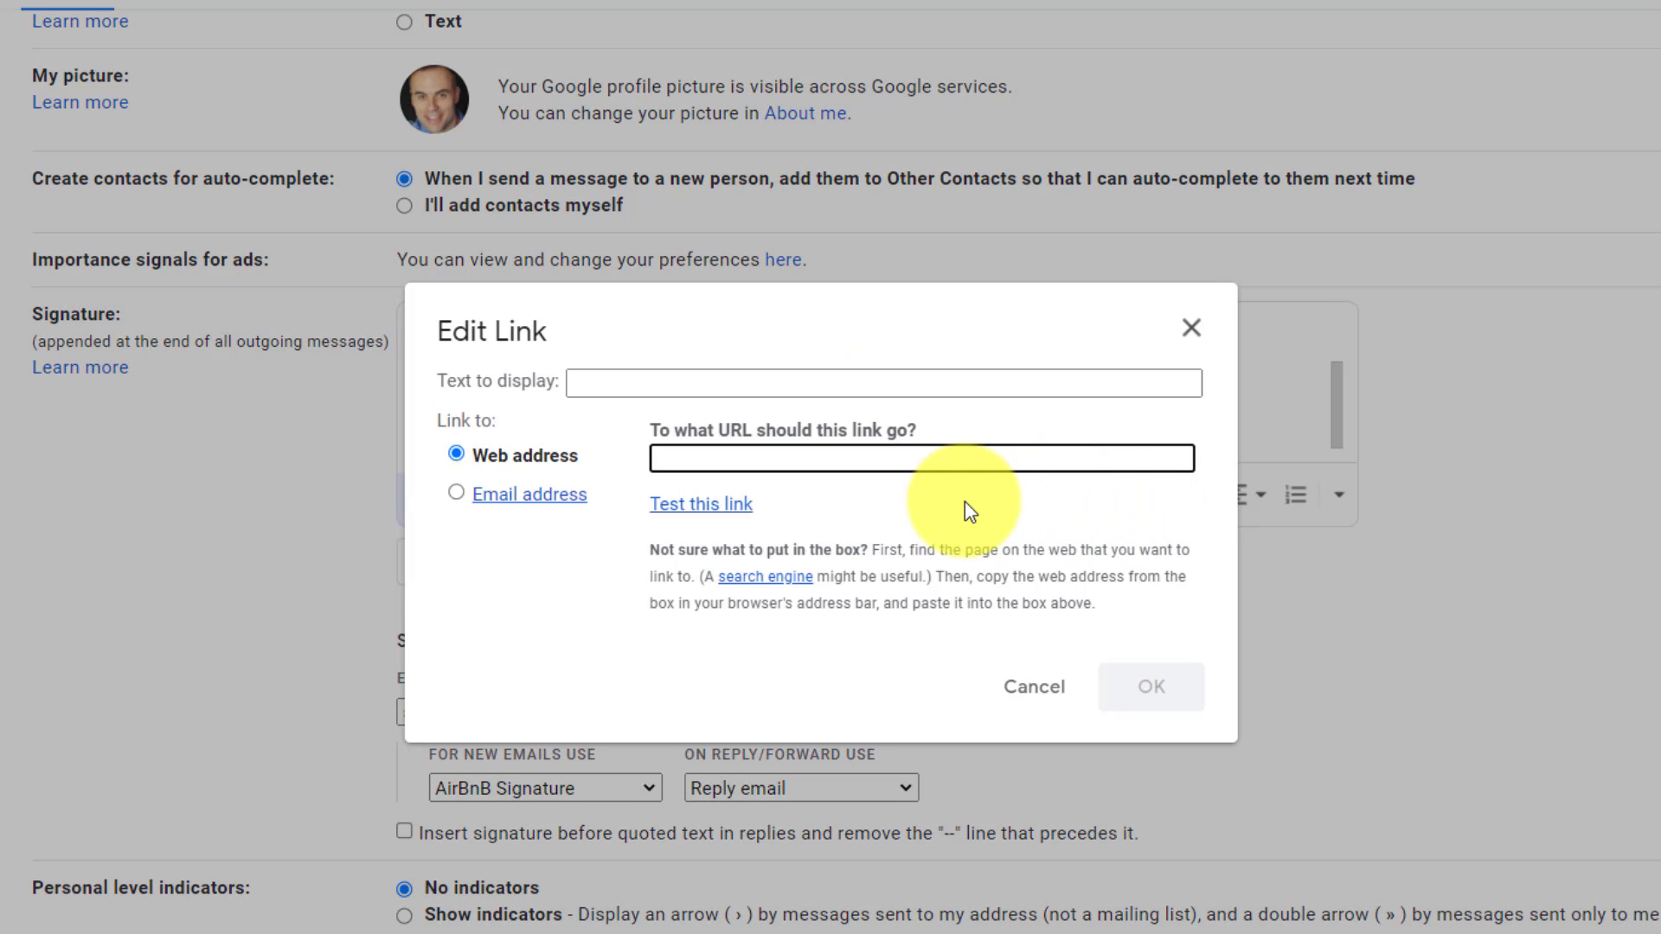
pyautogui.write('simpletivity')
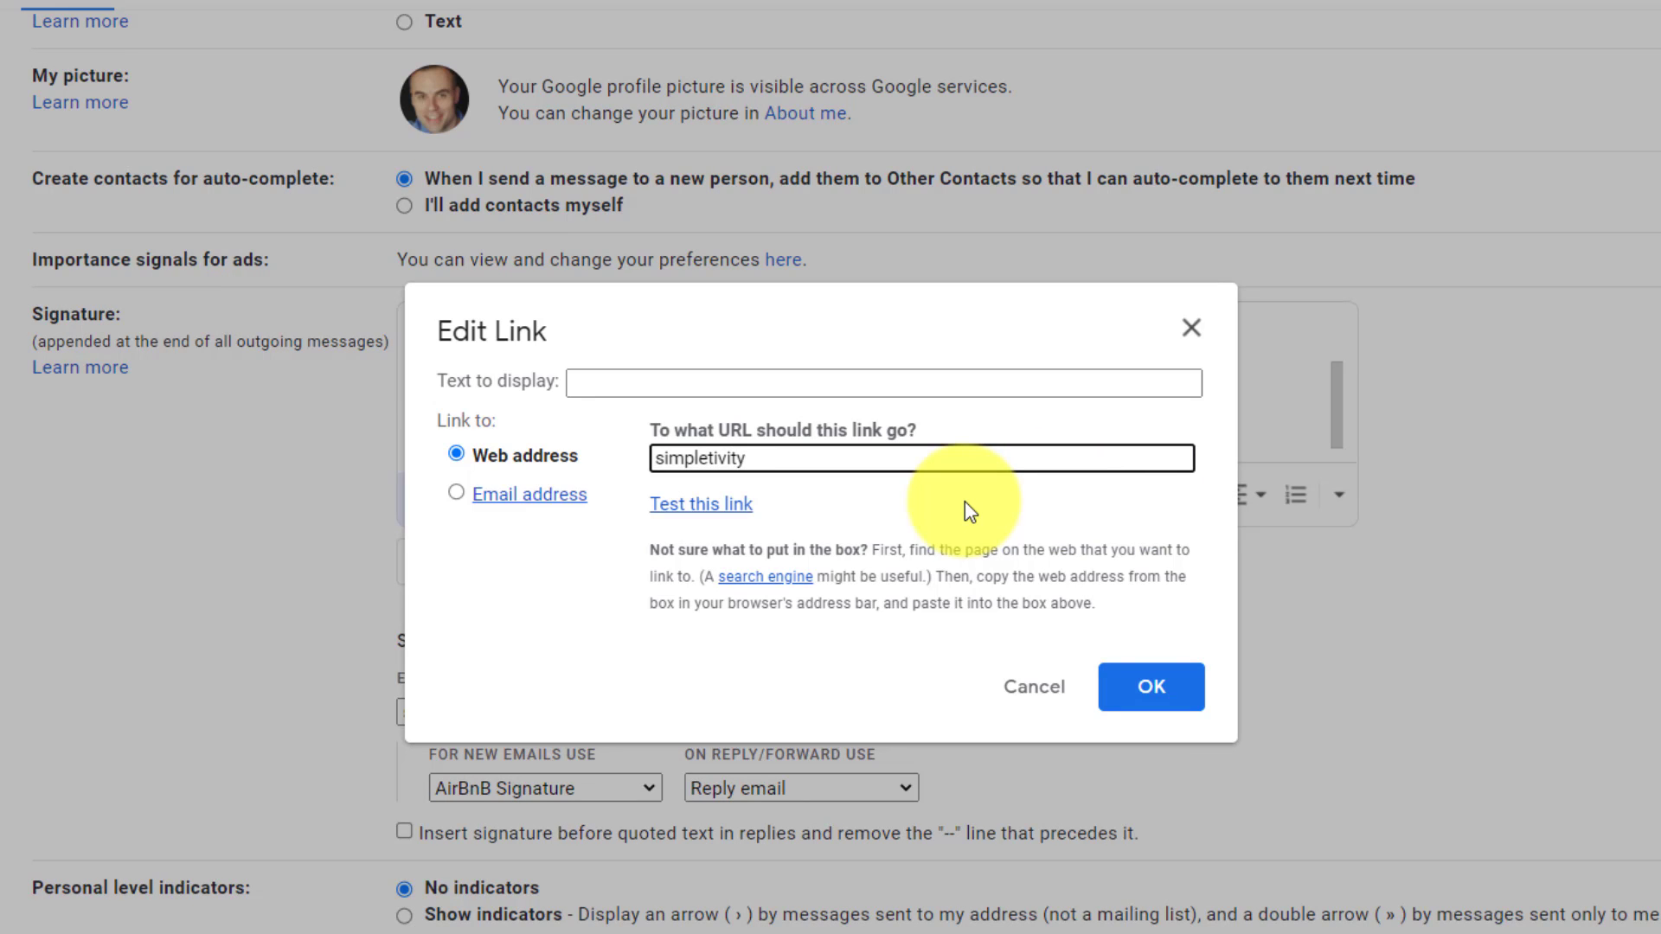
pyautogui.write('.com')
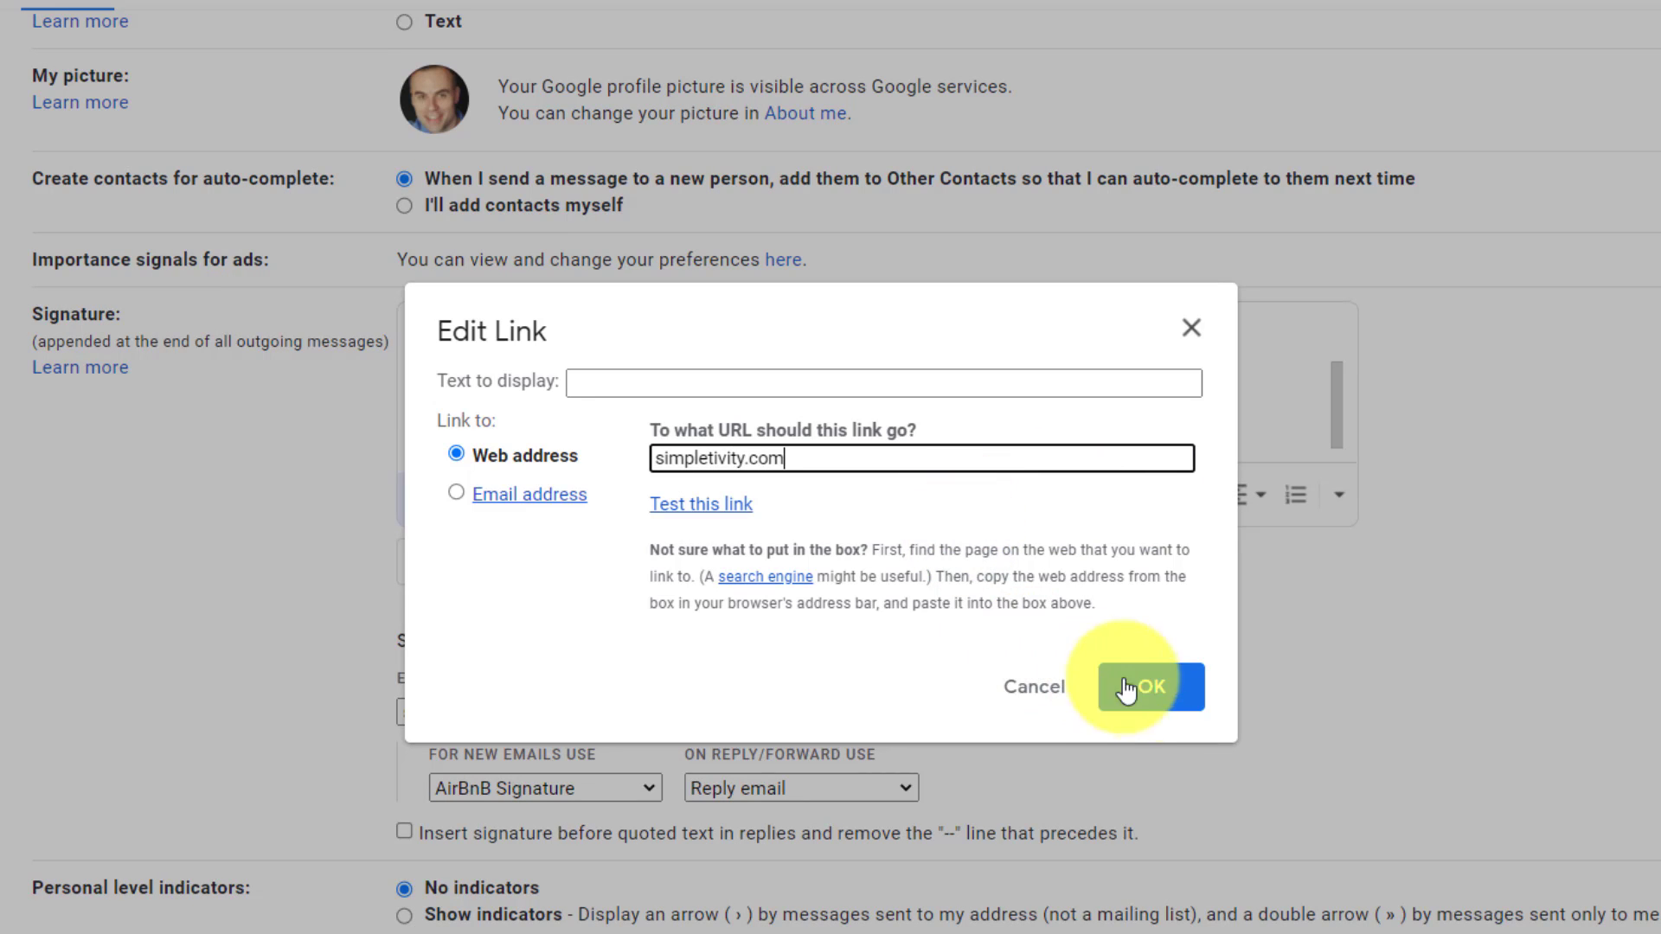
pyautogui.click(1141, 686)
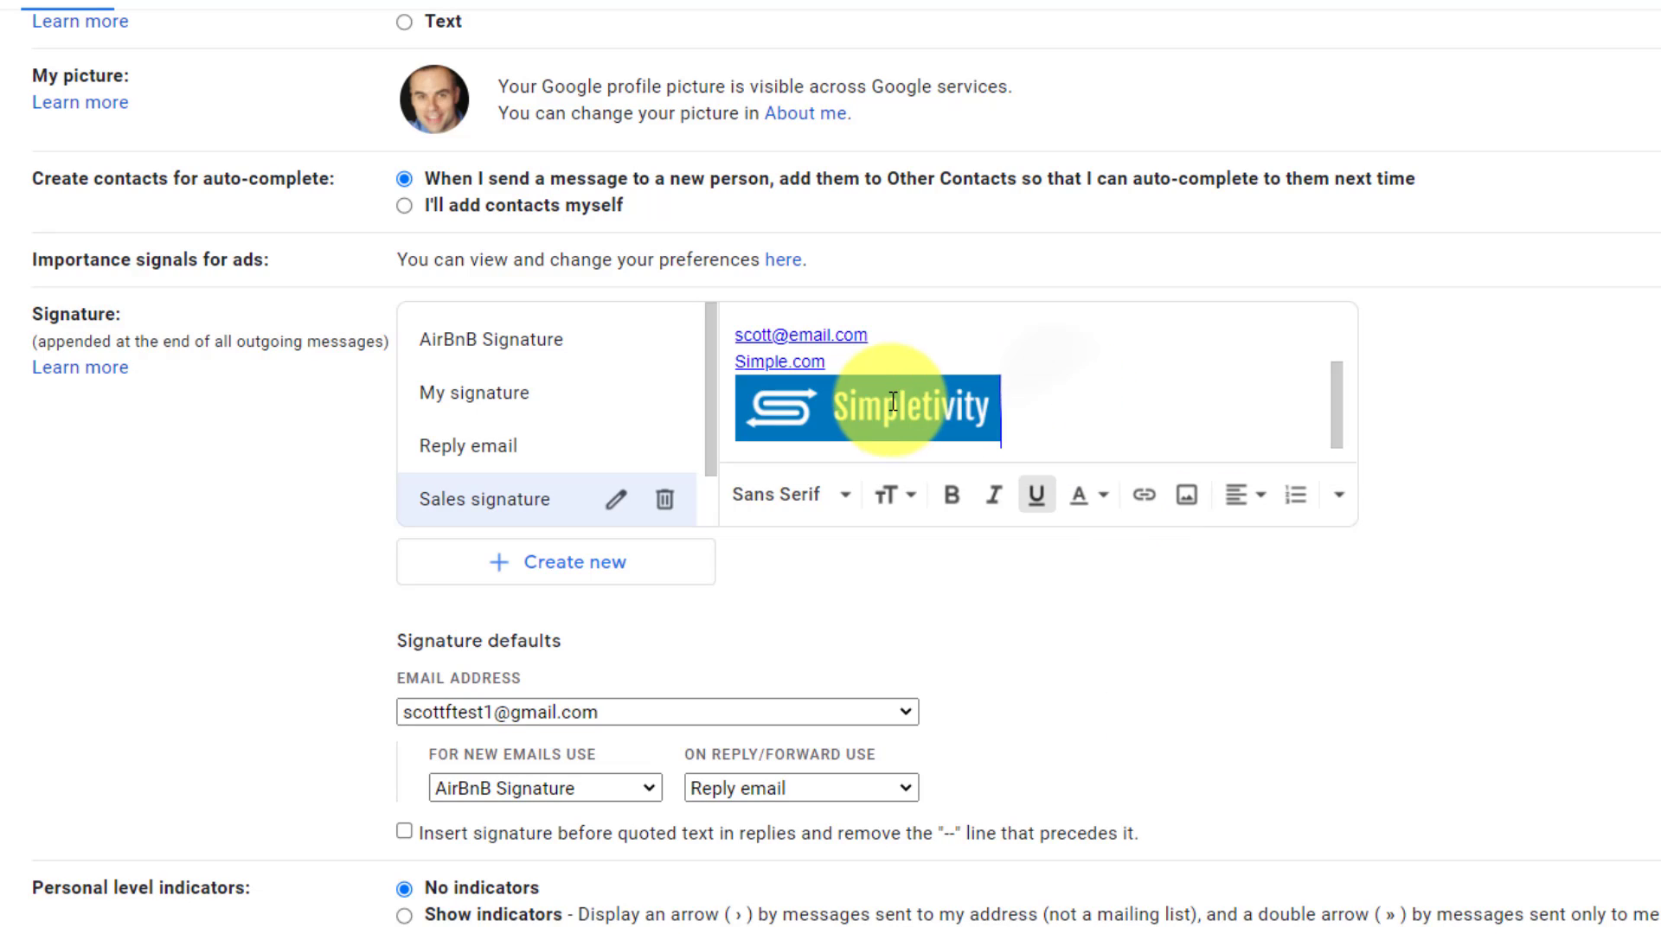
pyautogui.click(865, 407)
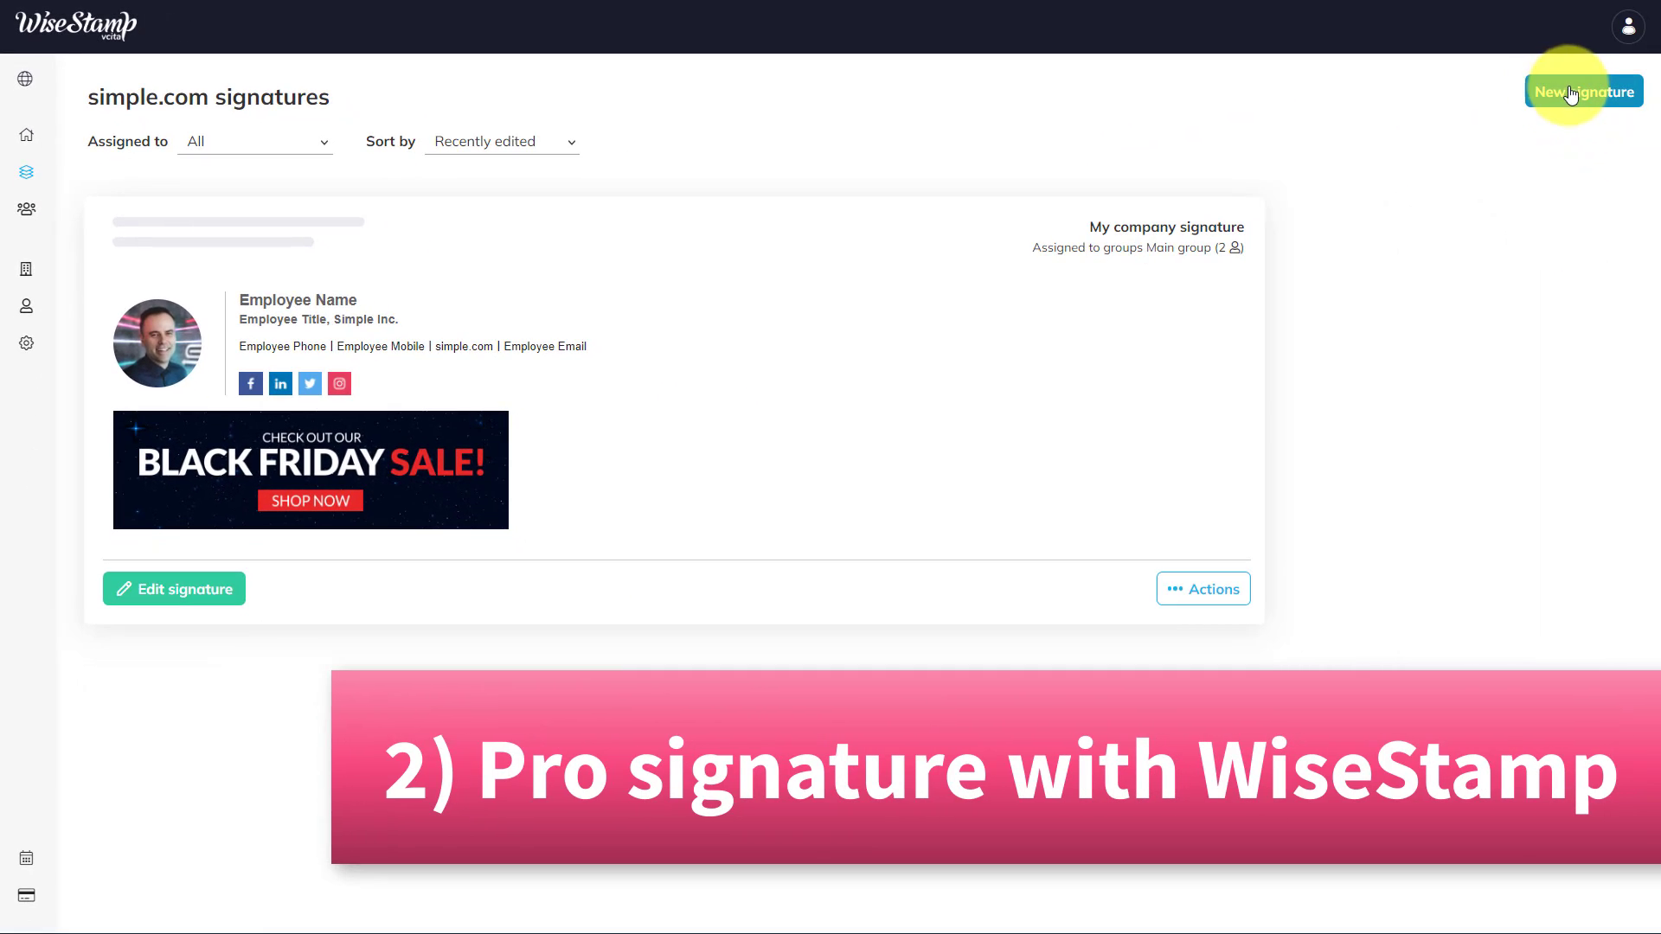
# Create a new WiseStamp signature titled 'Sales sig'
pyautogui.click(1582, 90)
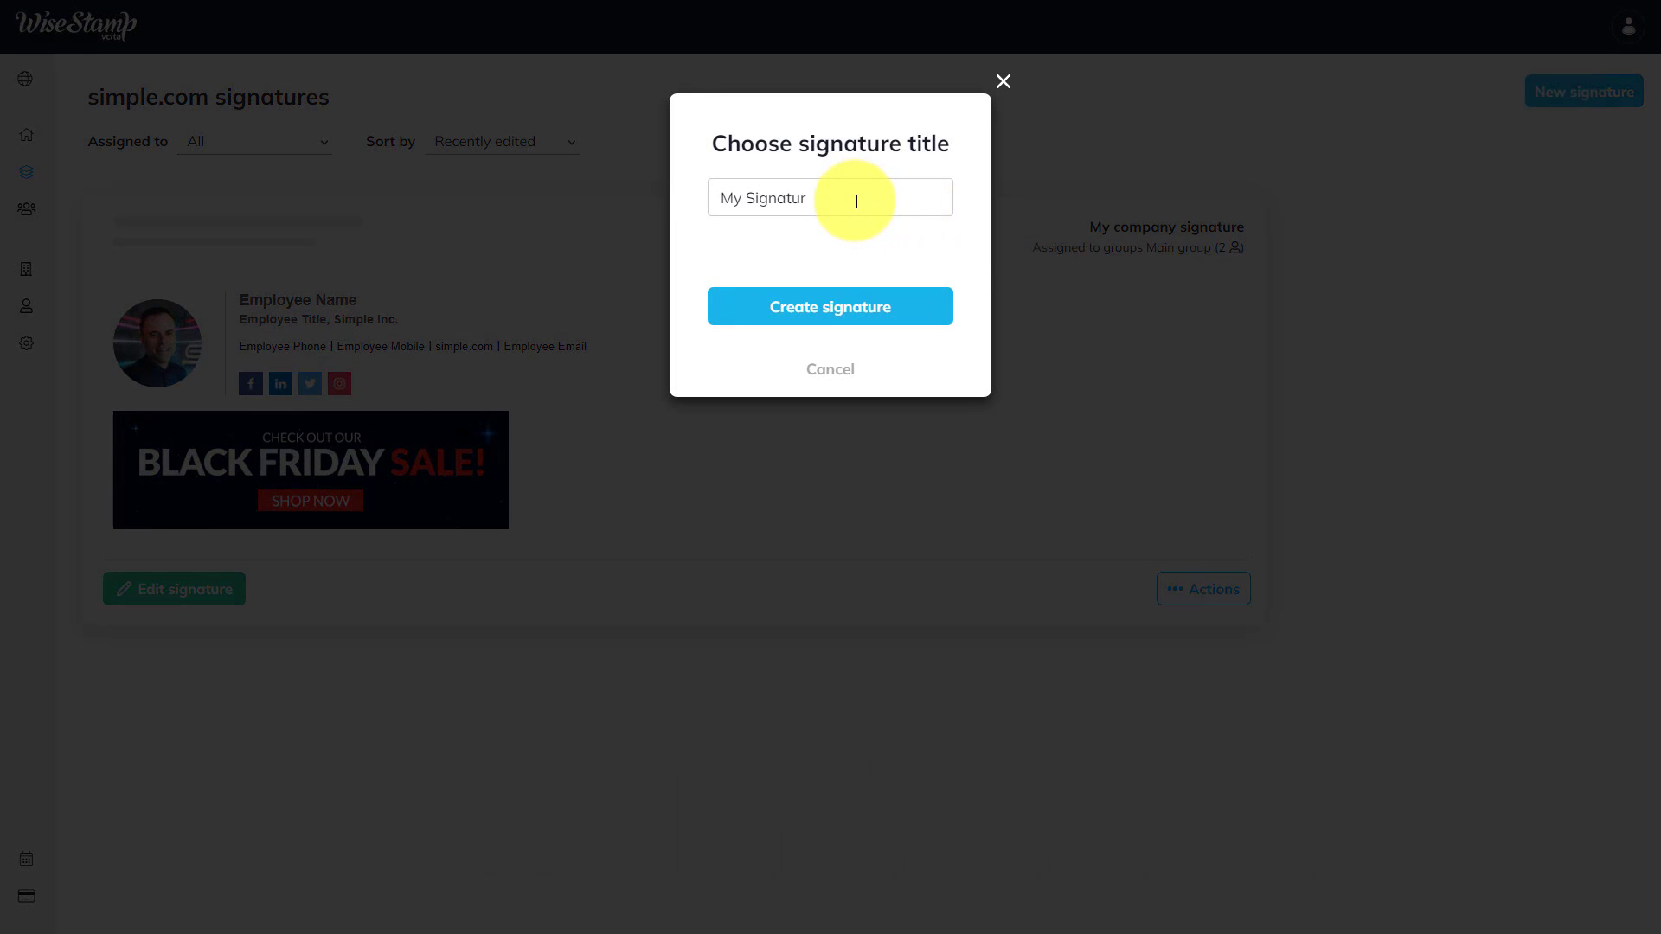
pyautogui.write('Sales')
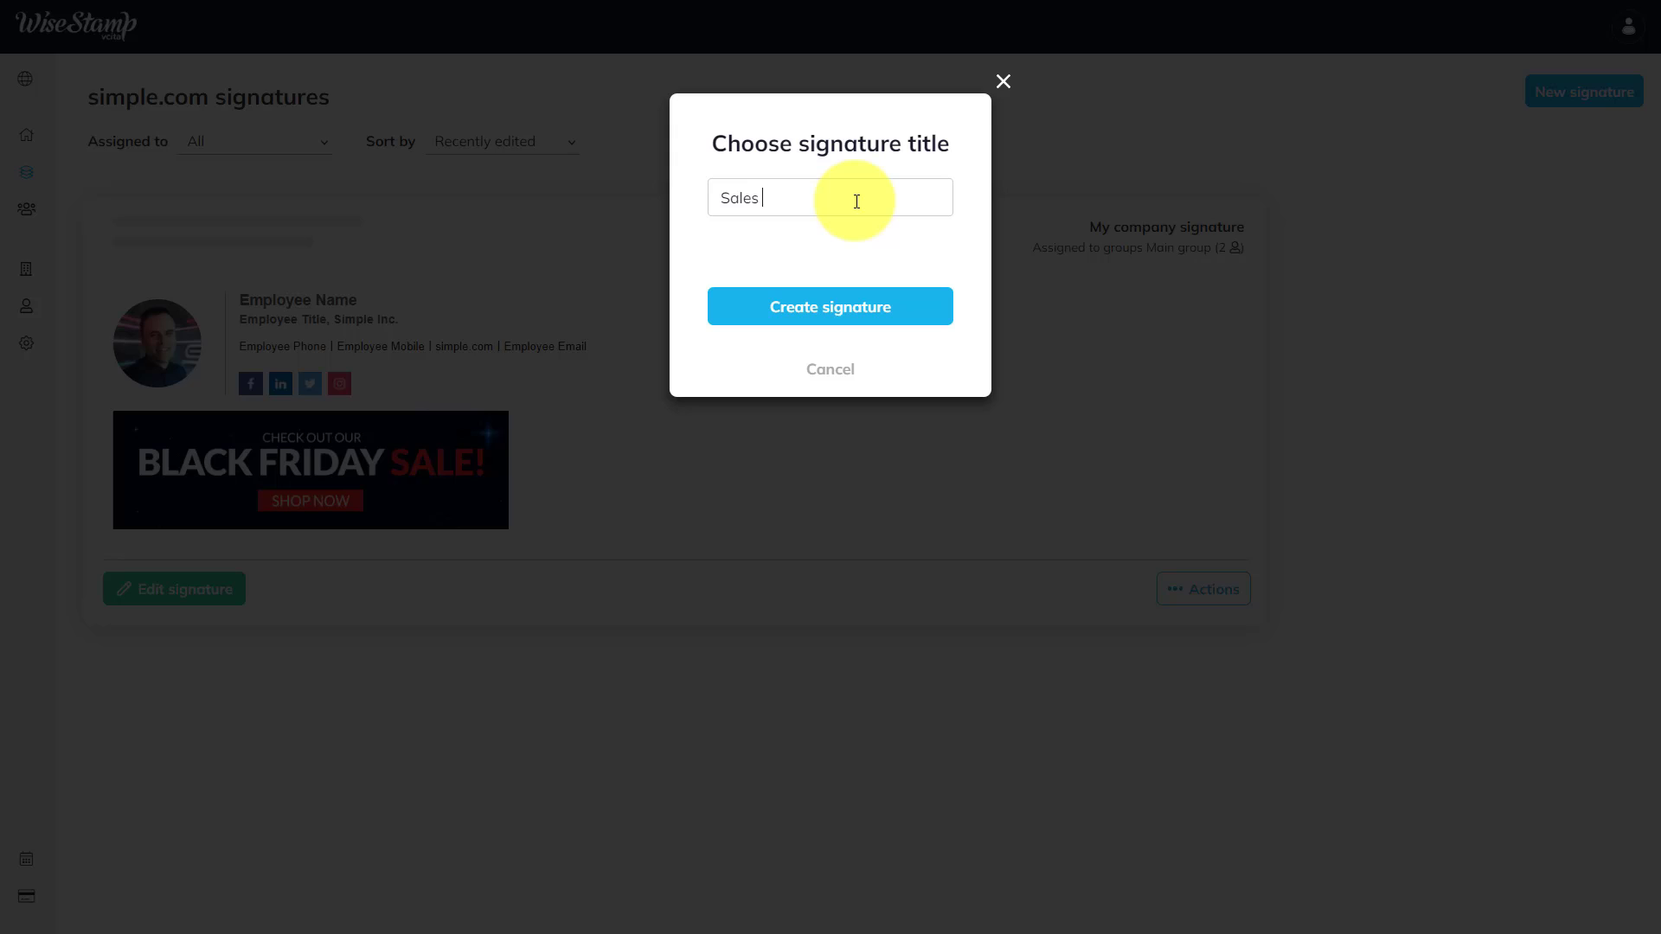
pyautogui.write('sig')
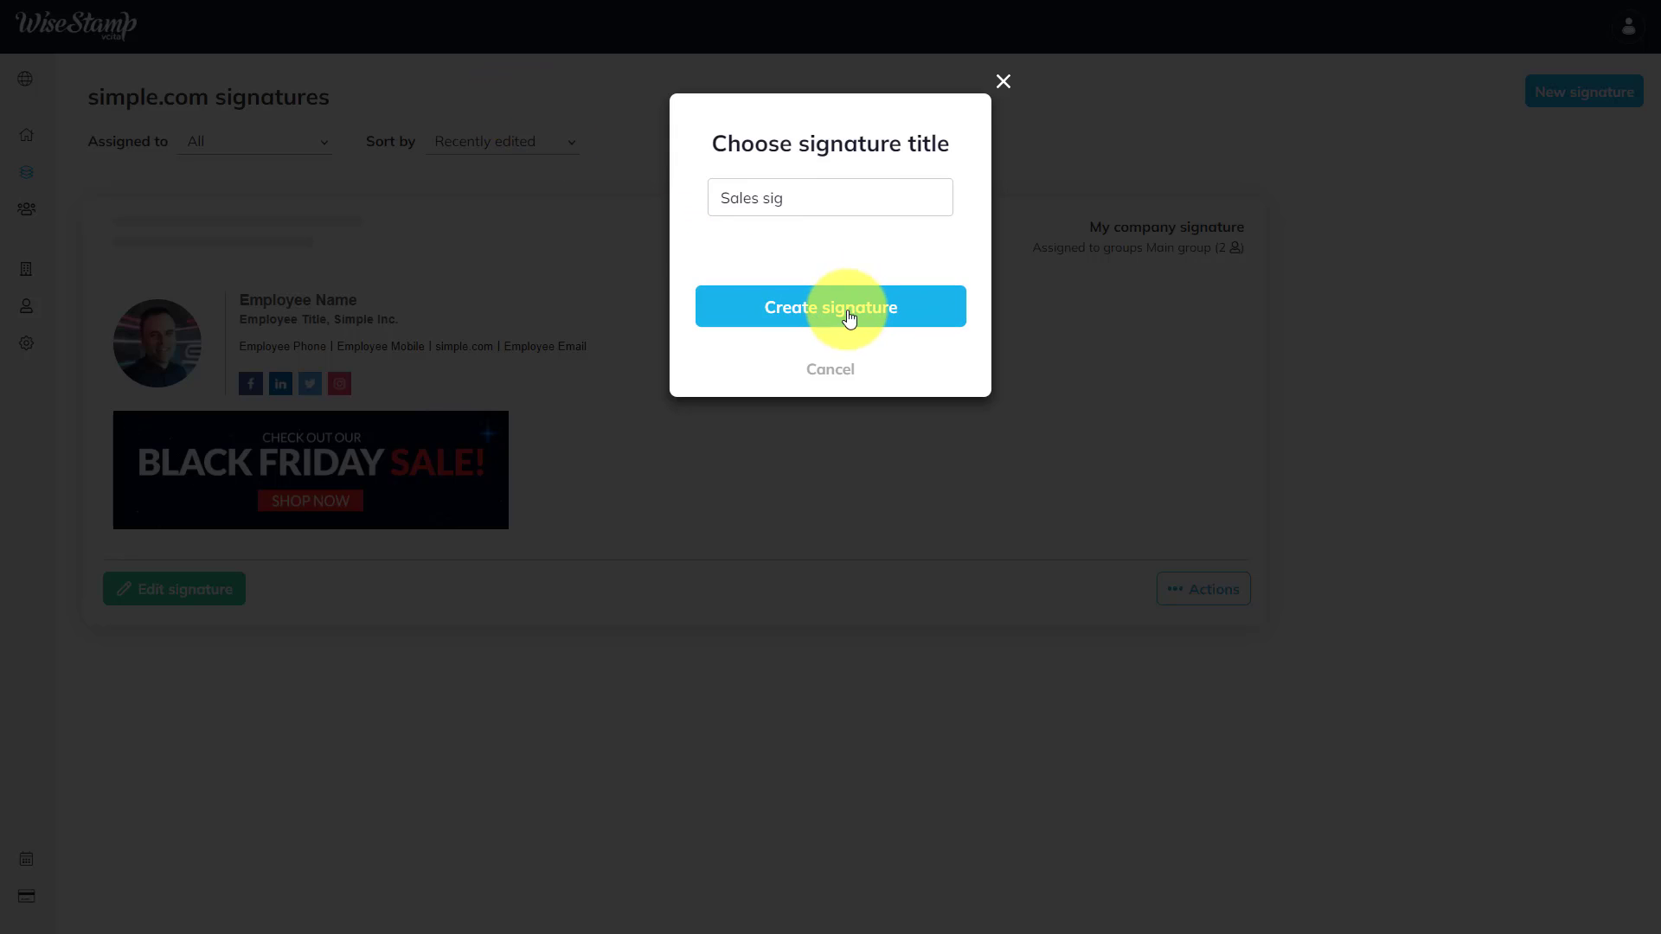
pyautogui.click(831, 307)
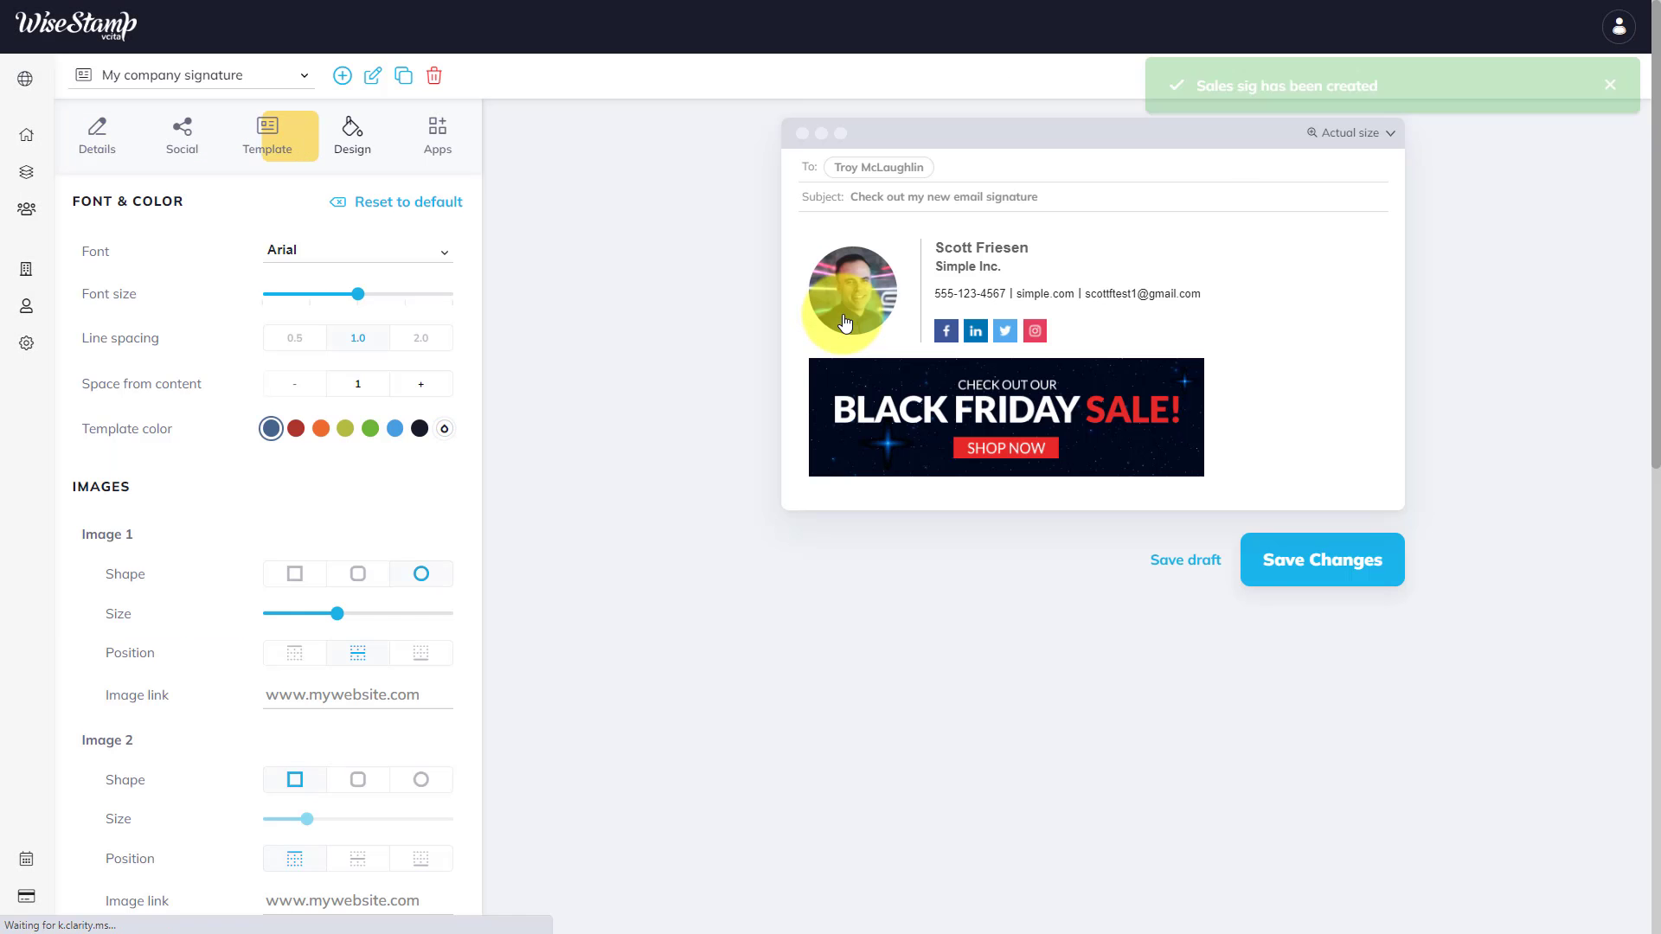
# Select the signature image, then switch tabs to show the social profile fields
pyautogui.click(352, 135)
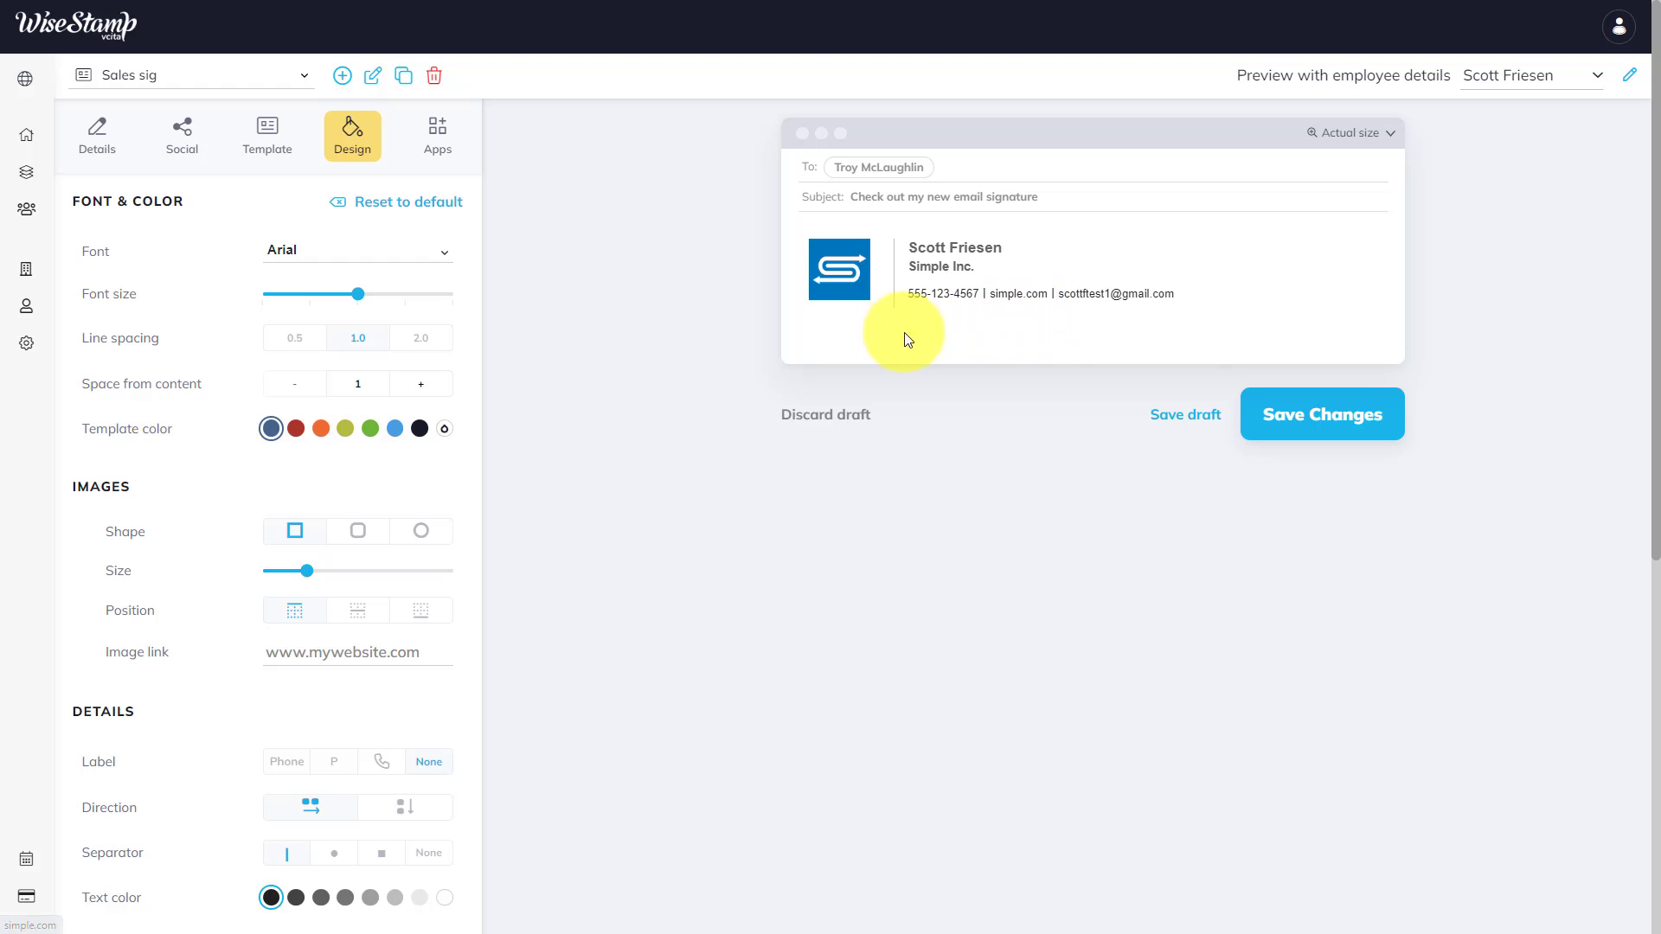
pyautogui.moveTo(969, 289)
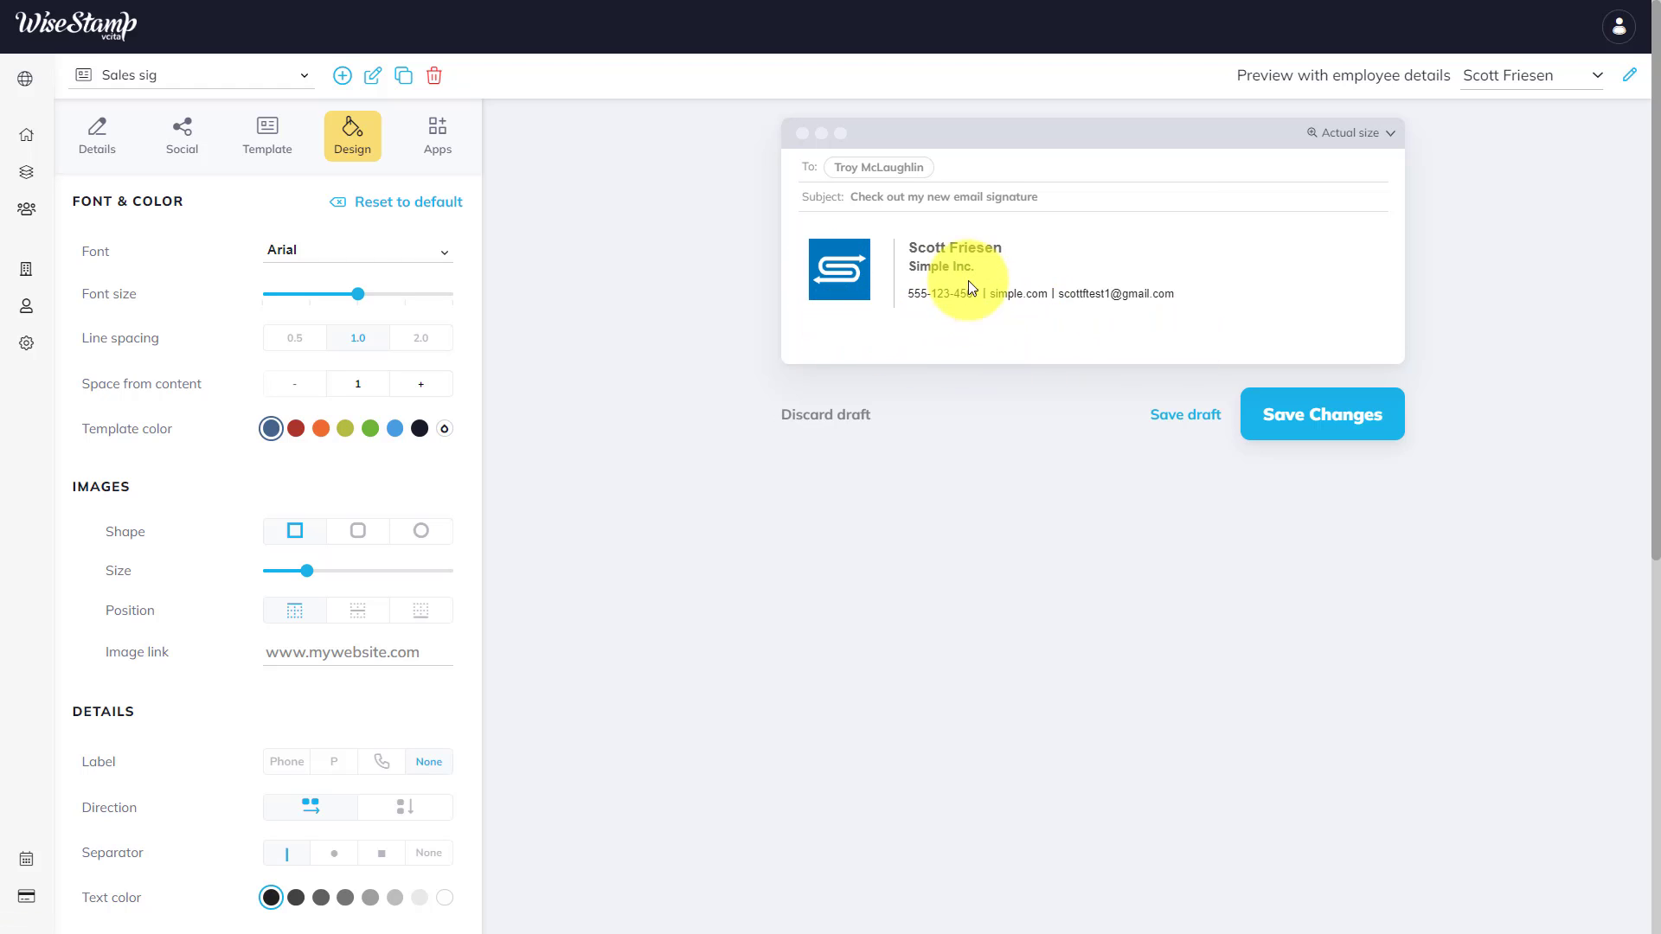
pyautogui.moveTo(1007, 269)
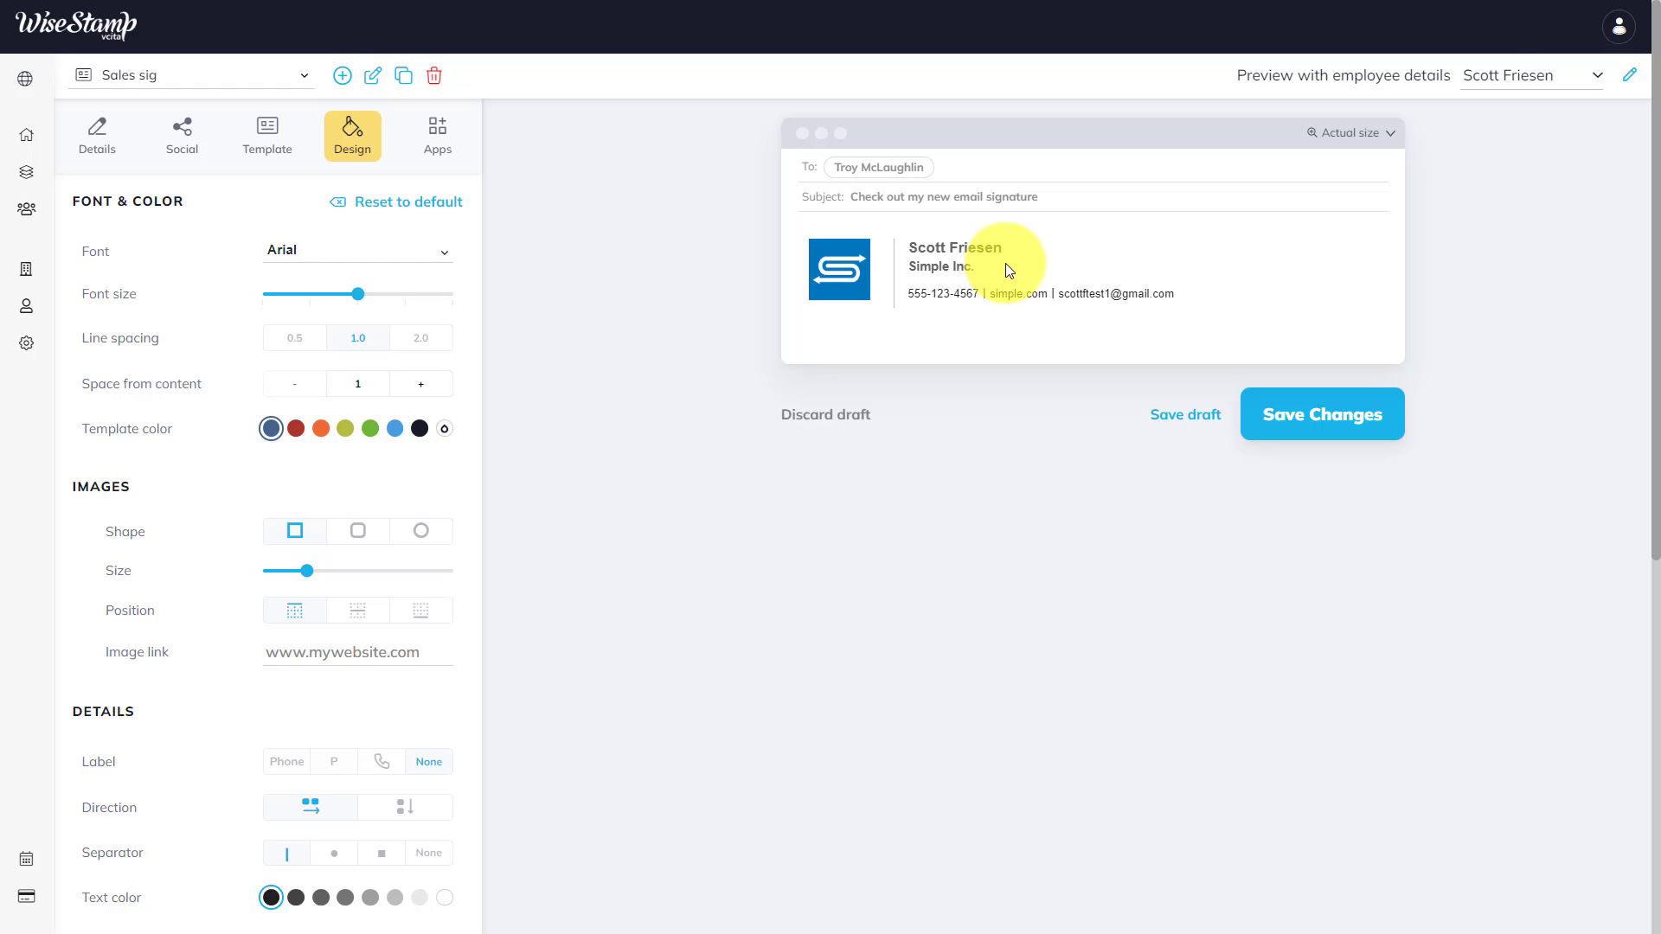
pyautogui.moveTo(1011, 336)
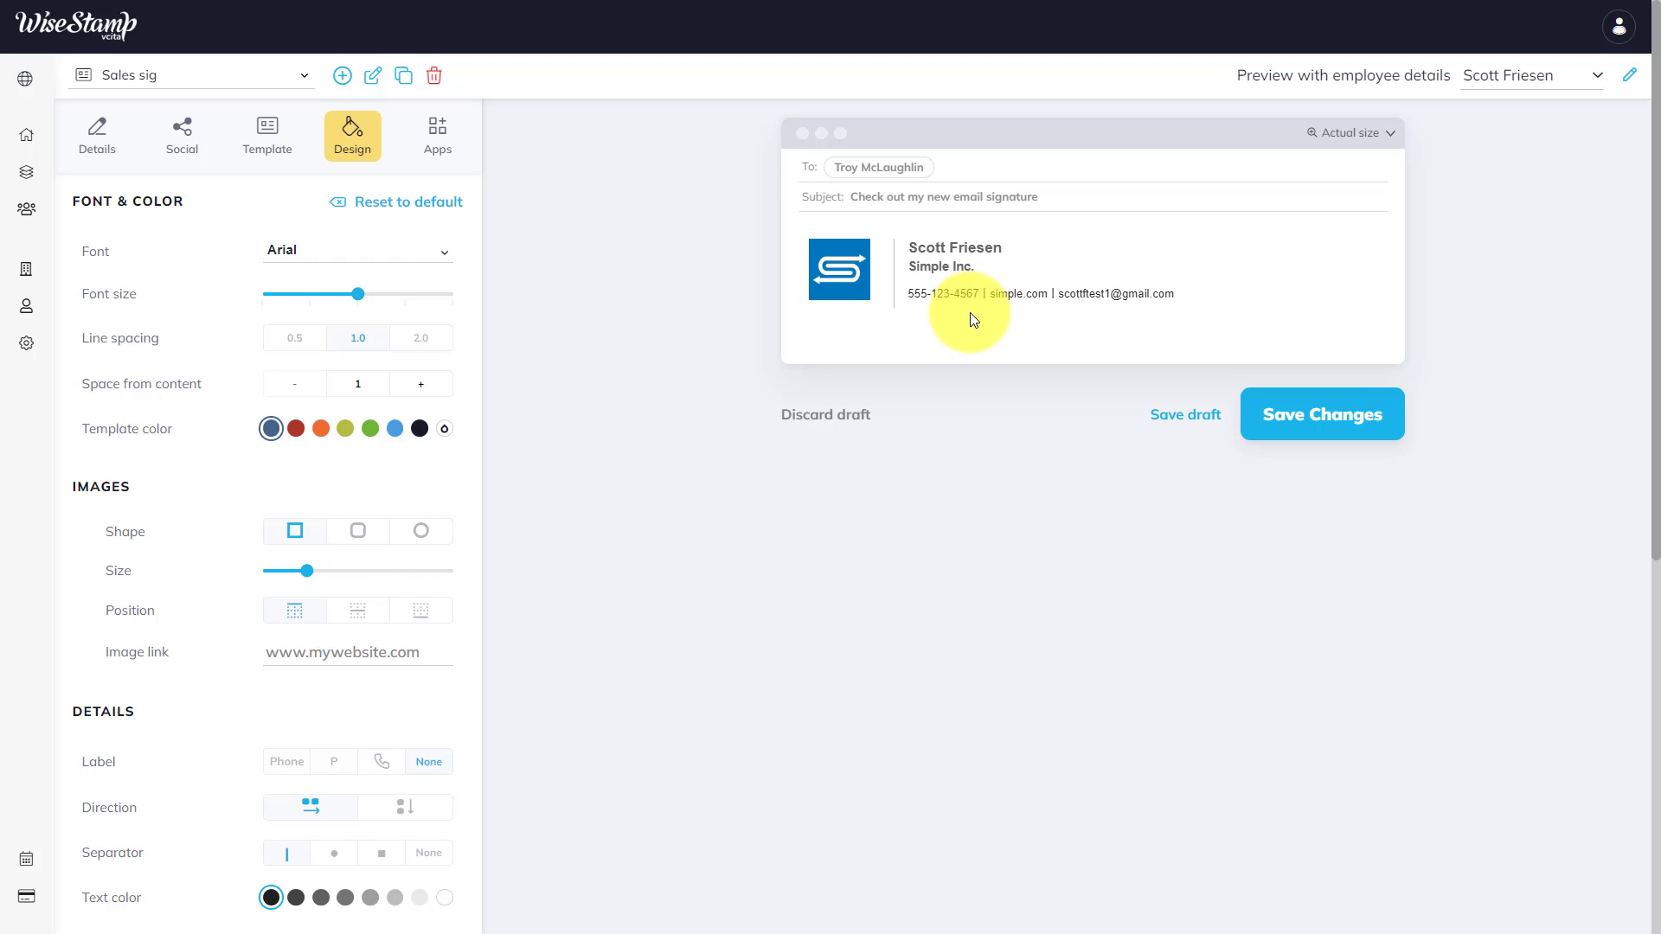
pyautogui.moveTo(962, 321)
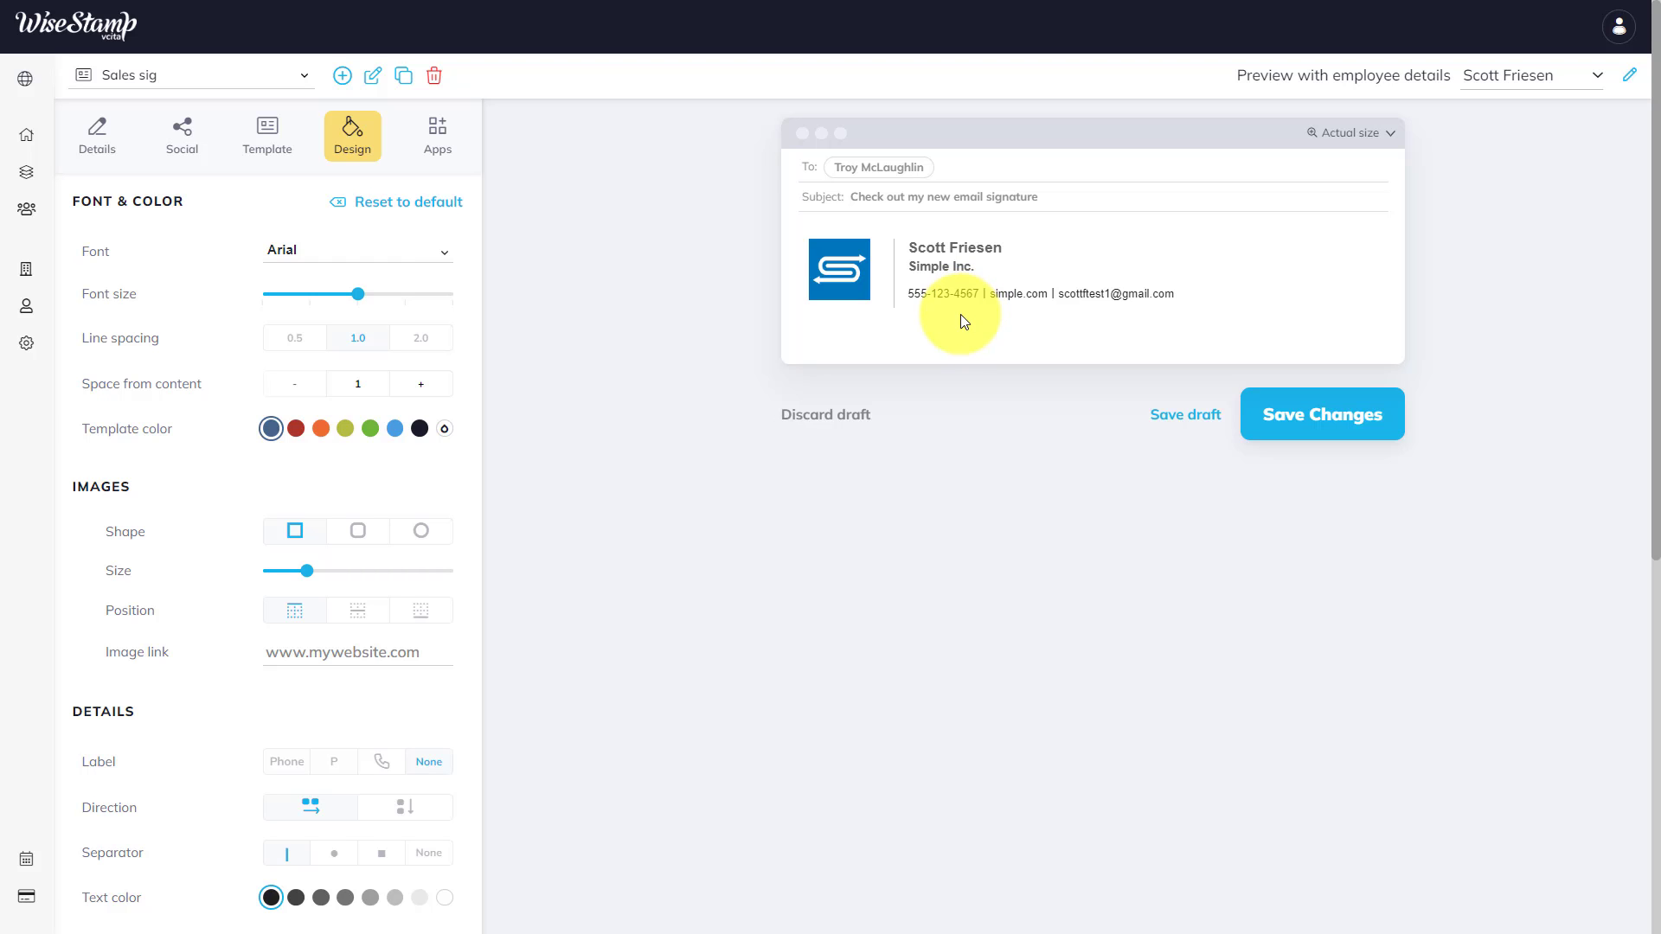
pyautogui.click(181, 135)
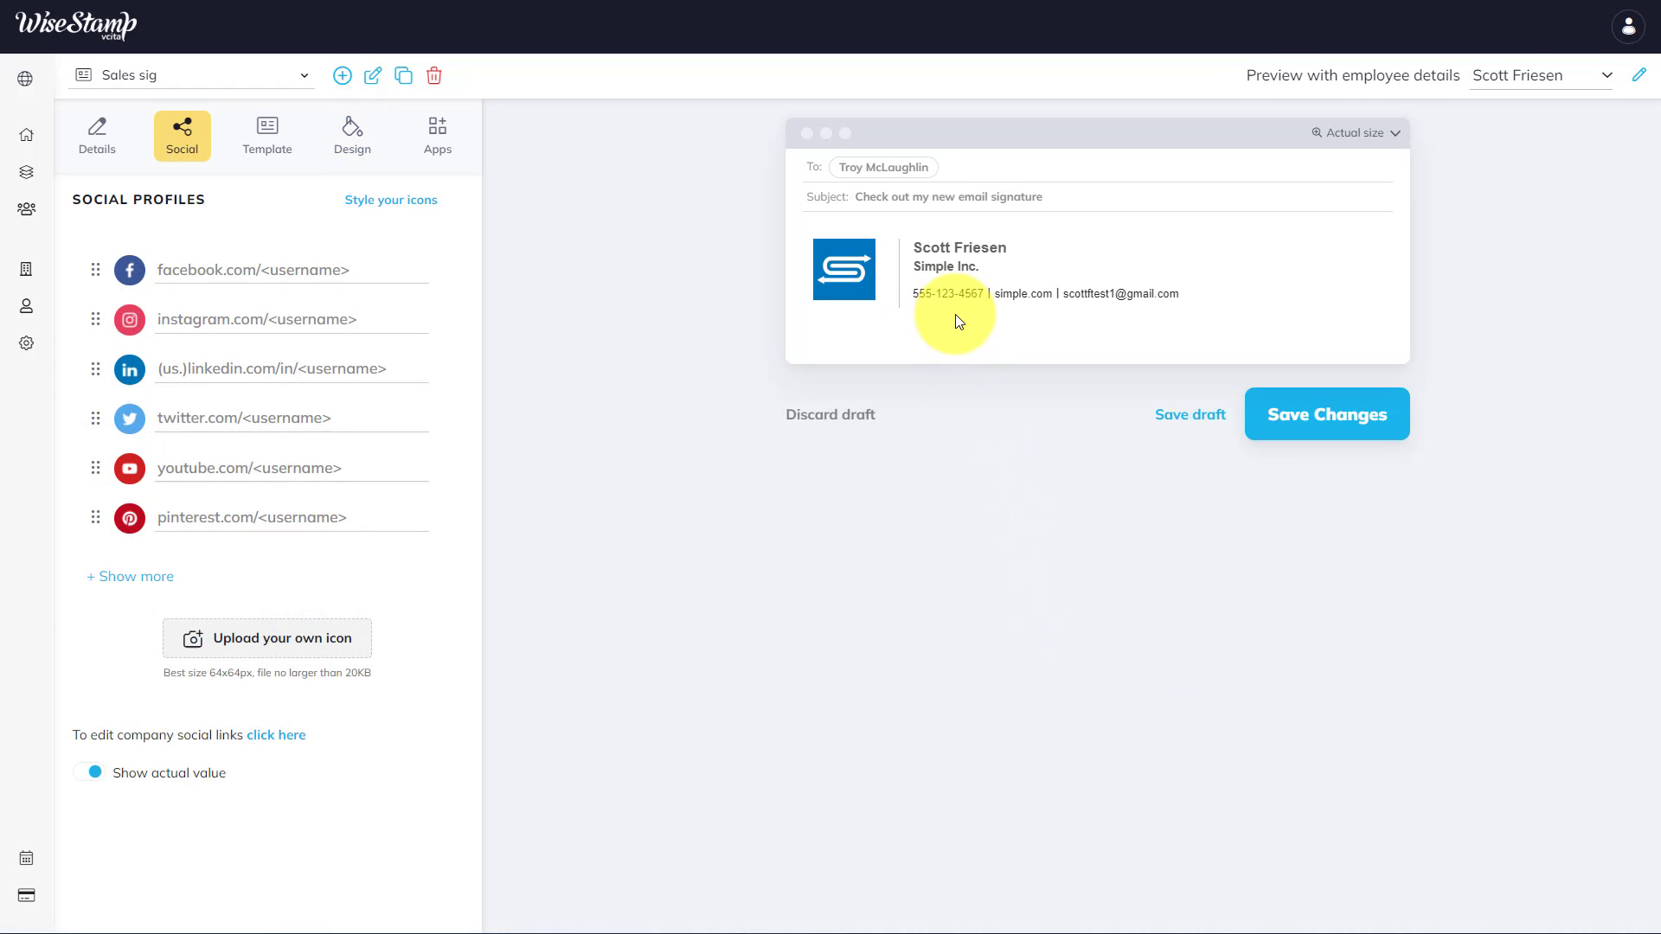
# Add company-linked Facebook, Instagram, LinkedIn and Twitter icons, then show the template choices
pyautogui.click(131, 576)
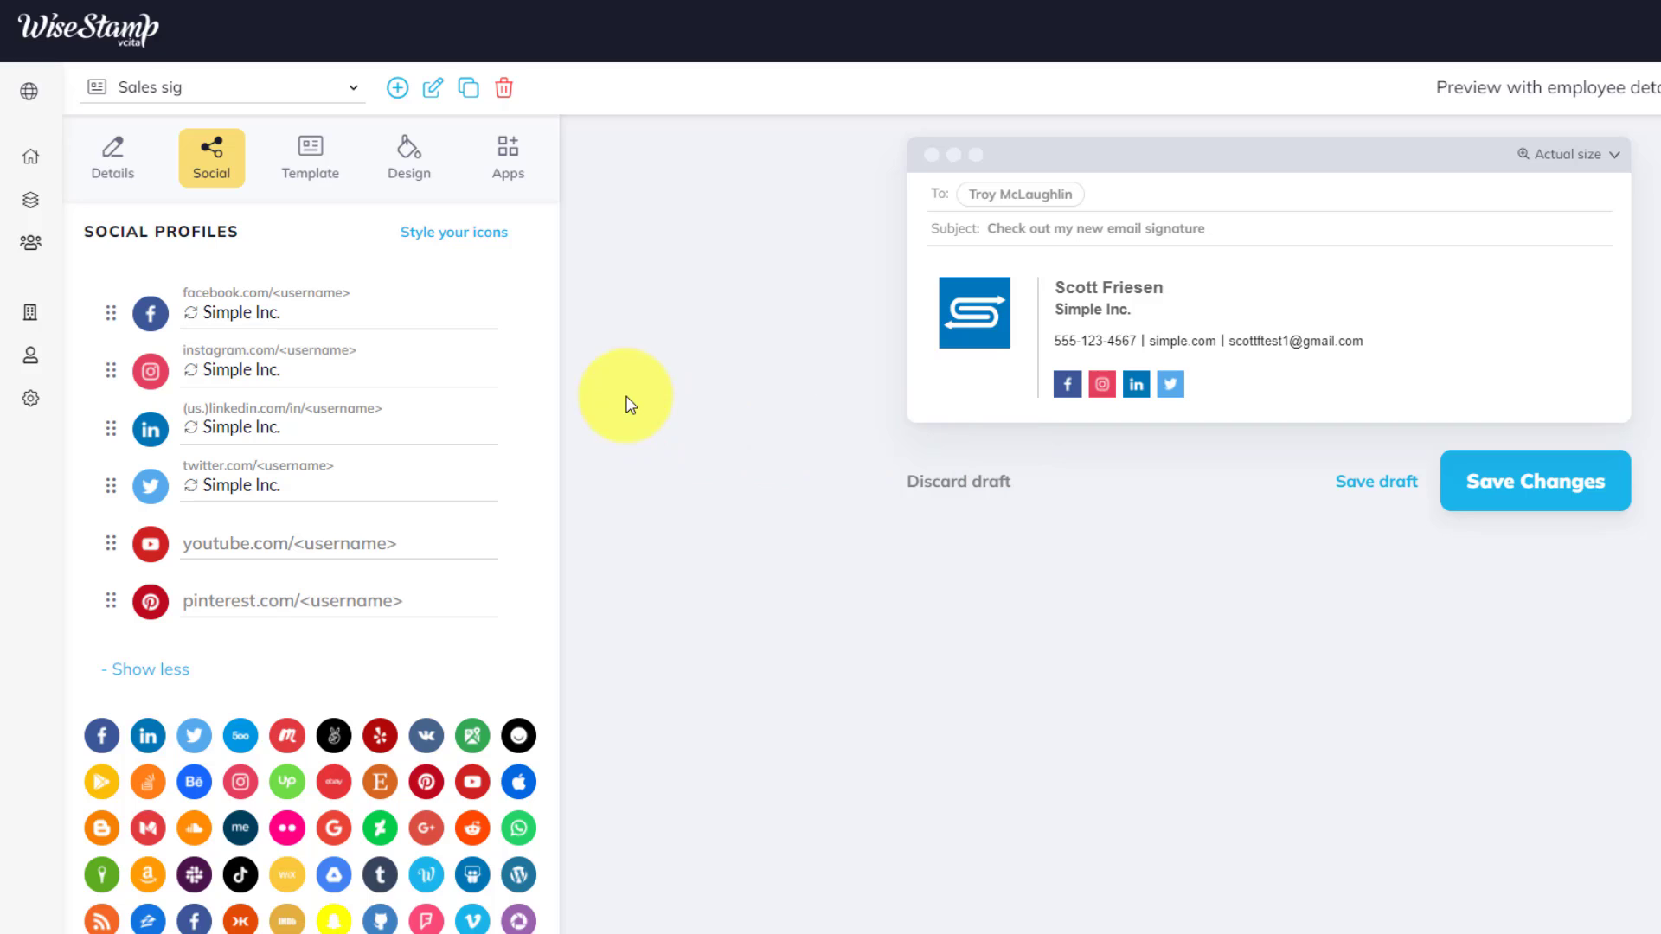
pyautogui.click(310, 156)
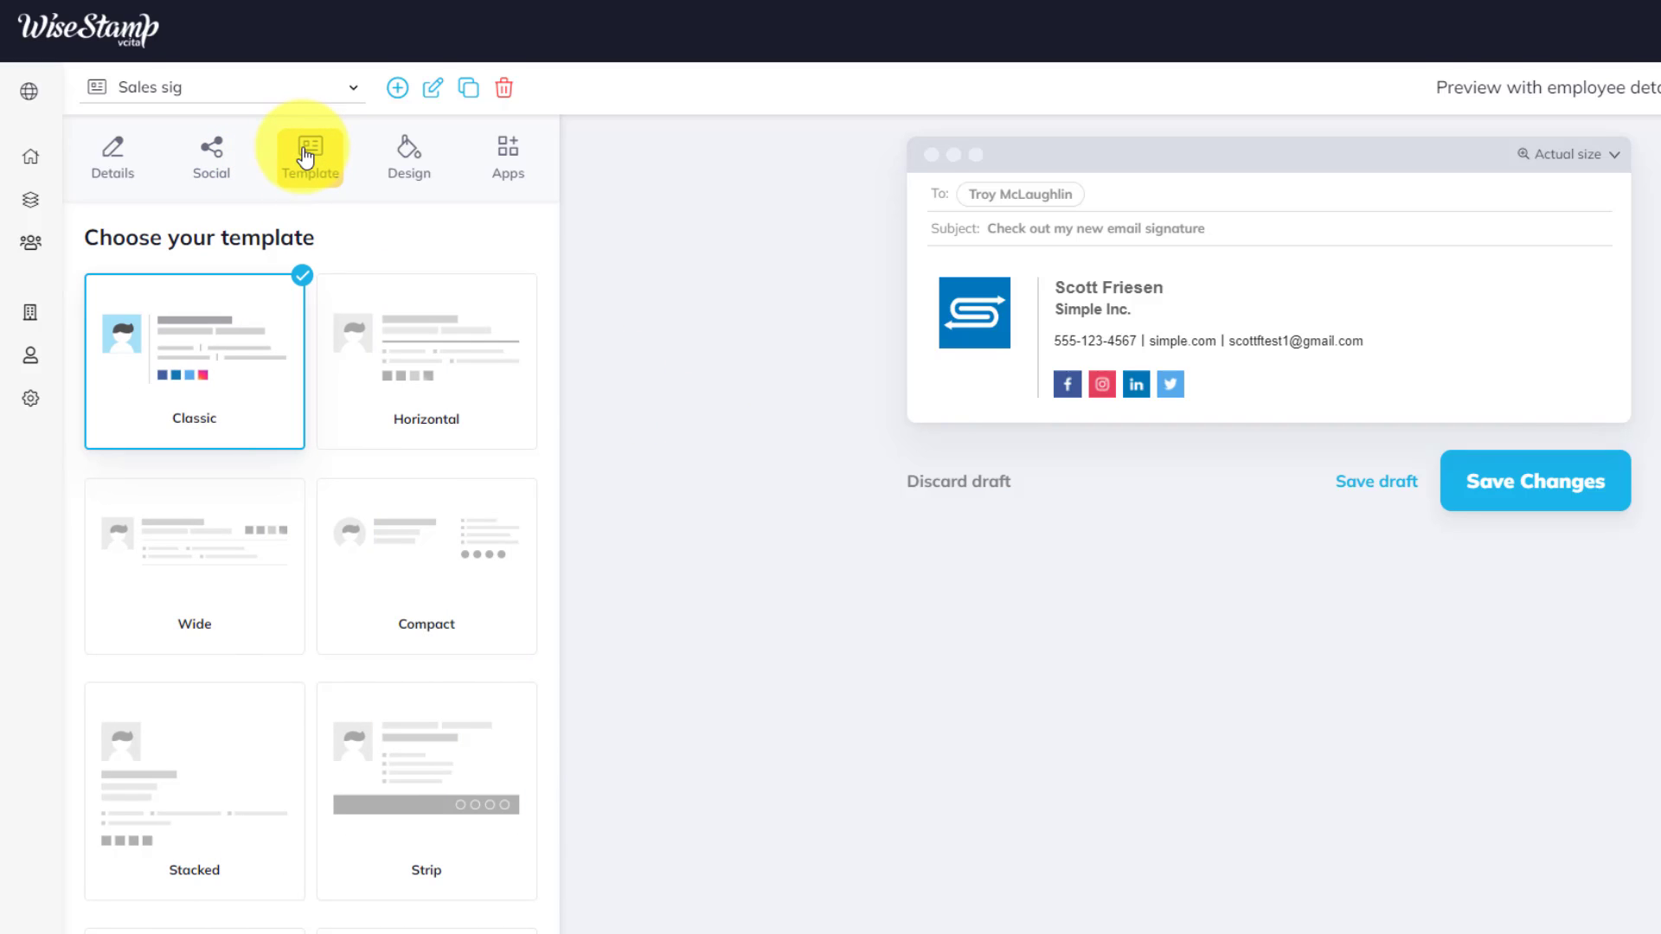
# Try the Horizontal, Compact, Strip and Central layouts, keep Classic, and show design settings
pyautogui.click(426, 360)
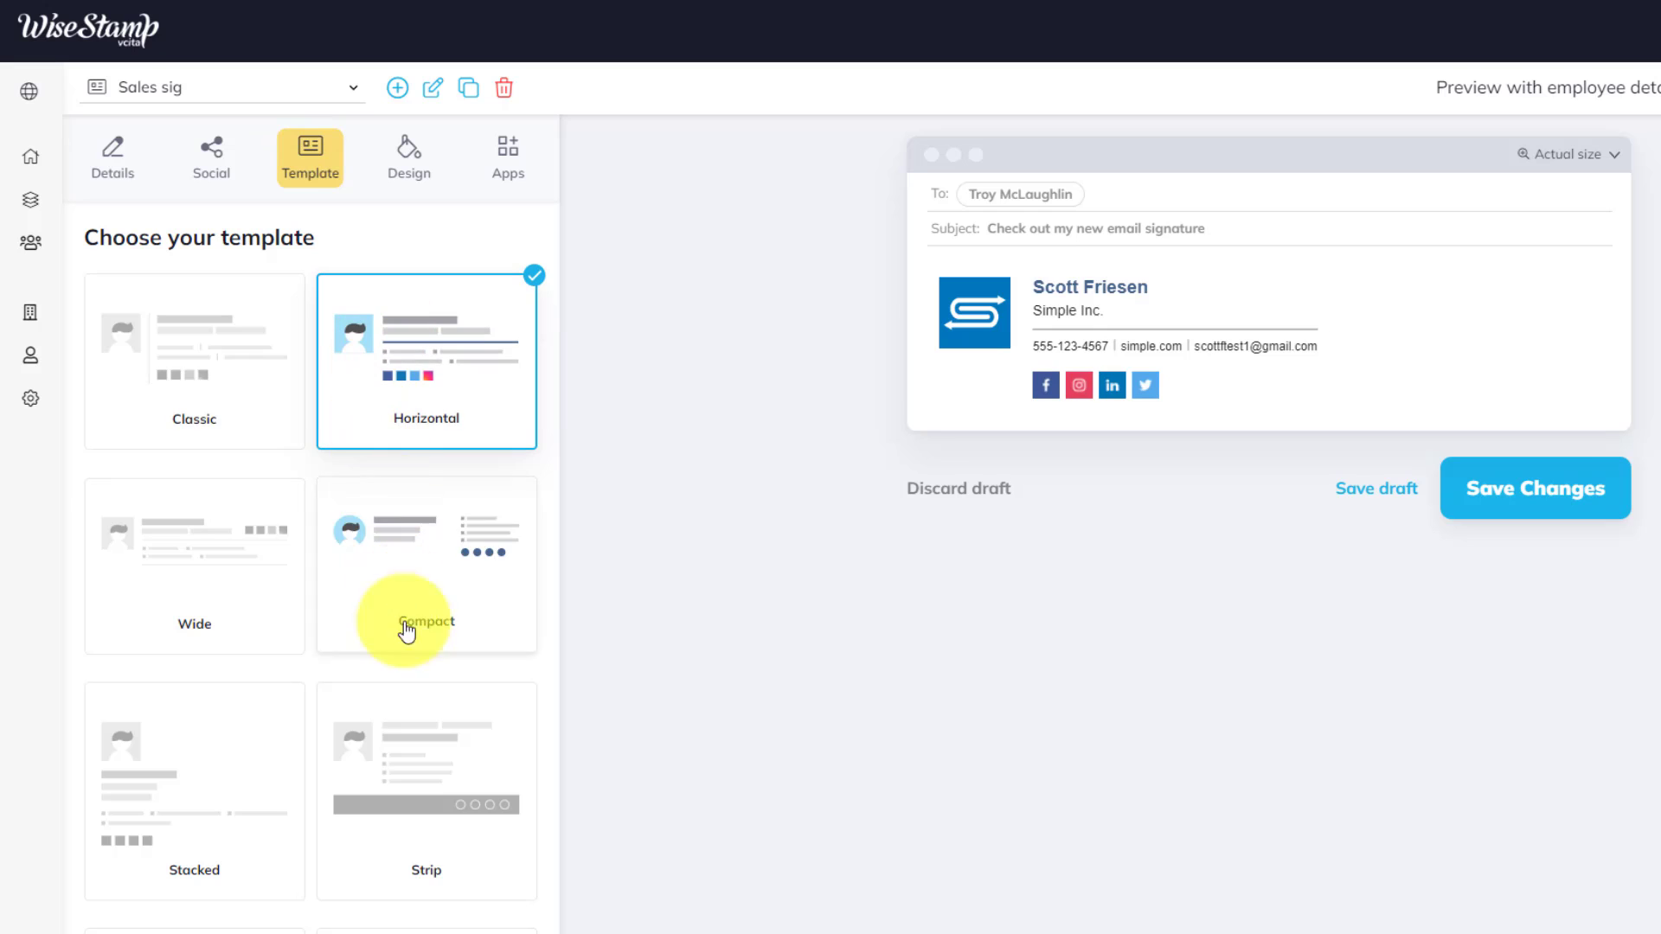
pyautogui.click(425, 565)
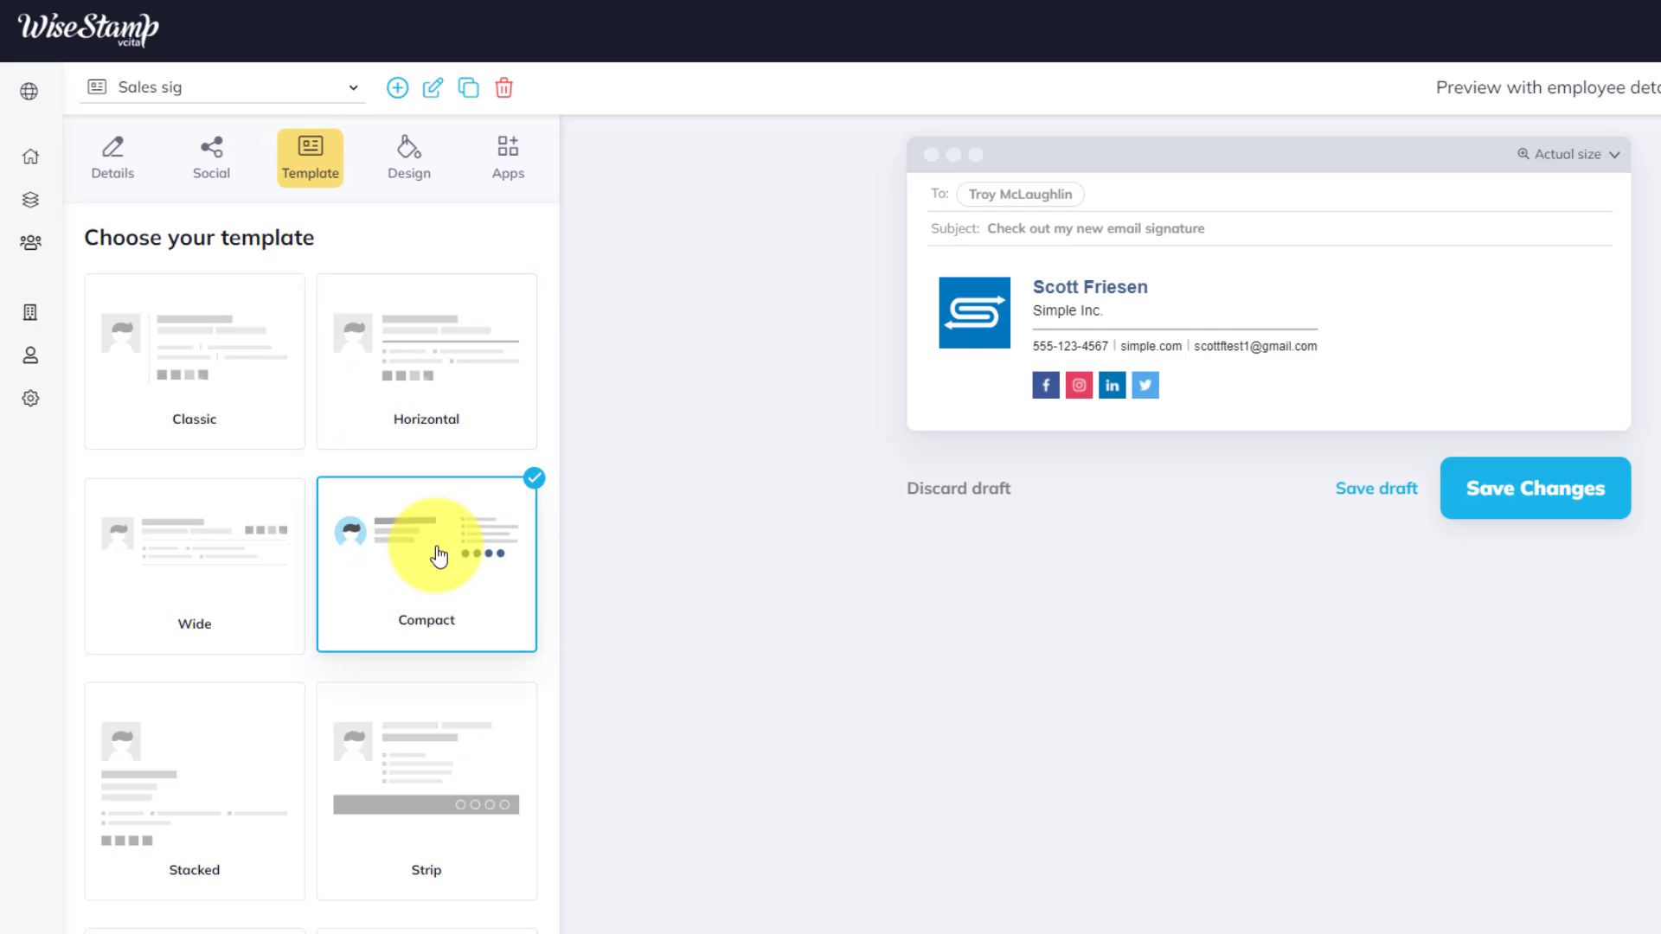
pyautogui.click(425, 552)
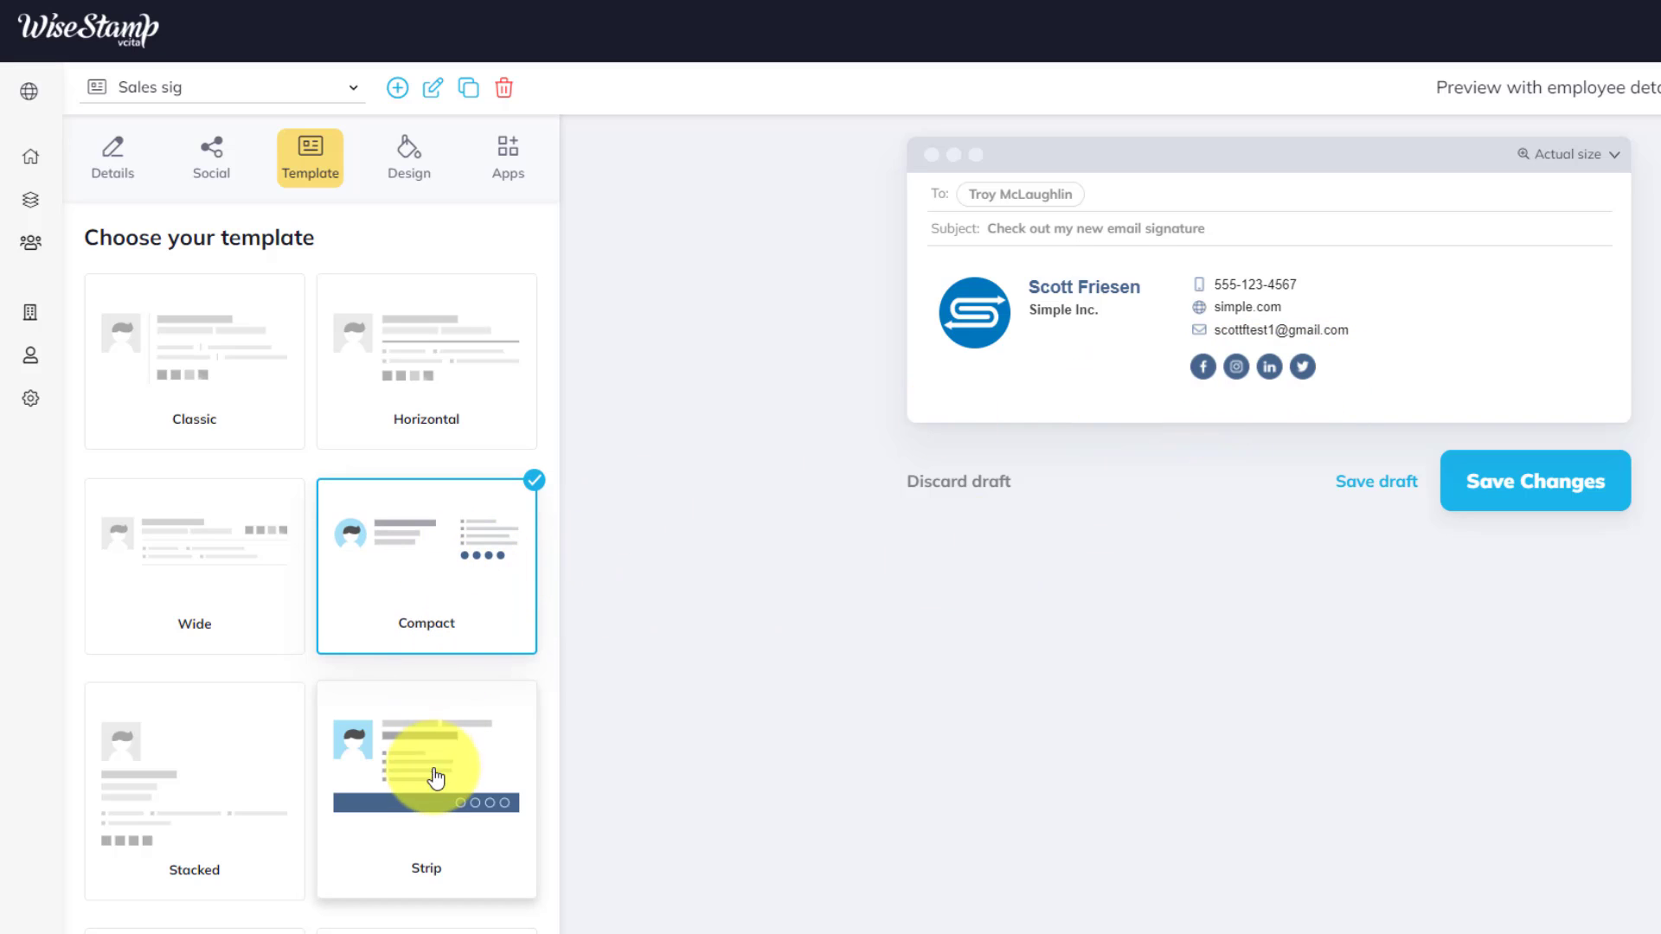
pyautogui.click(425, 789)
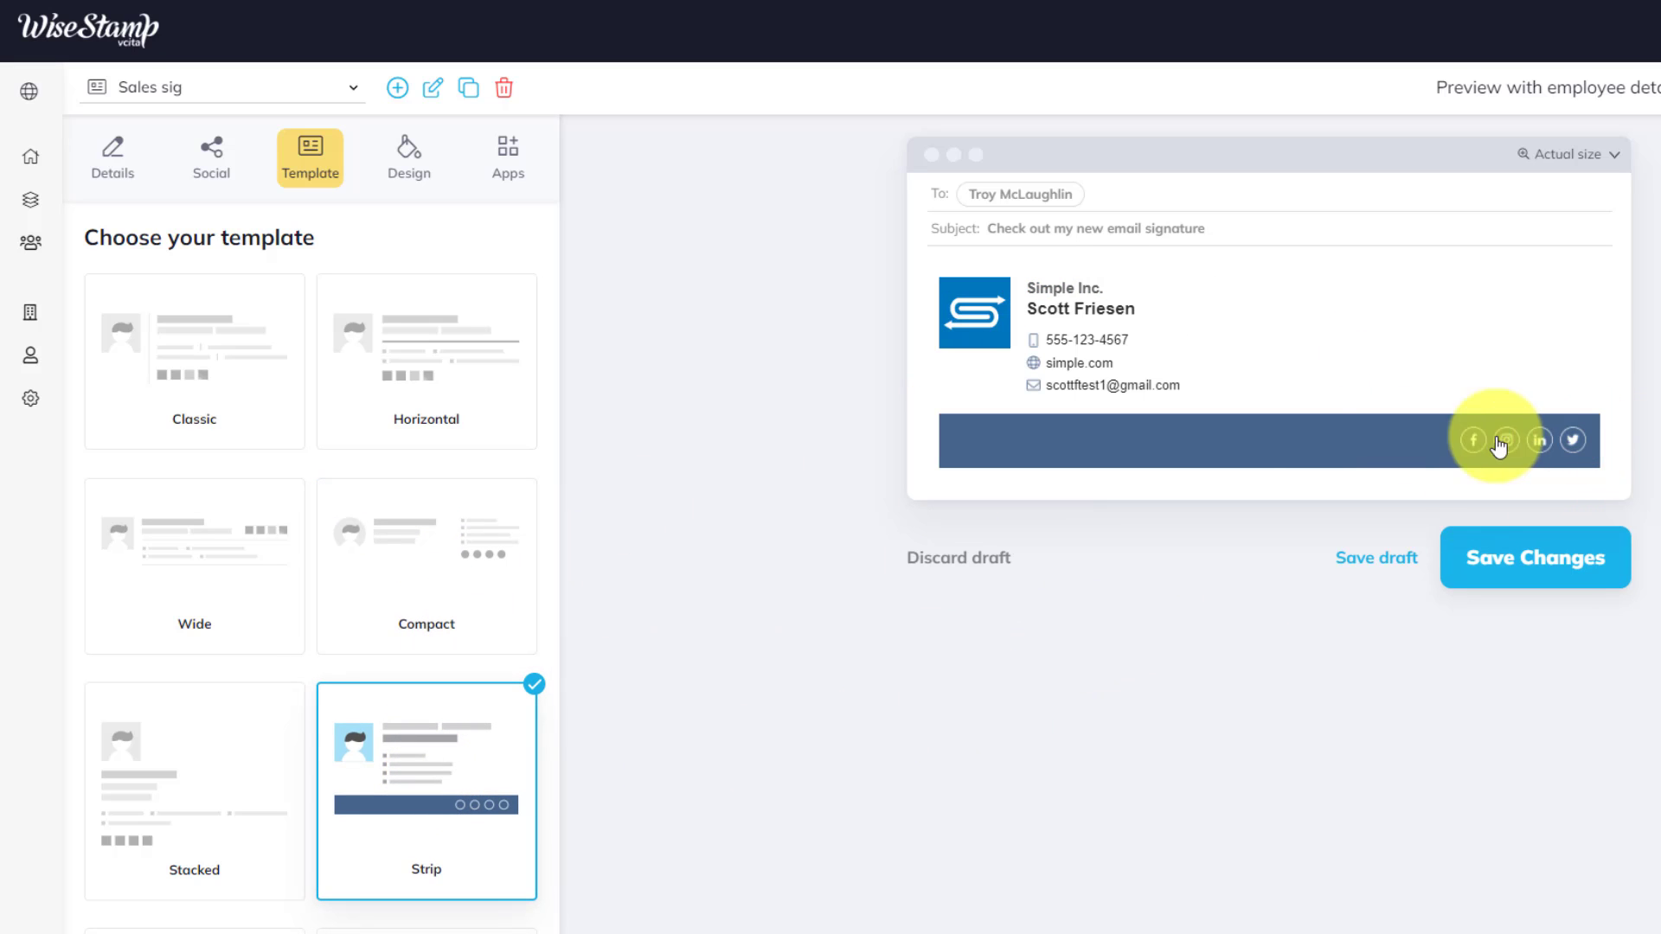
pyautogui.scroll(-3)
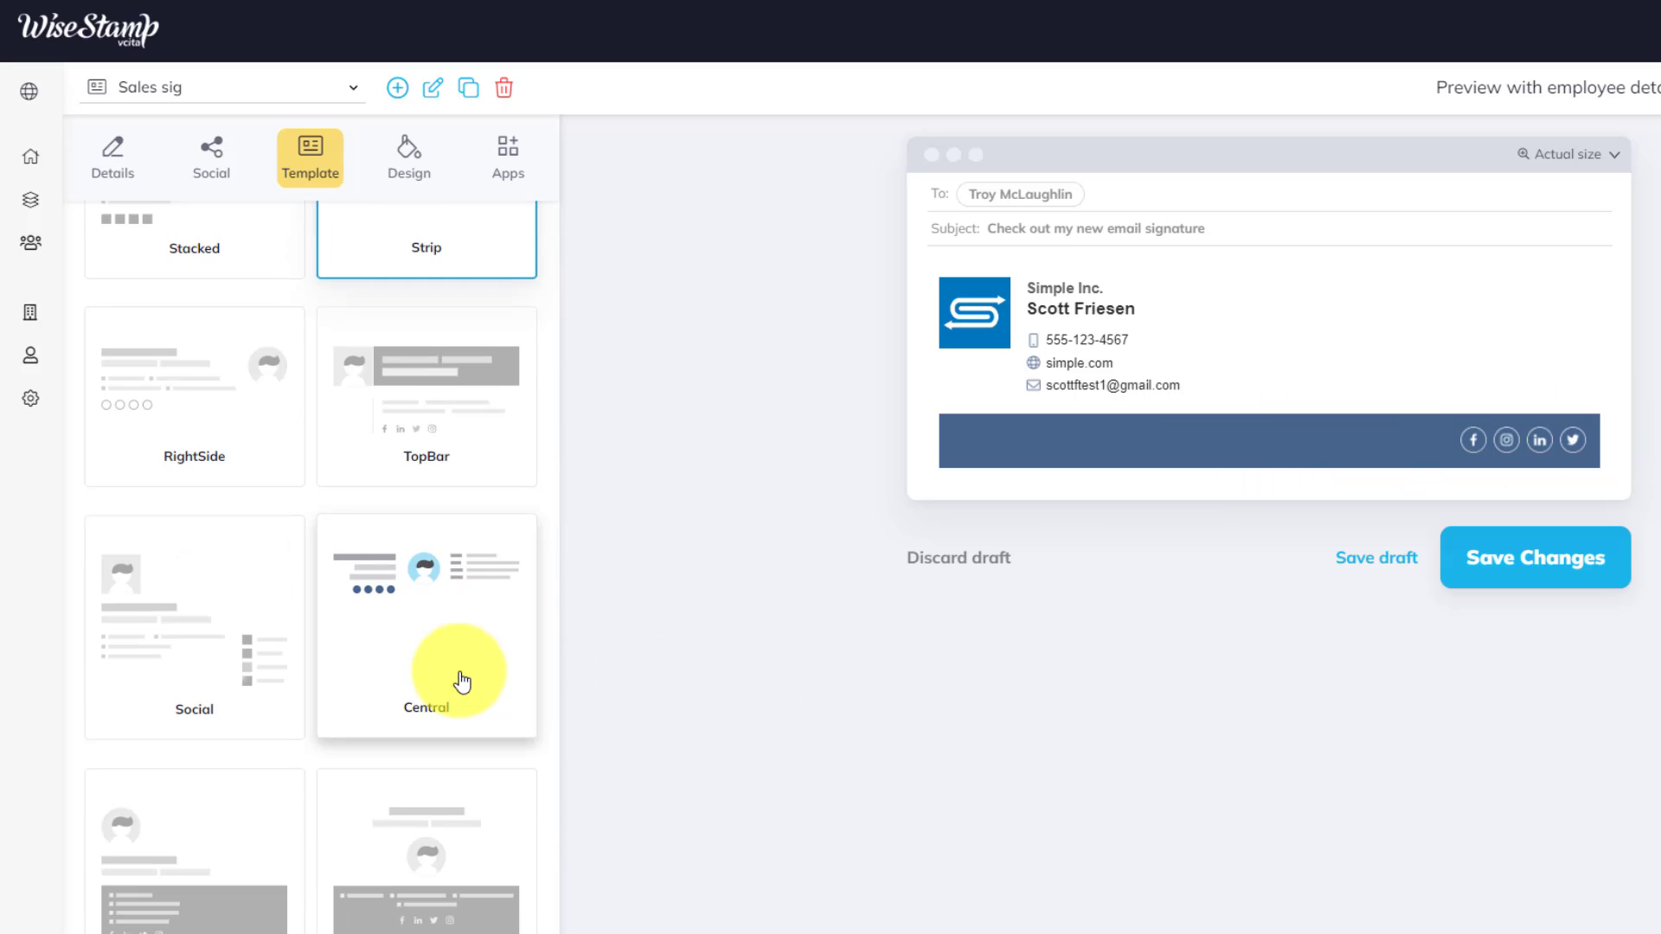
pyautogui.click(425, 625)
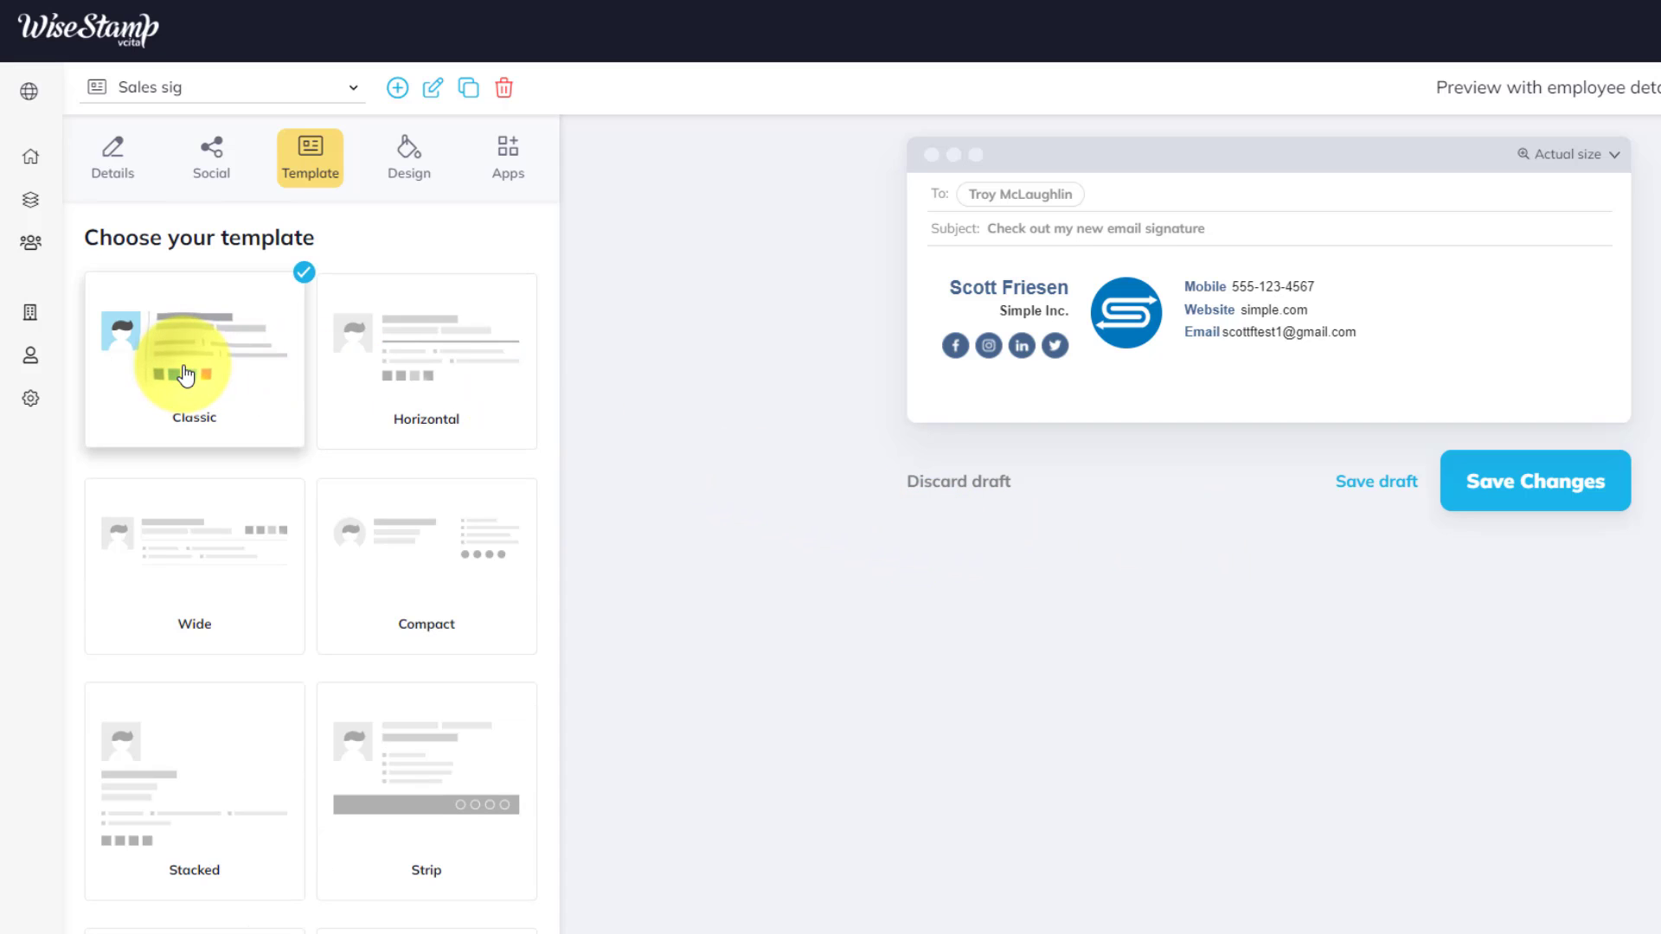
pyautogui.click(408, 157)
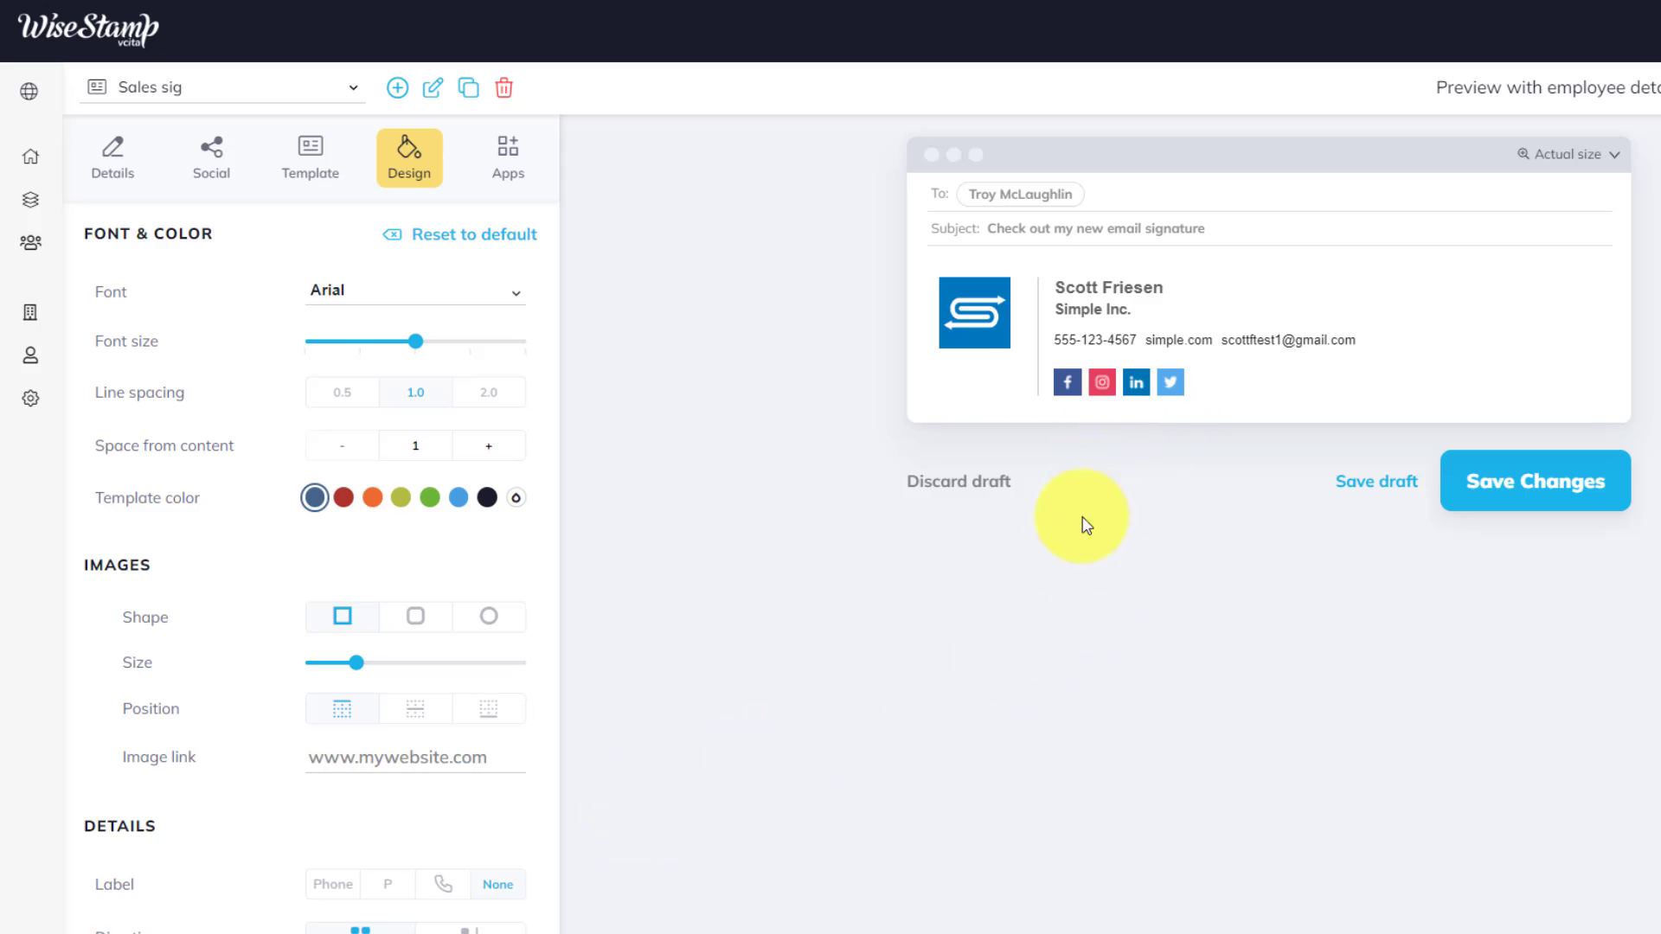
pyautogui.moveTo(313, 901)
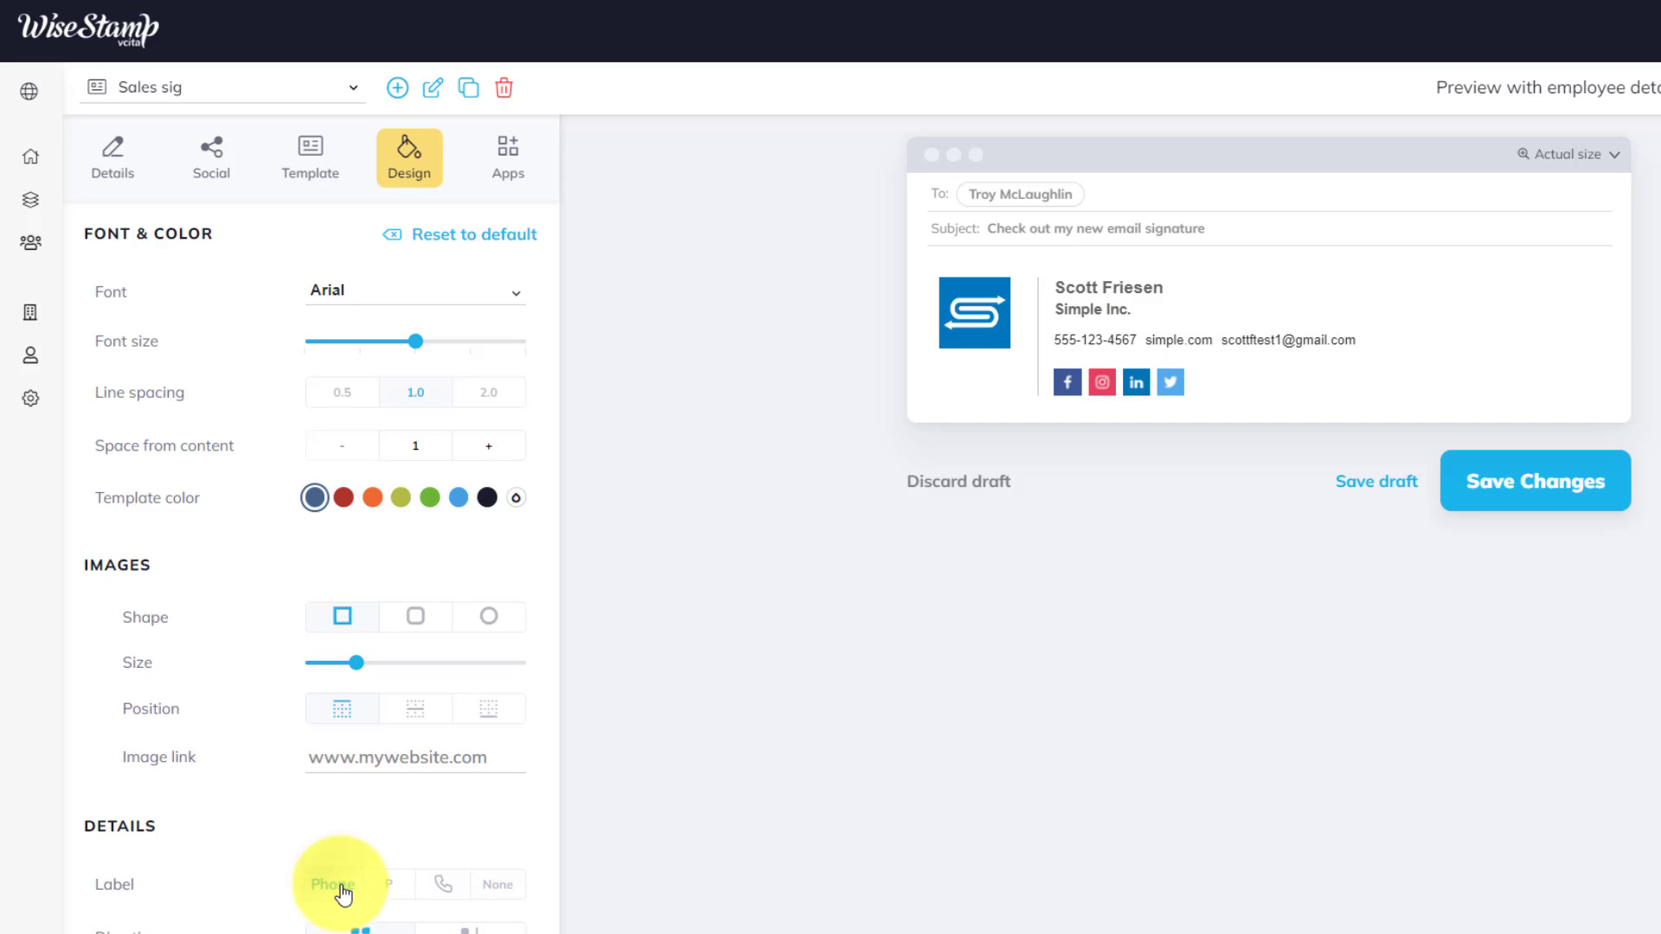
# After trying word labels, label the phone, website and email with small icons
pyautogui.click(334, 884)
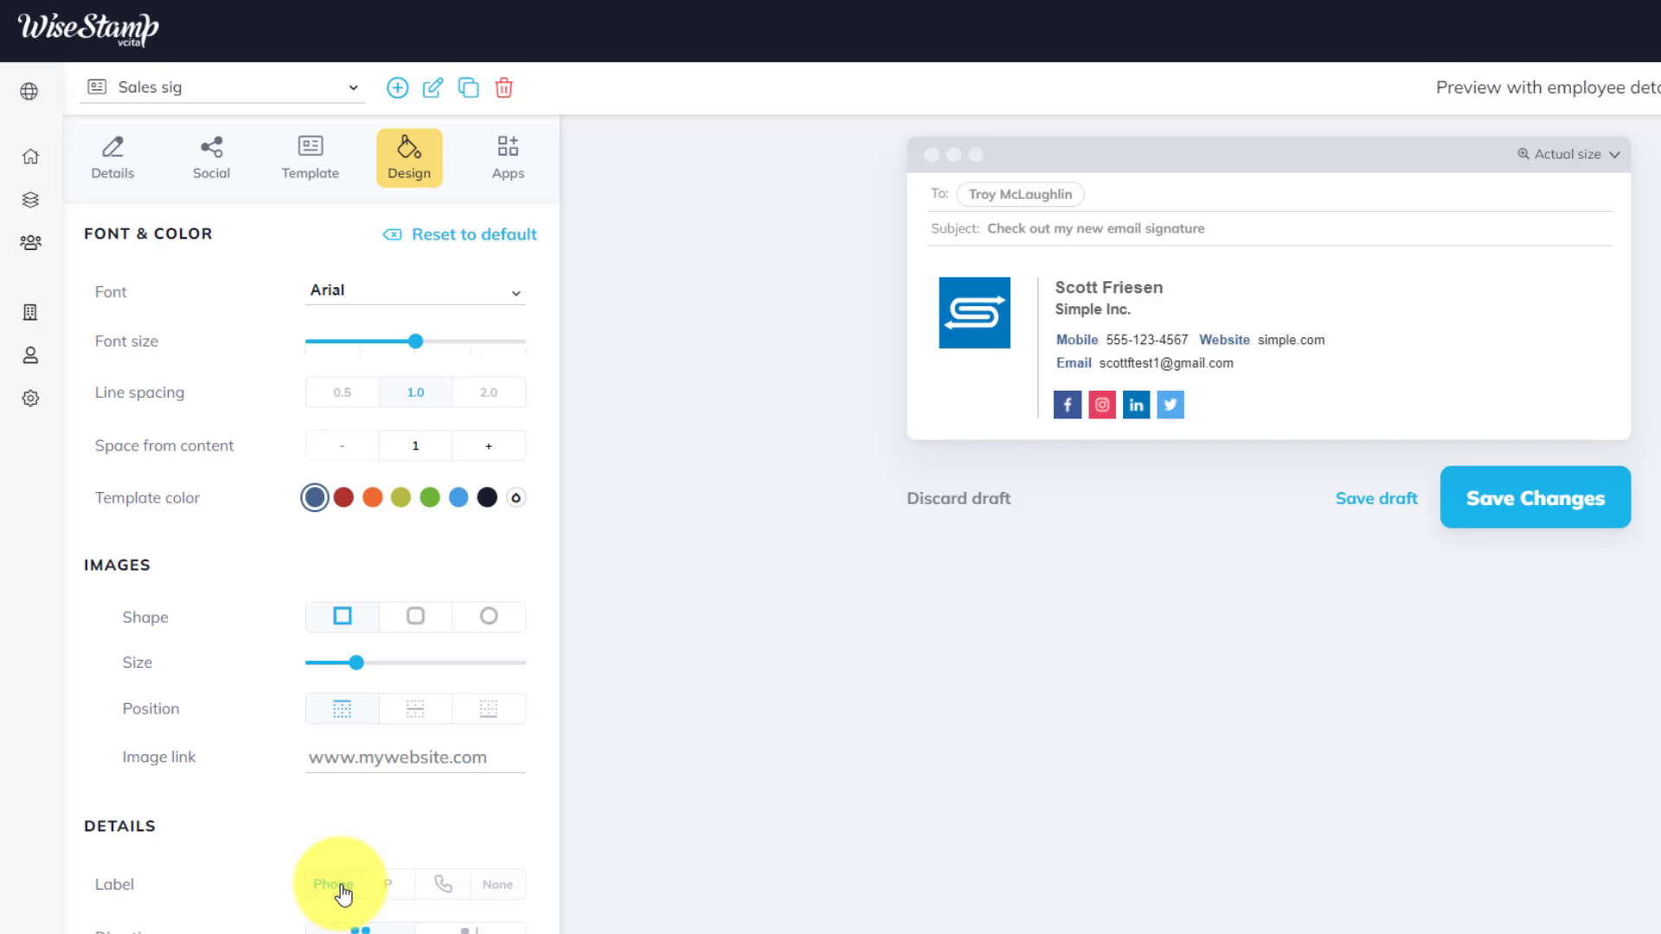
pyautogui.moveTo(378, 896)
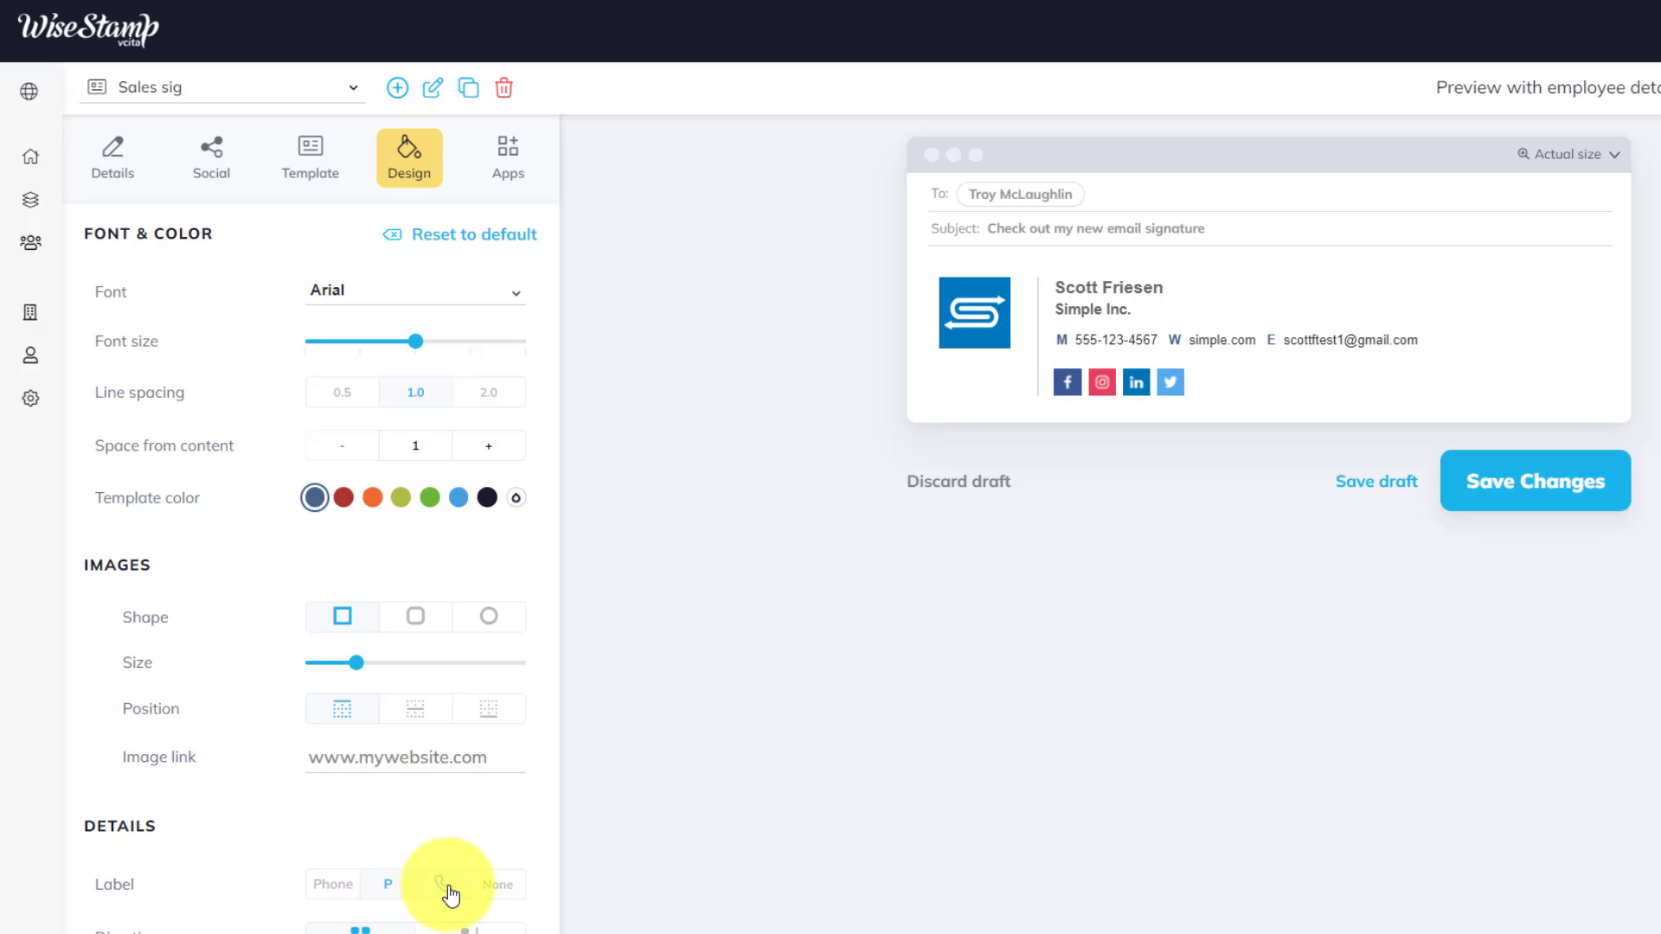
pyautogui.click(449, 884)
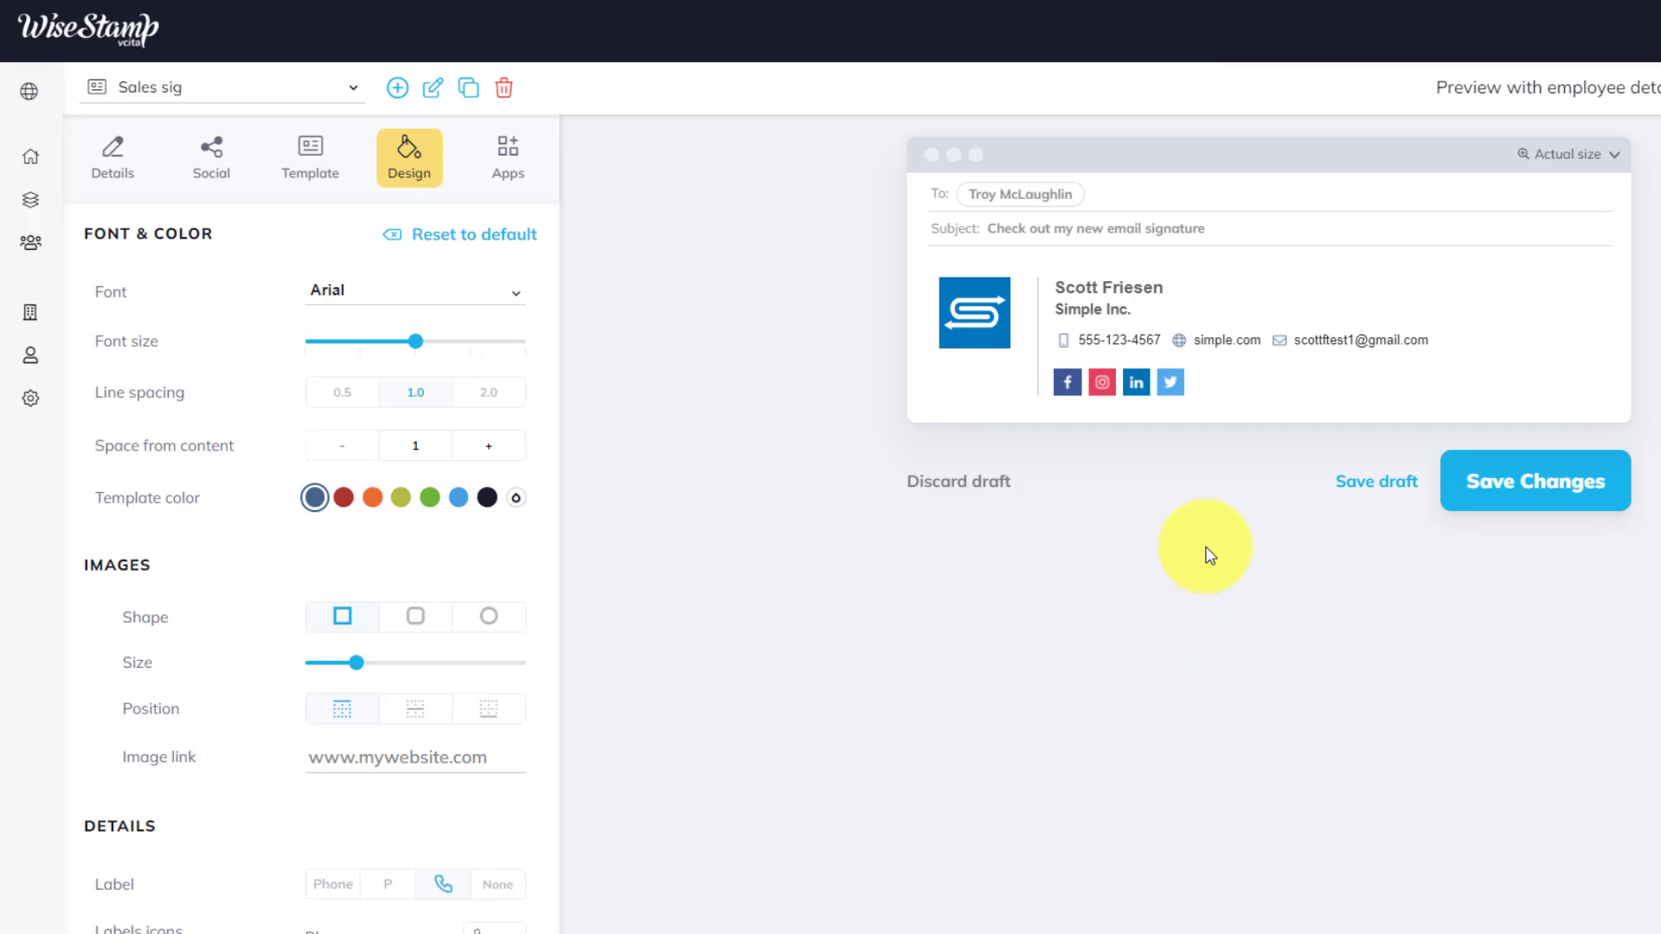
pyautogui.moveTo(1070, 358)
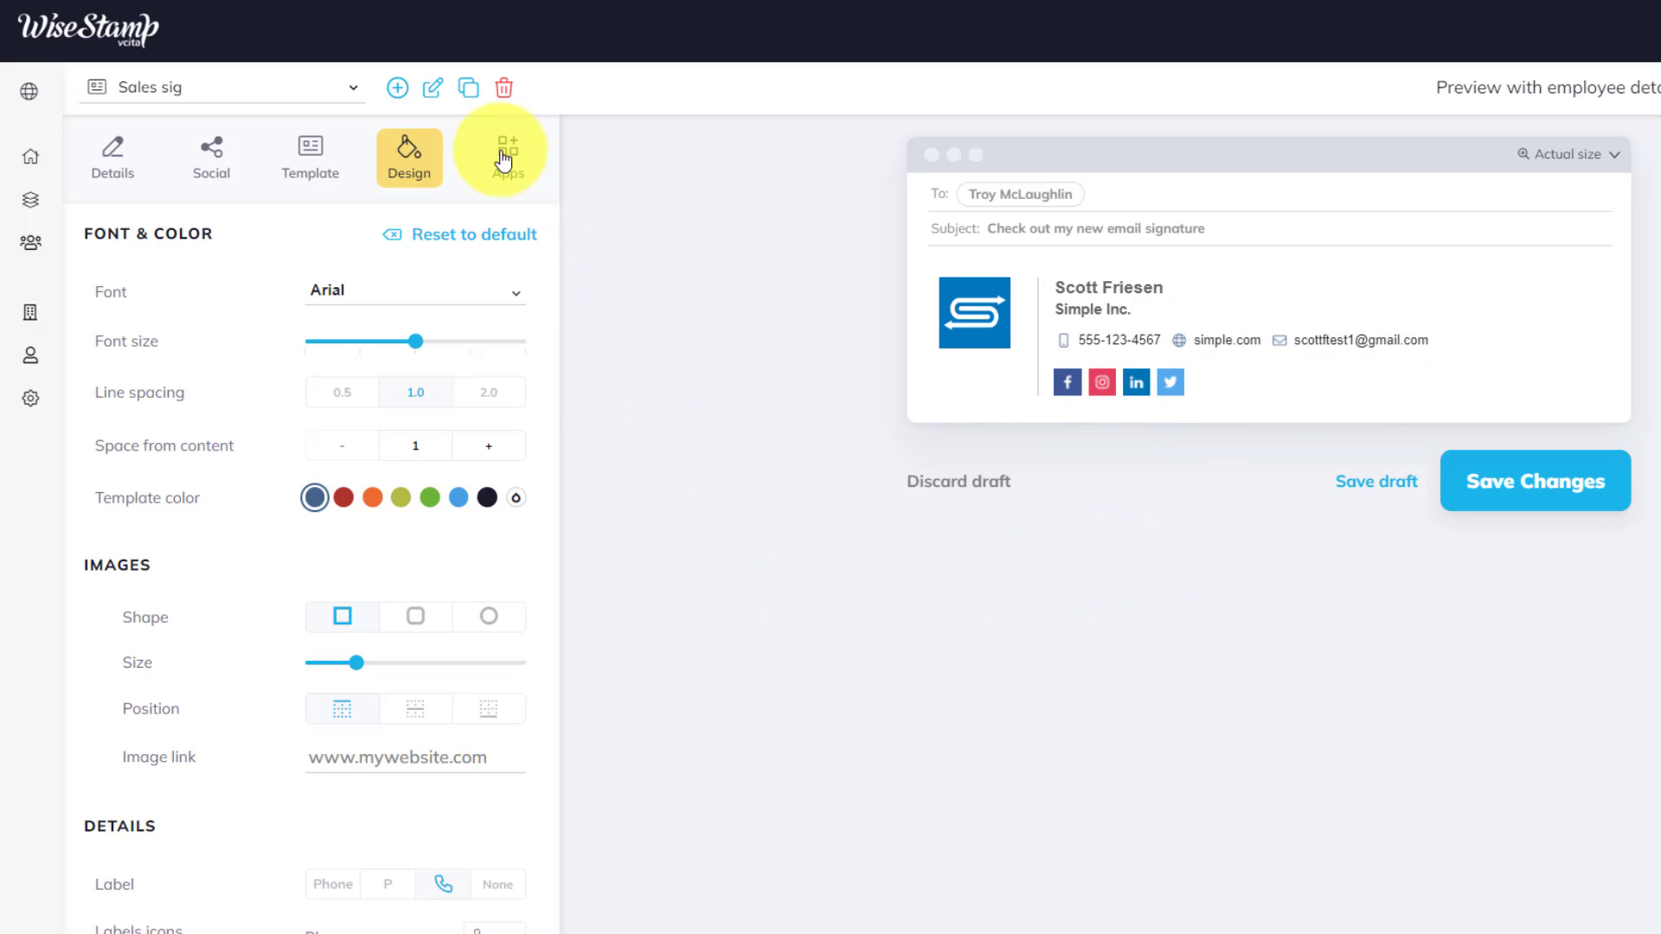
# Add the Styled Signoff app for a handwritten name above the Sales signature
pyautogui.click(507, 157)
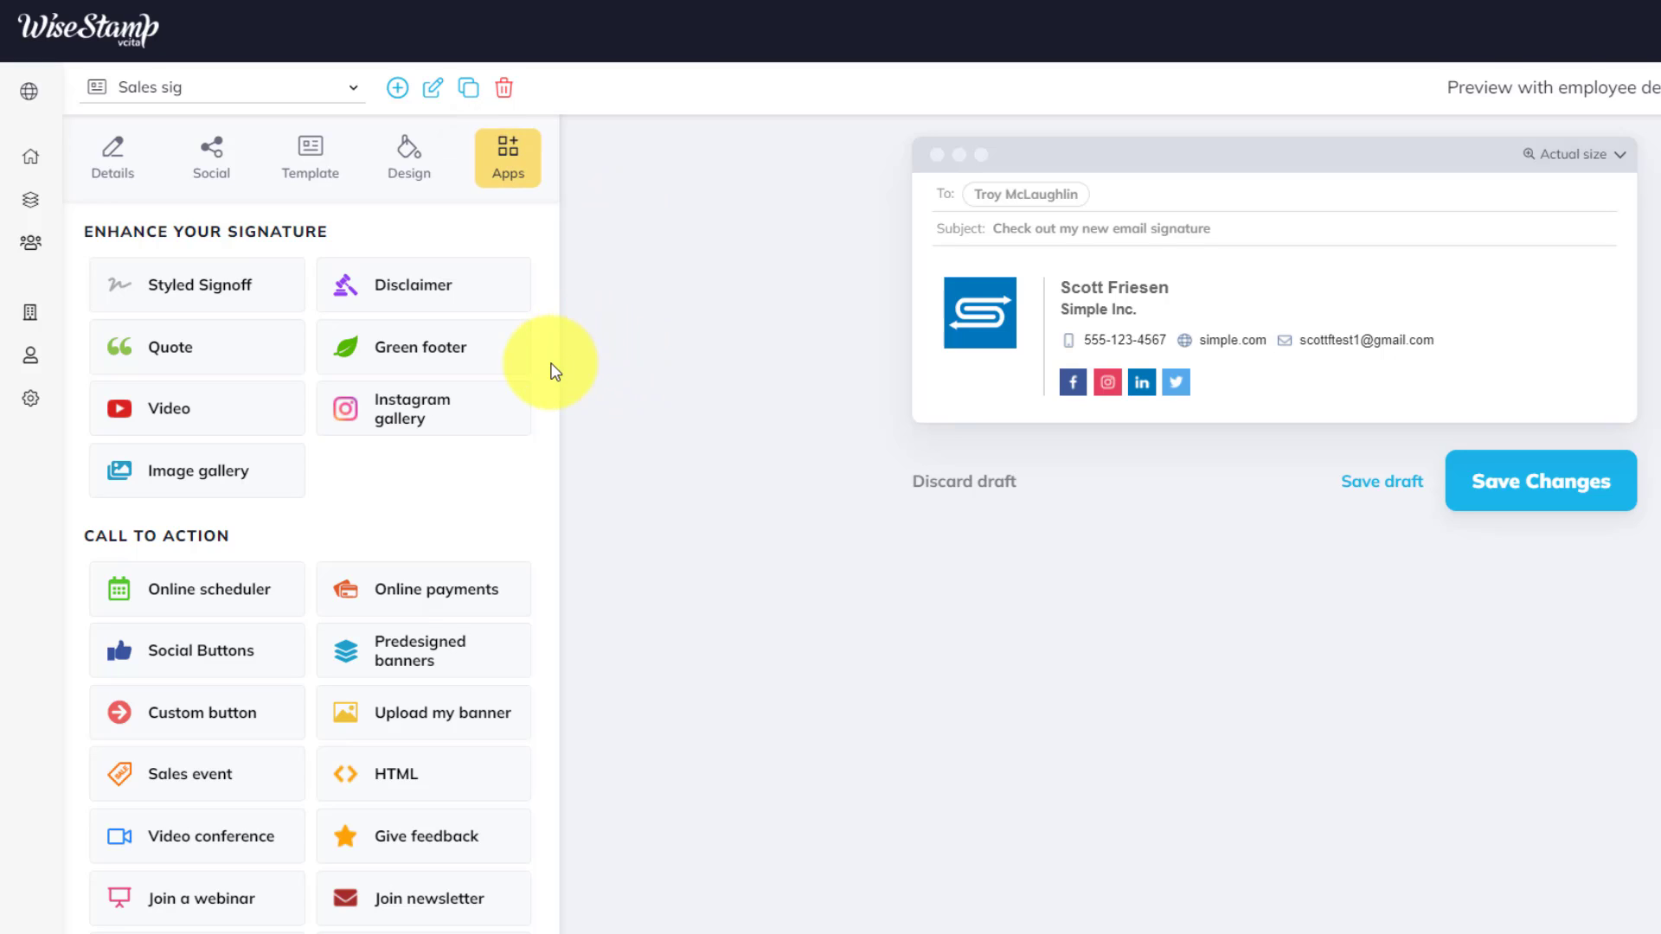
pyautogui.moveTo(480, 529)
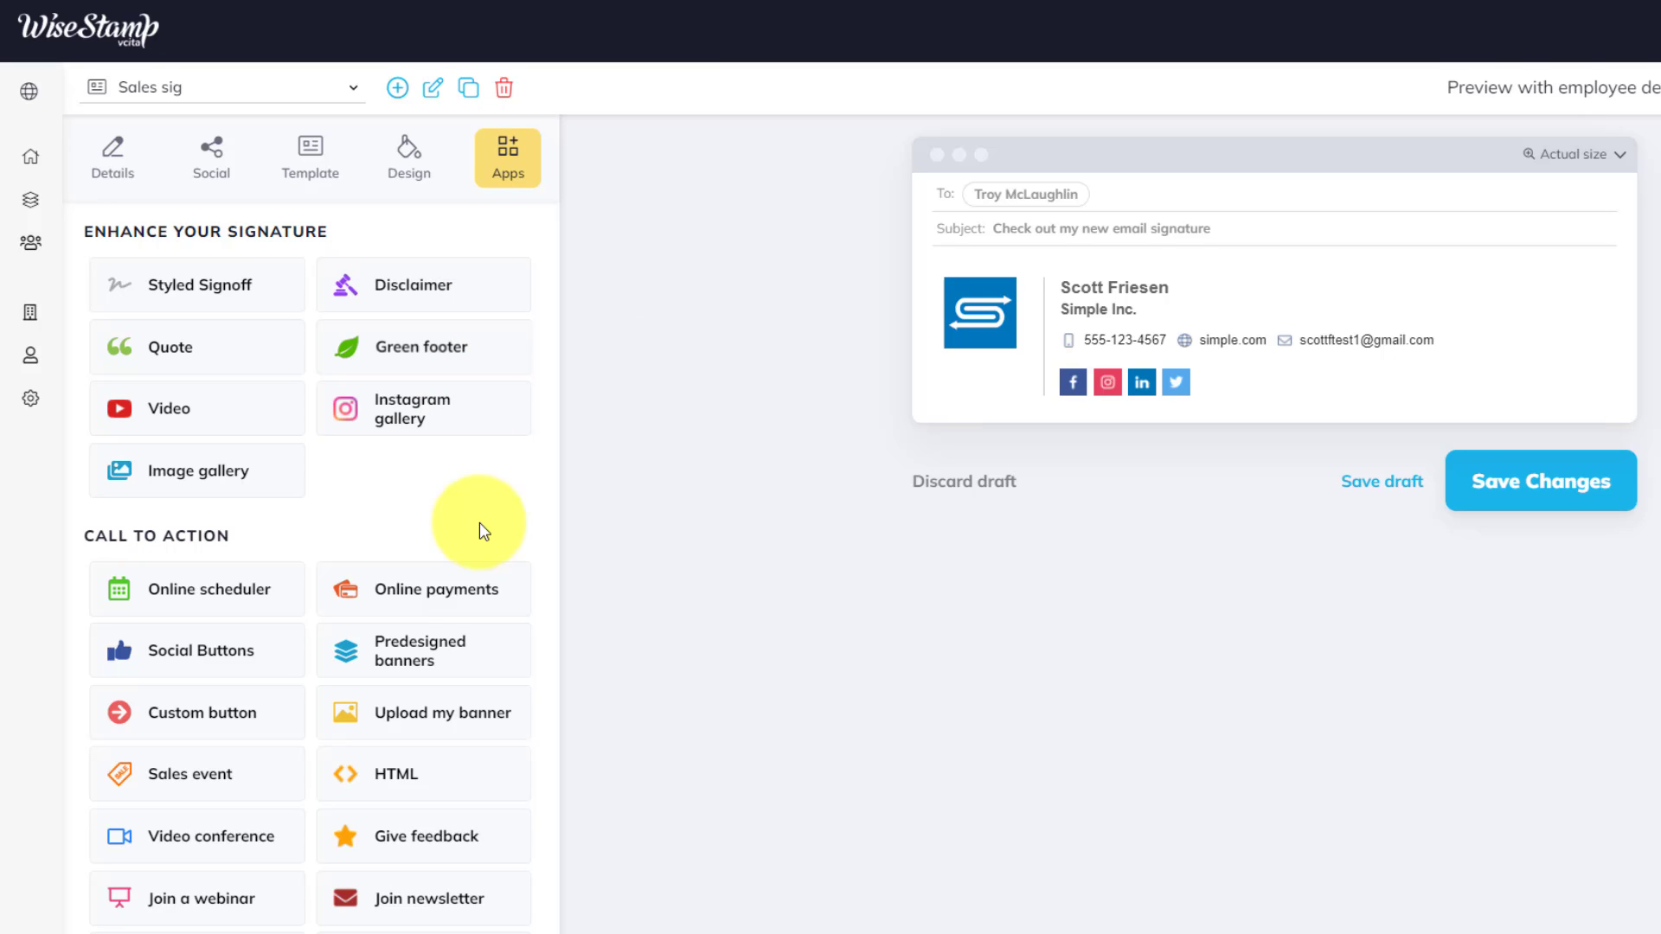
pyautogui.moveTo(611, 529)
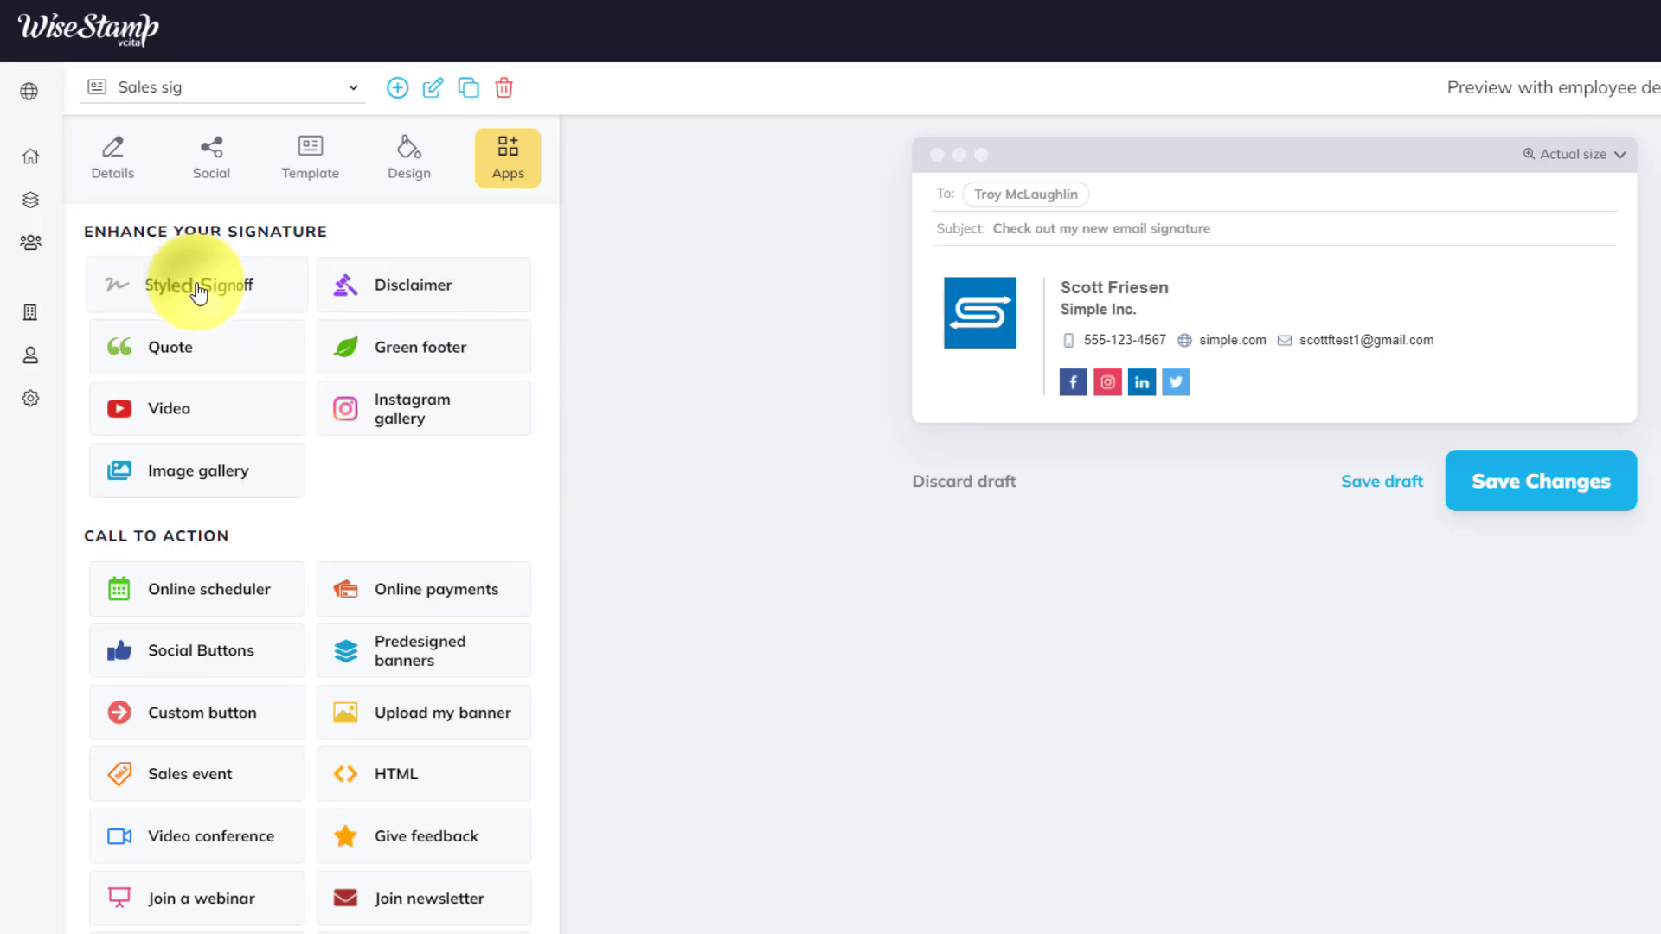
pyautogui.click(202, 283)
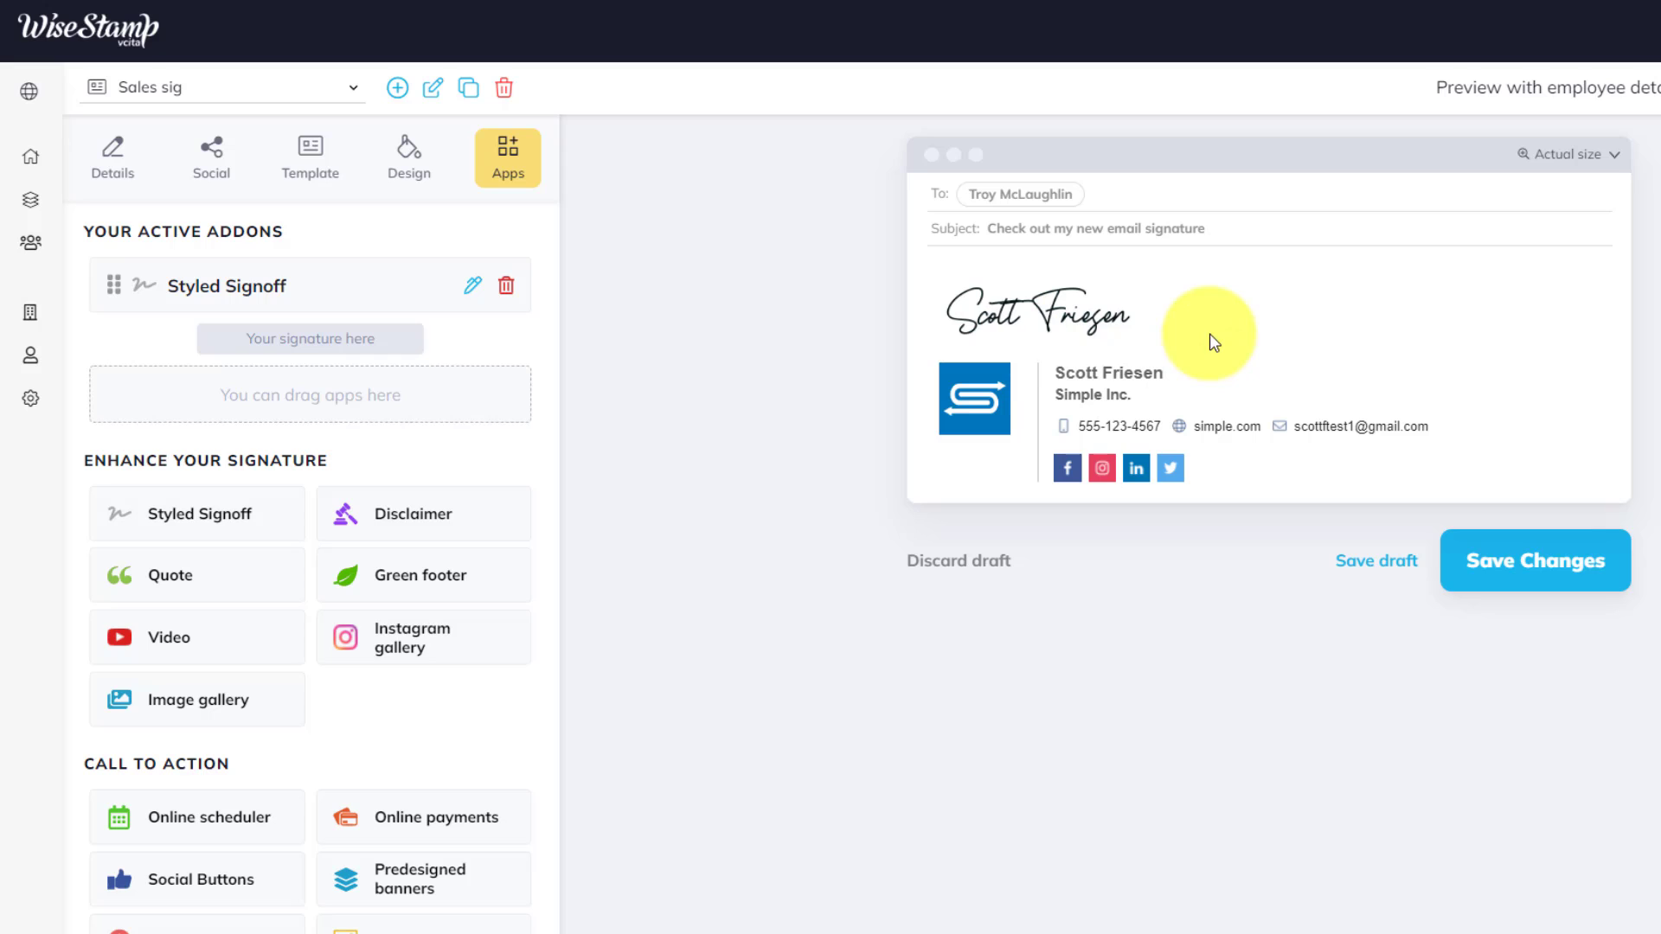
pyautogui.scroll(-3)
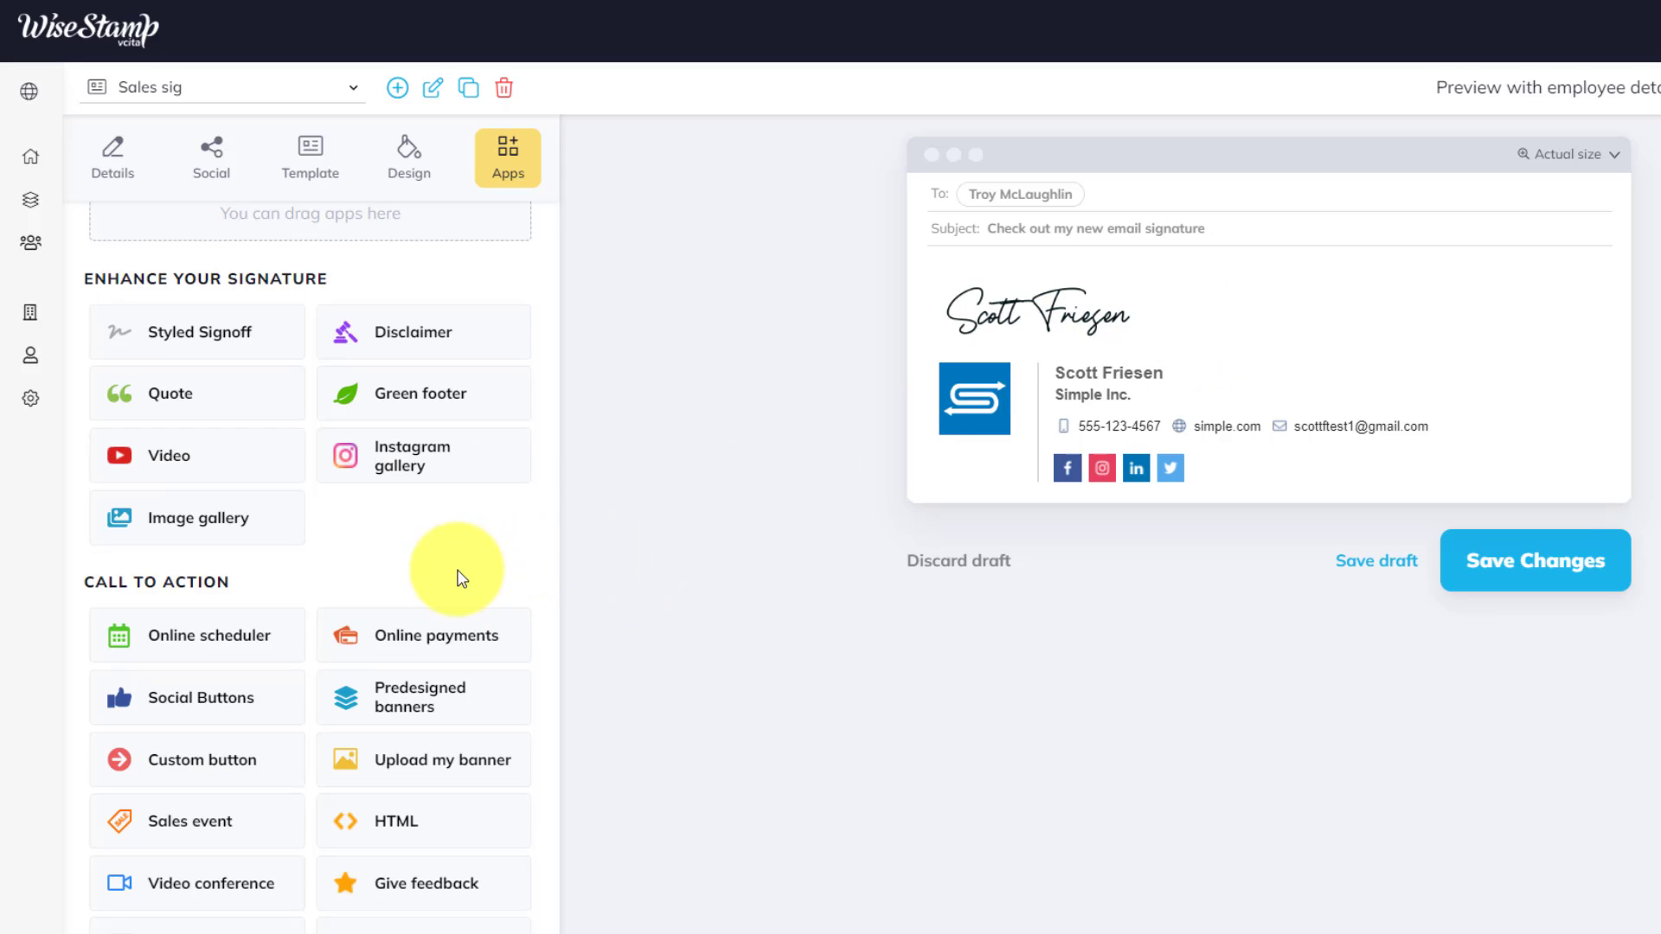
pyautogui.moveTo(282, 572)
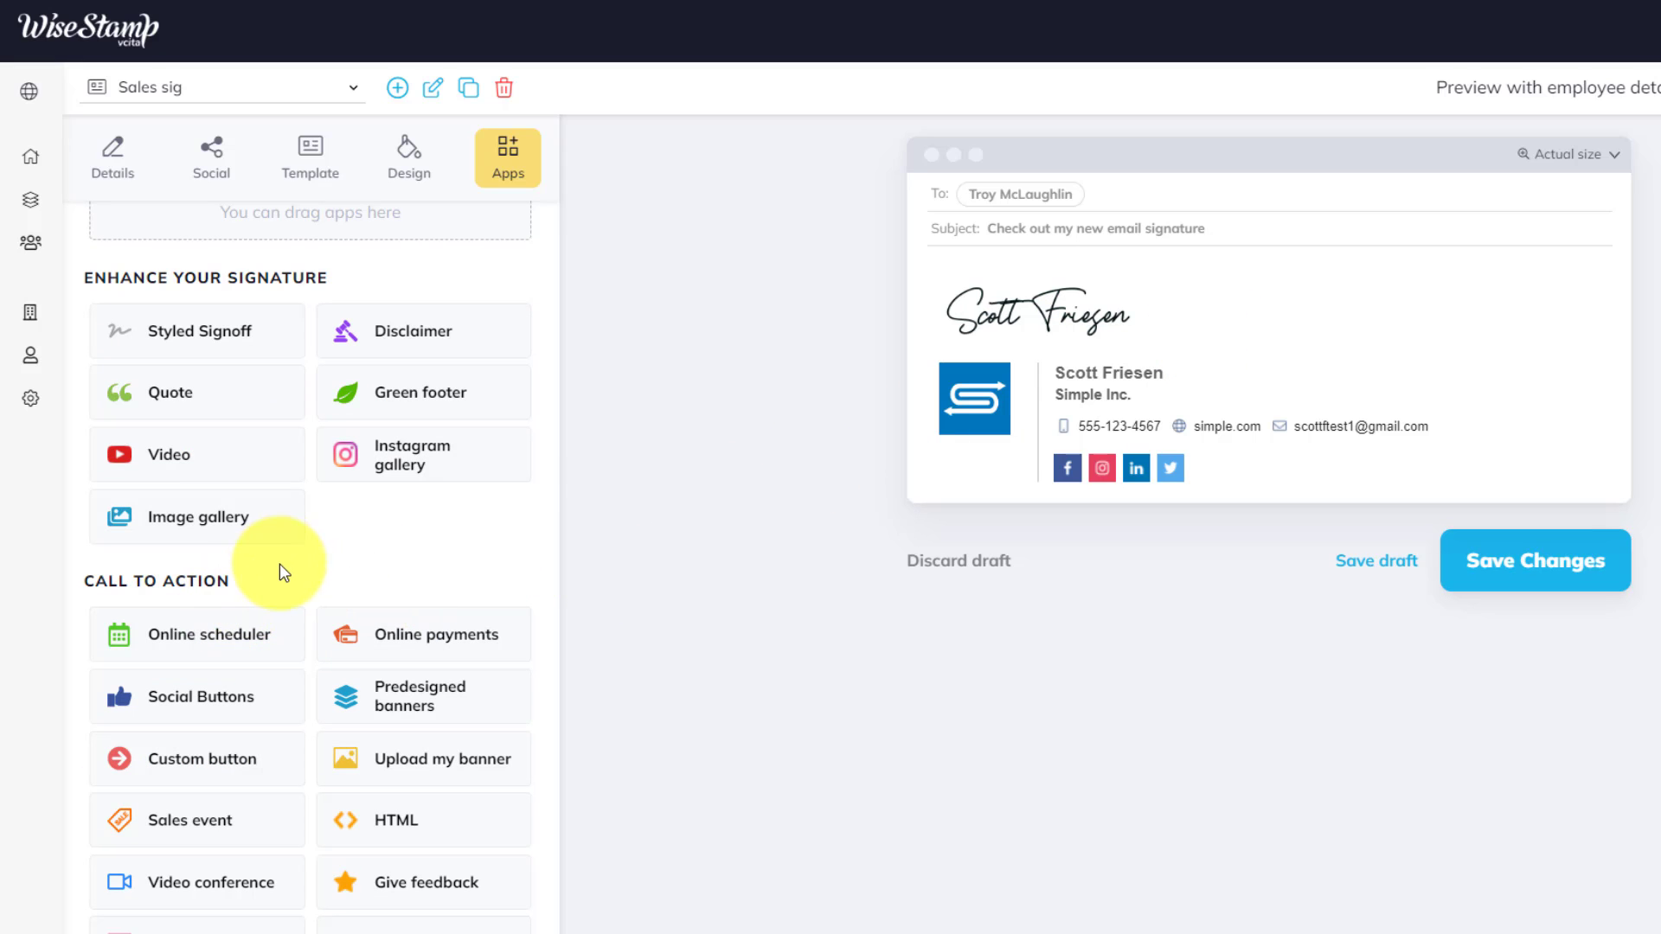
pyautogui.click(196, 633)
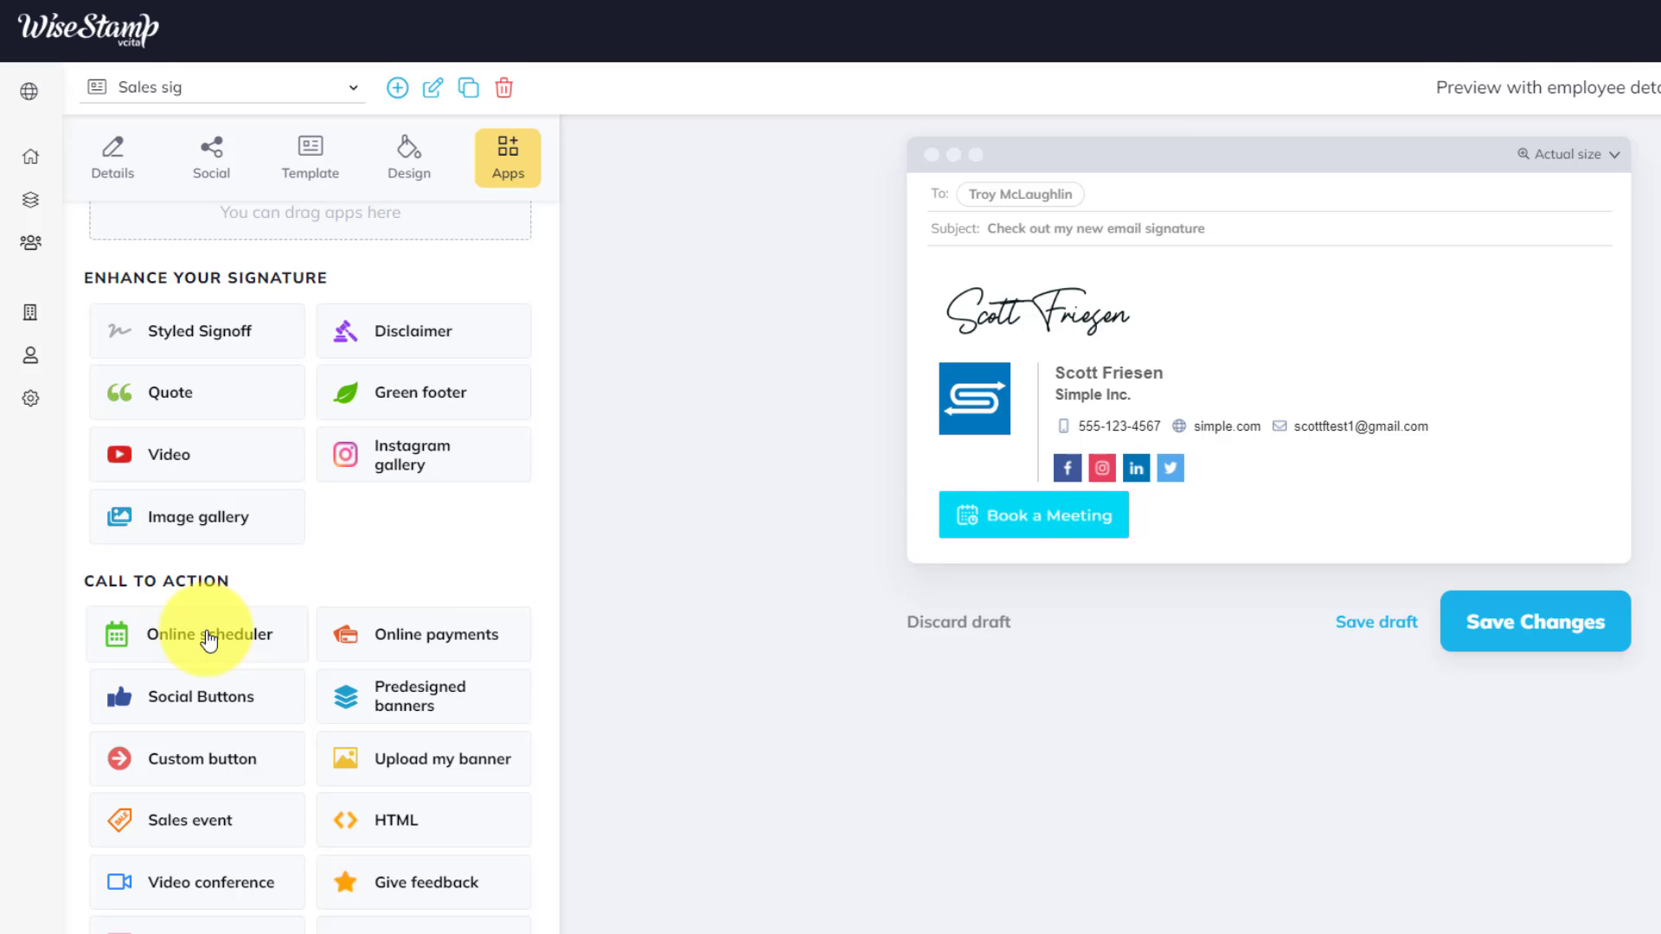
pyautogui.click(423, 697)
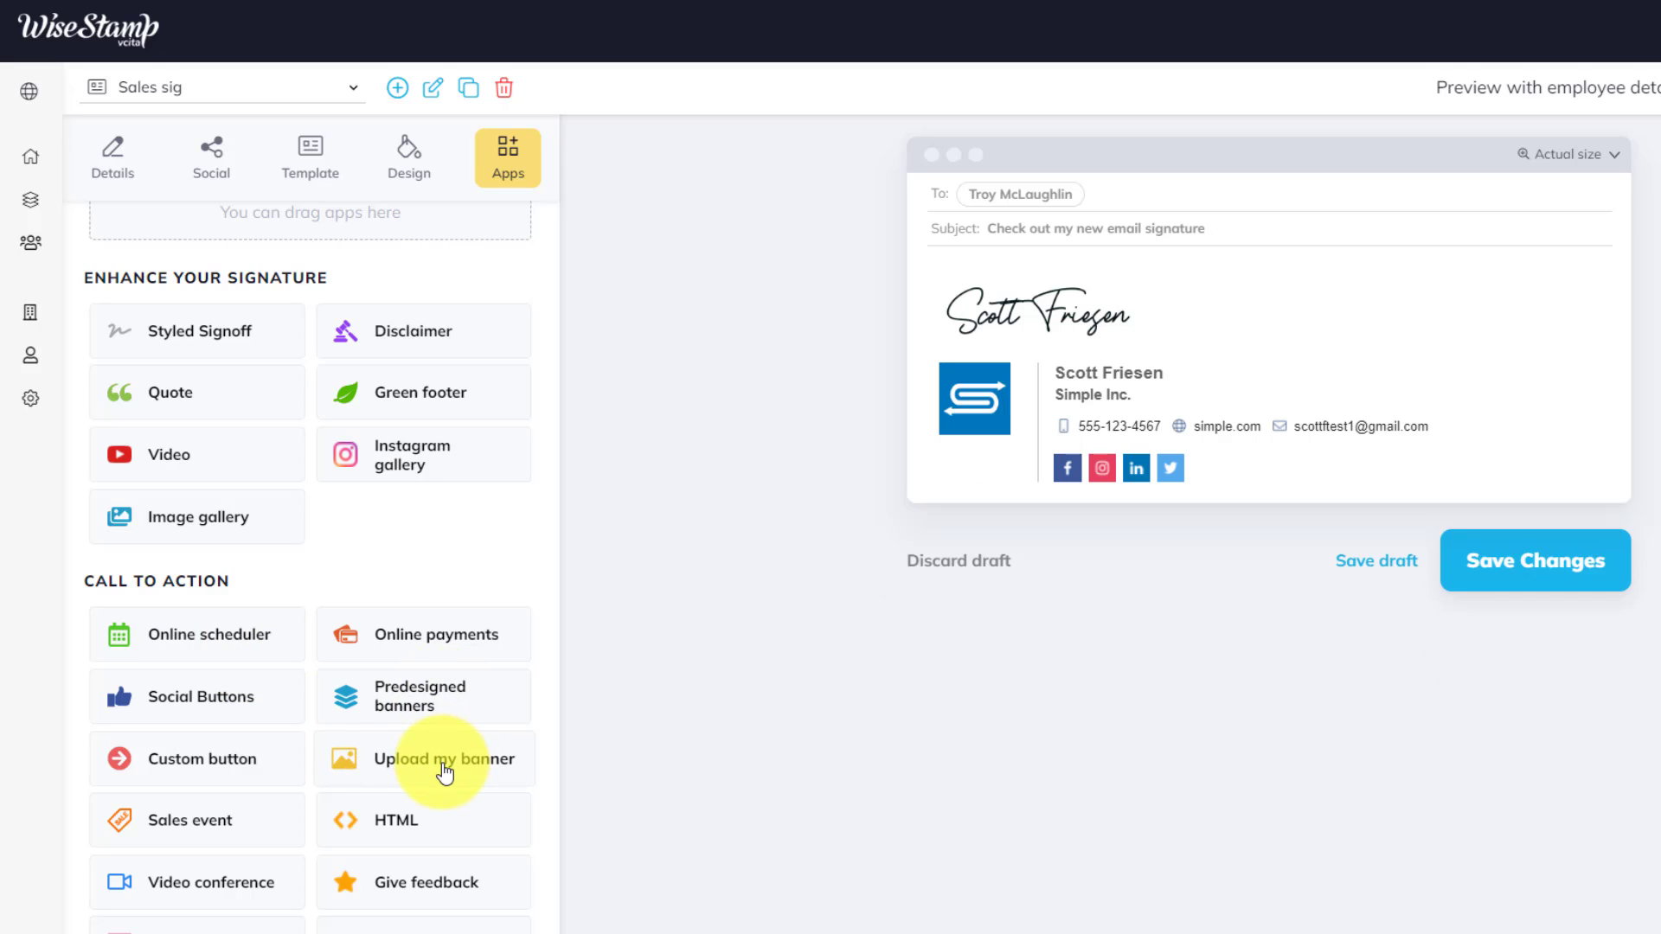
pyautogui.click(443, 759)
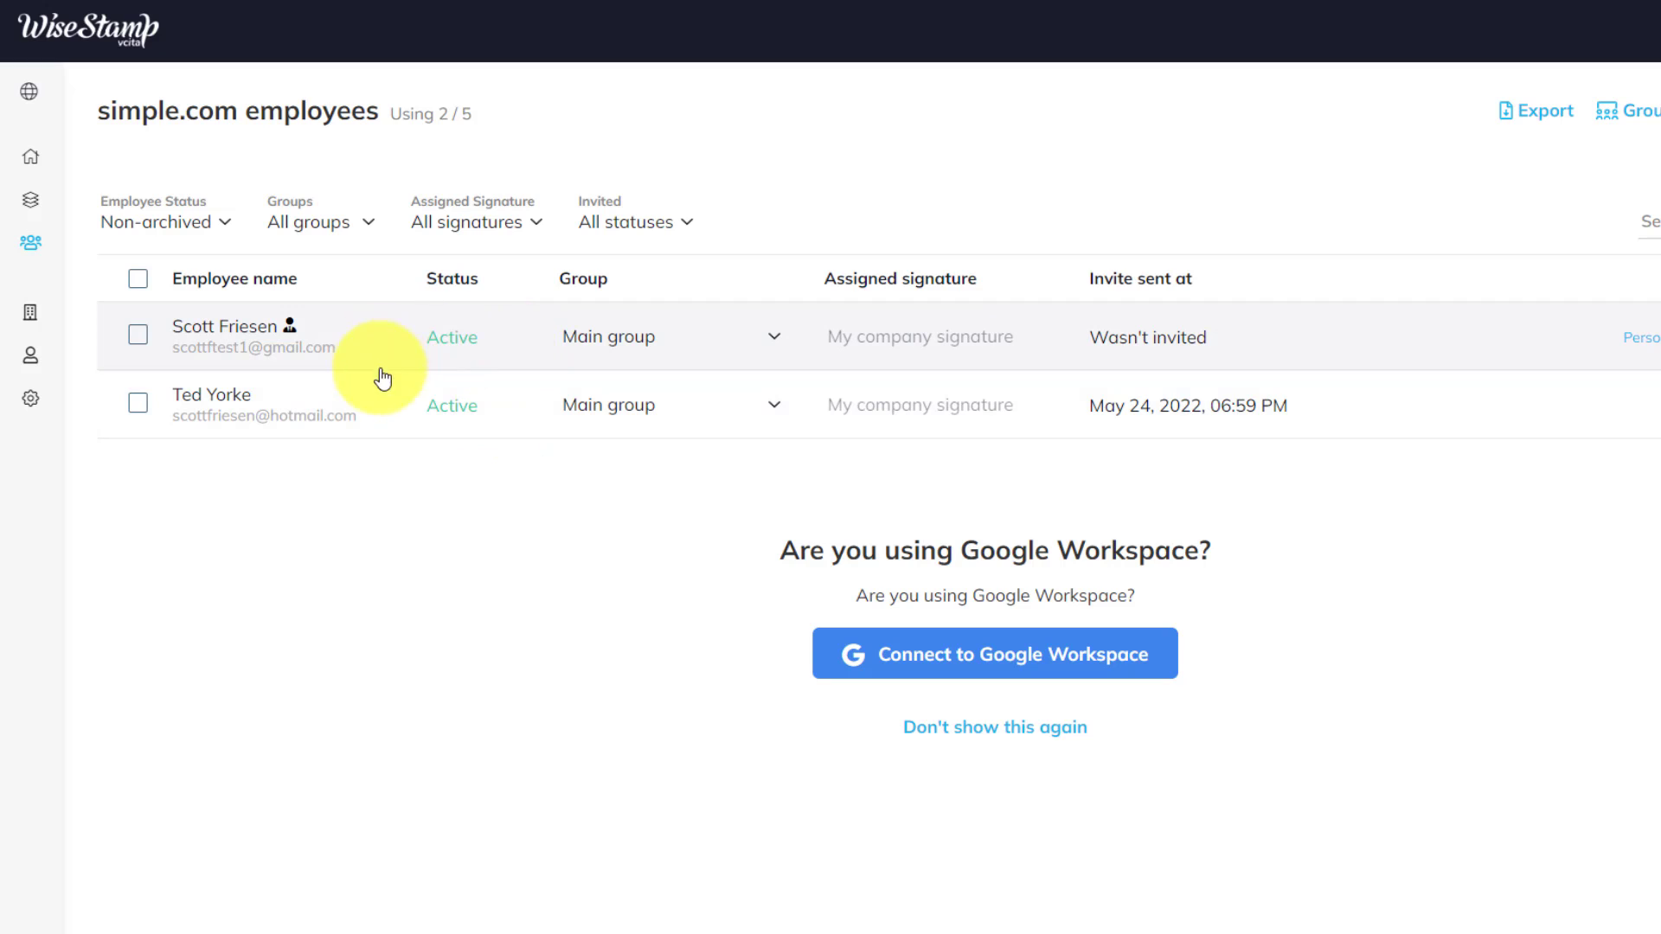
pyautogui.moveTo(390, 399)
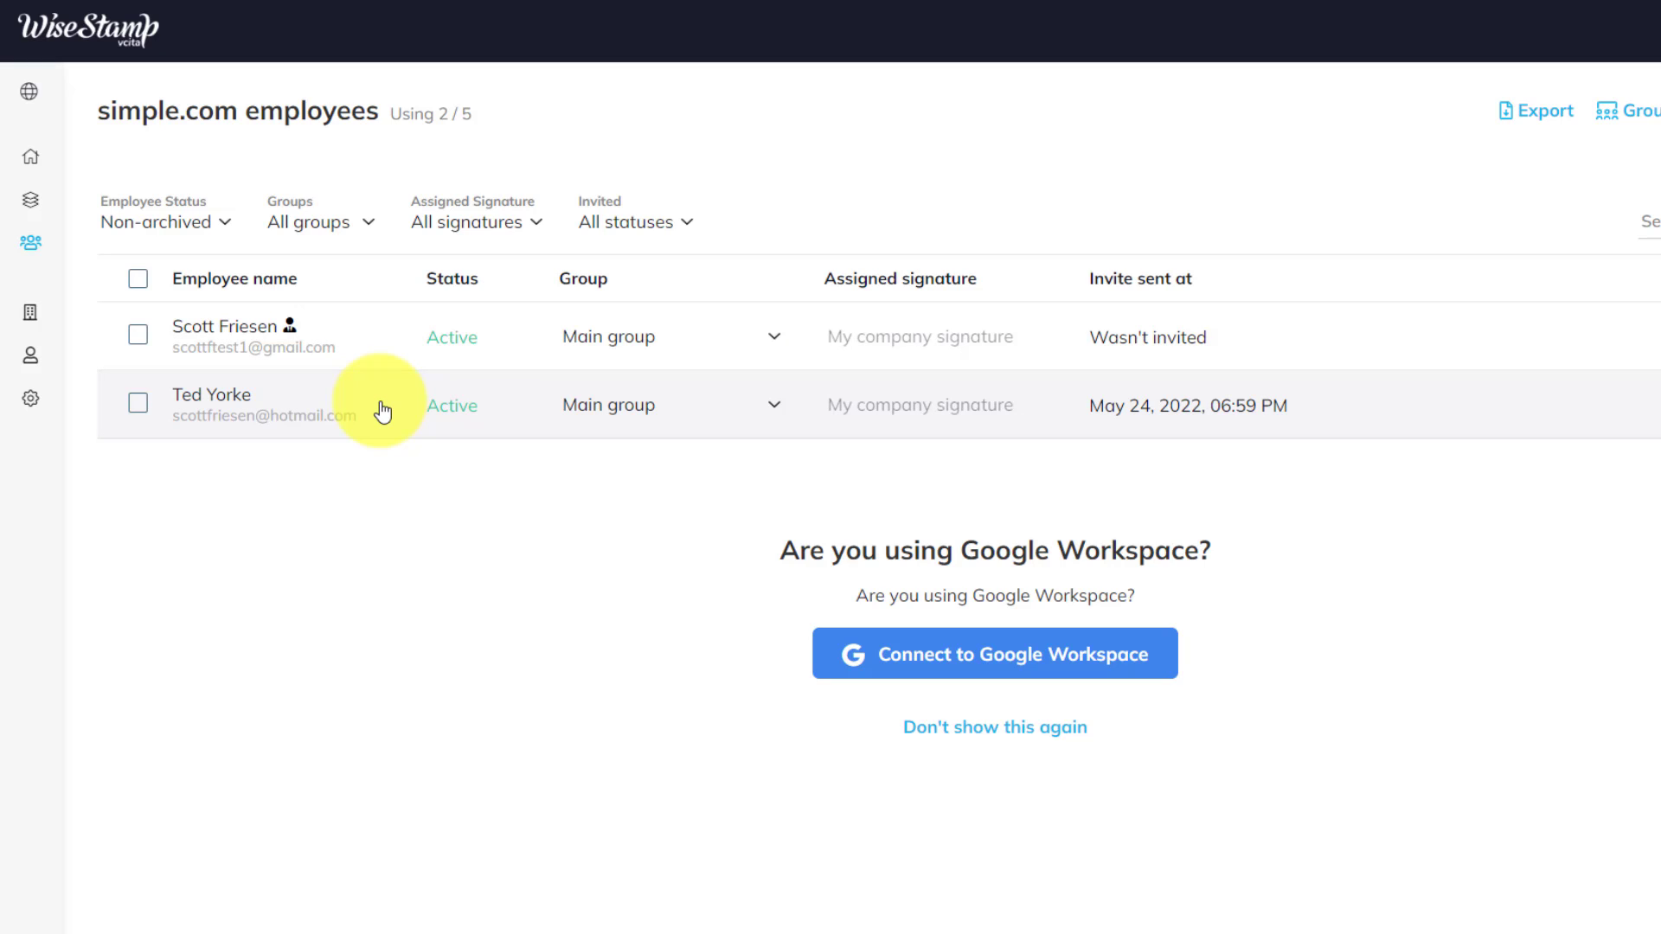
pyautogui.moveTo(298, 402)
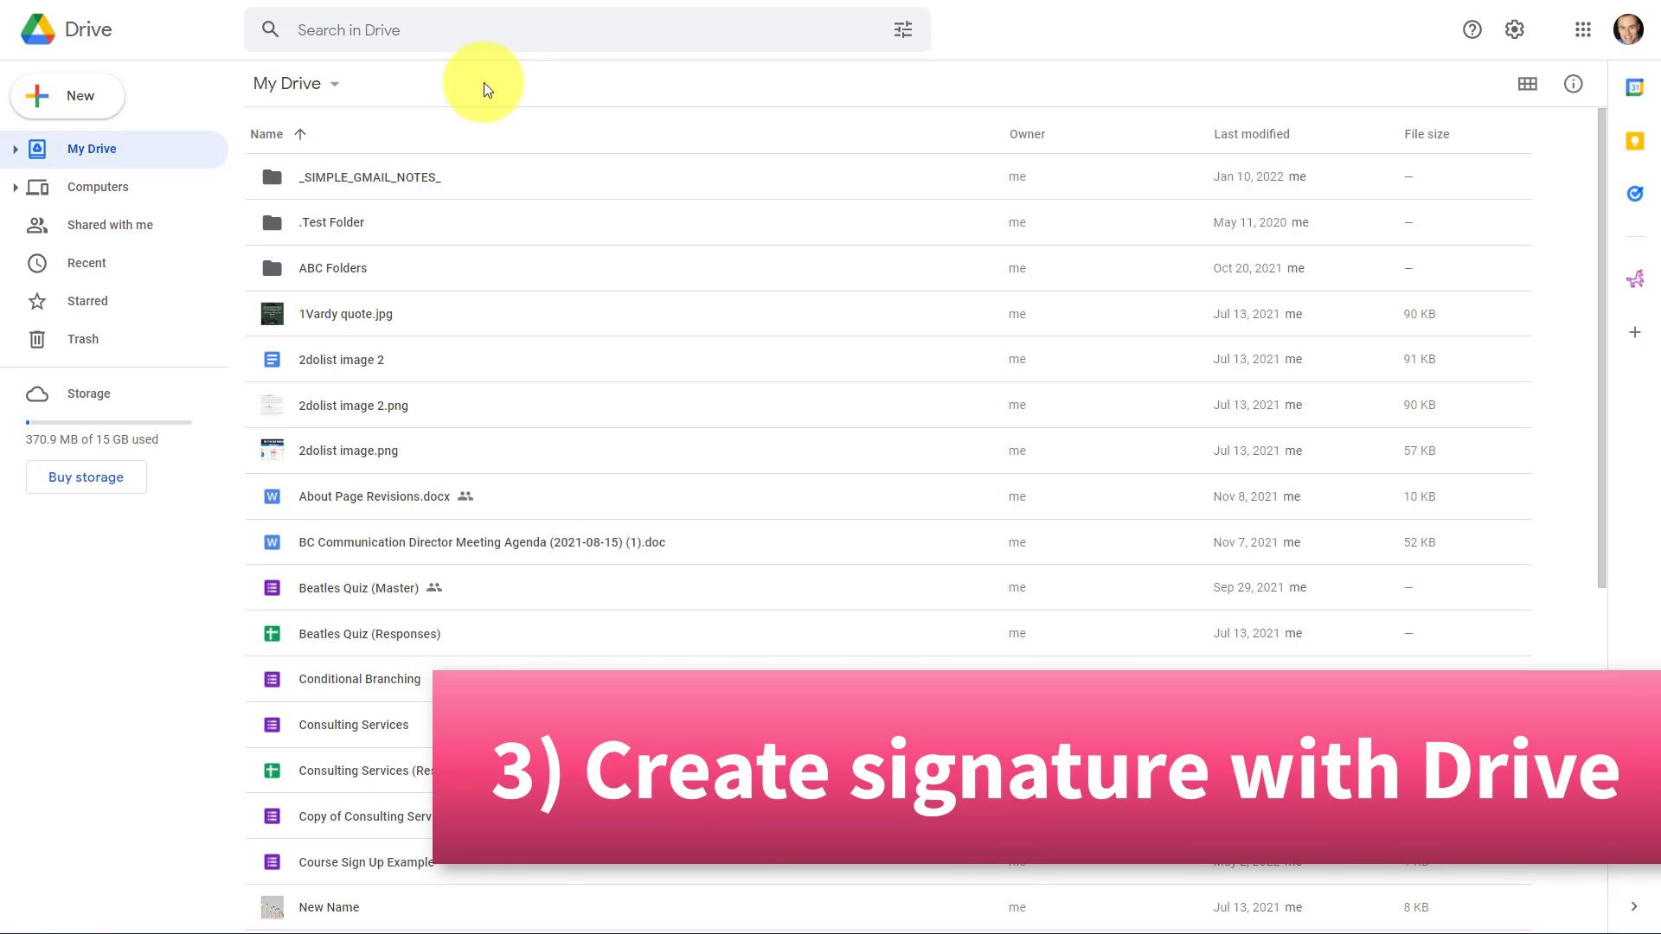
# Create a blank Google Docs document from Drive's New menu
pyautogui.click(67, 95)
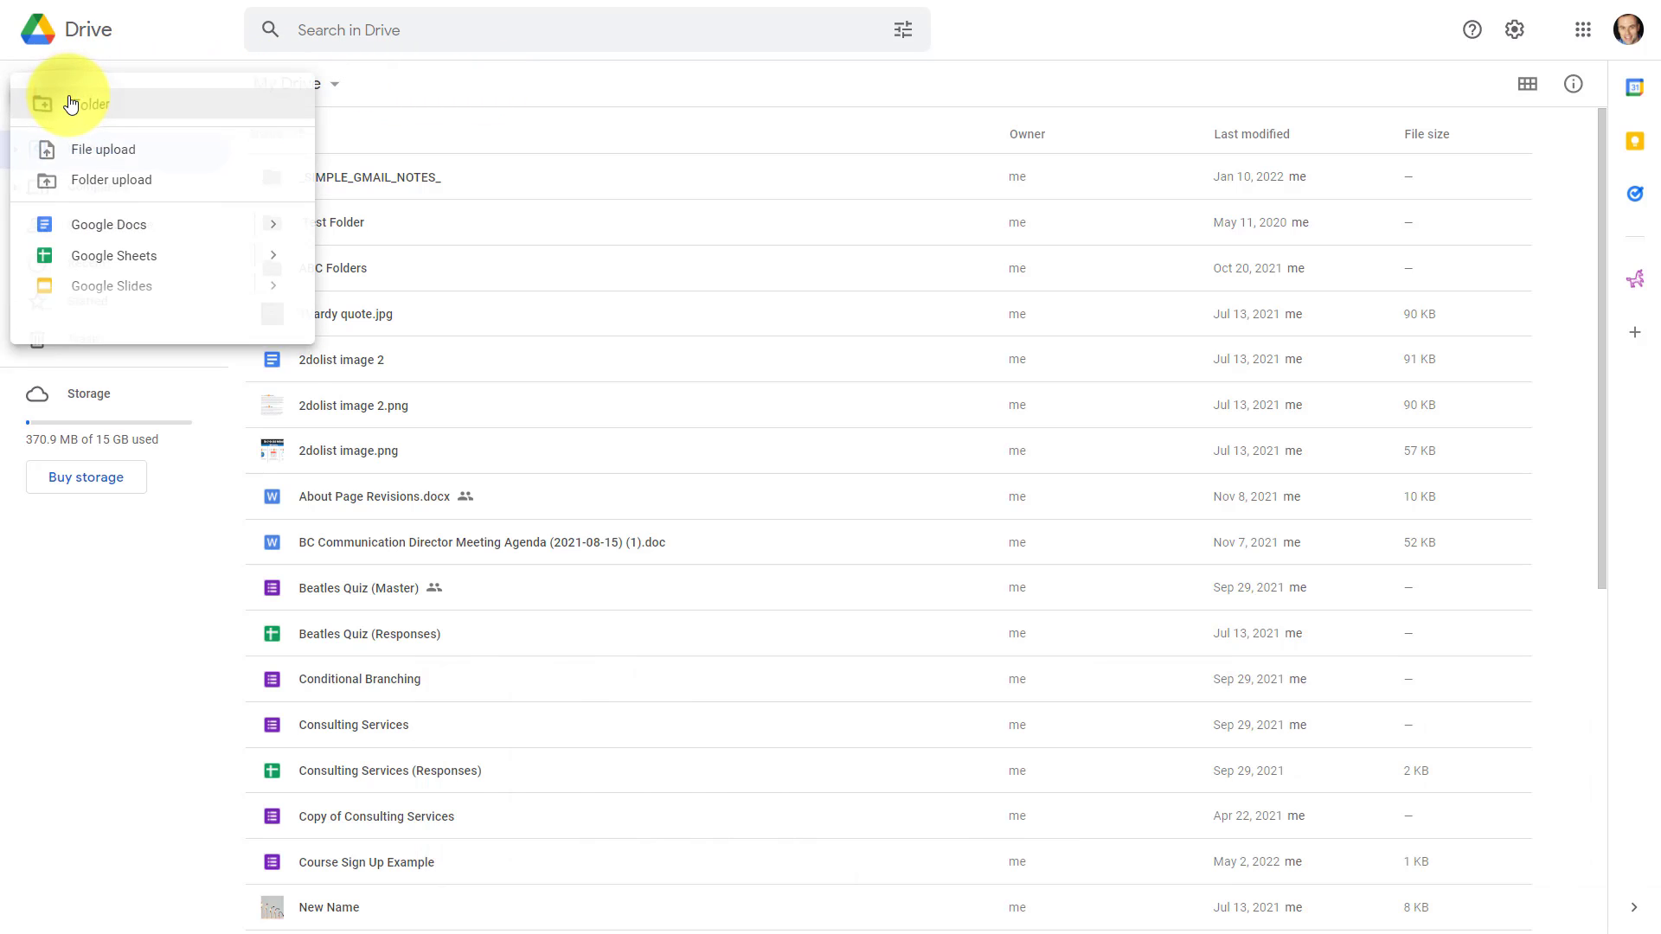
pyautogui.click(109, 223)
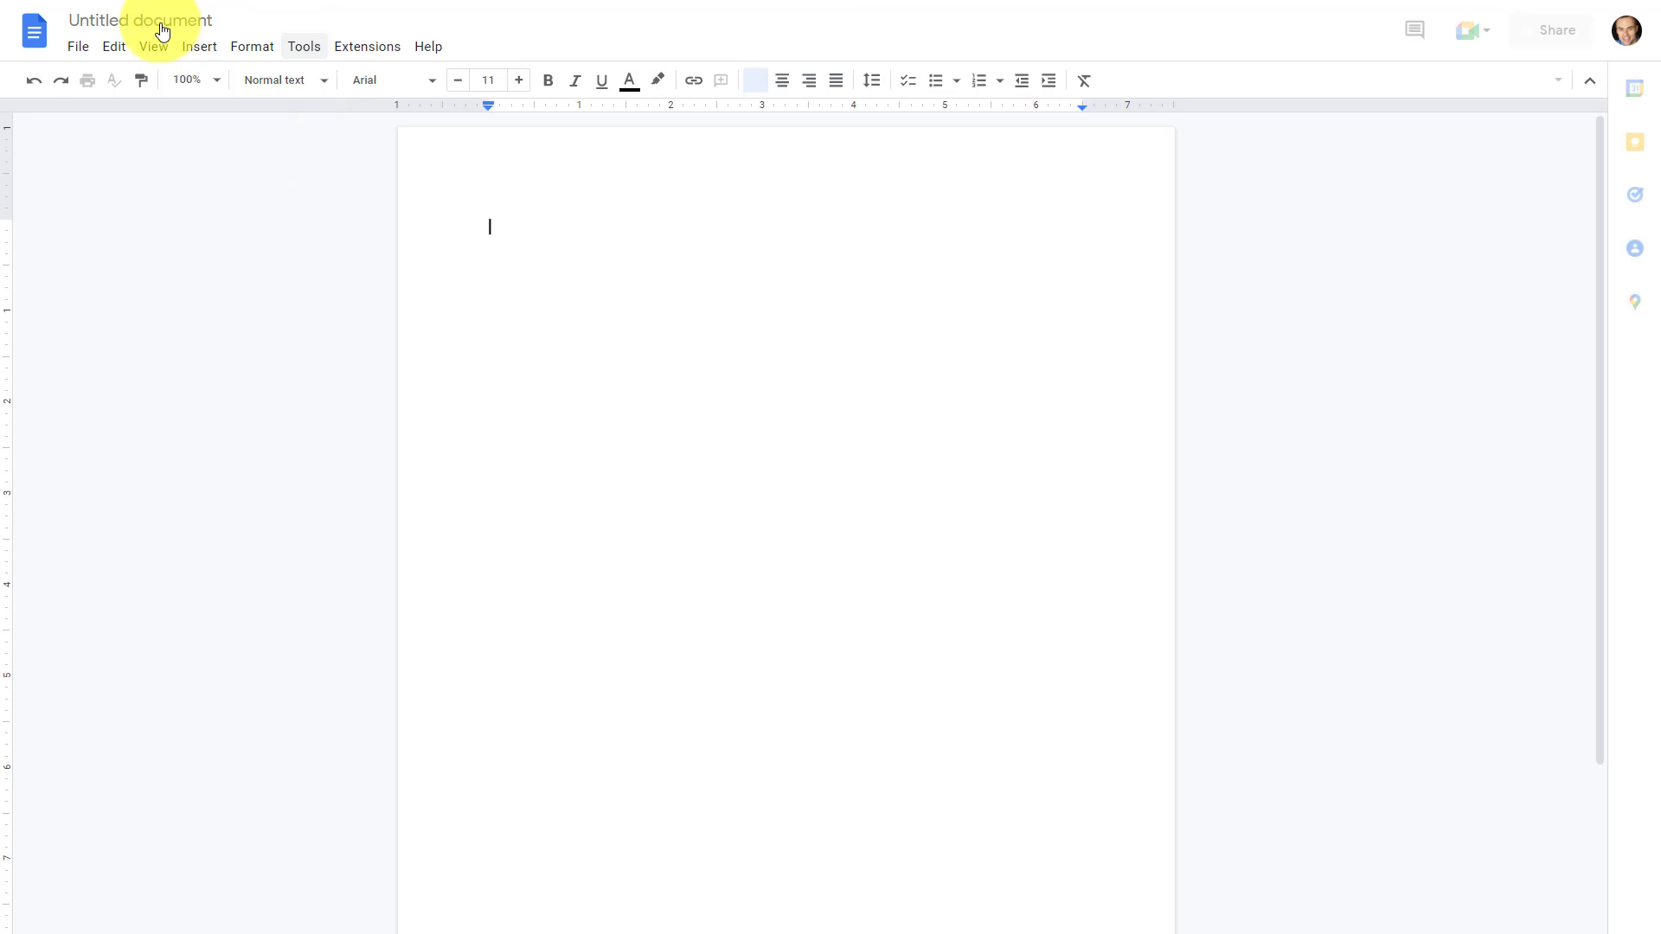
# Rename the untitled document to 'Signature Test'
pyautogui.click(139, 19)
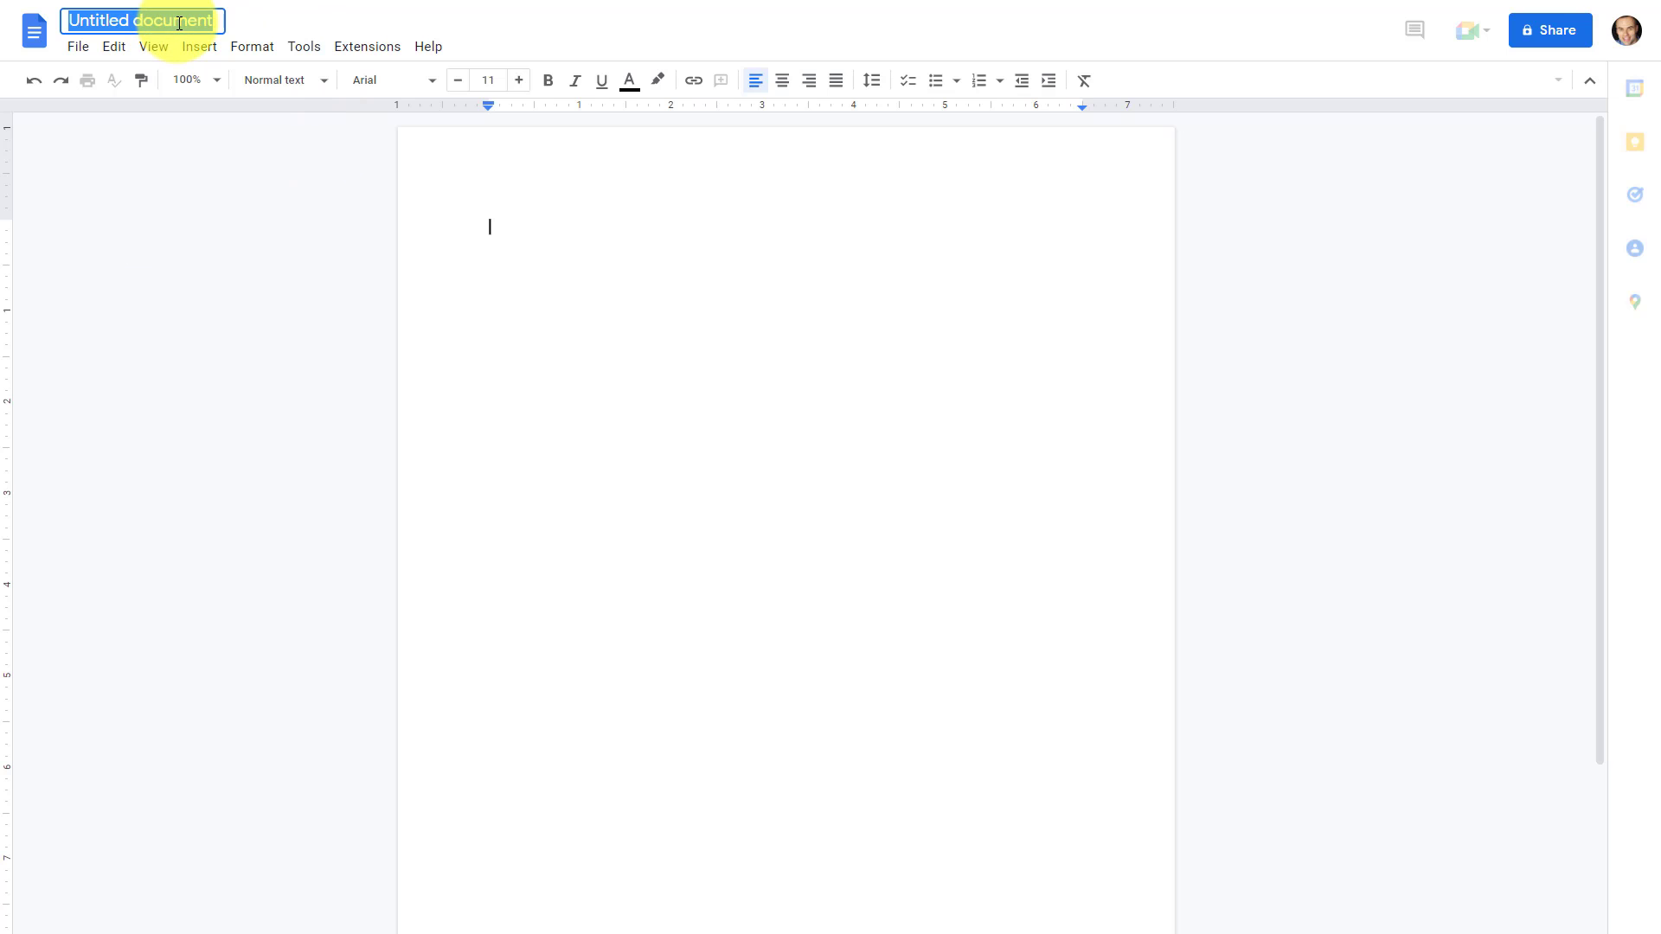
pyautogui.write('Signature')
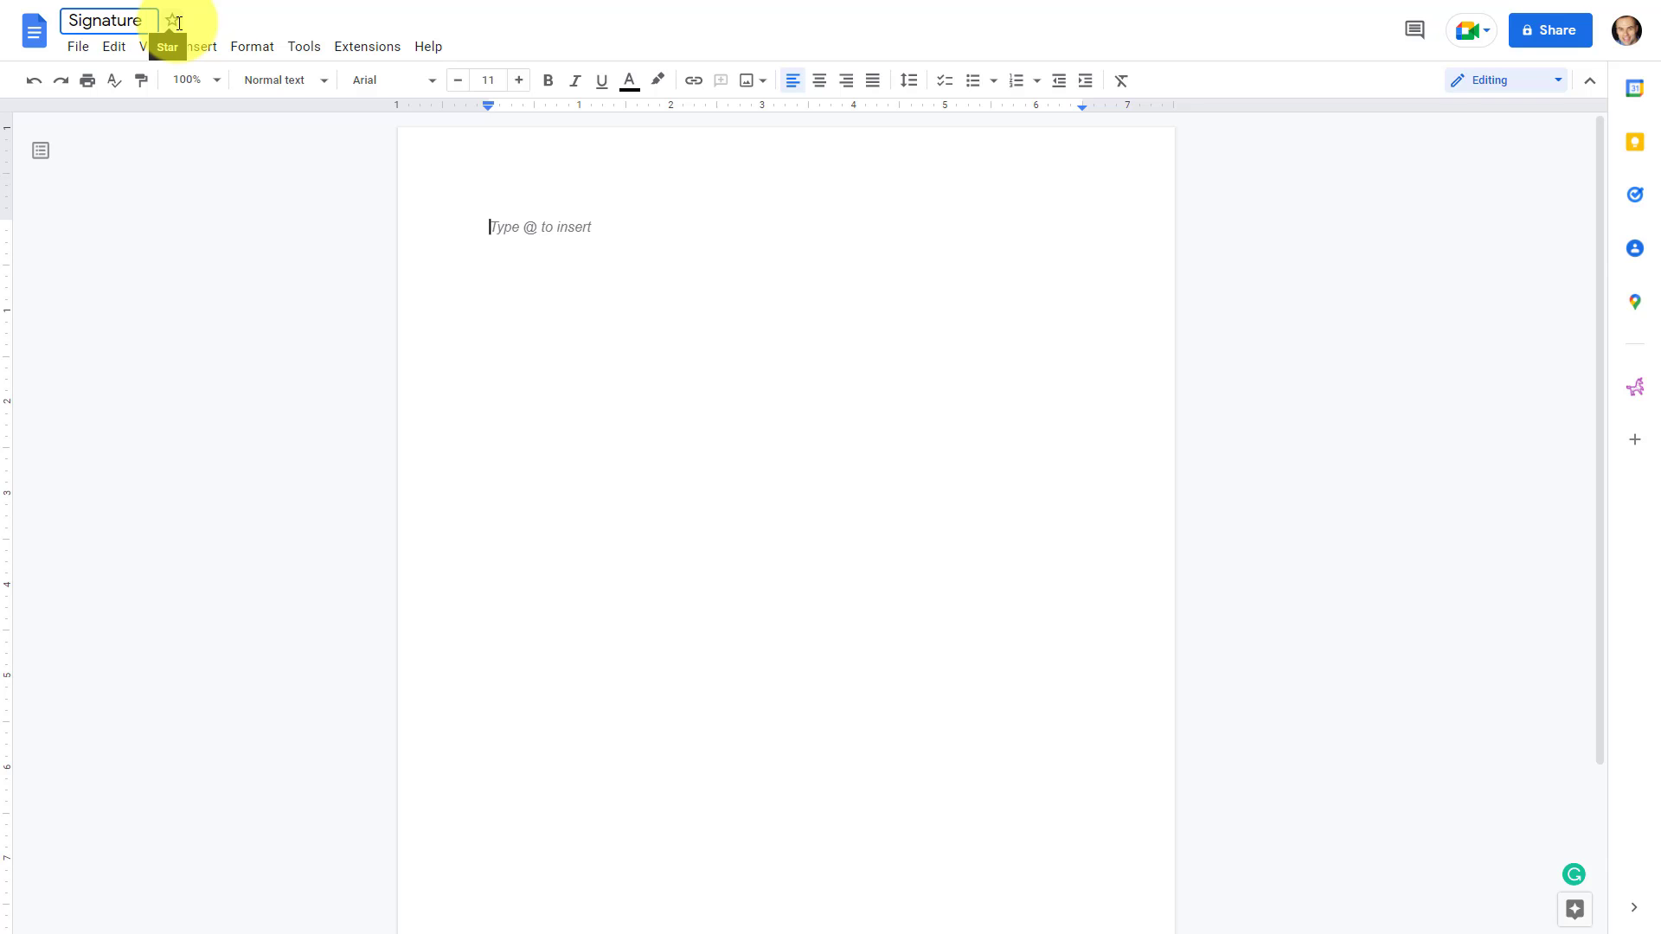
pyautogui.write('Test')
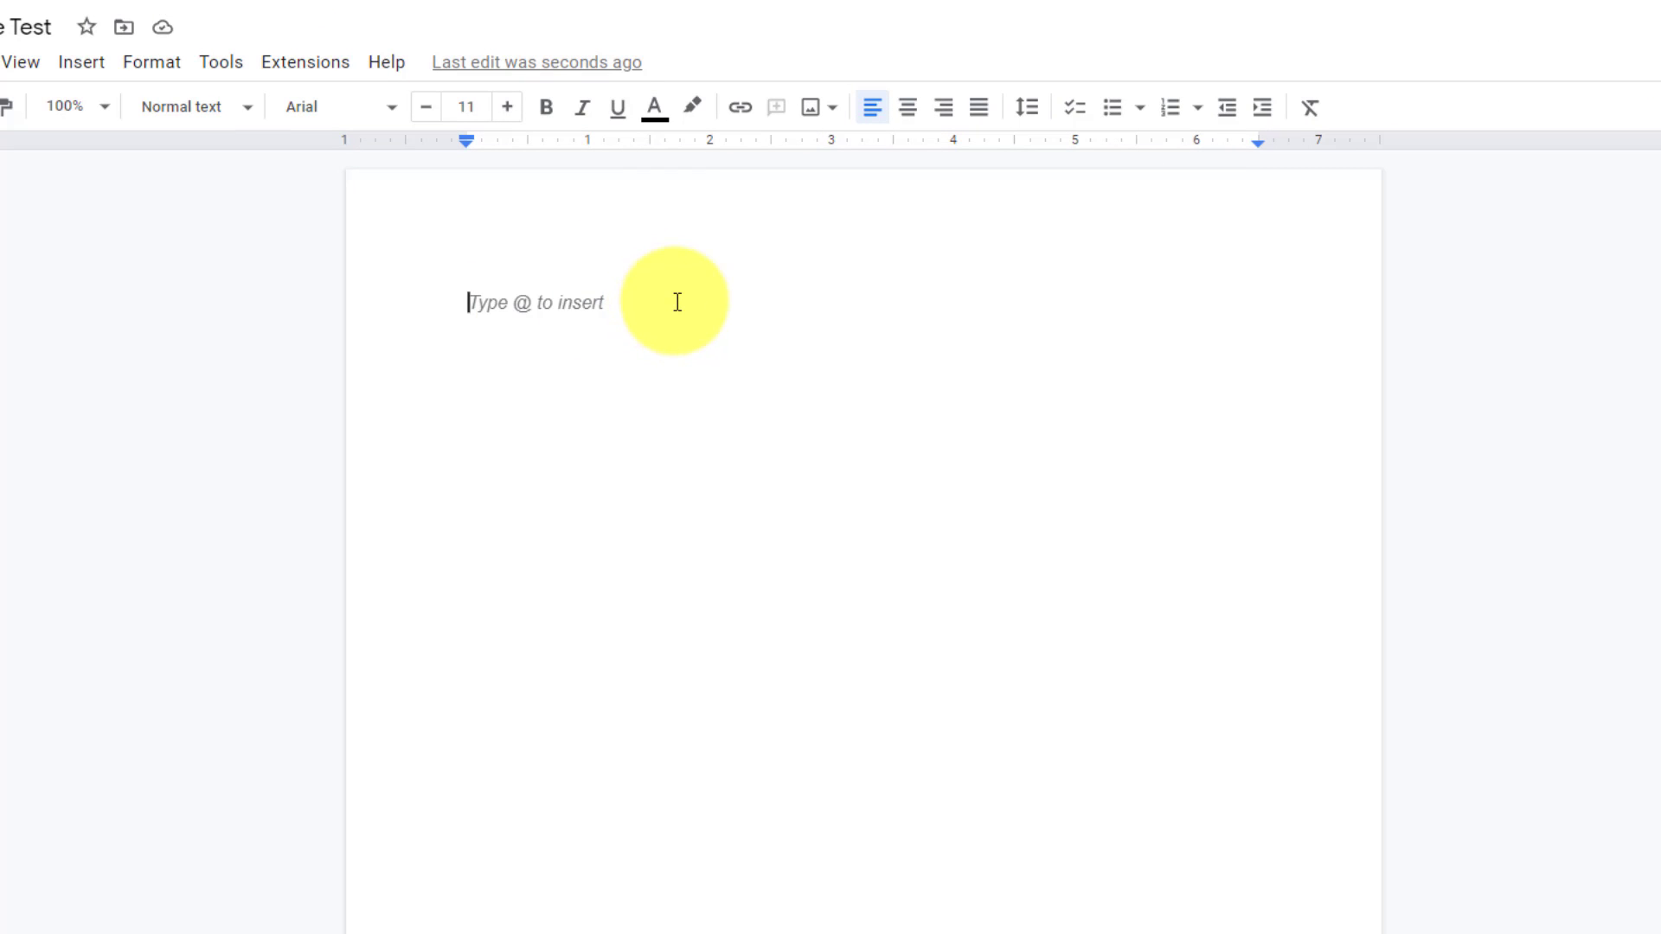
# Insert an empty 2 x 2 table into the Signature Test document
pyautogui.click(80, 62)
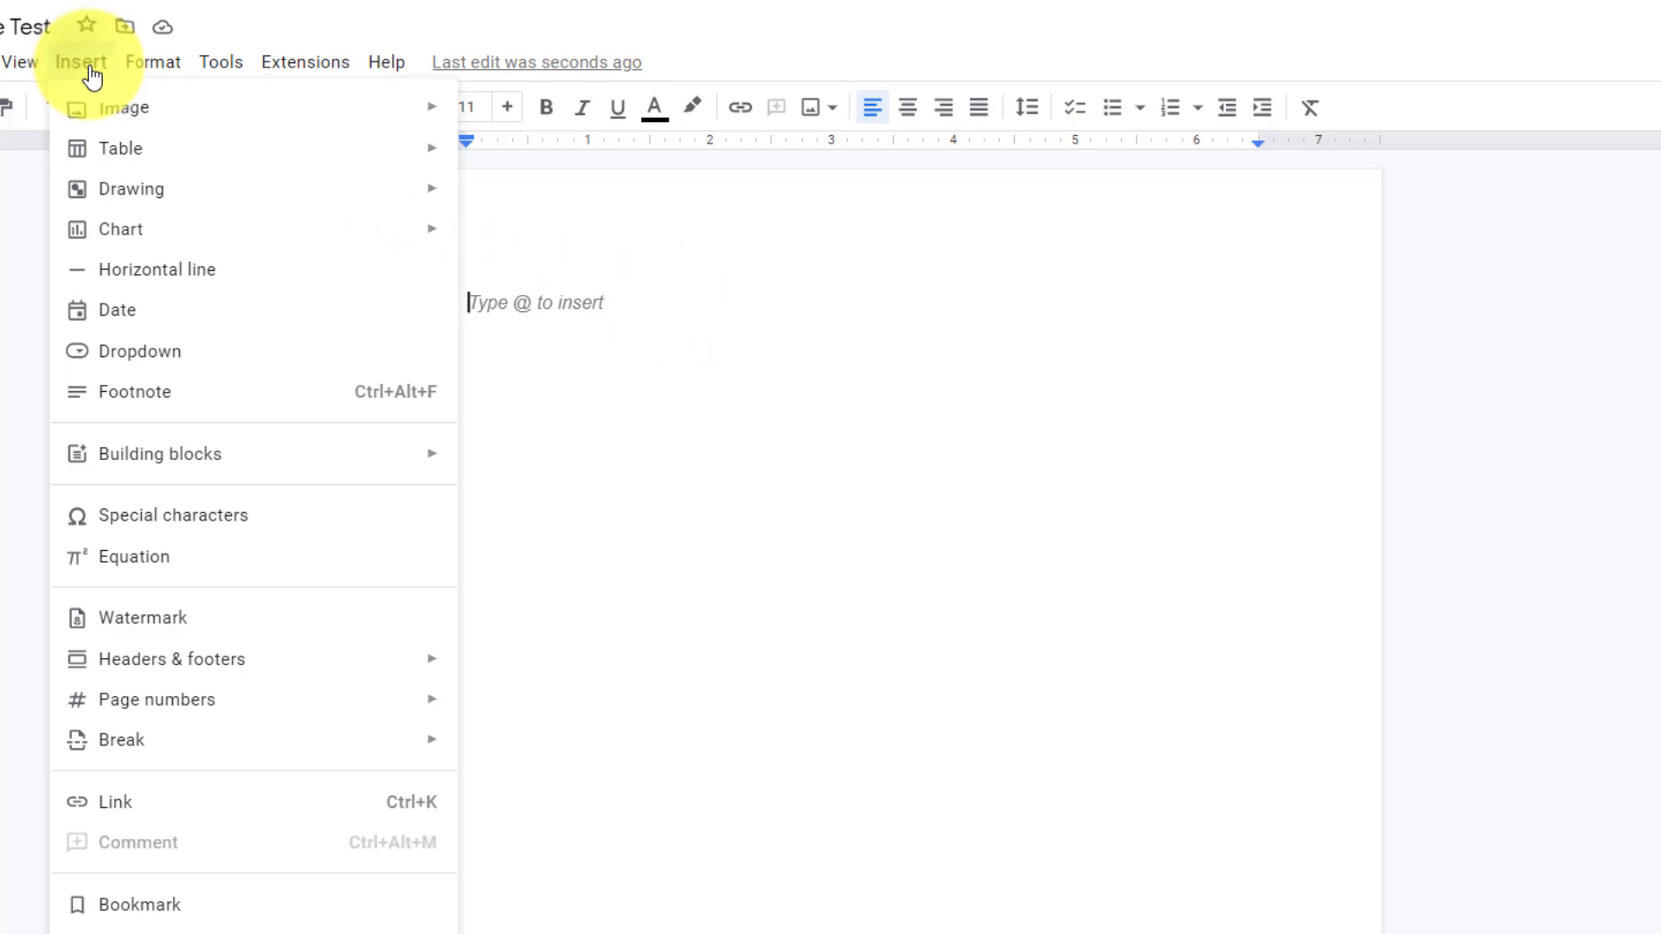
pyautogui.moveTo(161, 148)
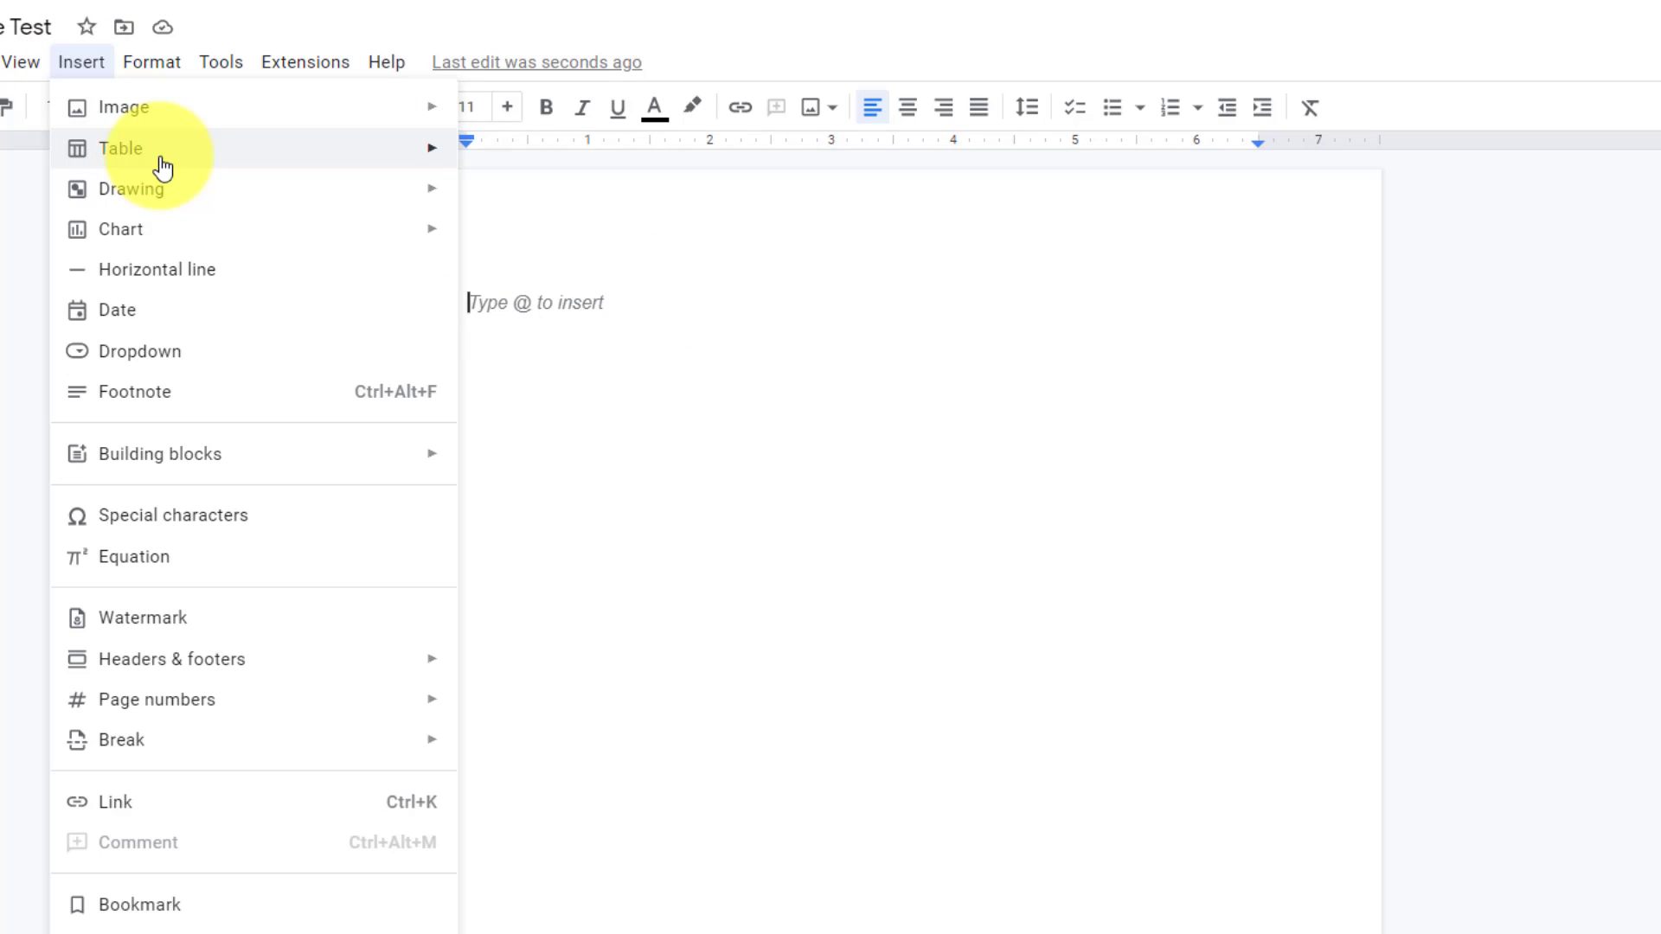
pyautogui.moveTo(391, 146)
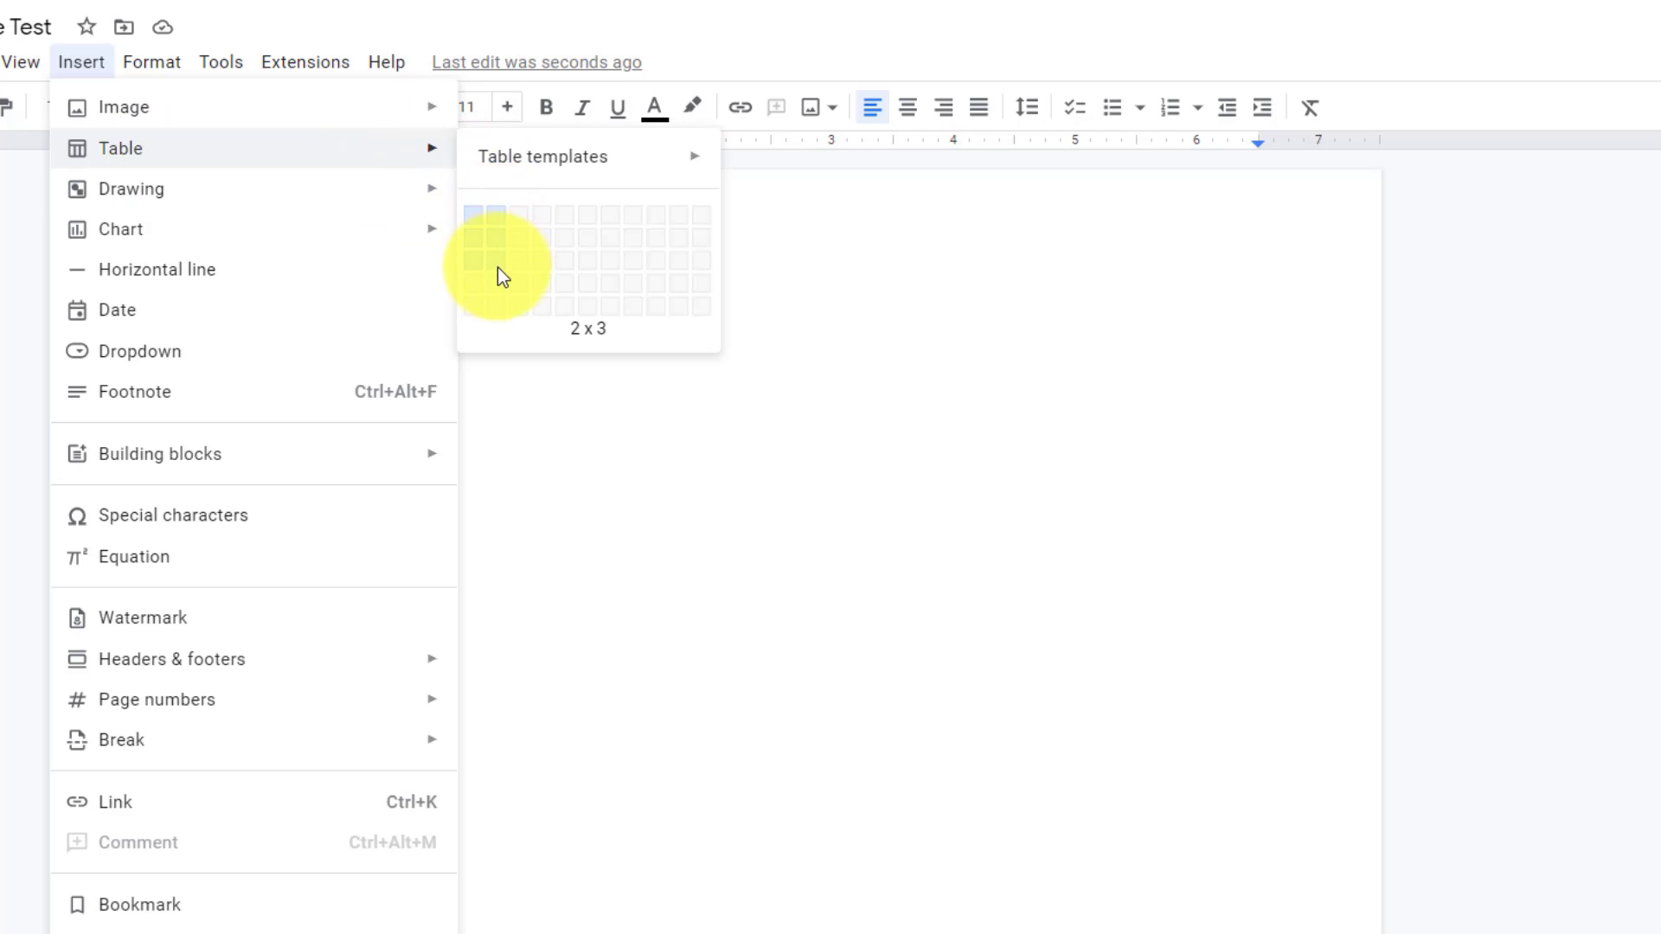
pyautogui.moveTo(505, 252)
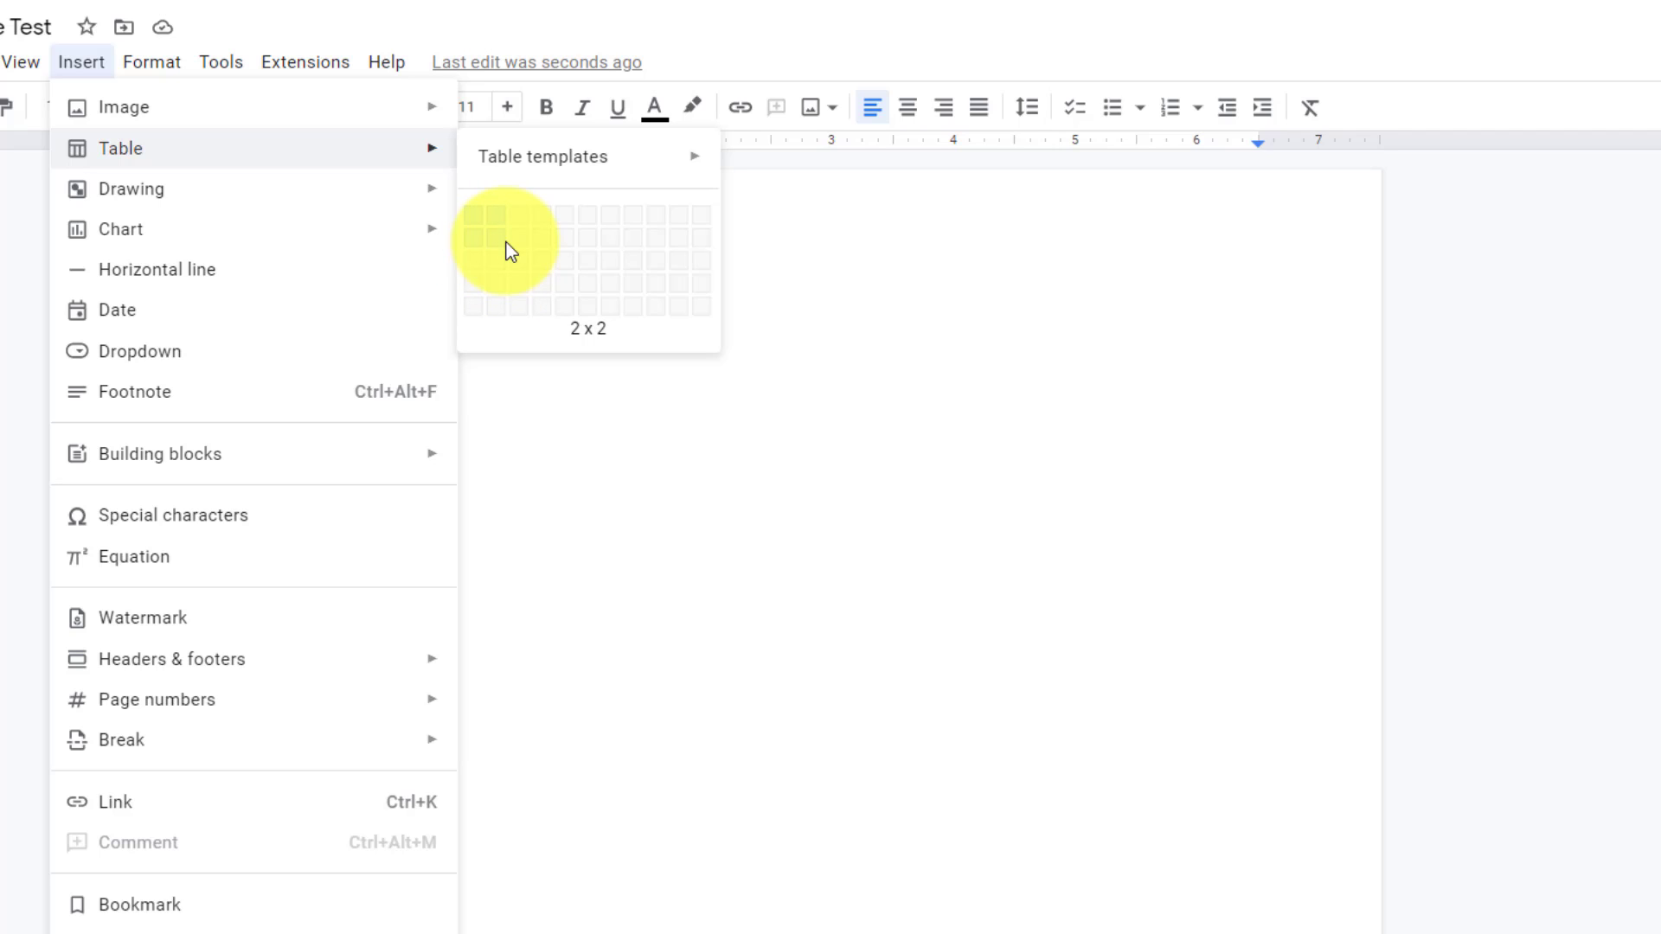
pyautogui.moveTo(505, 284)
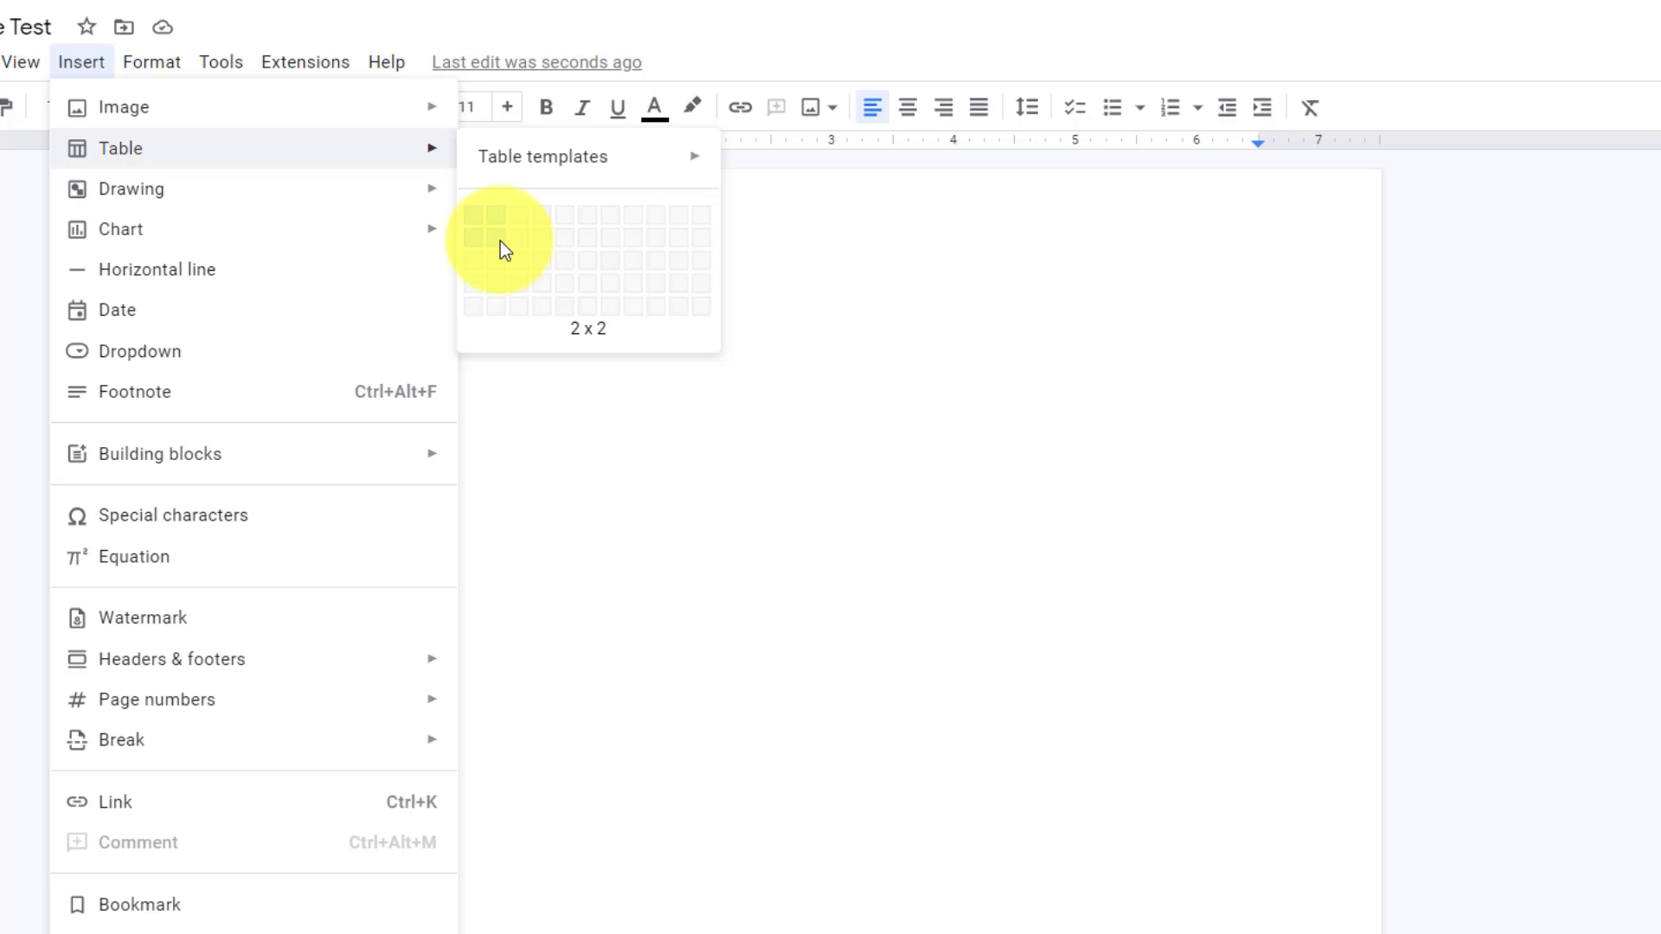
pyautogui.click(498, 238)
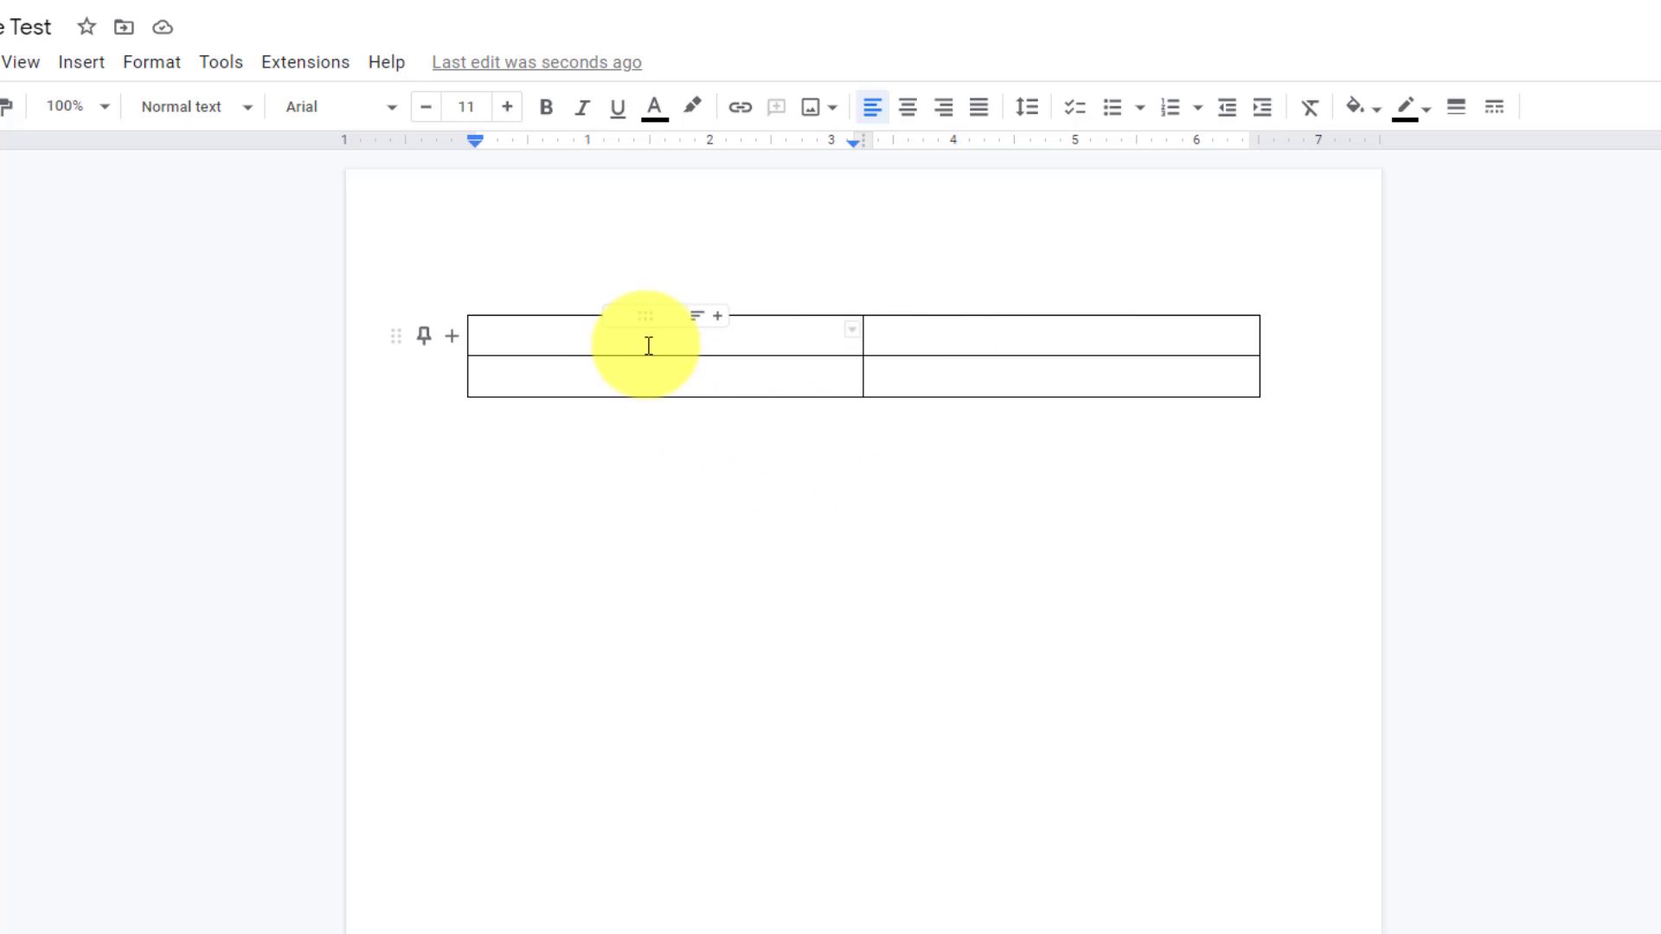
pyautogui.moveTo(944, 424)
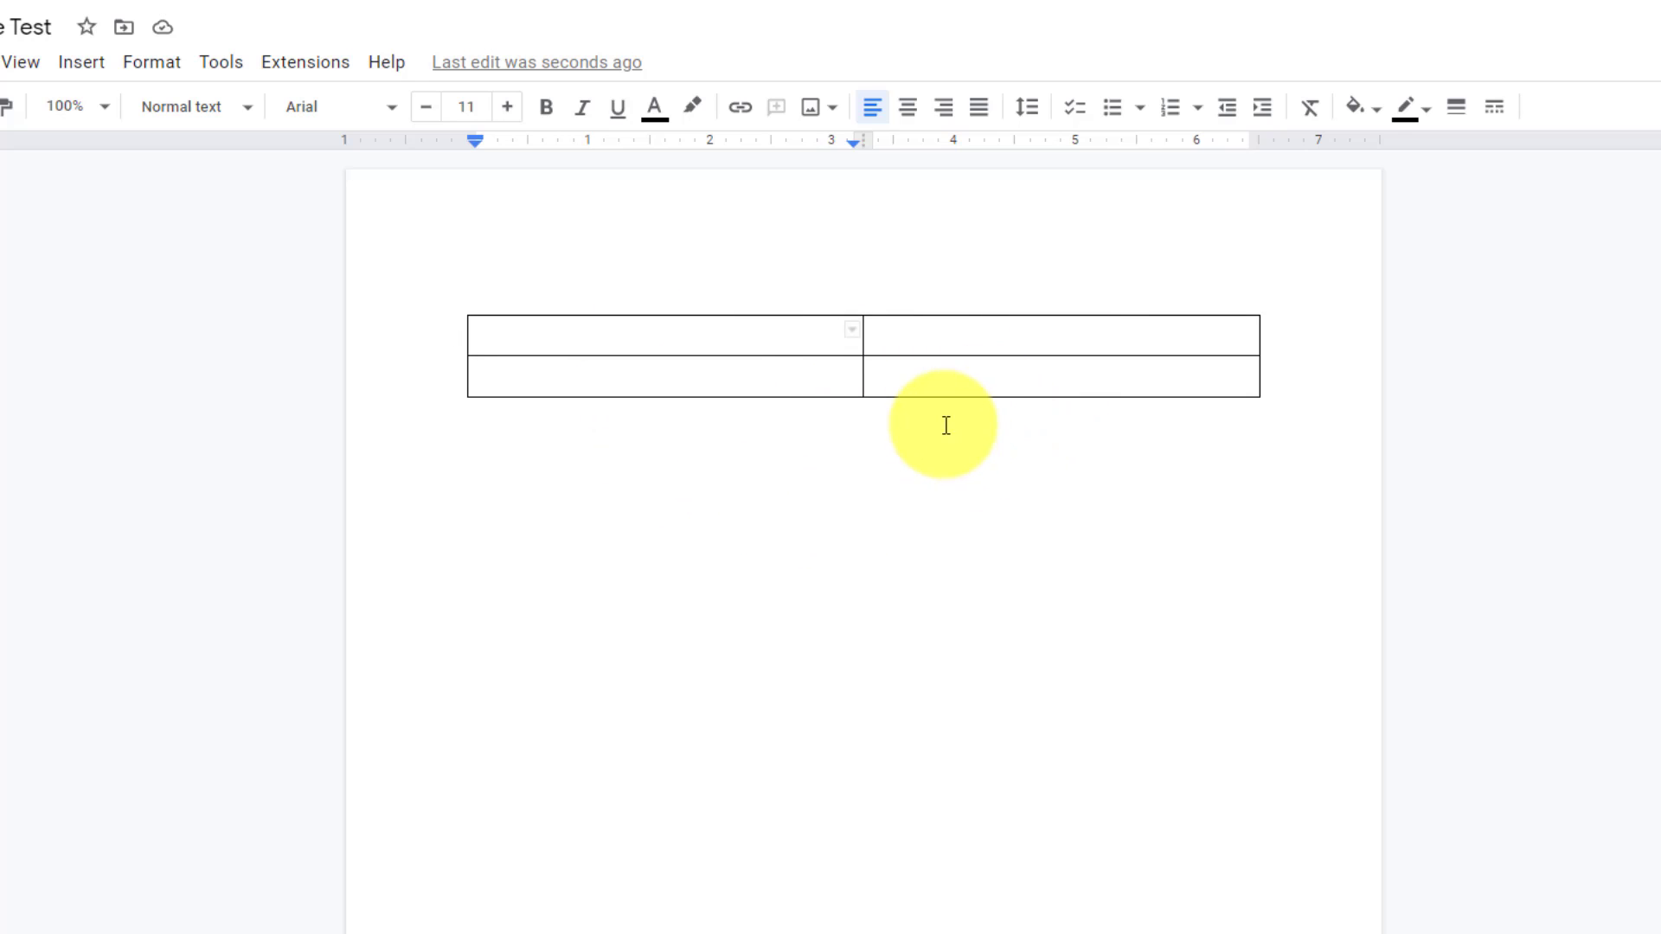
pyautogui.moveTo(643, 373)
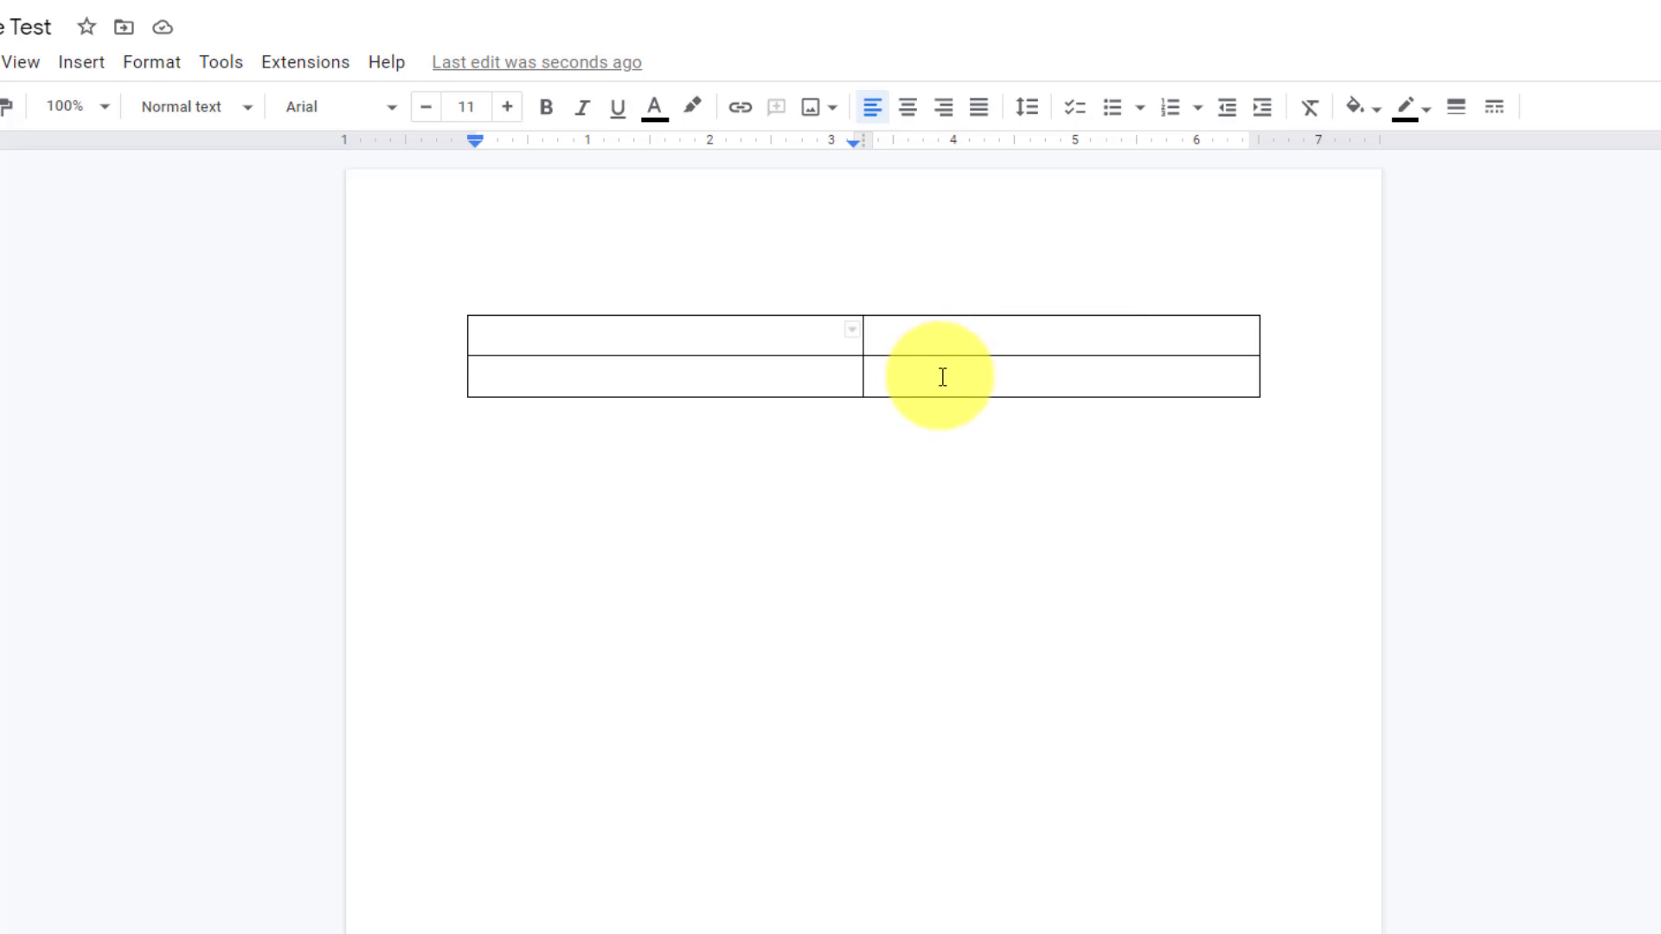
pyautogui.moveTo(966, 374)
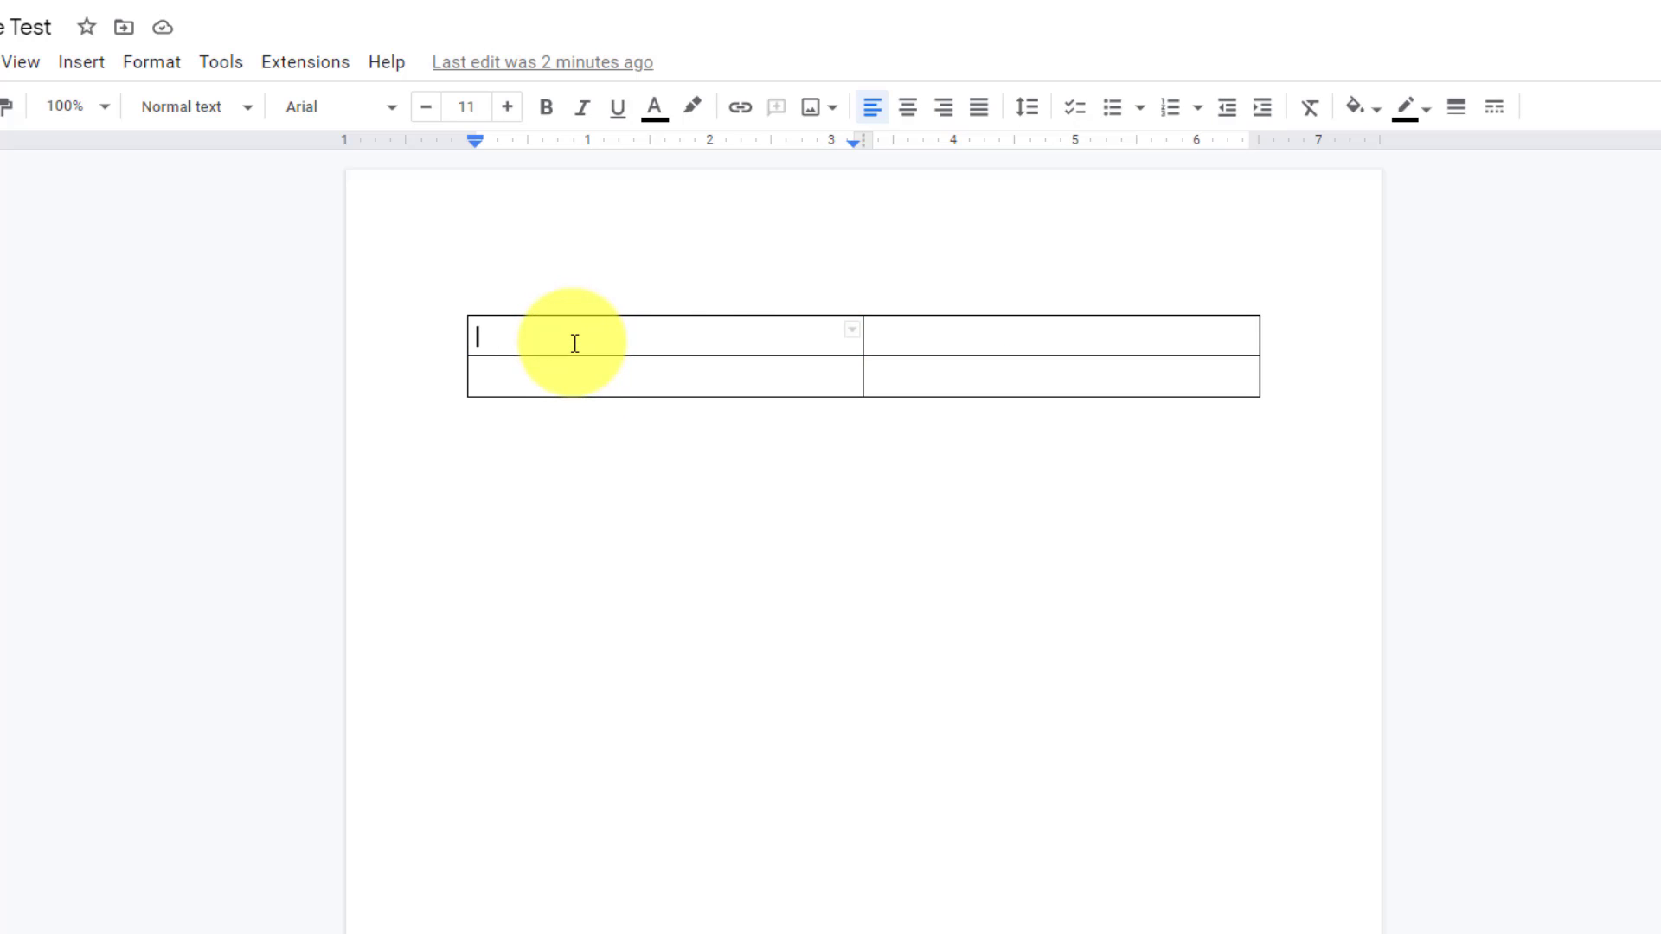
pyautogui.moveTo(812, 107)
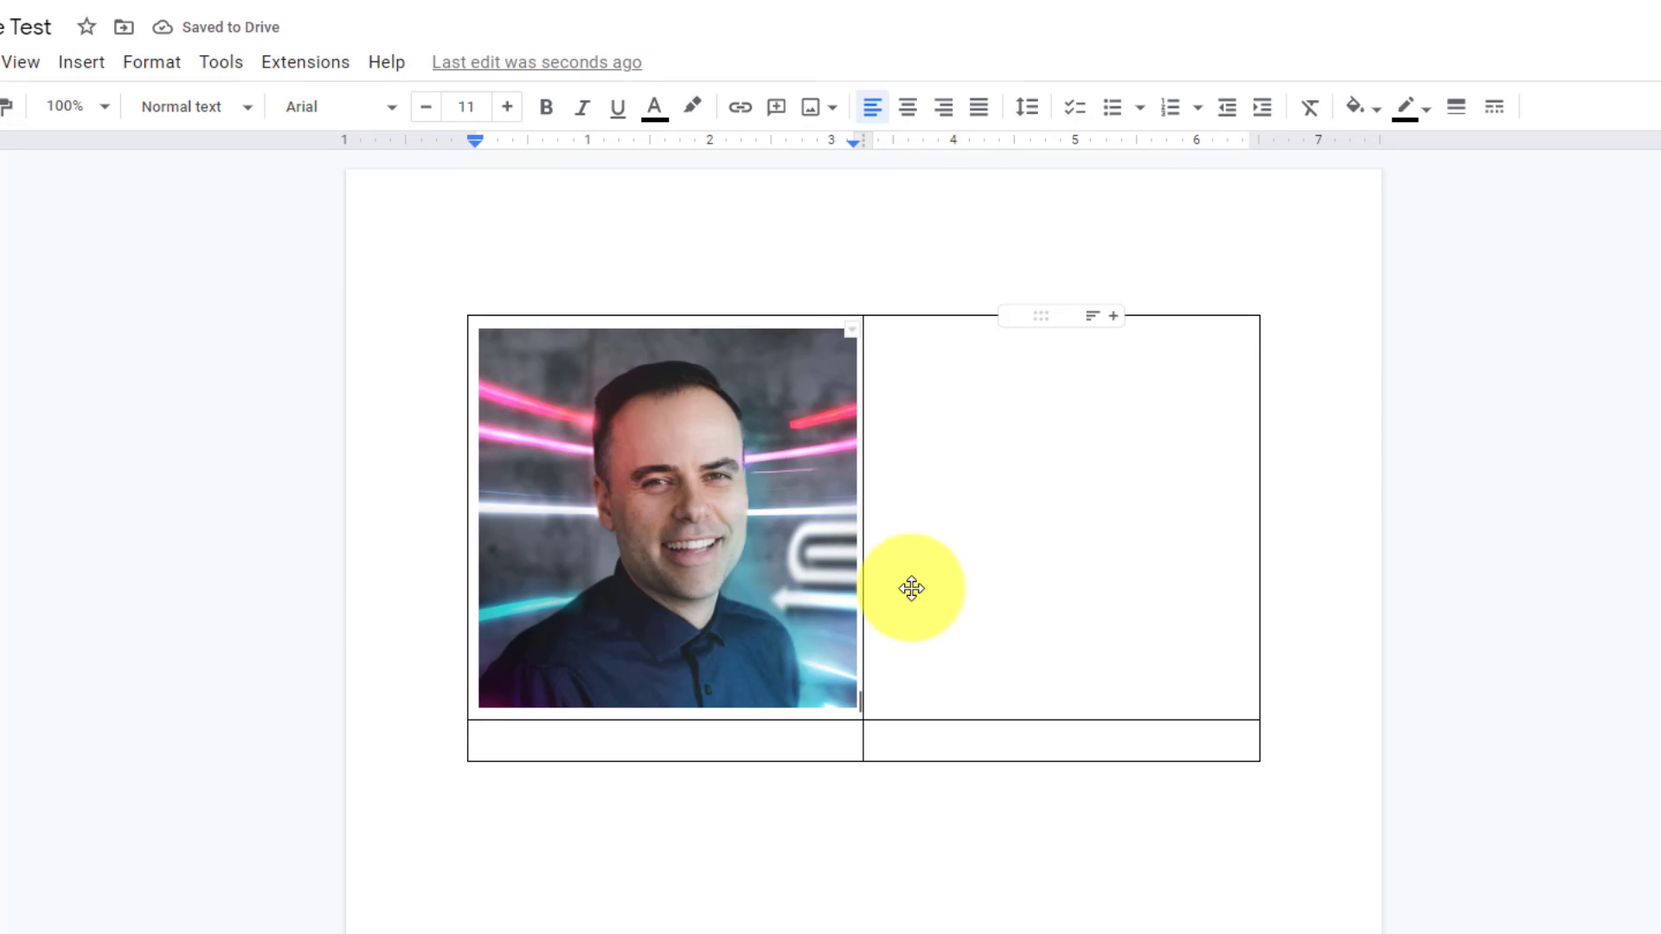
# Shrink the headshot to a small square thumbnail and narrow its column to fit
pyautogui.click(667, 519)
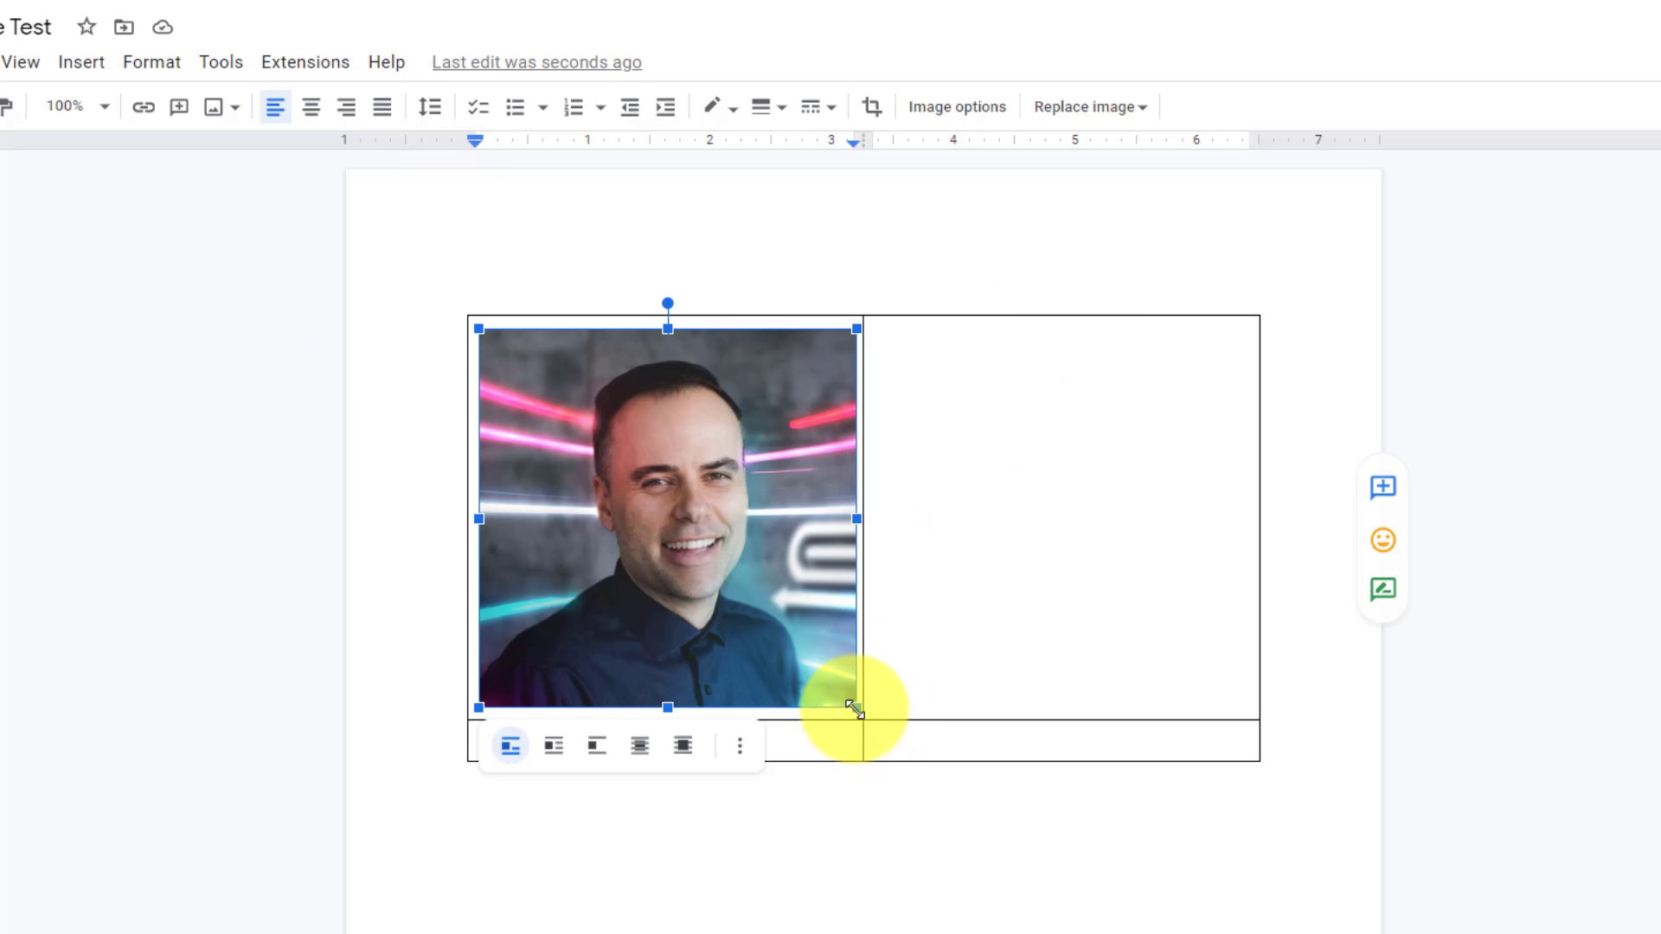
pyautogui.moveTo(854, 710); pyautogui.dragTo(689, 543)
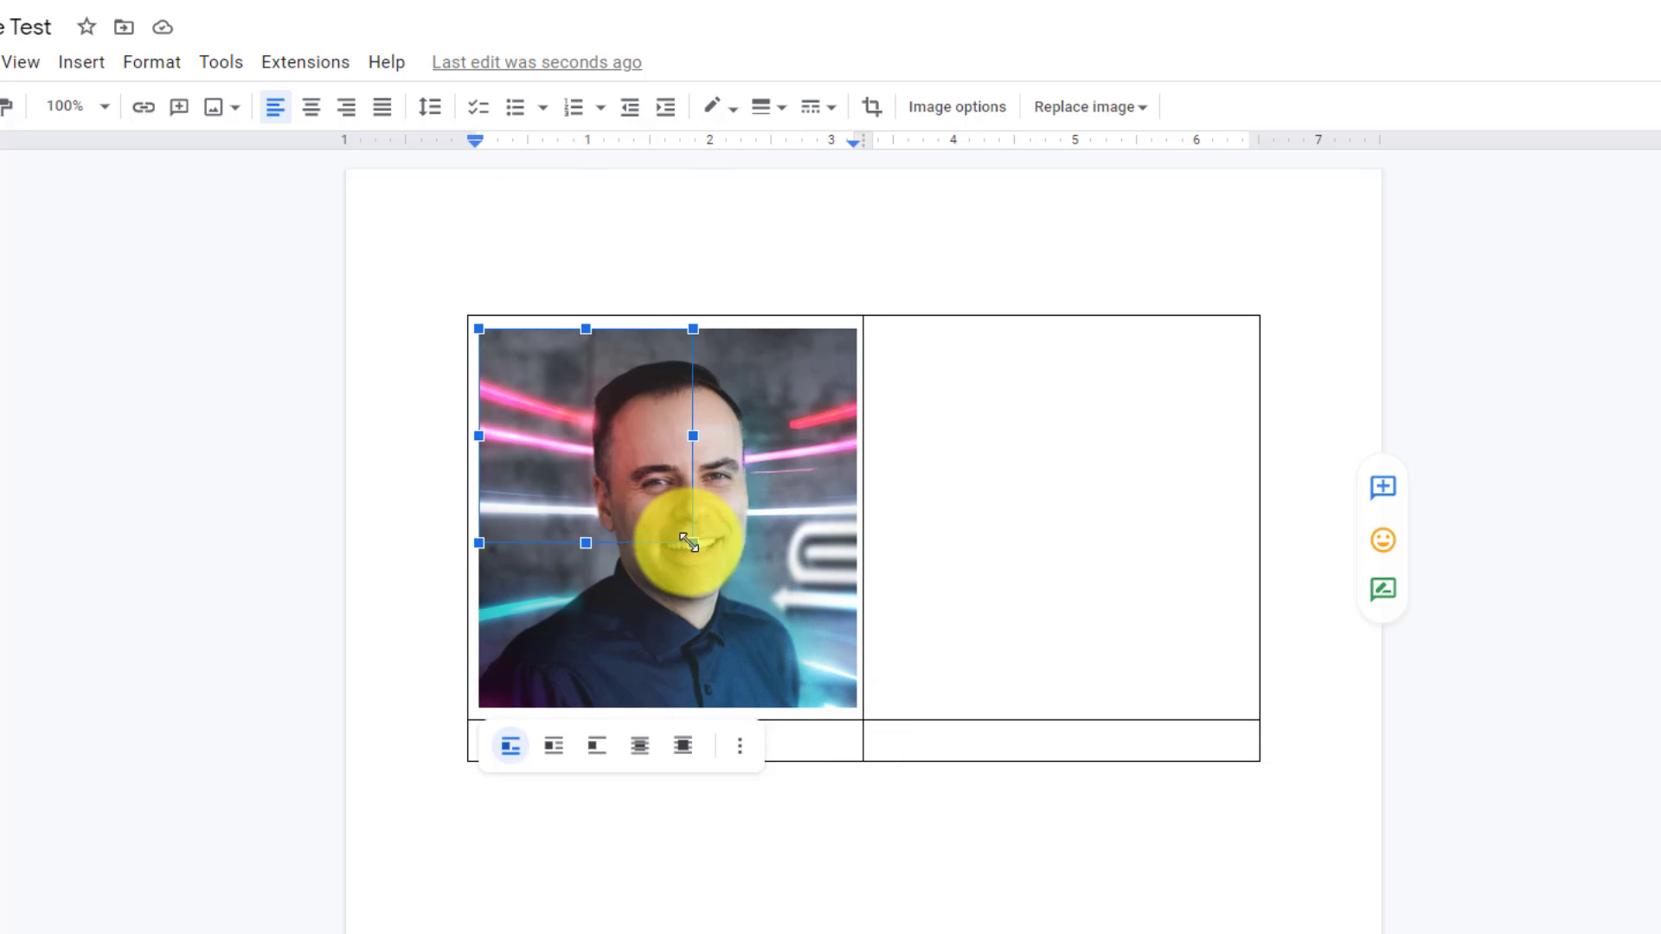
pyautogui.moveTo(698, 543); pyautogui.dragTo(604, 450)
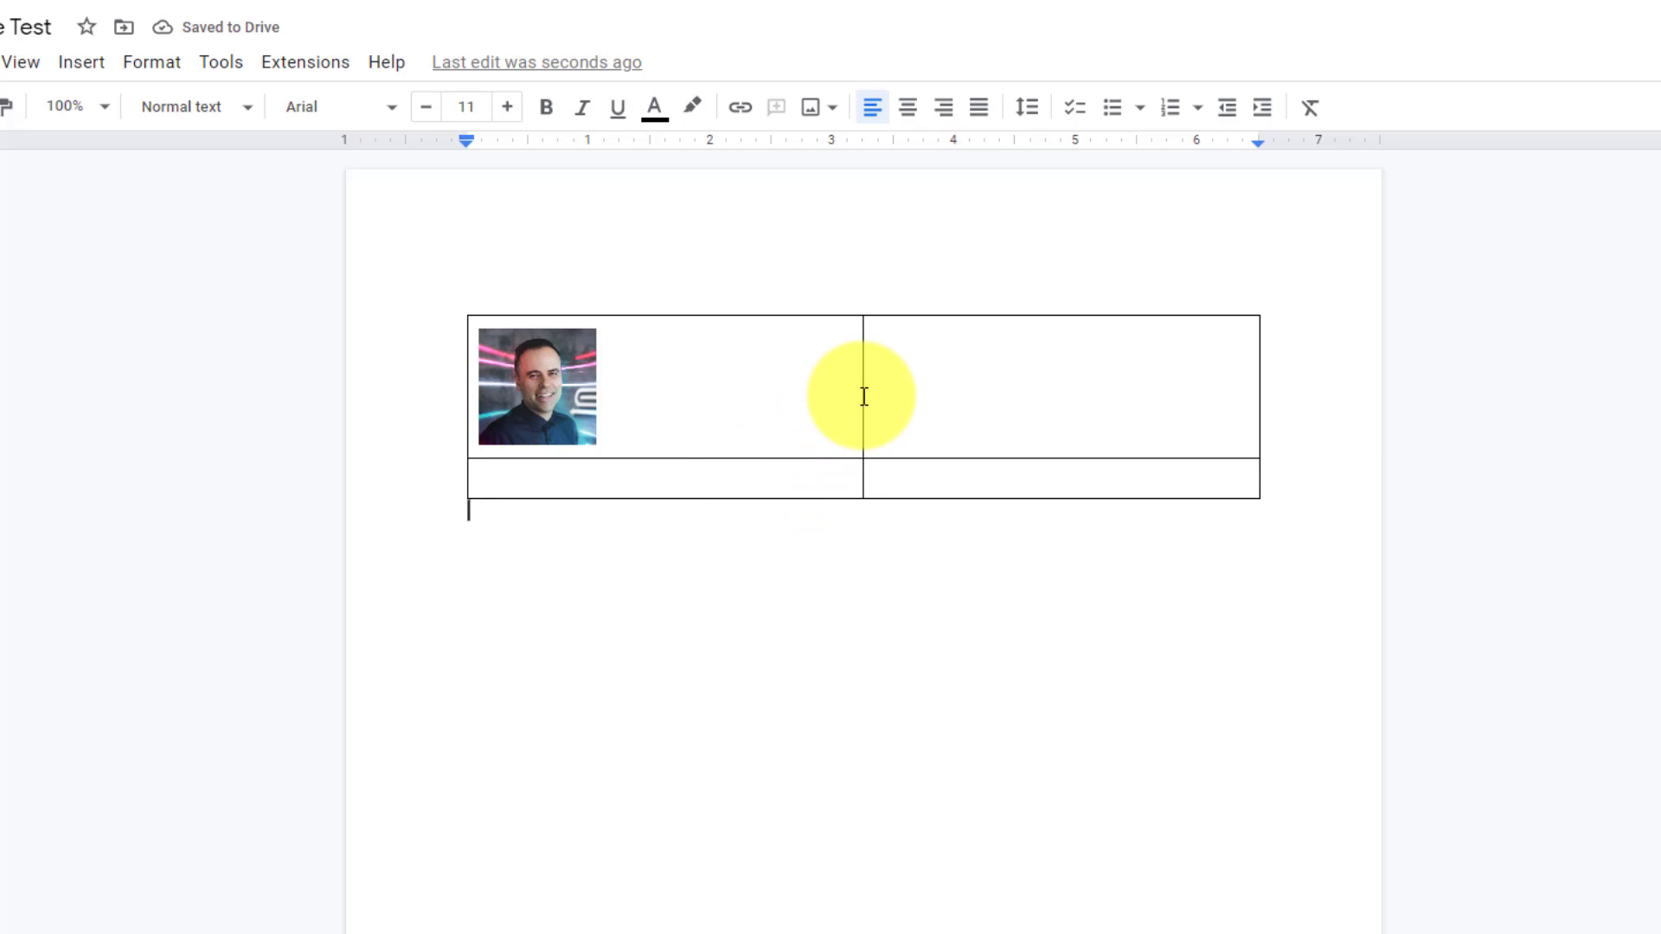
pyautogui.moveTo(863, 401); pyautogui.dragTo(633, 400)
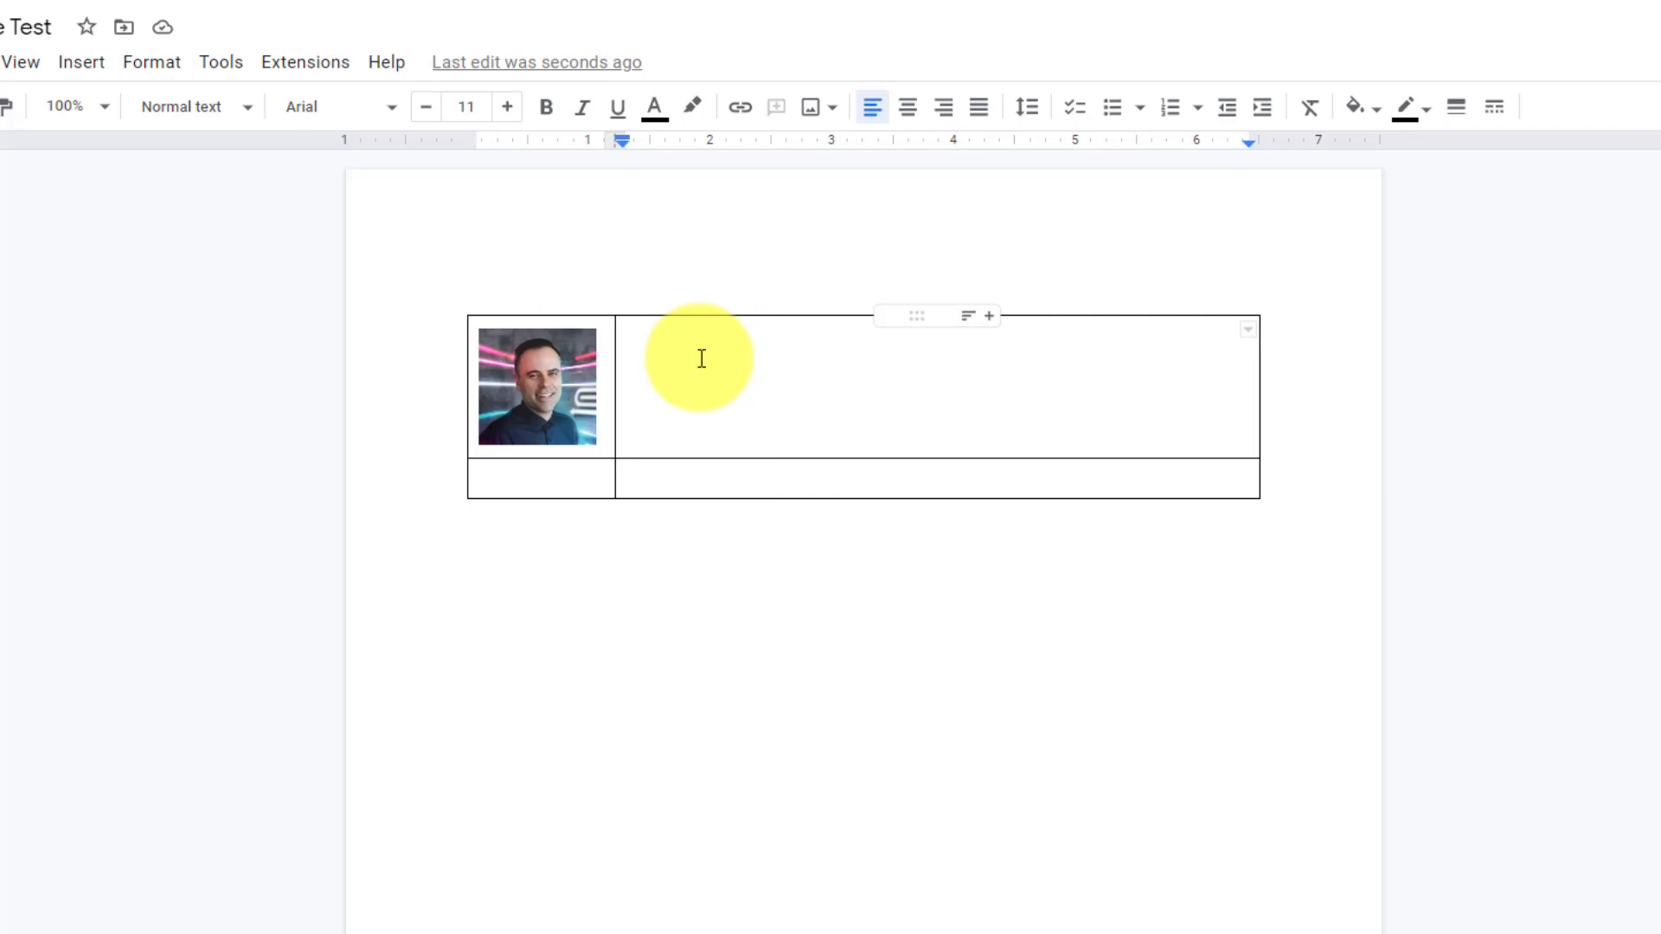
# Paste the name, title, phone, linked email and Simple.com into the top-right cell
pyautogui.click(652, 344)
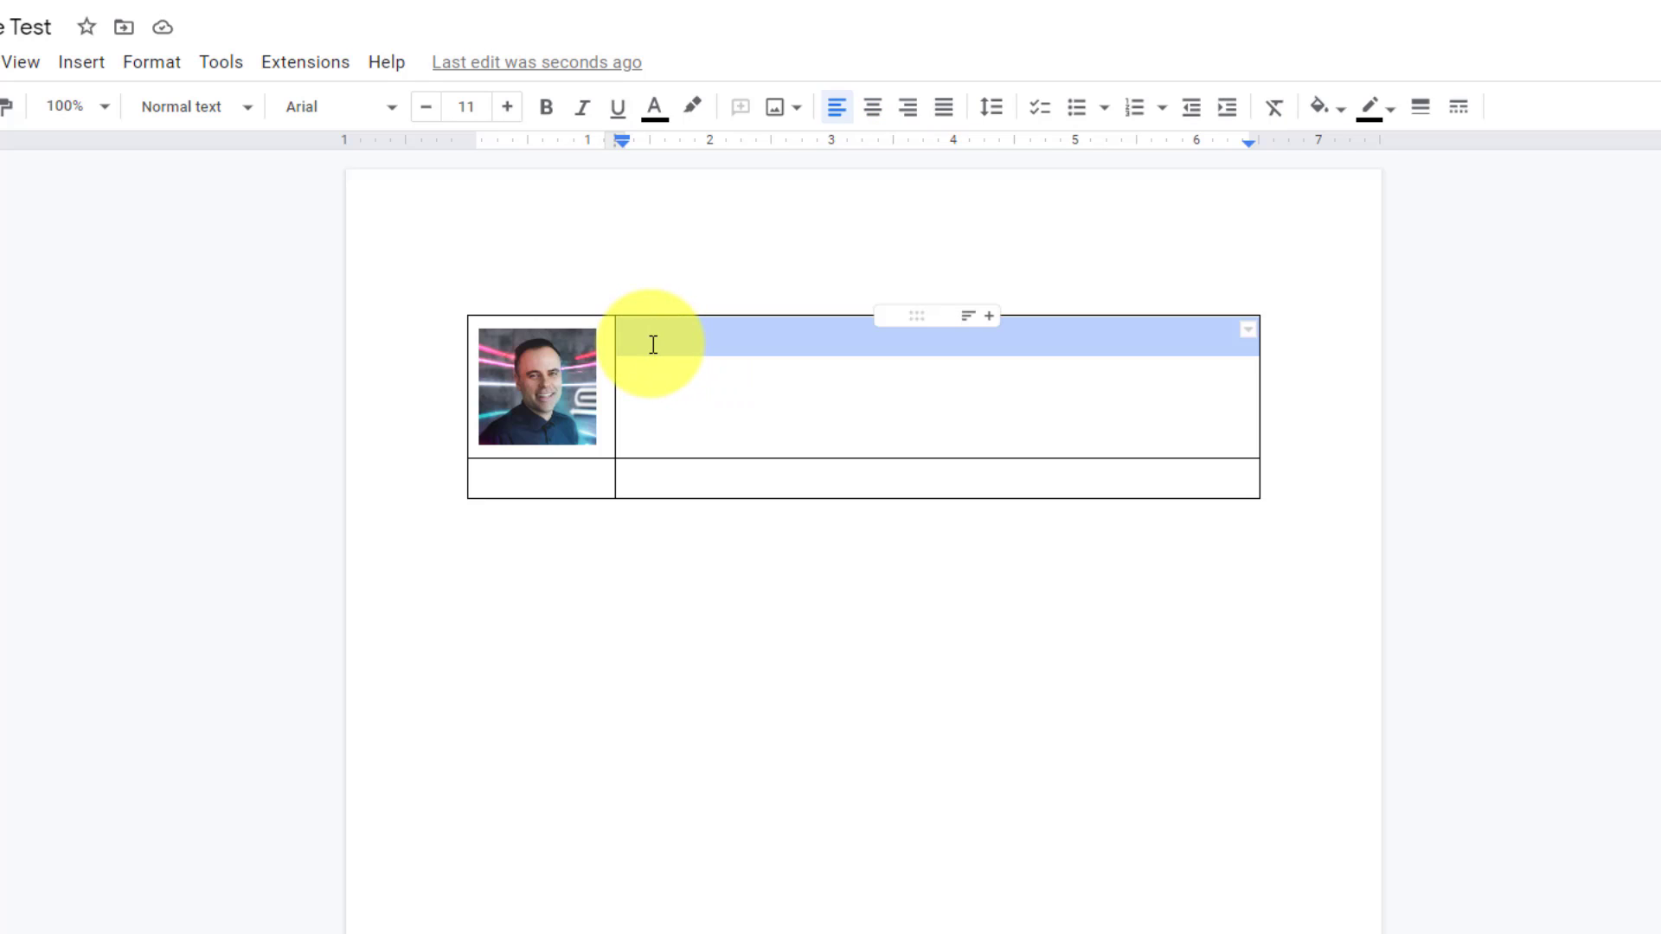
pyautogui.rightClick(652, 345)
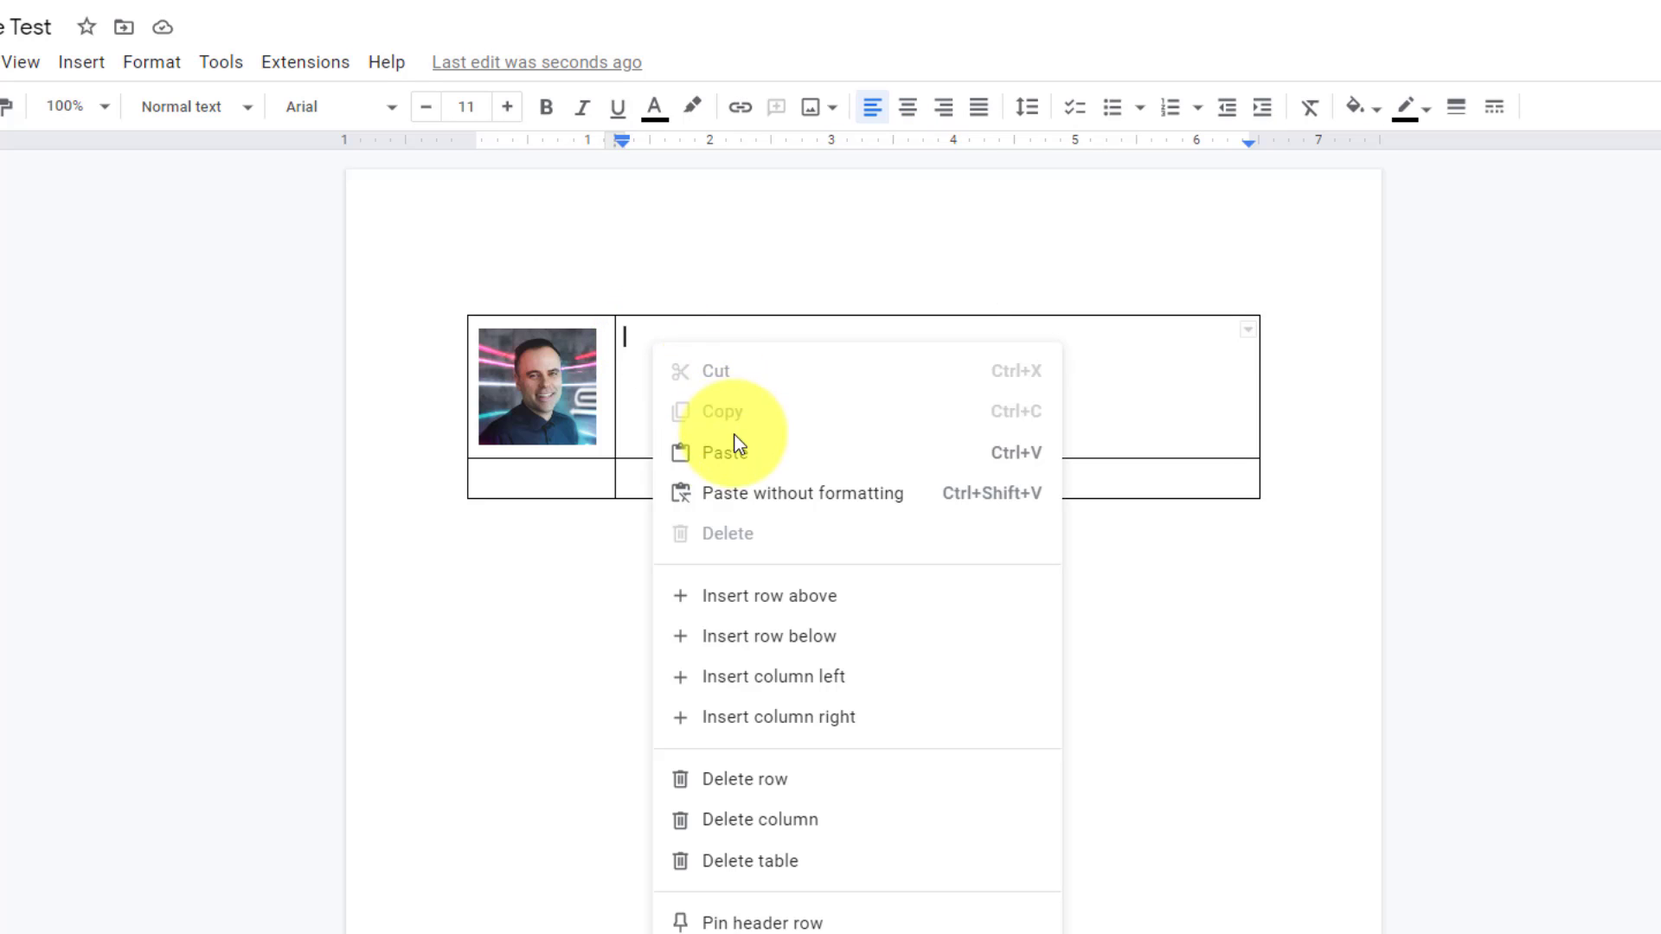
pyautogui.click(725, 452)
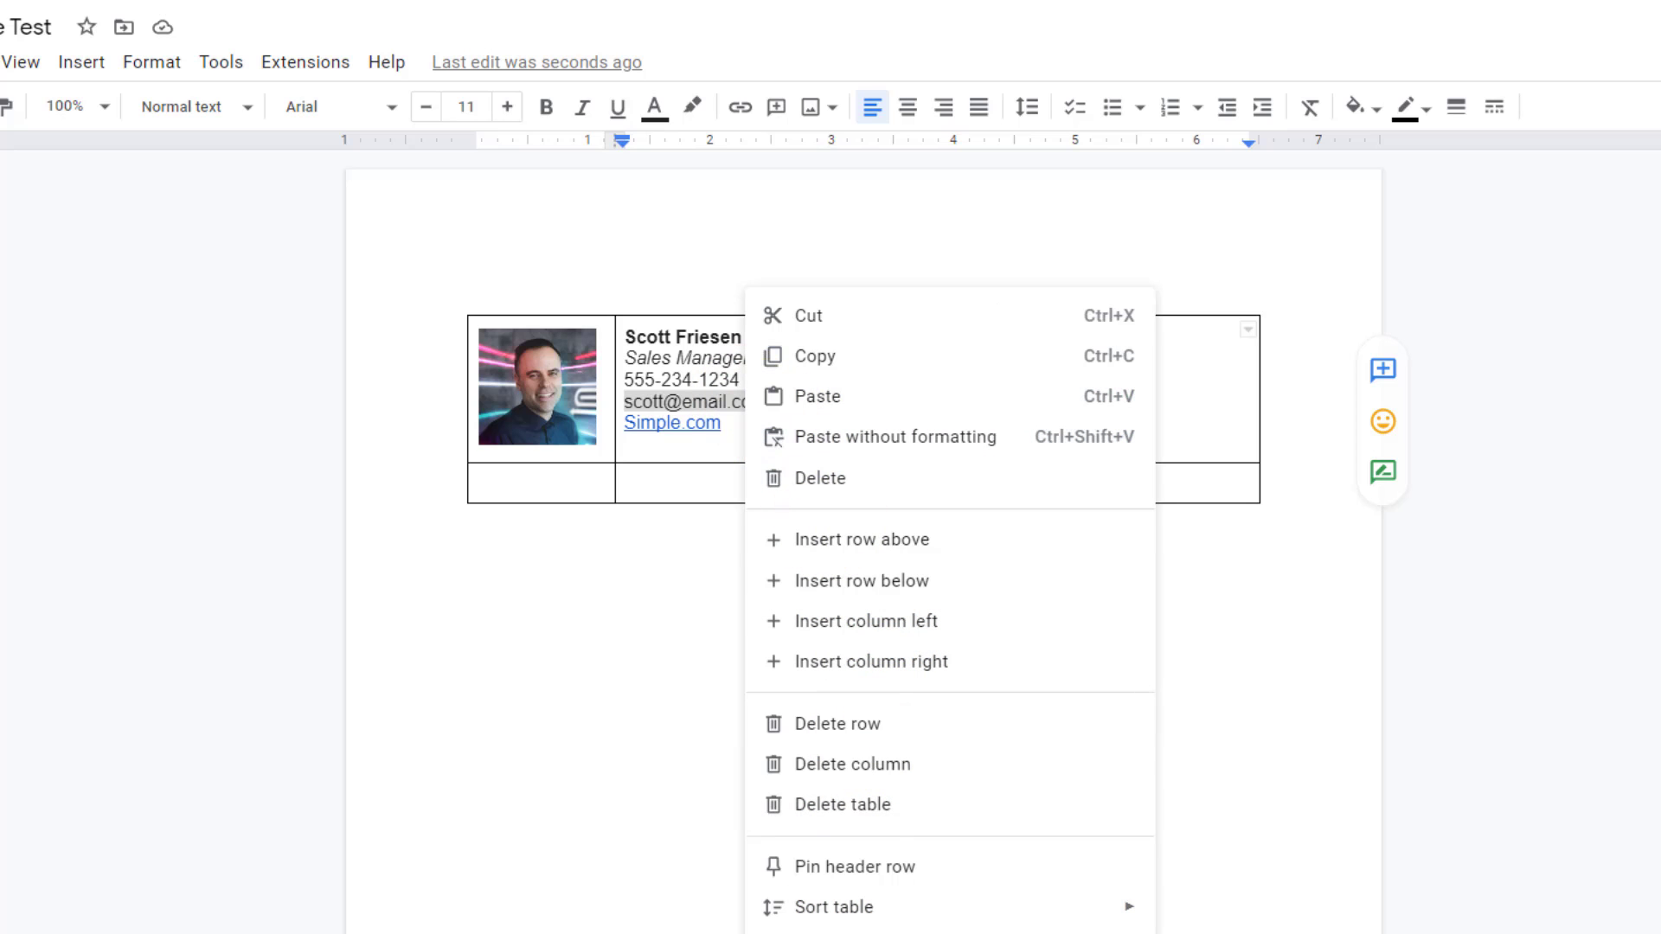
pyautogui.click(855, 410)
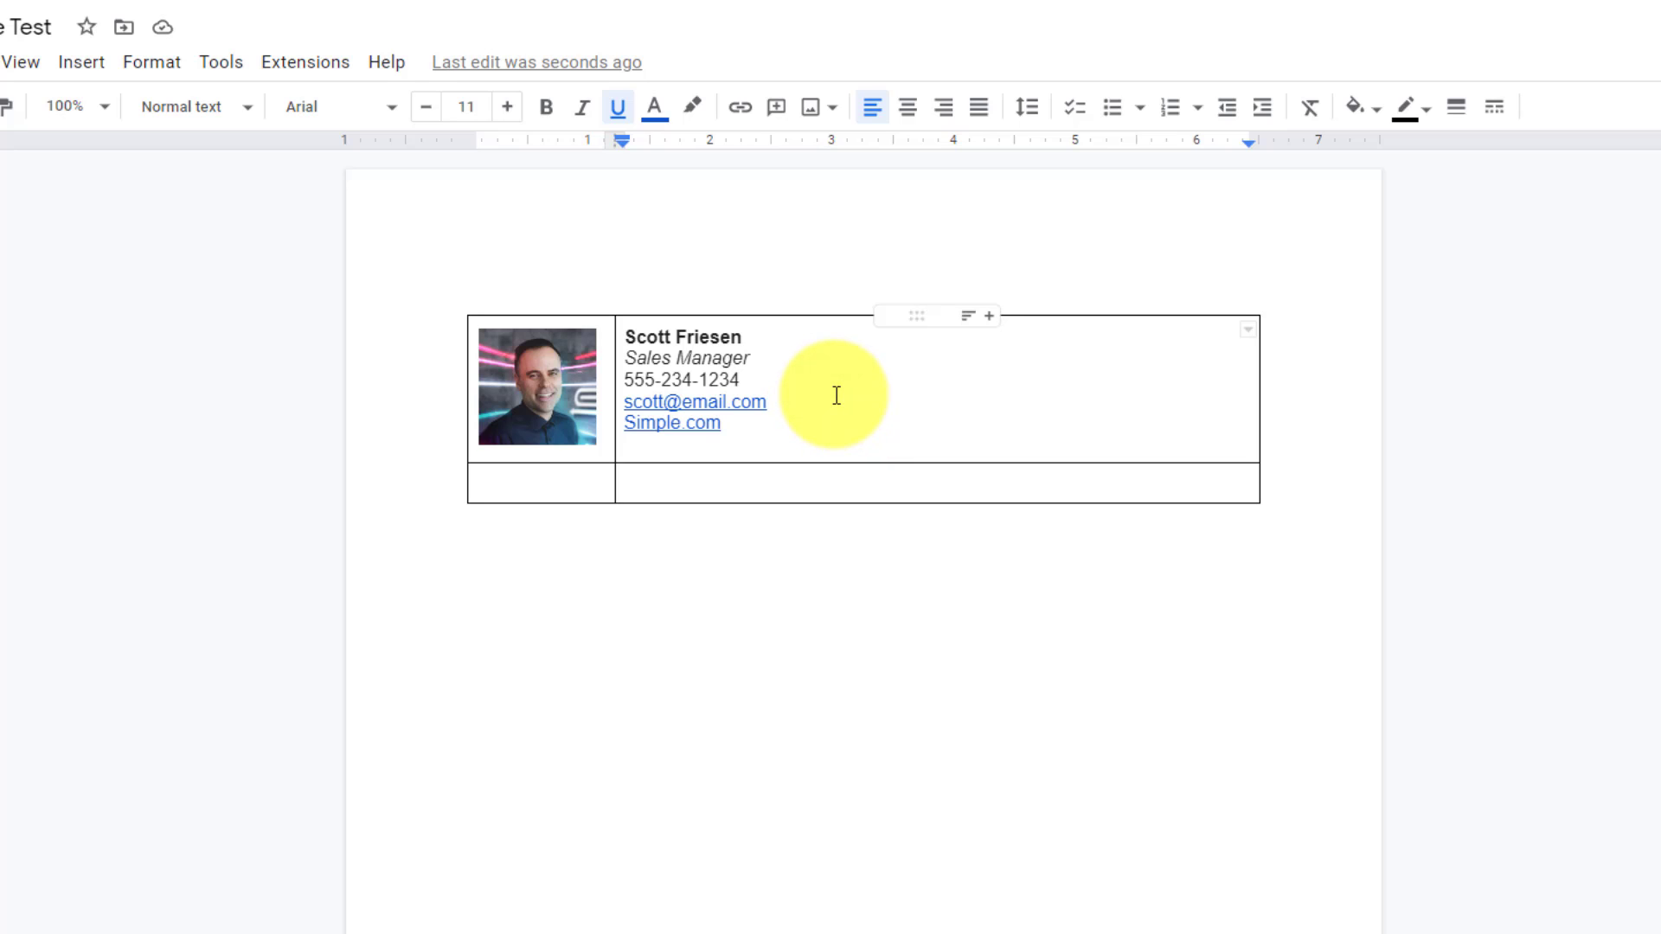
pyautogui.moveTo(883, 380)
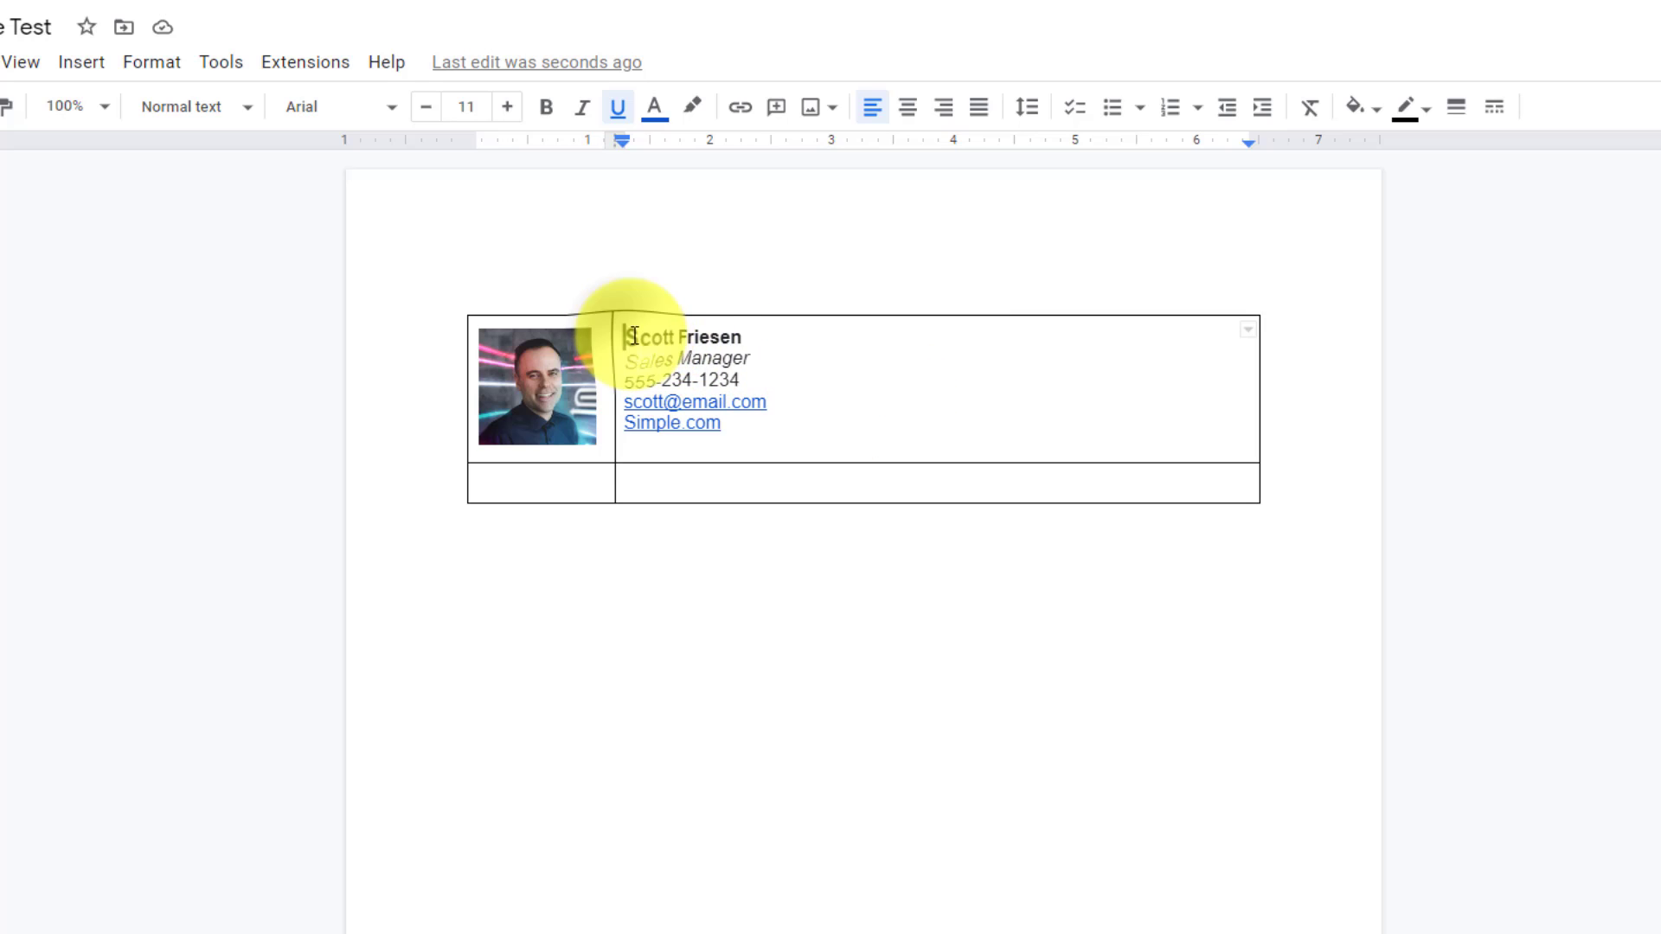
# Give the selected contact lines custom 1.25 line spacing after trying preset spacings
pyautogui.moveTo(631, 337); pyautogui.dragTo(729, 421)
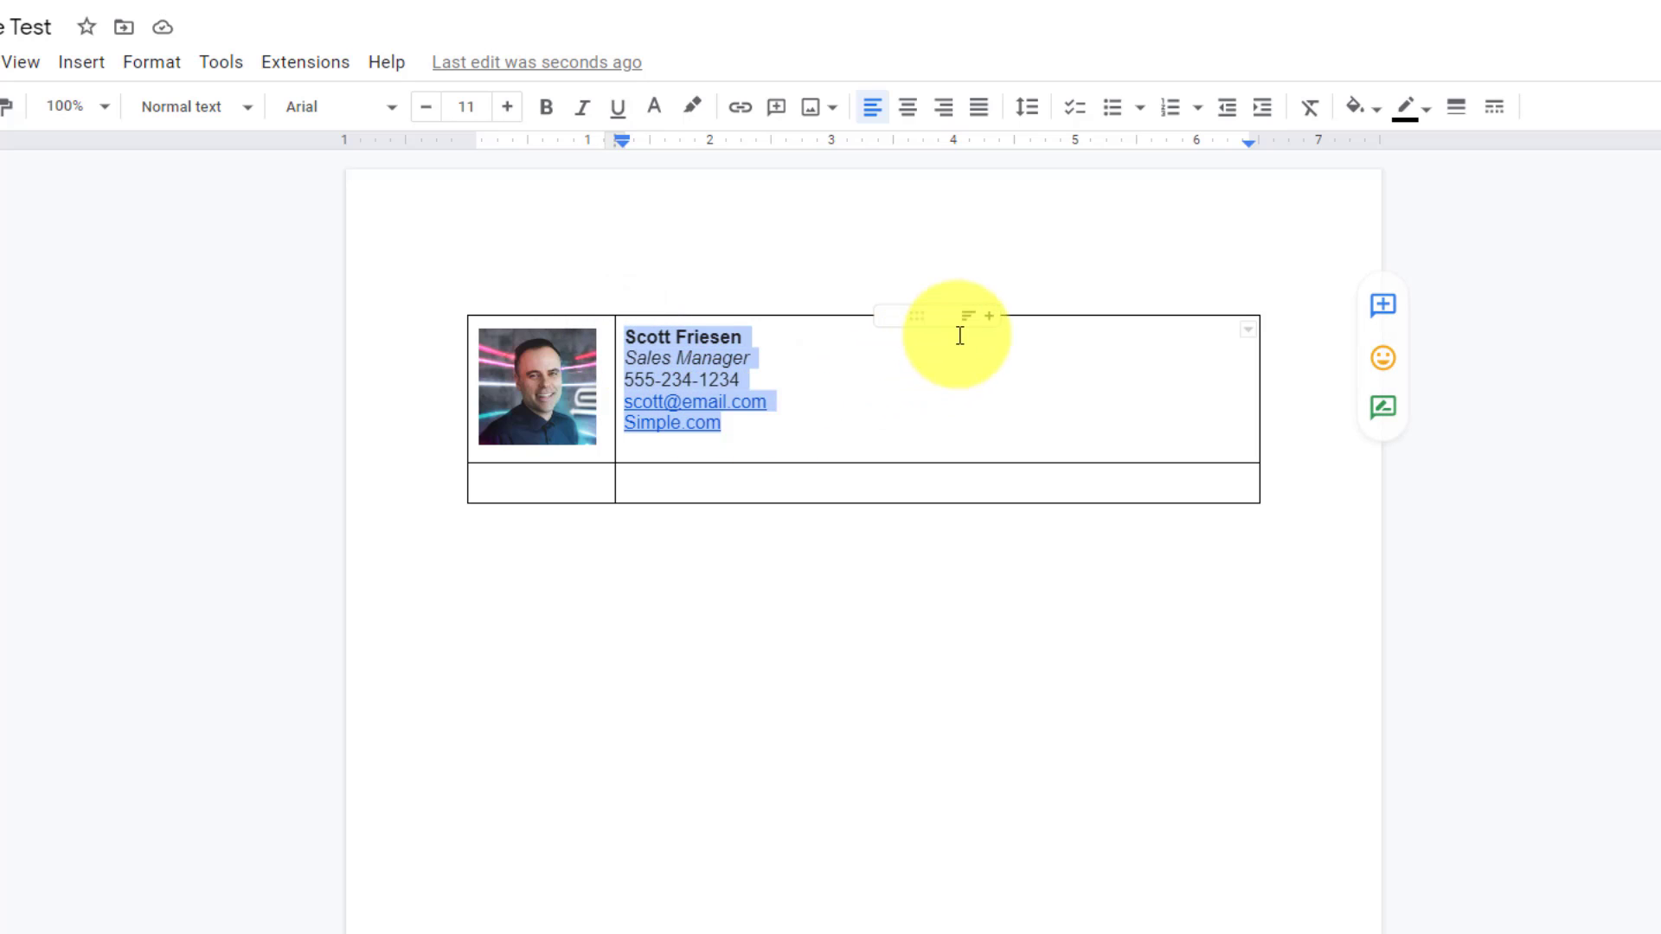
pyautogui.click(1024, 107)
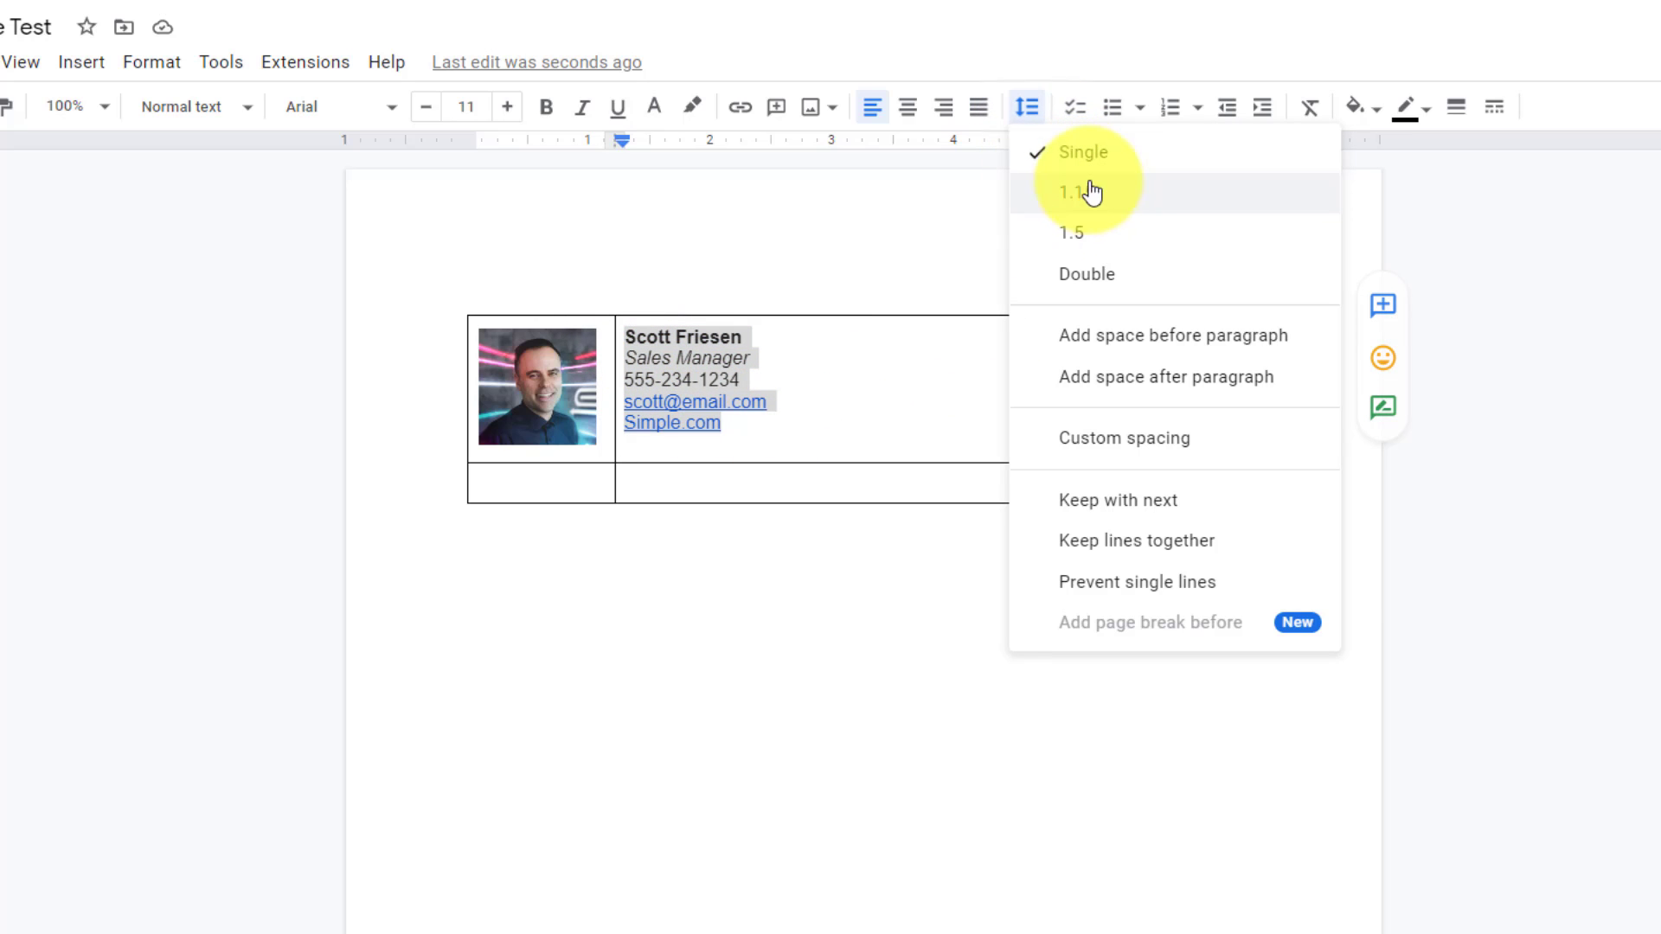
pyautogui.click(1071, 193)
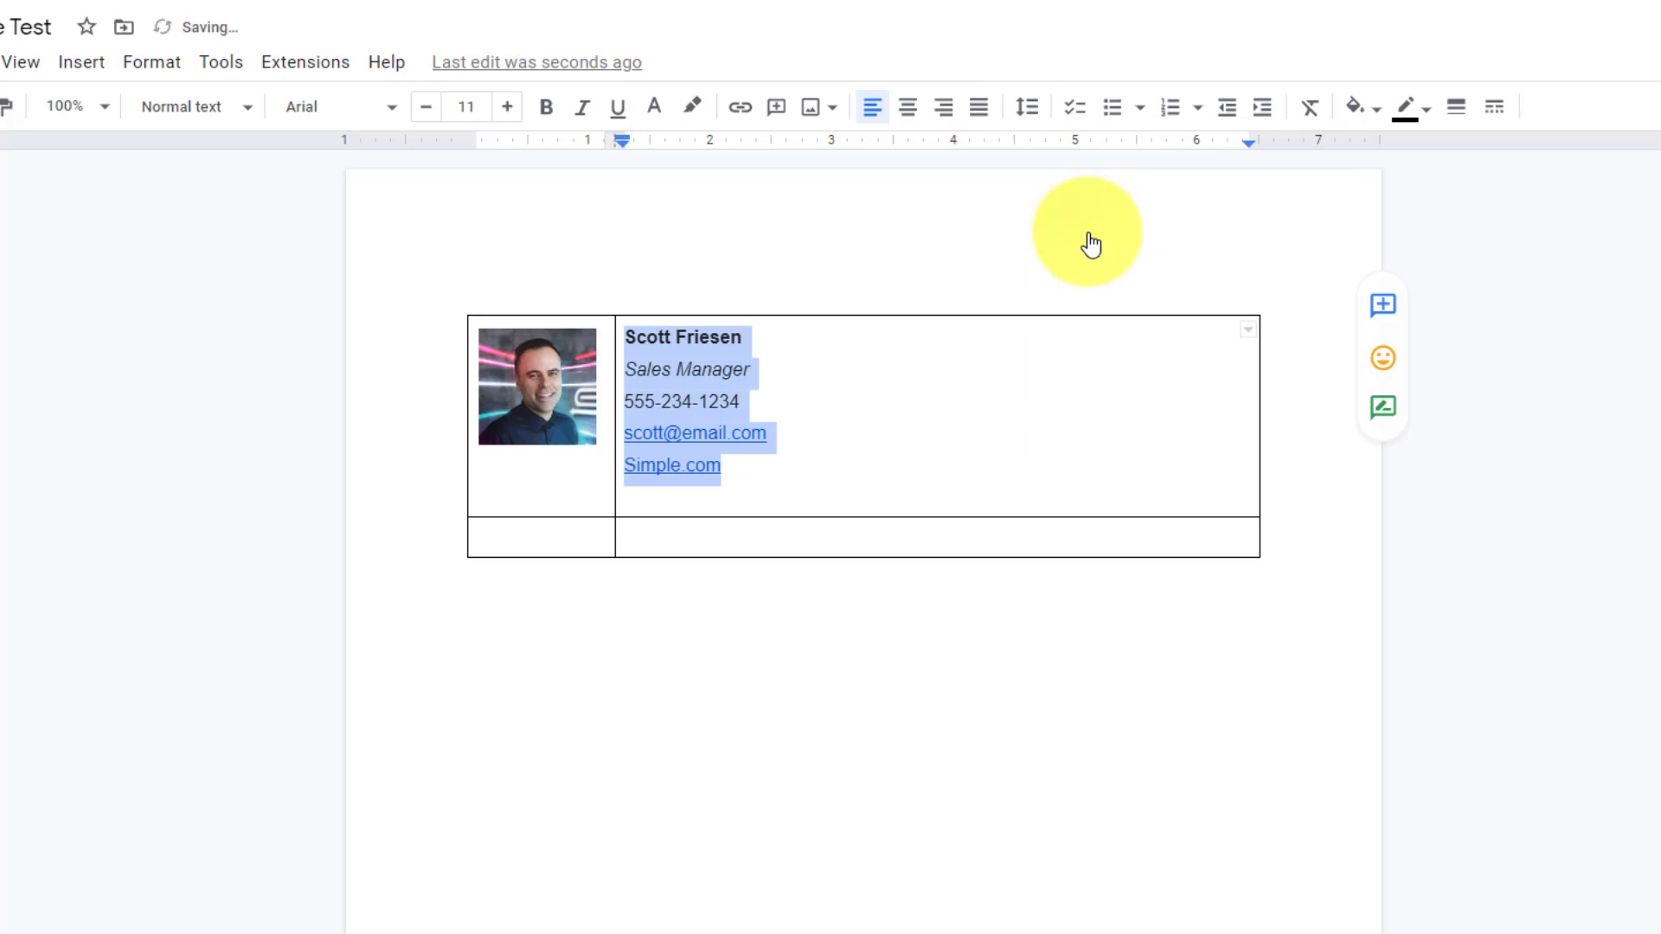
pyautogui.click(1024, 106)
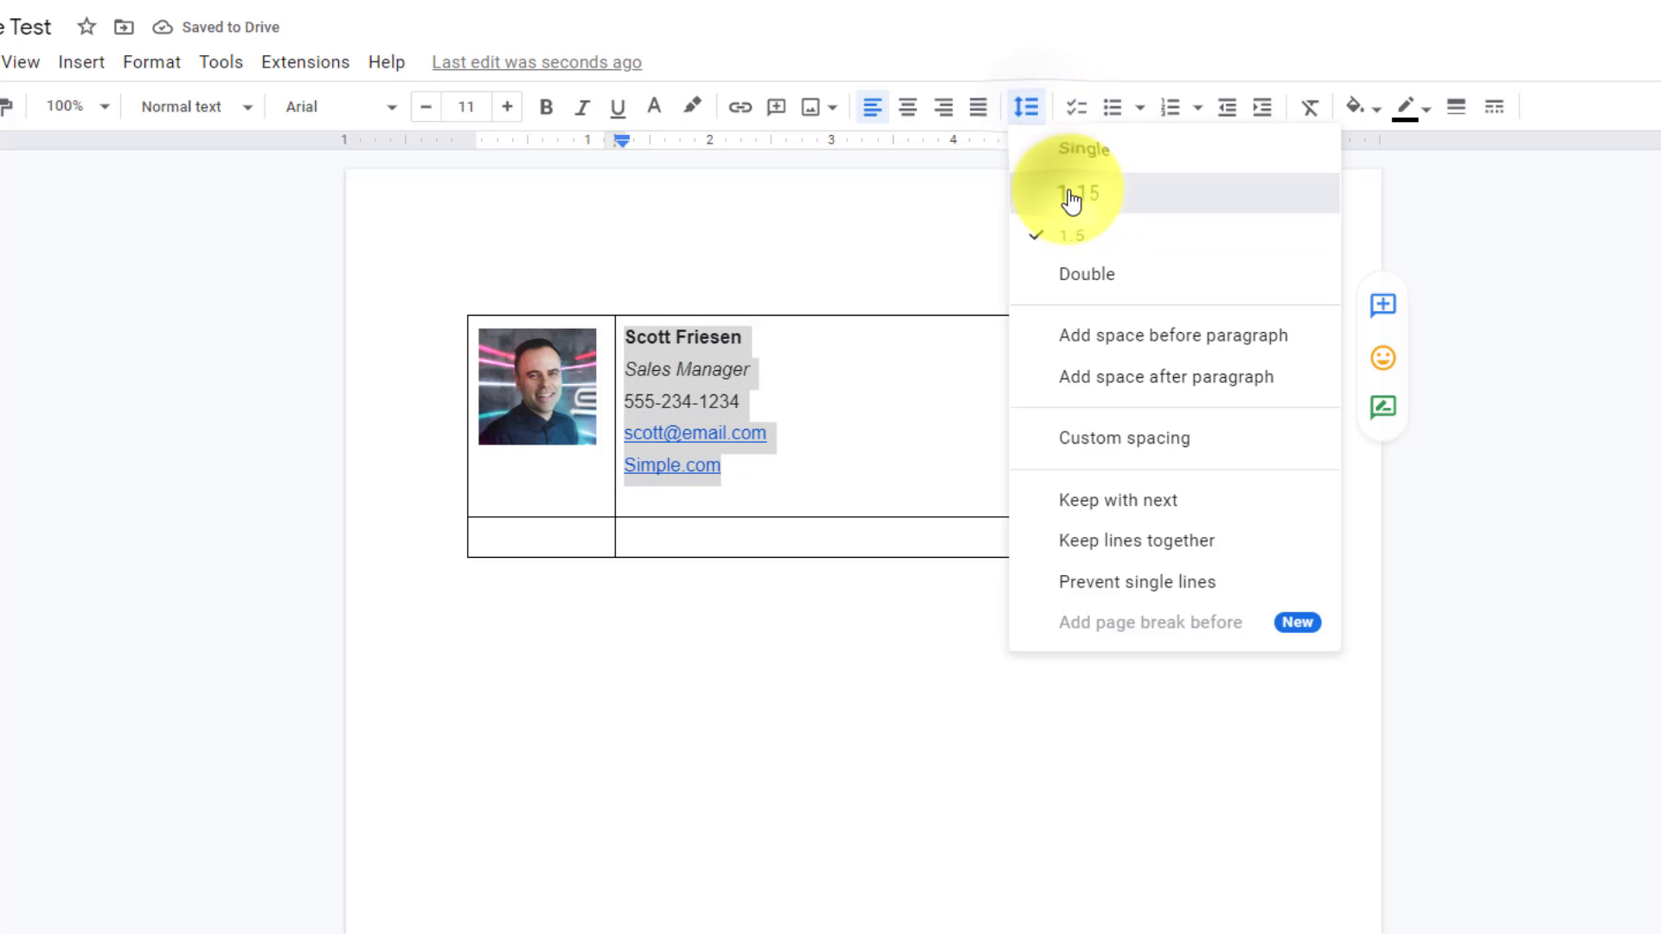
pyautogui.click(1077, 192)
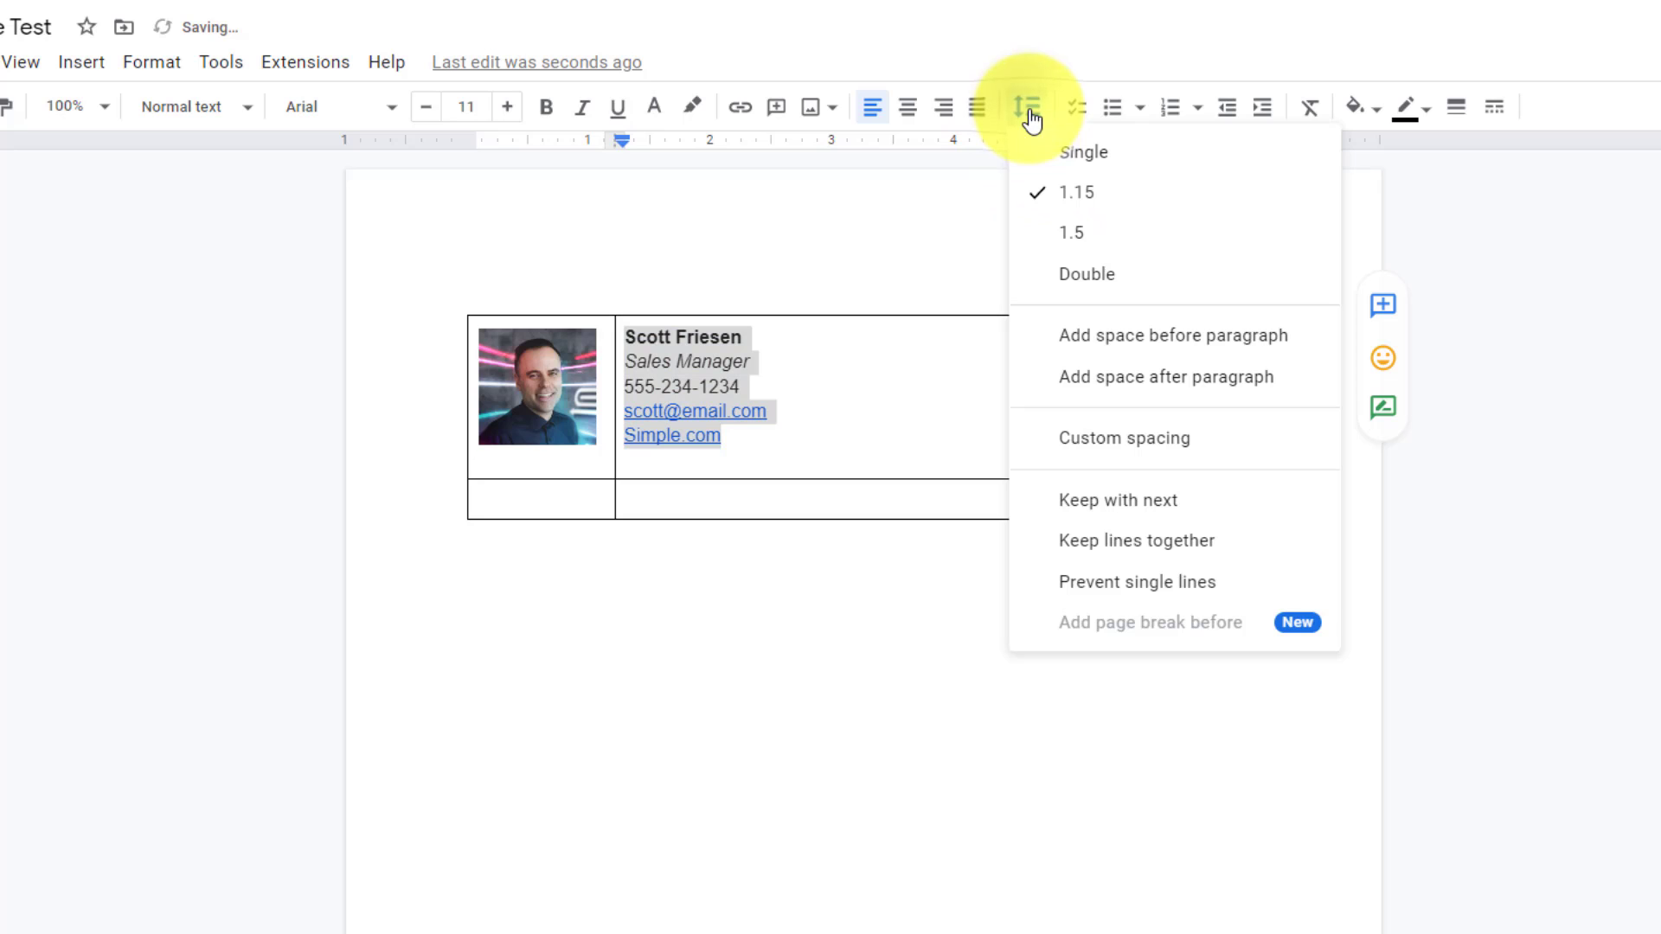
pyautogui.click(1123, 438)
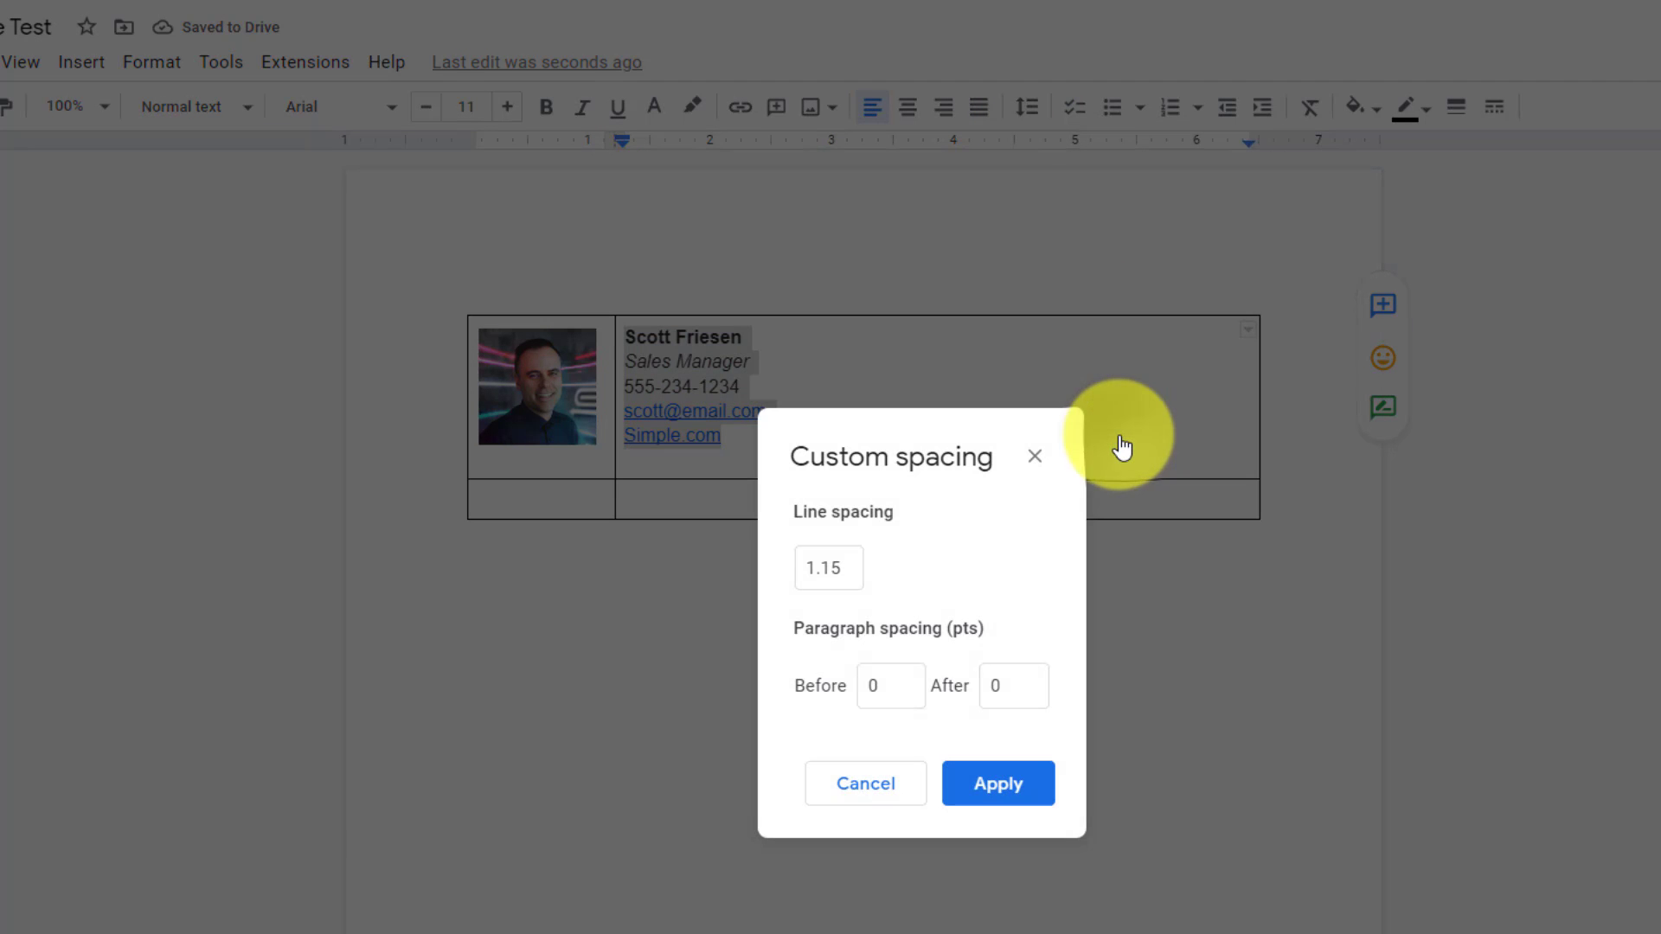
pyautogui.click(828, 567)
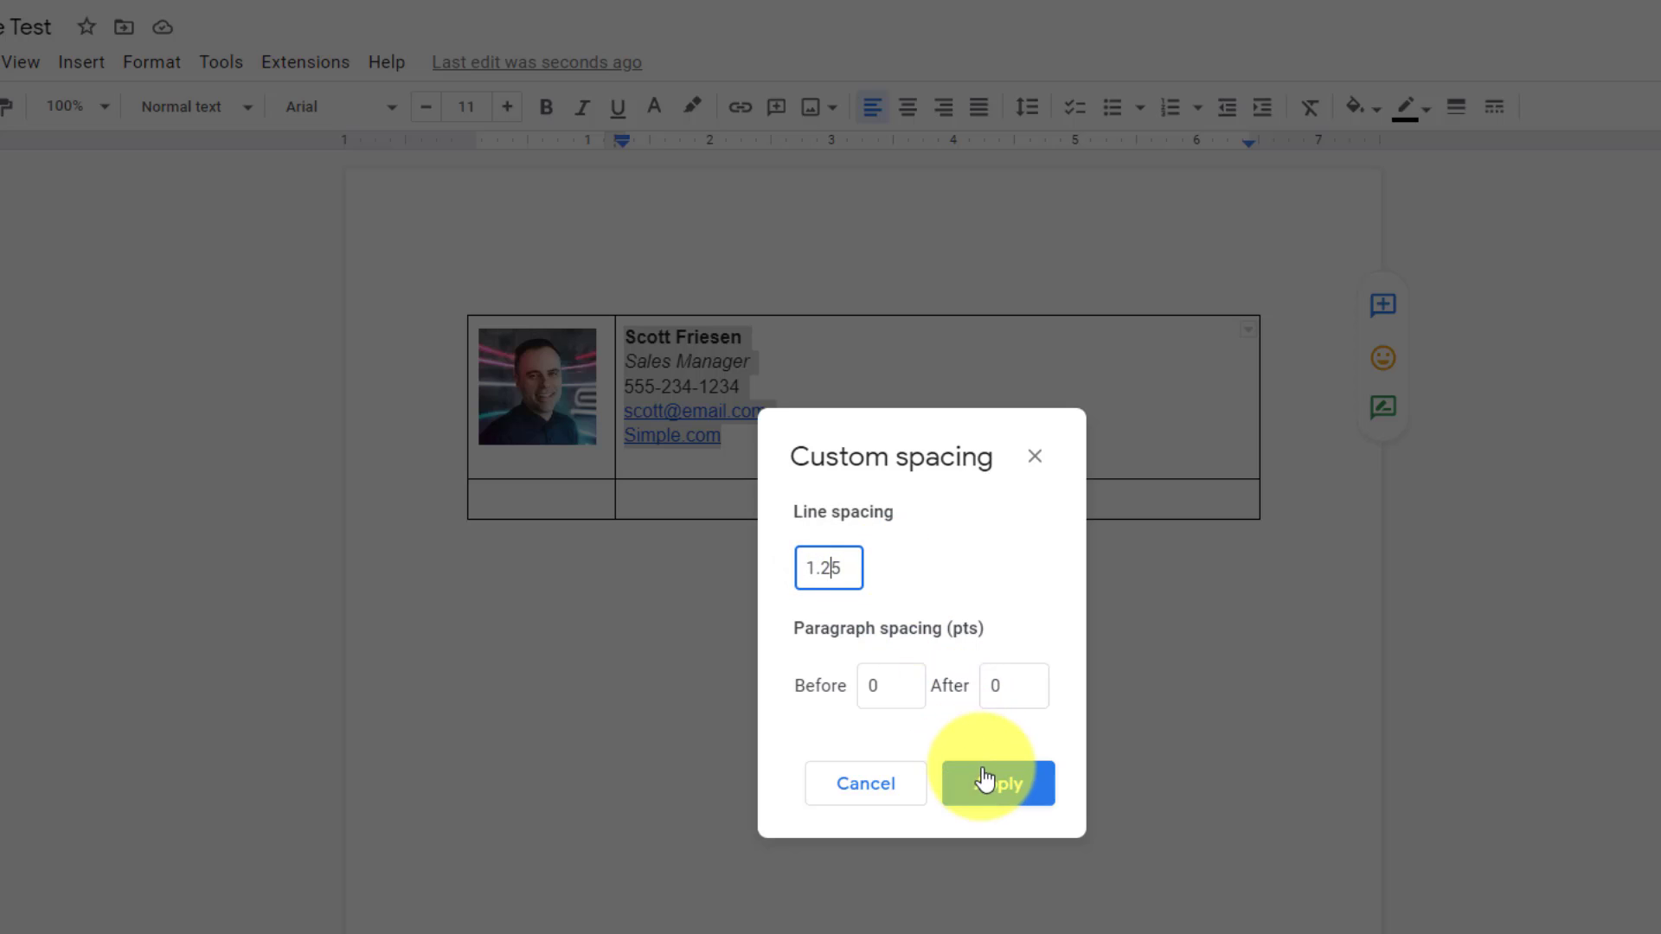
pyautogui.click(995, 783)
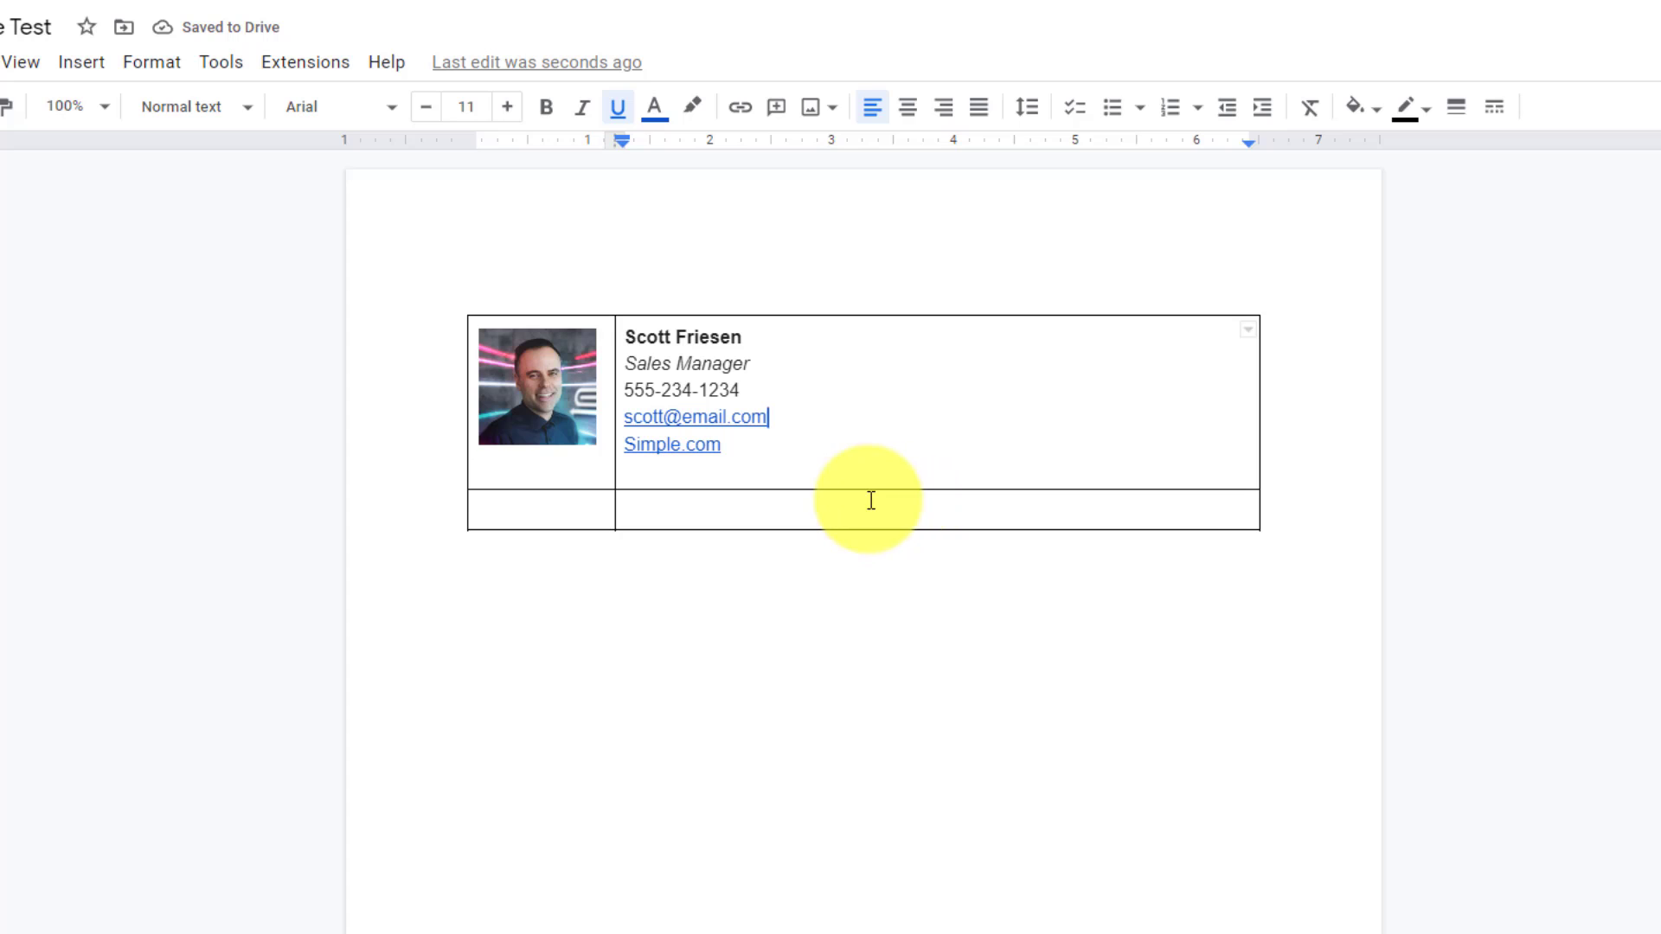
pyautogui.moveTo(549, 397)
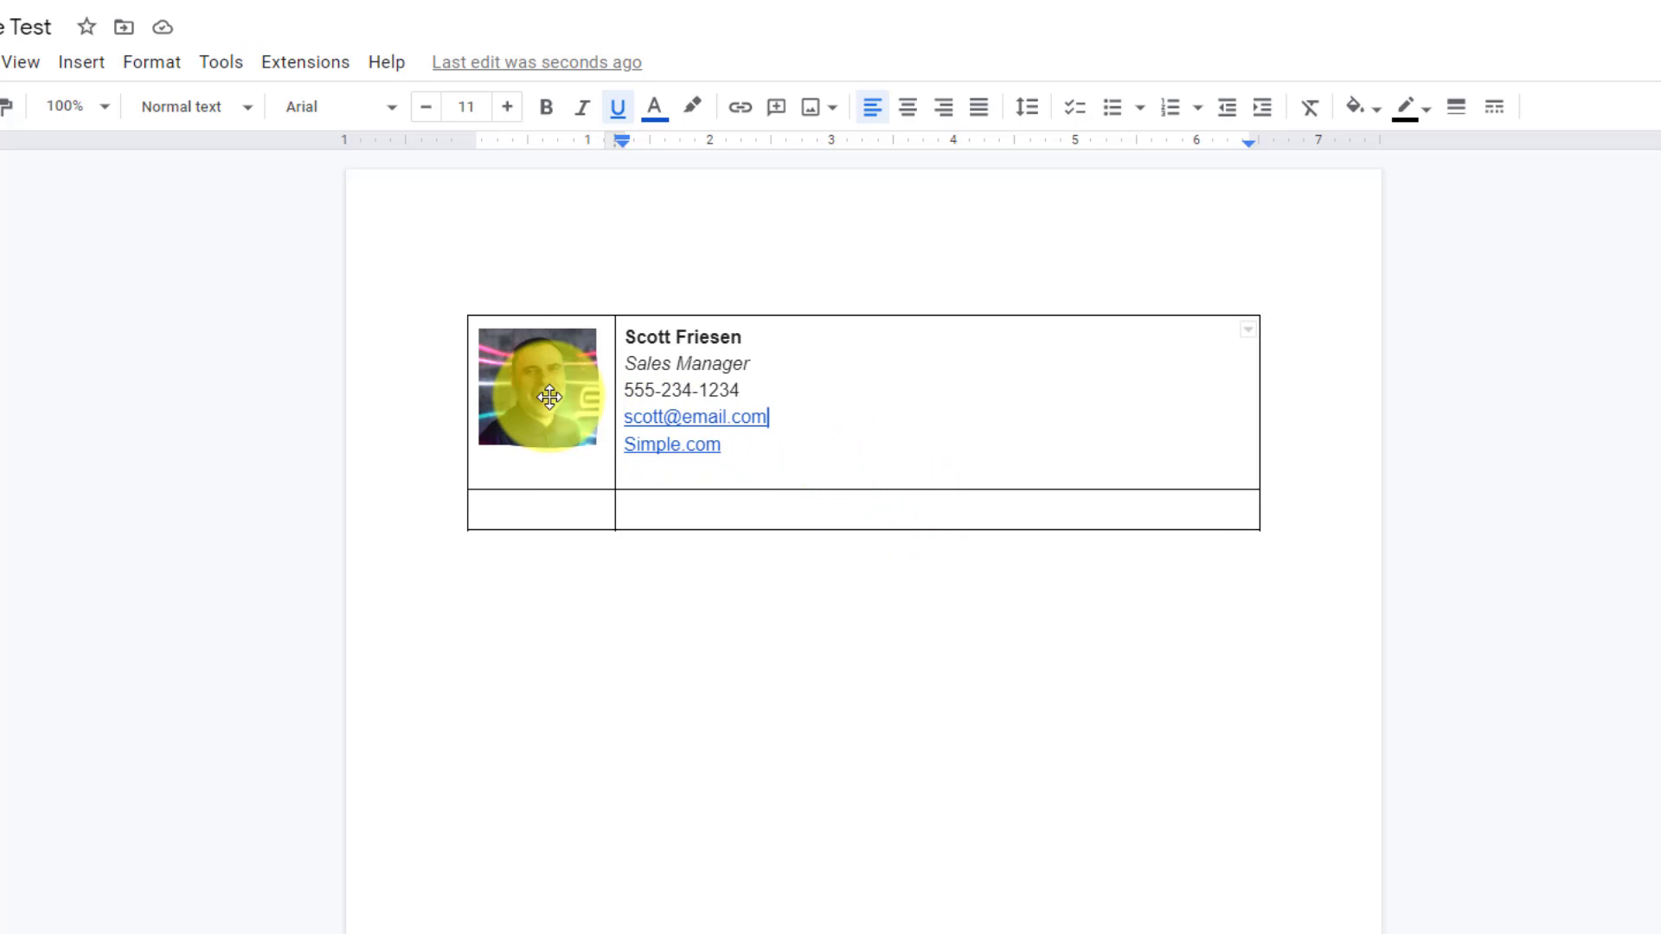
# Select the headshot and drag the top row's bottom border up to fit the contact lines
pyautogui.click(545, 398)
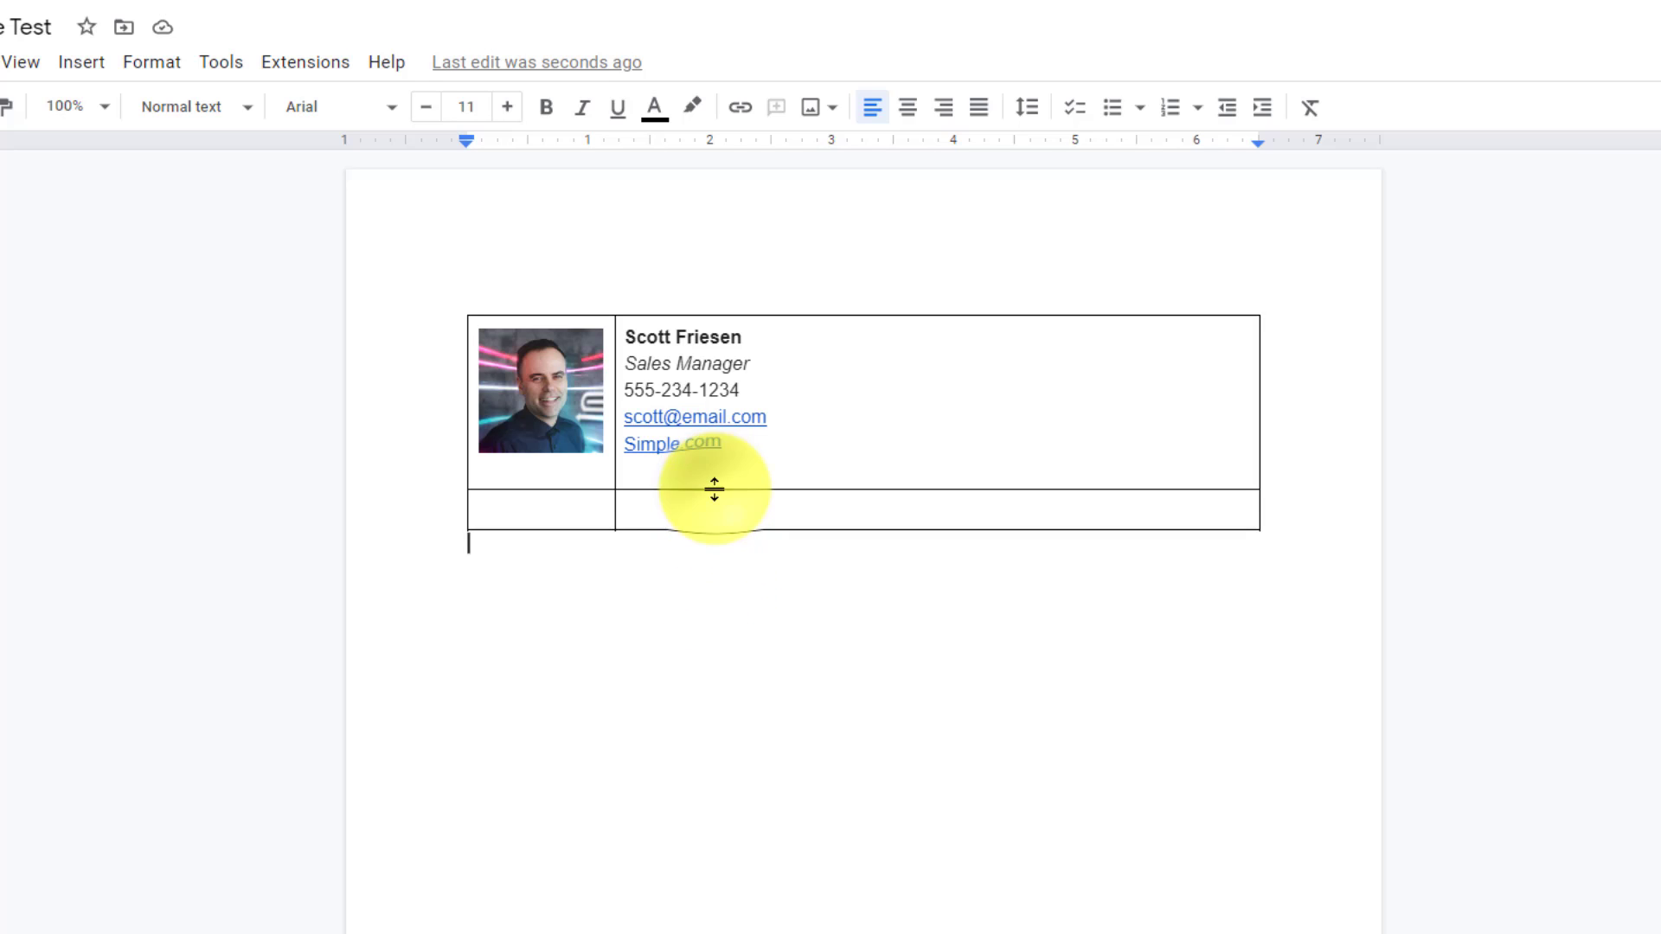
pyautogui.moveTo(713, 505); pyautogui.dragTo(713, 472)
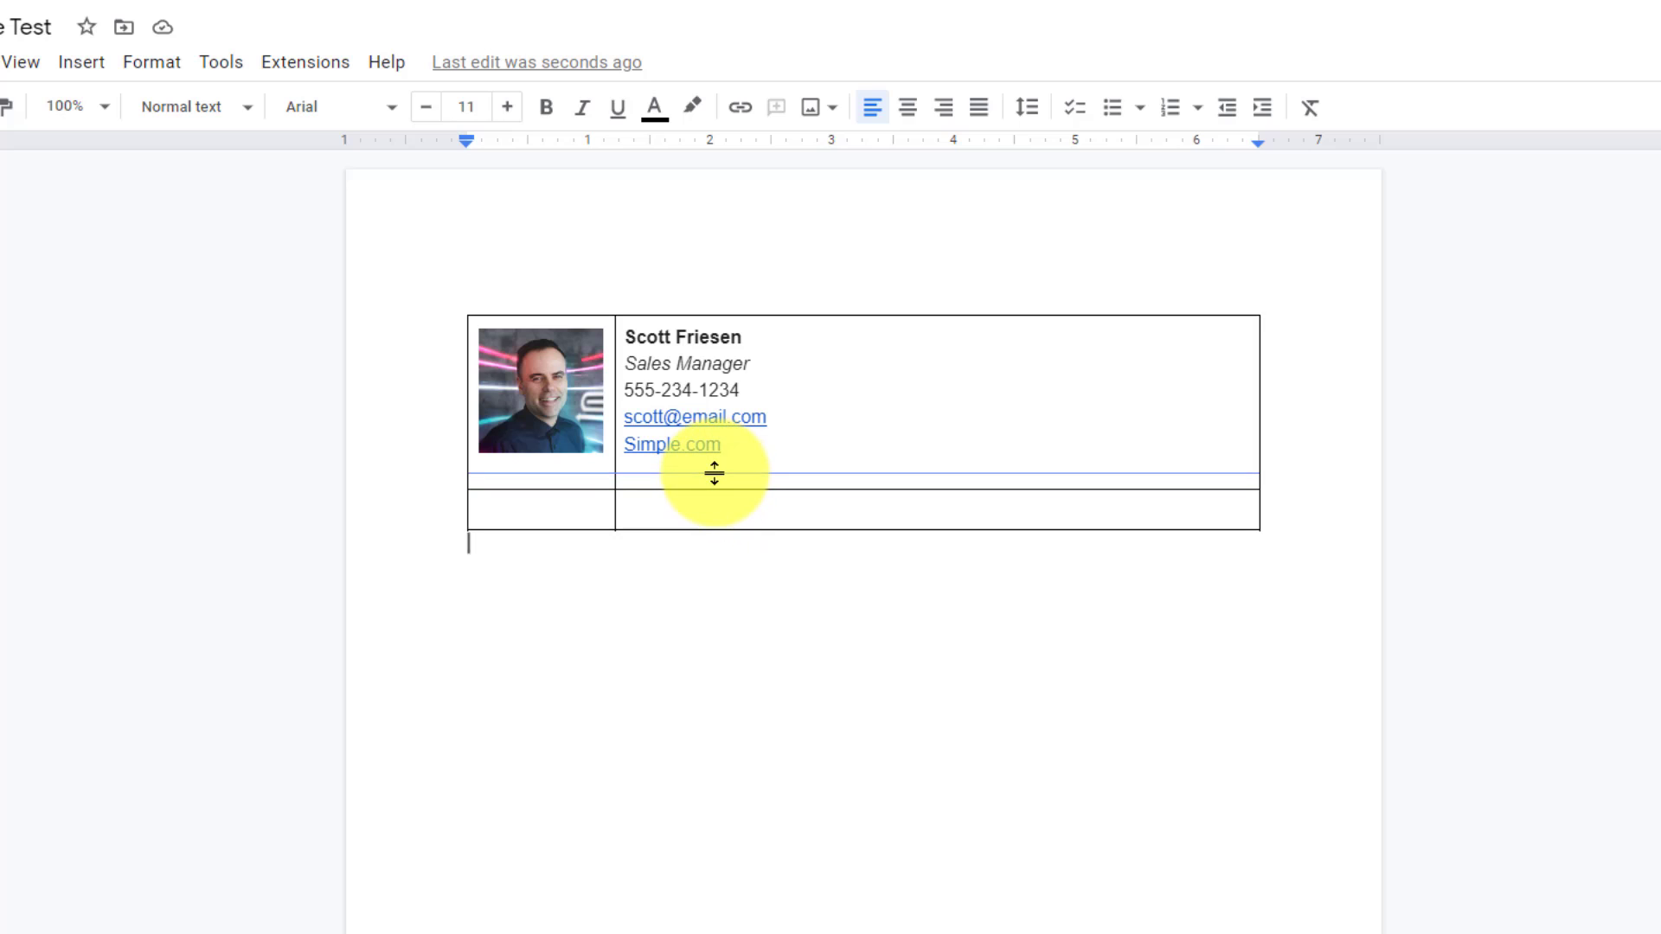
pyautogui.moveTo(713, 469); pyautogui.dragTo(708, 491)
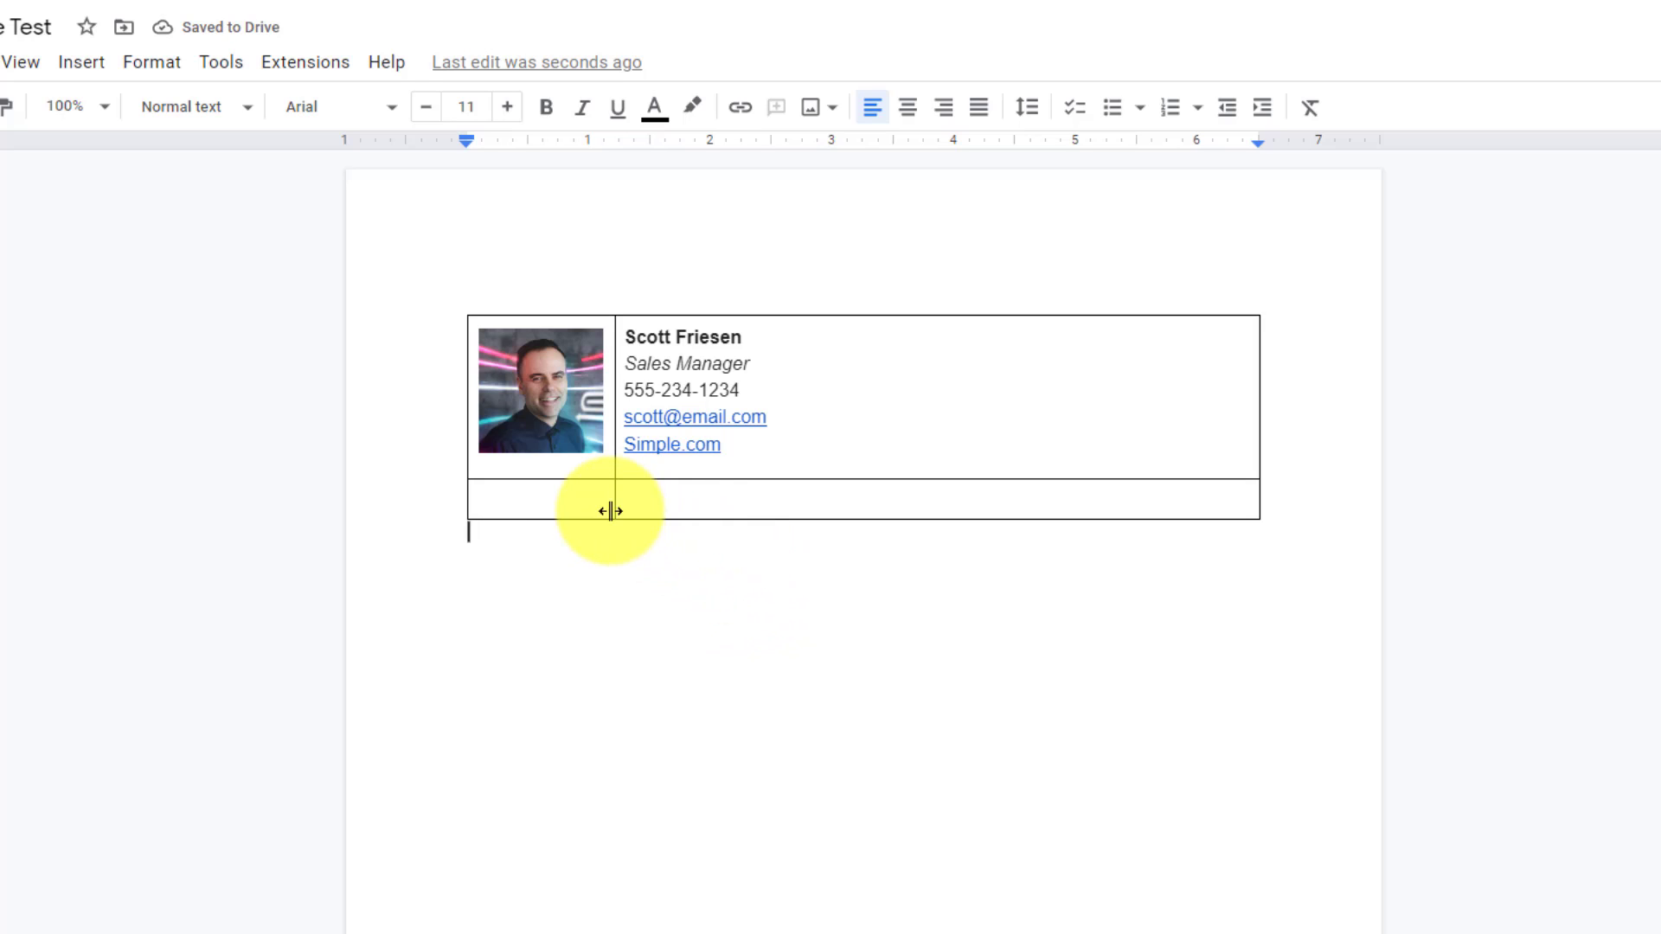
# Merge both bottom-row cells into one full-width cell and place the cursor inside
pyautogui.click(698, 504)
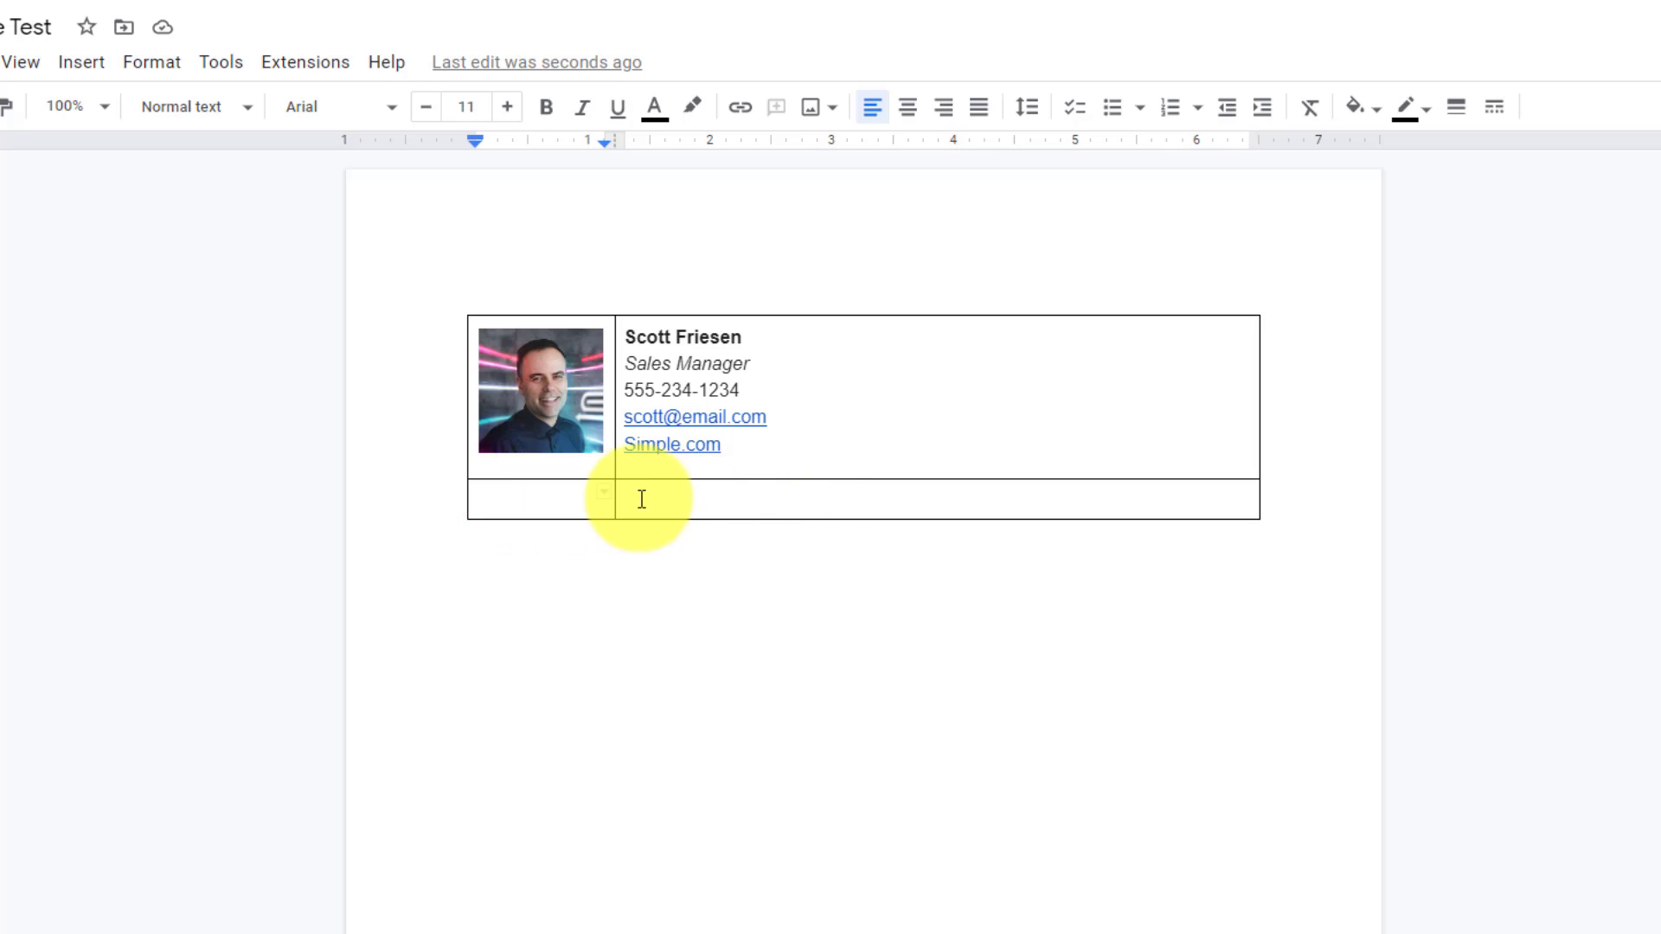
pyautogui.moveTo(532, 501)
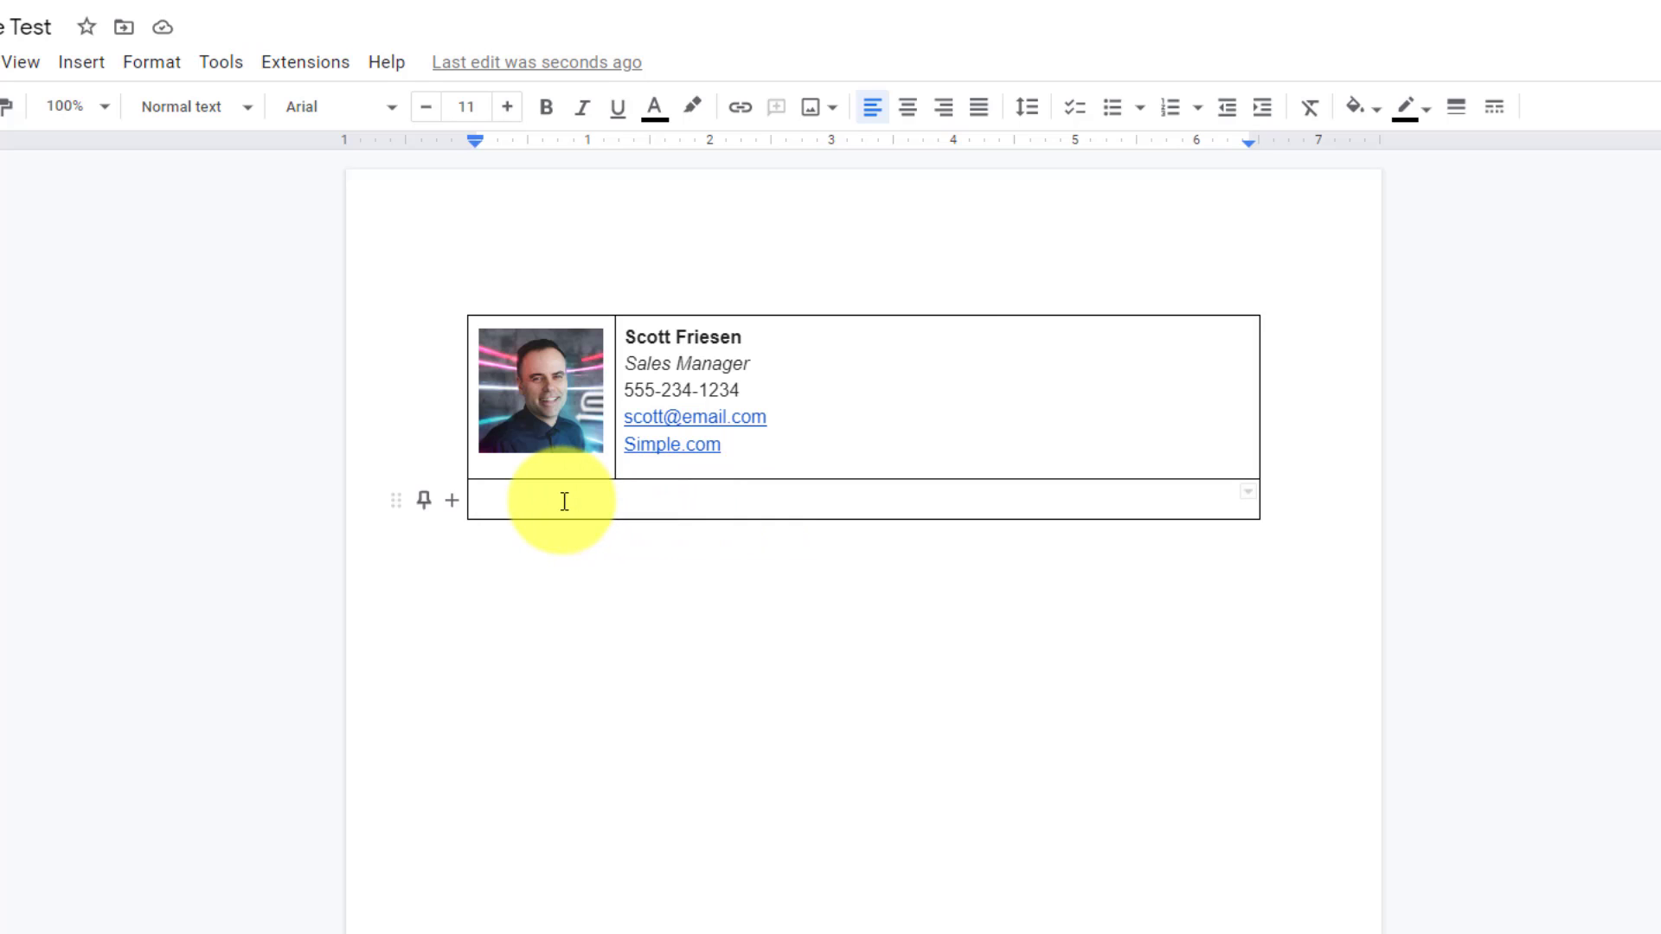
pyautogui.click(811, 108)
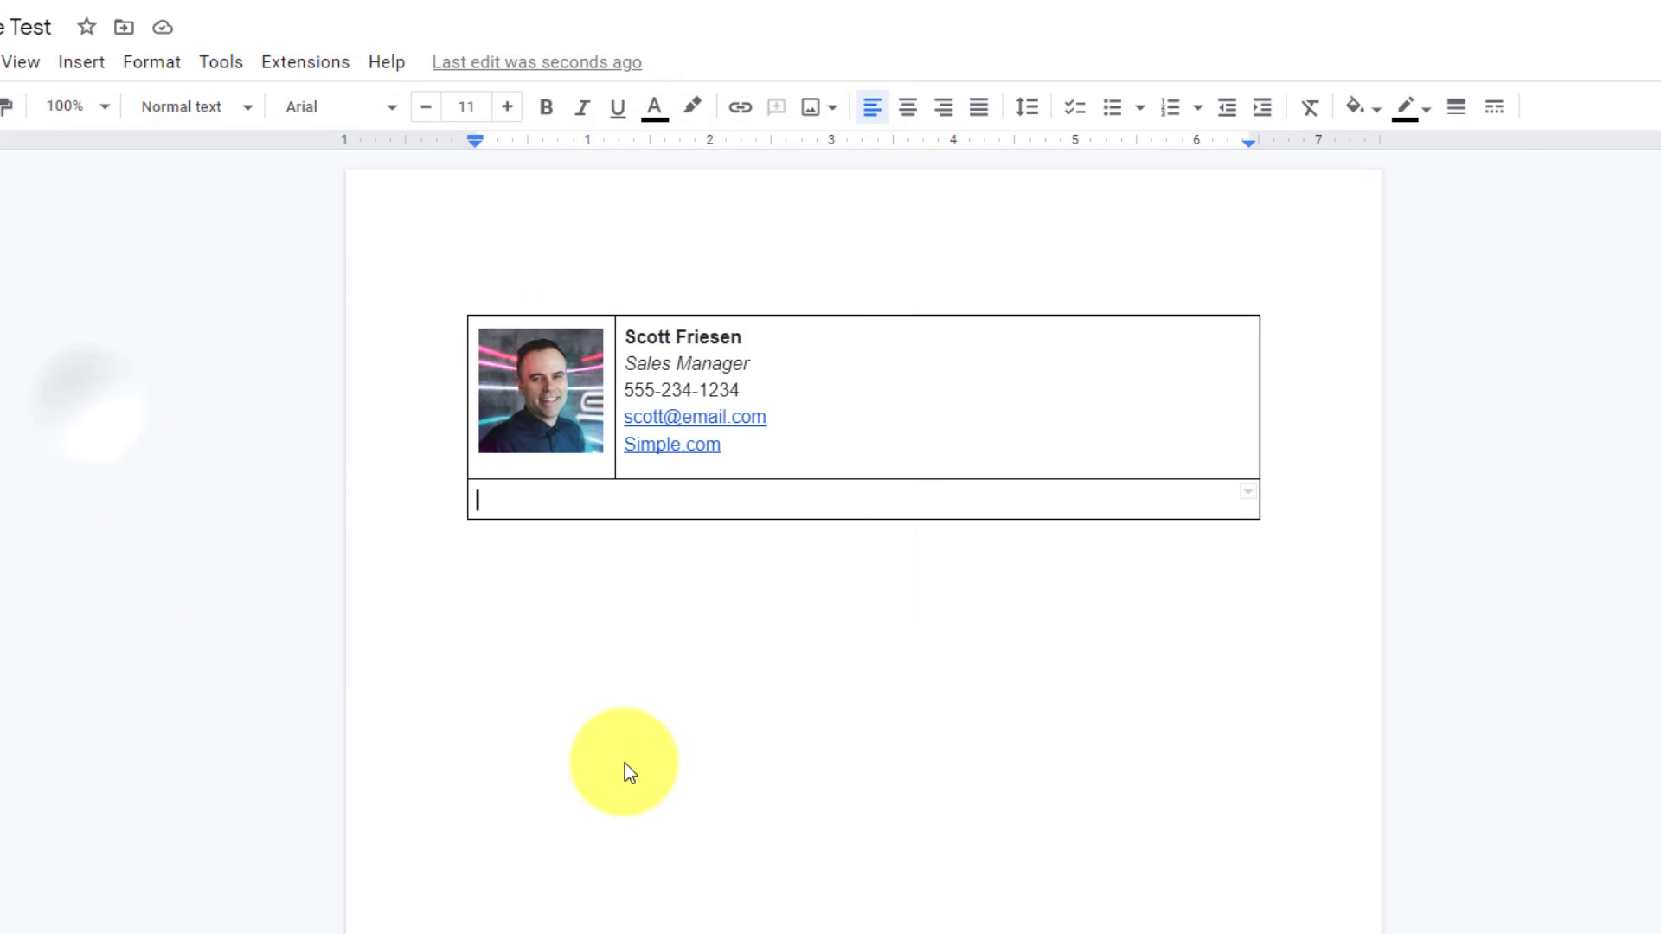
# Insert the Simpletivity logo into the merged bottom cell and resize it smaller
pyautogui.click(863, 499)
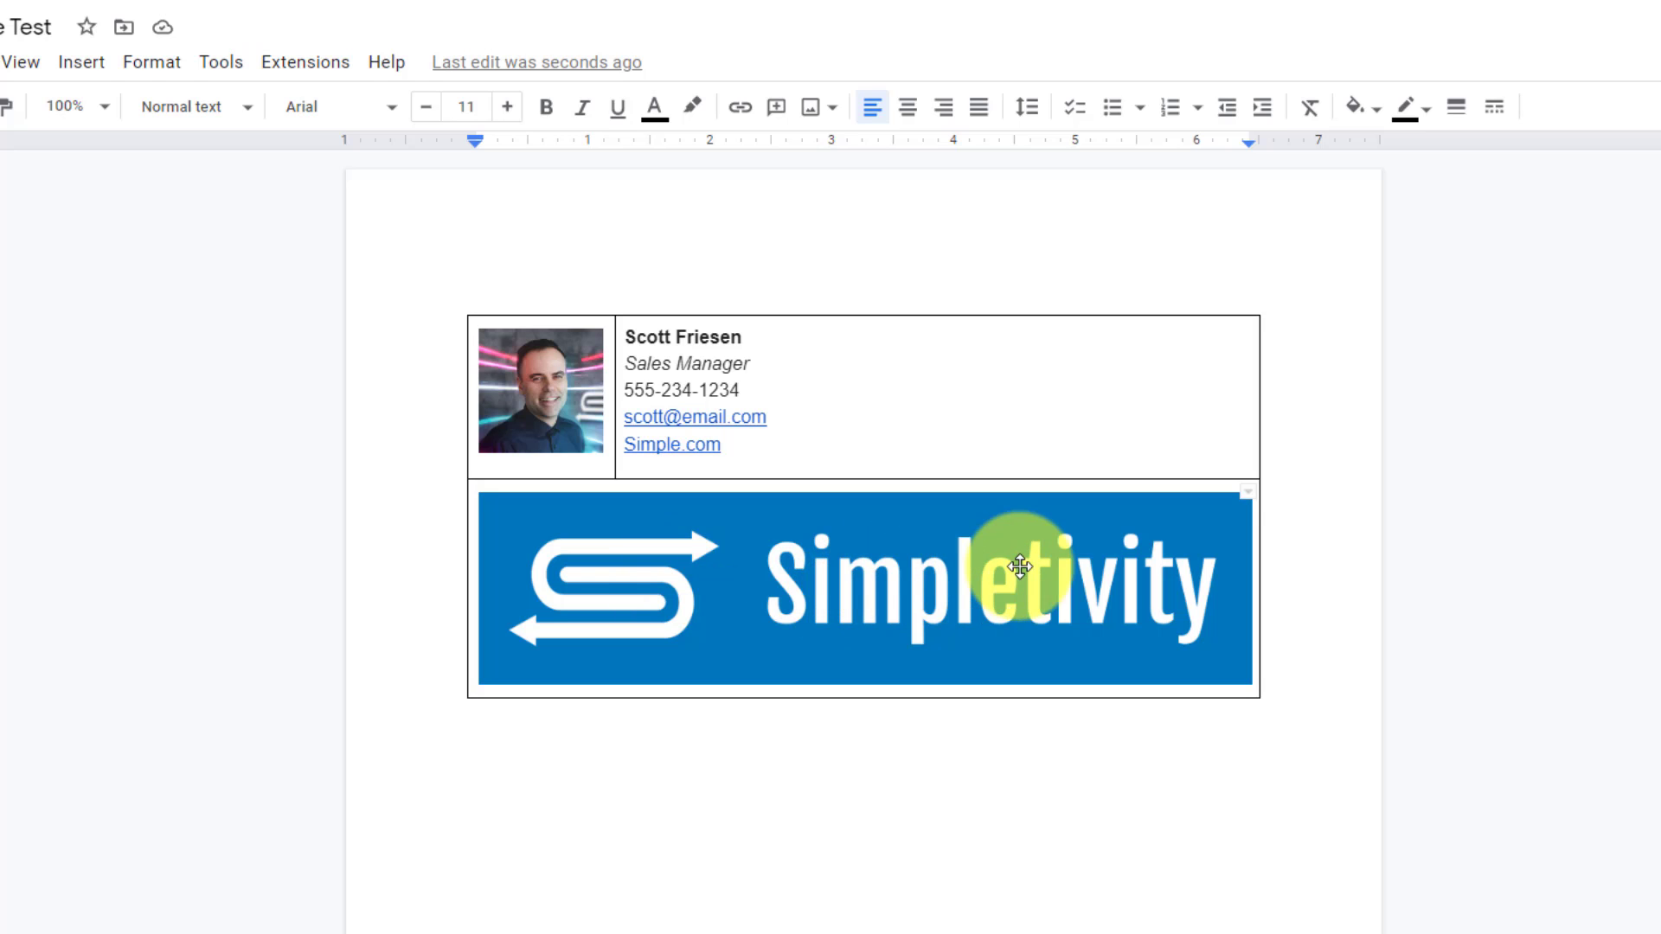
pyautogui.click(1020, 565)
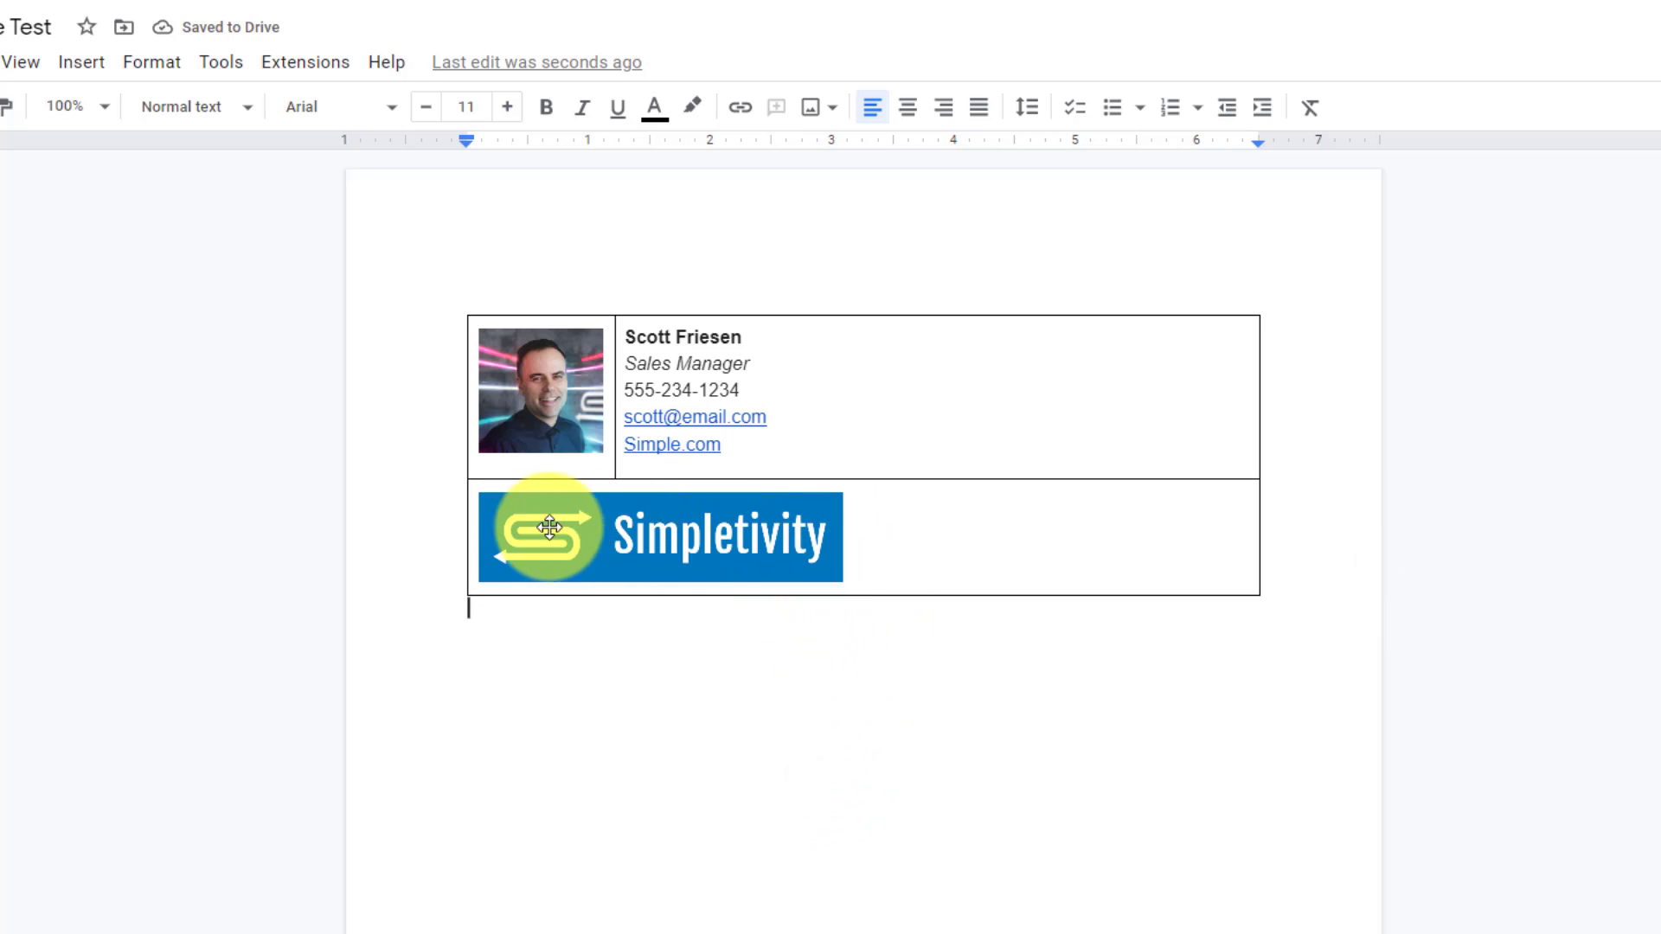
pyautogui.moveTo(1205, 533)
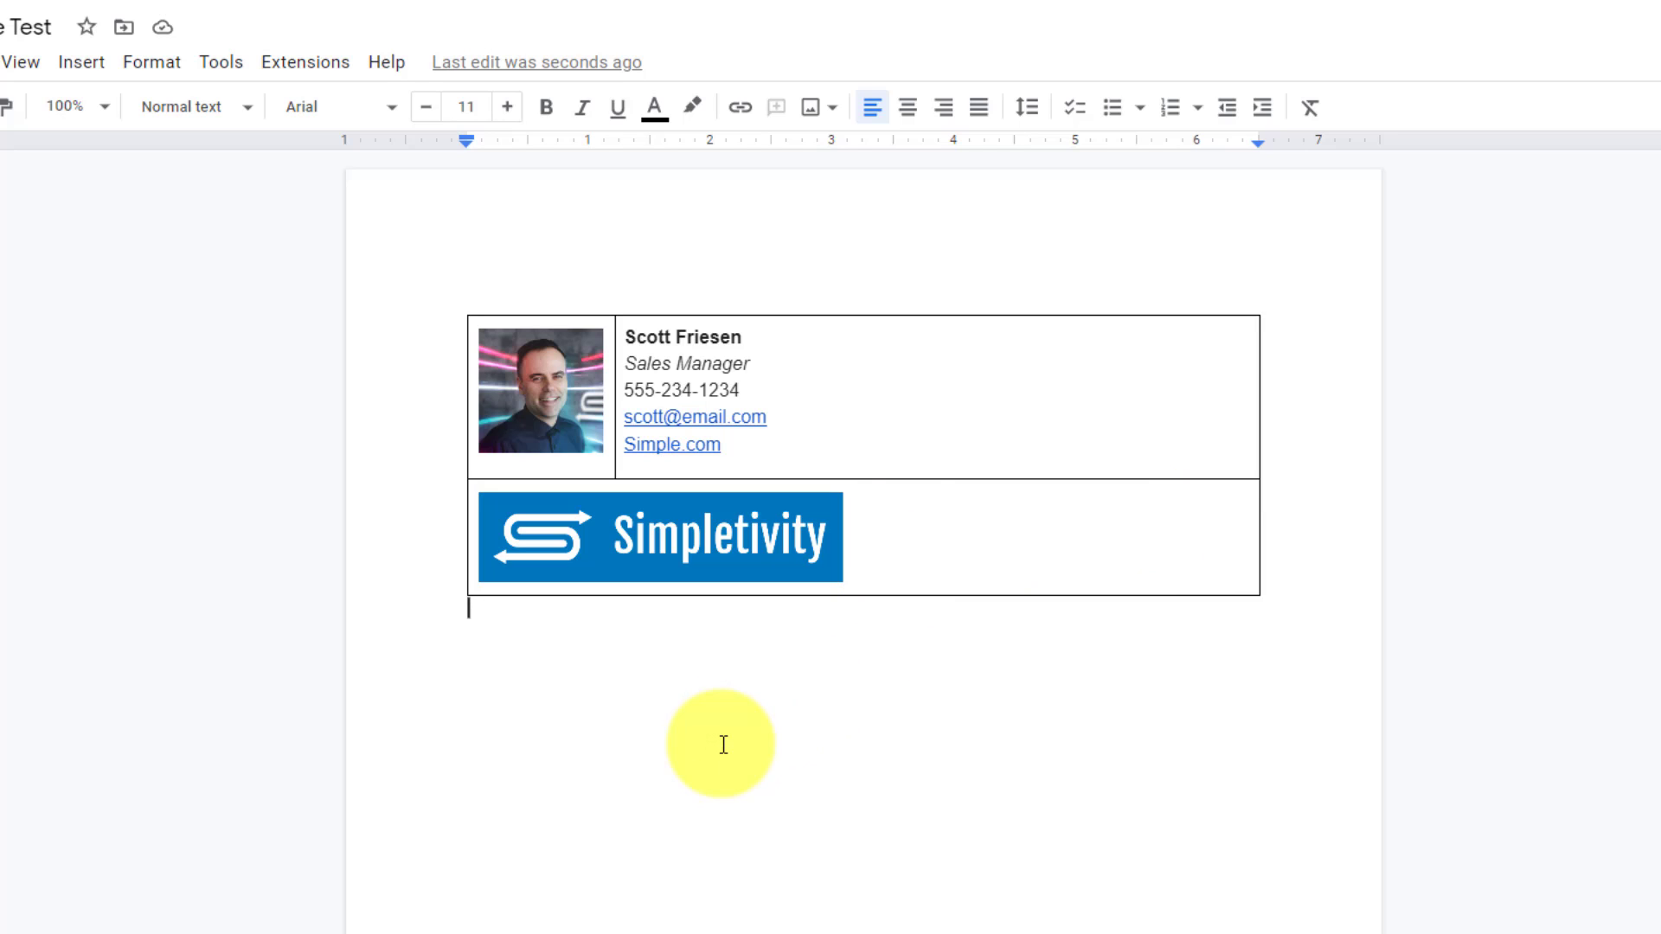
pyautogui.moveTo(1290, 717)
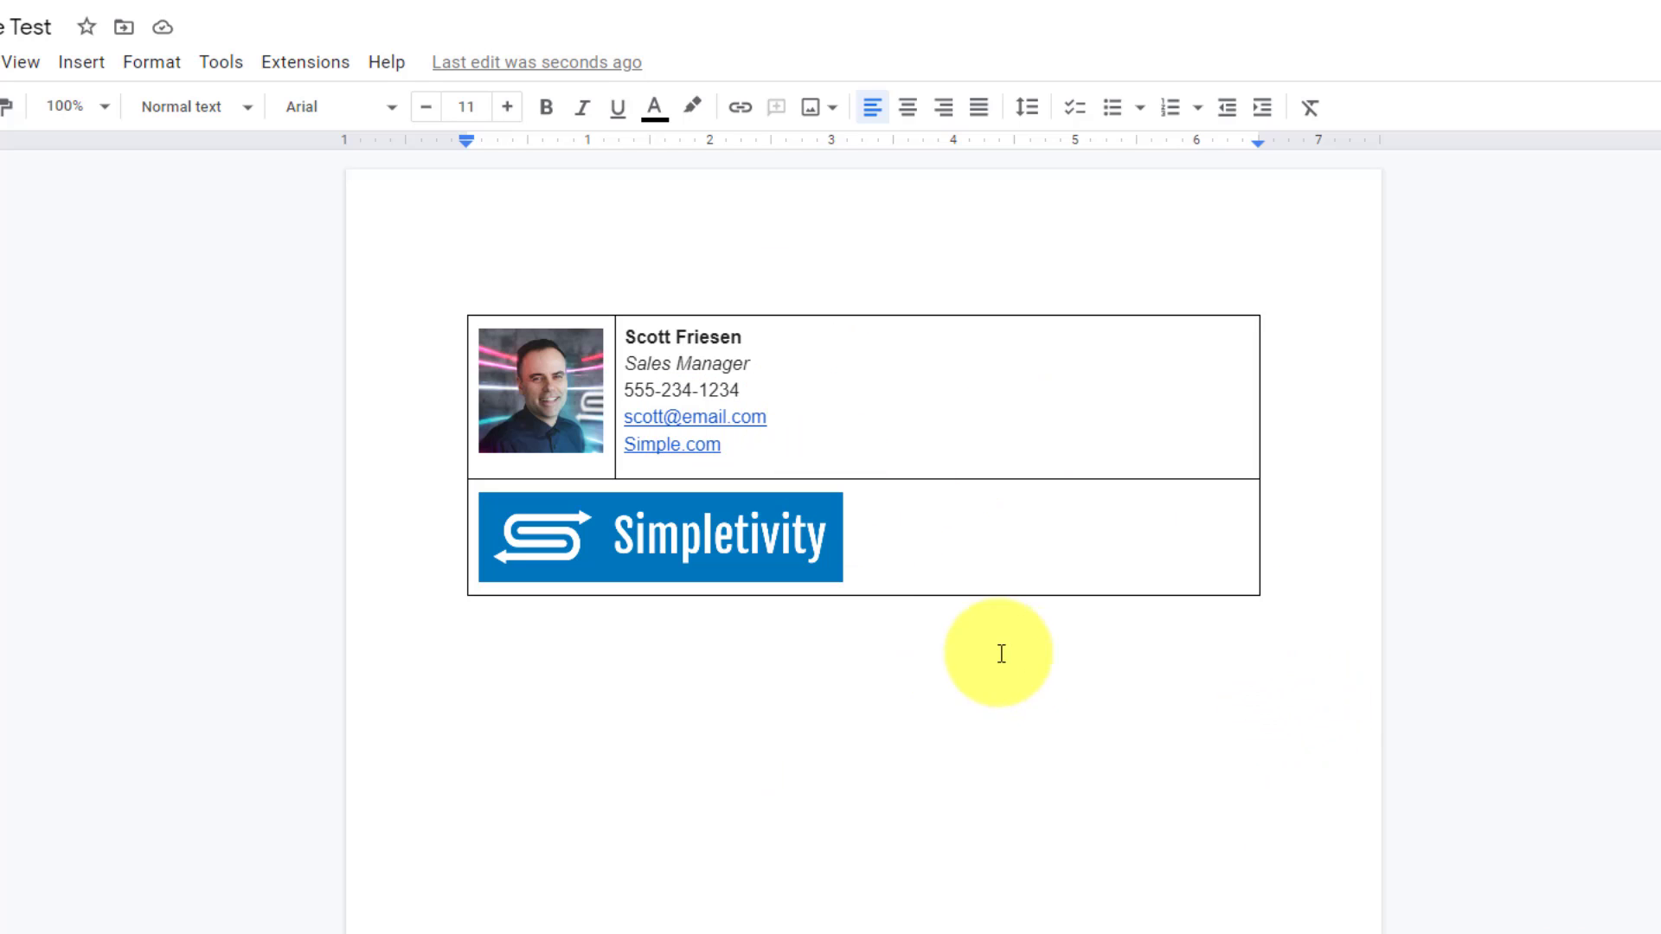
pyautogui.moveTo(1112, 610)
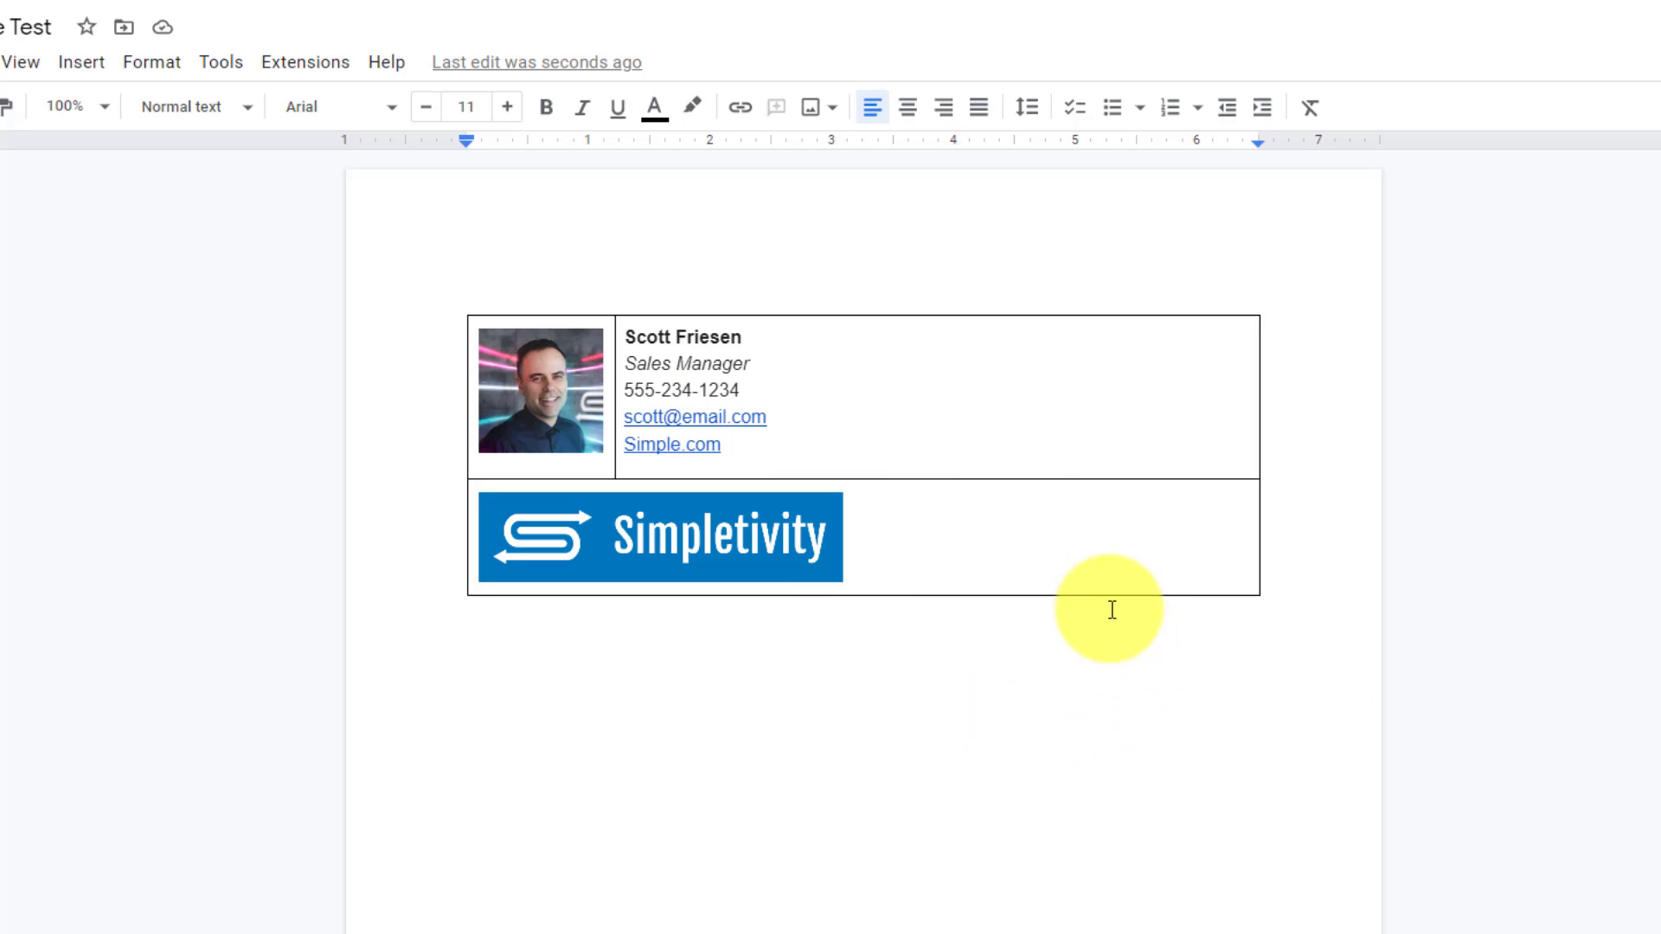
pyautogui.moveTo(901, 520)
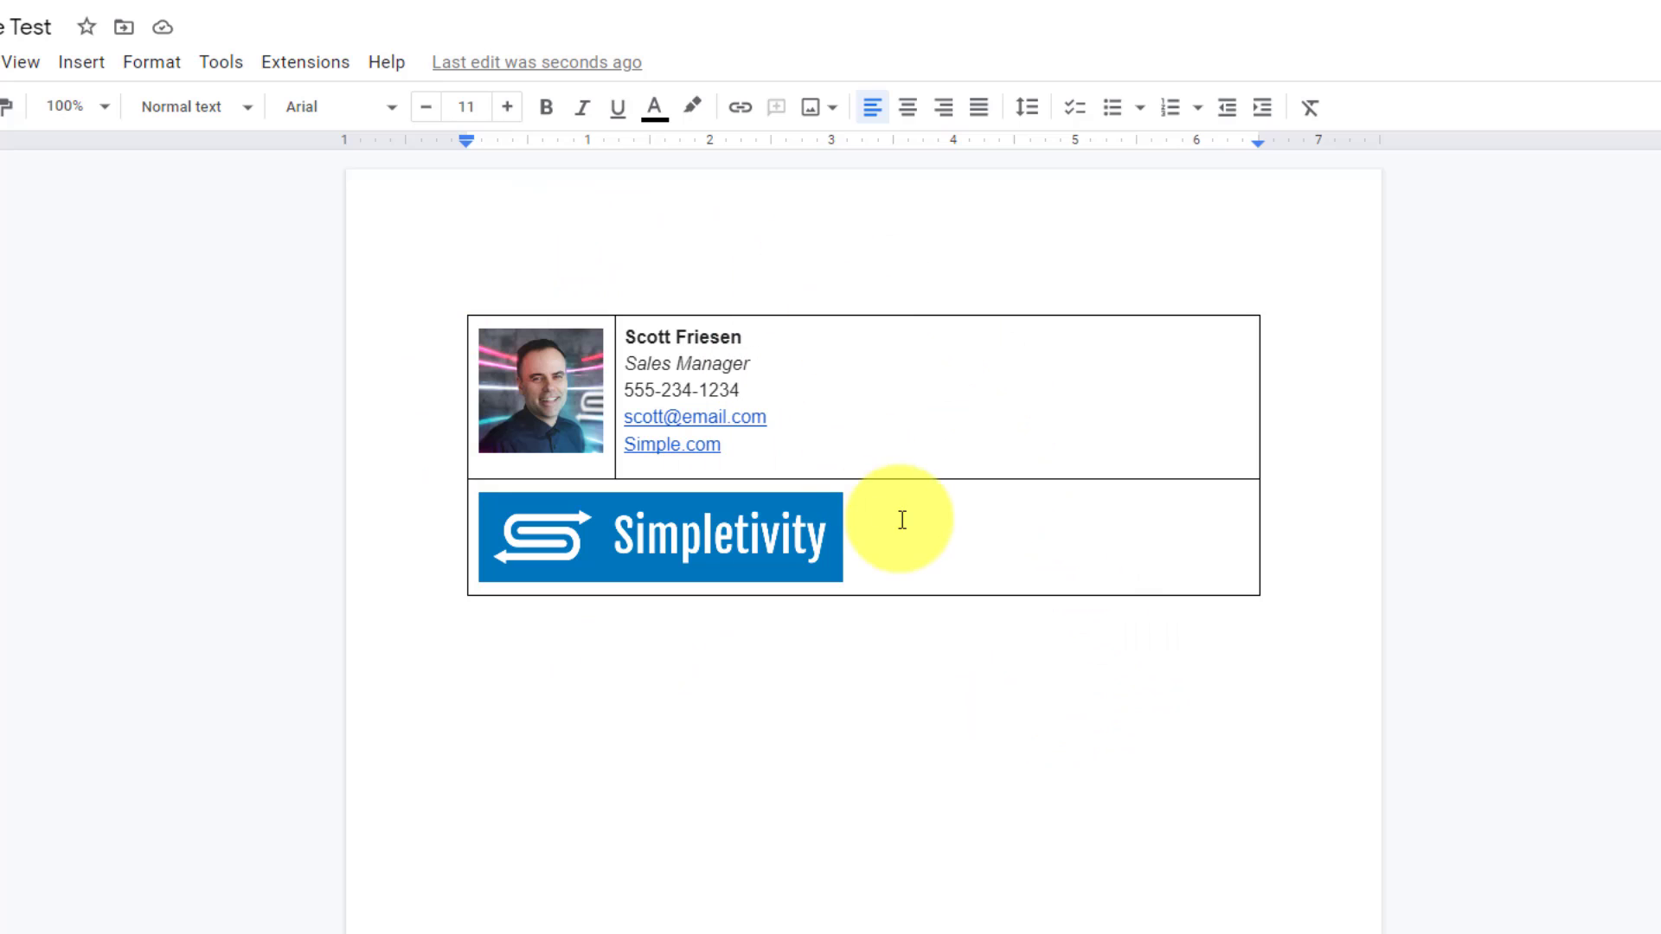
pyautogui.moveTo(1049, 551)
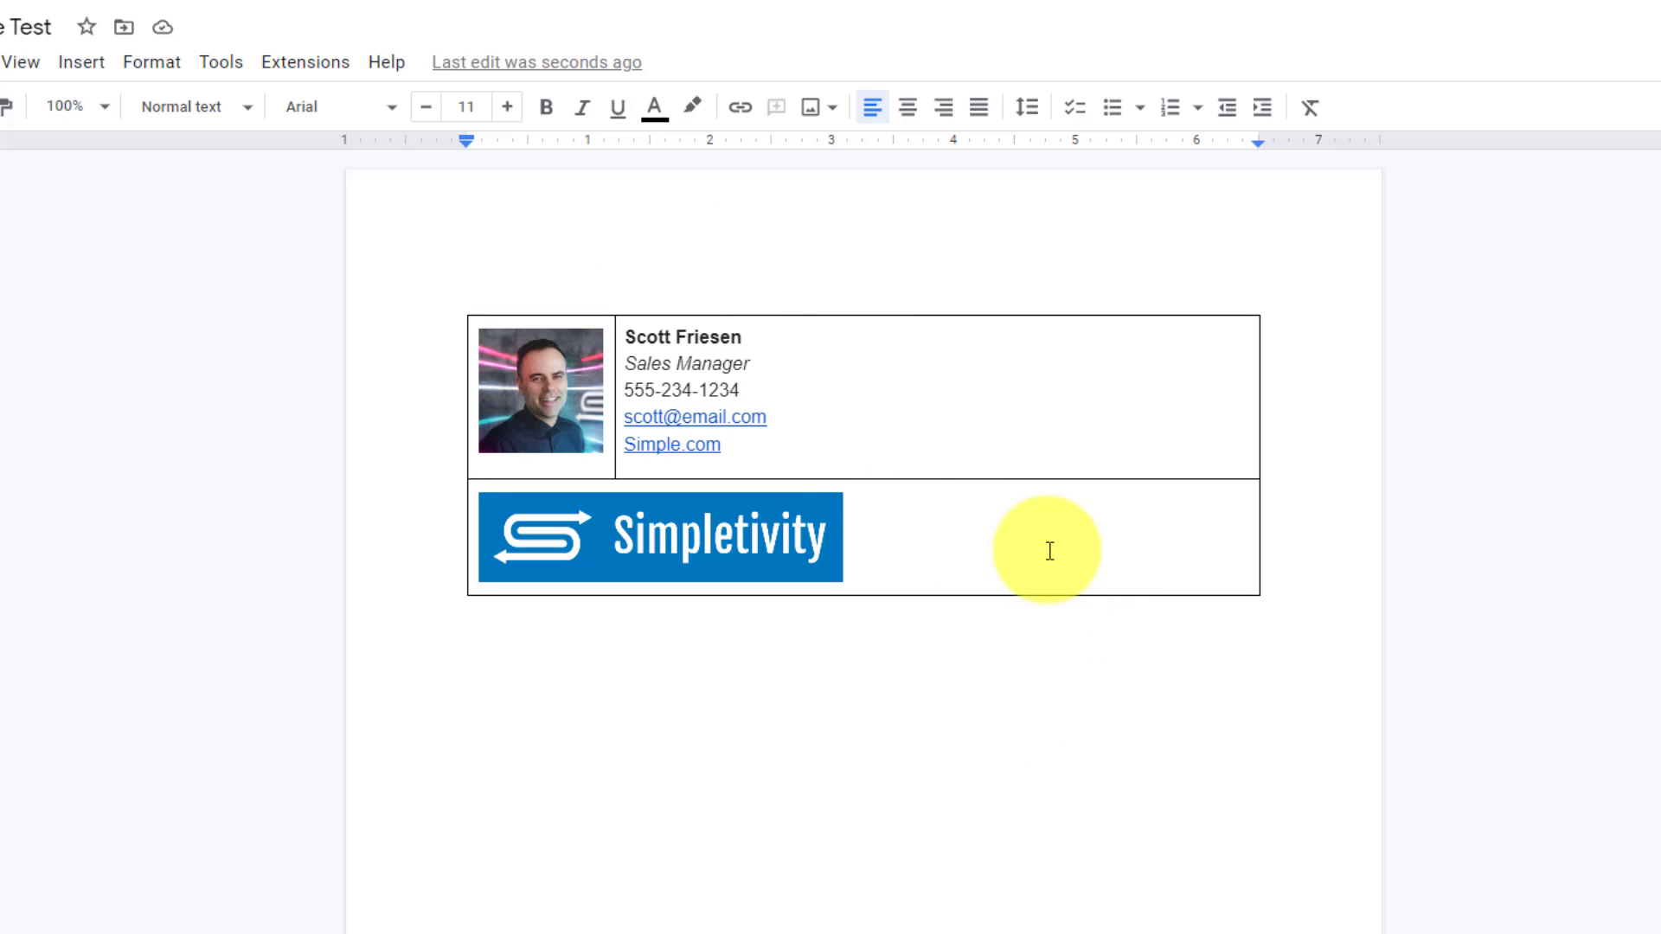
pyautogui.moveTo(1289, 577)
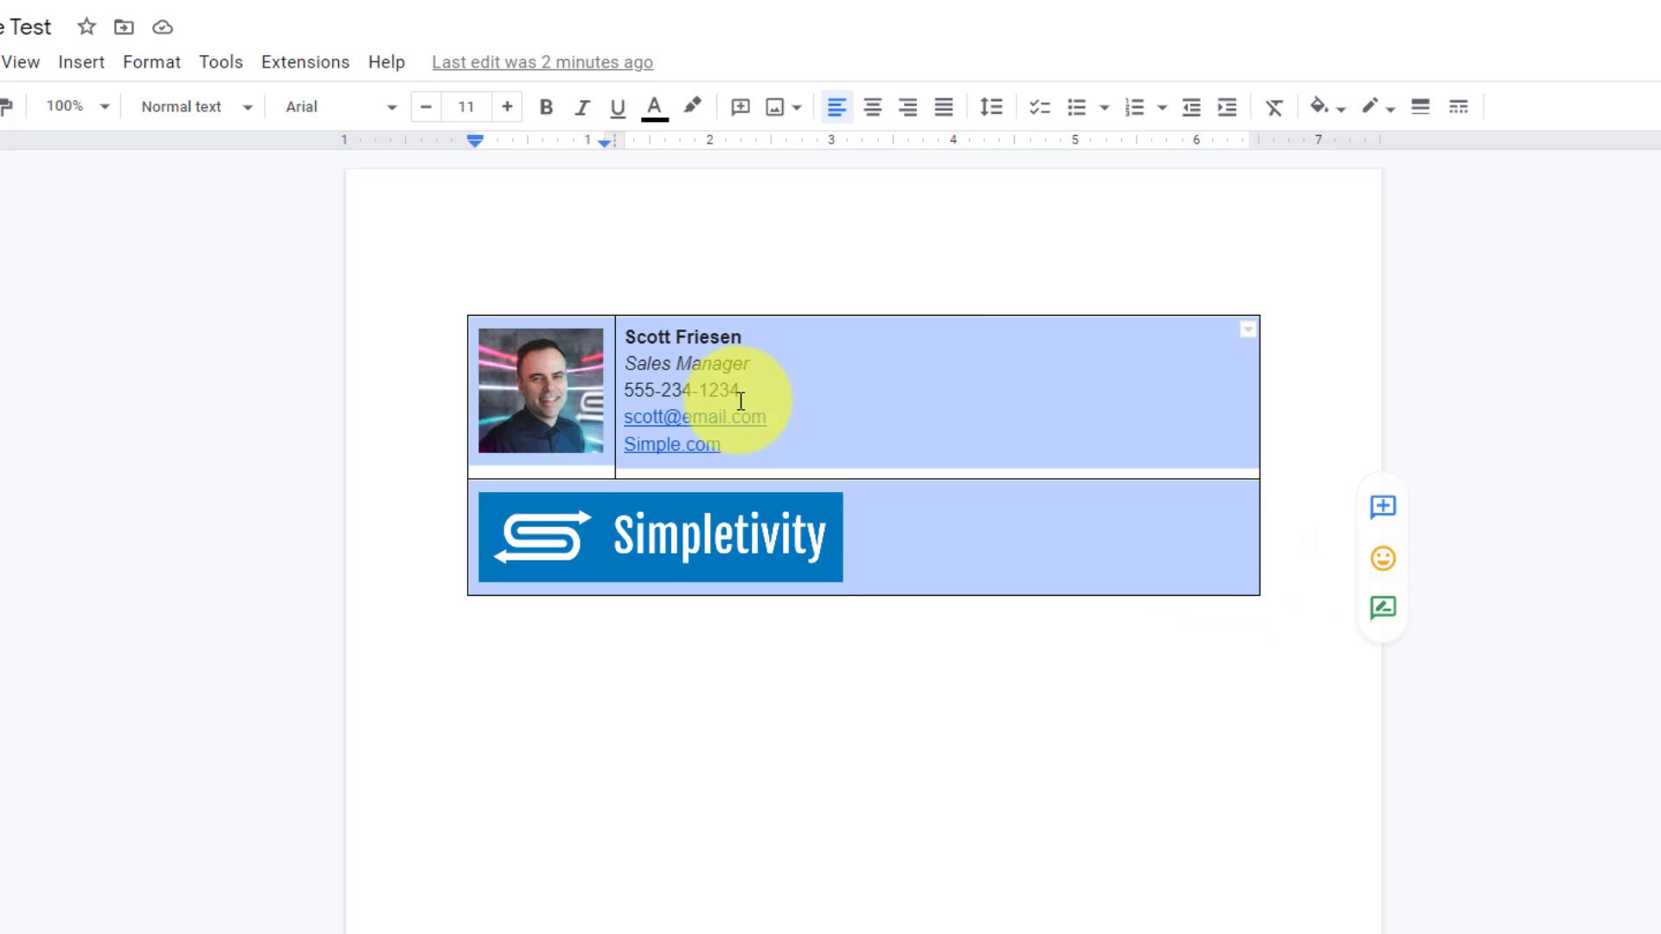
# Set the table border colour to white in Table properties
pyautogui.click(219, 51)
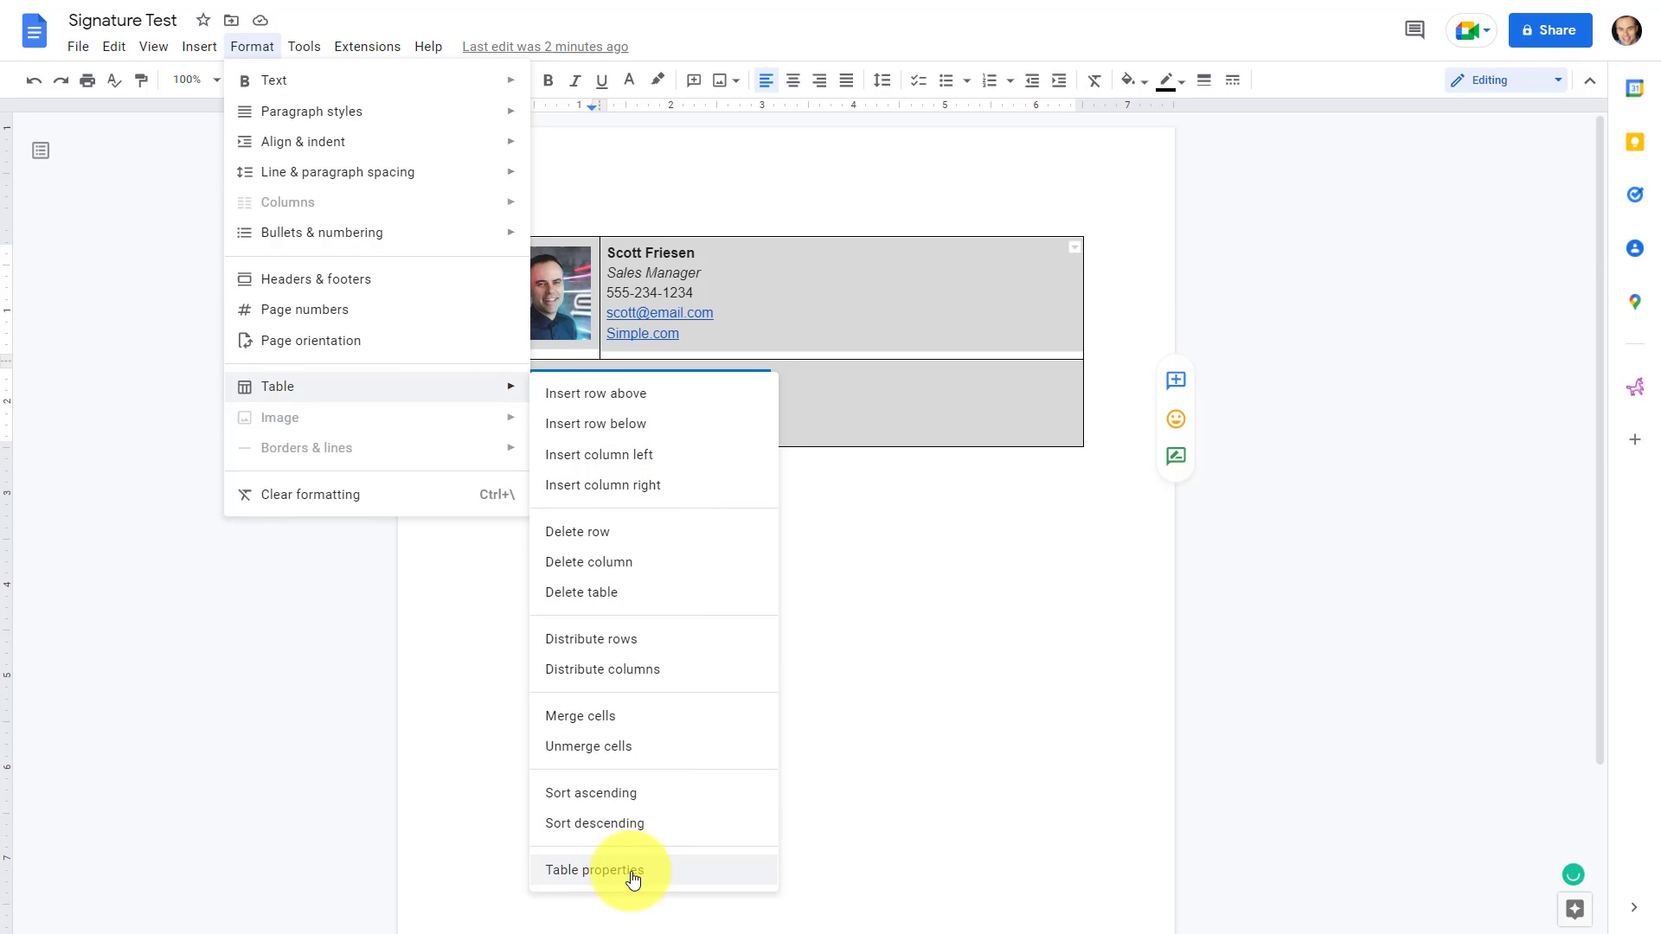
pyautogui.click(596, 870)
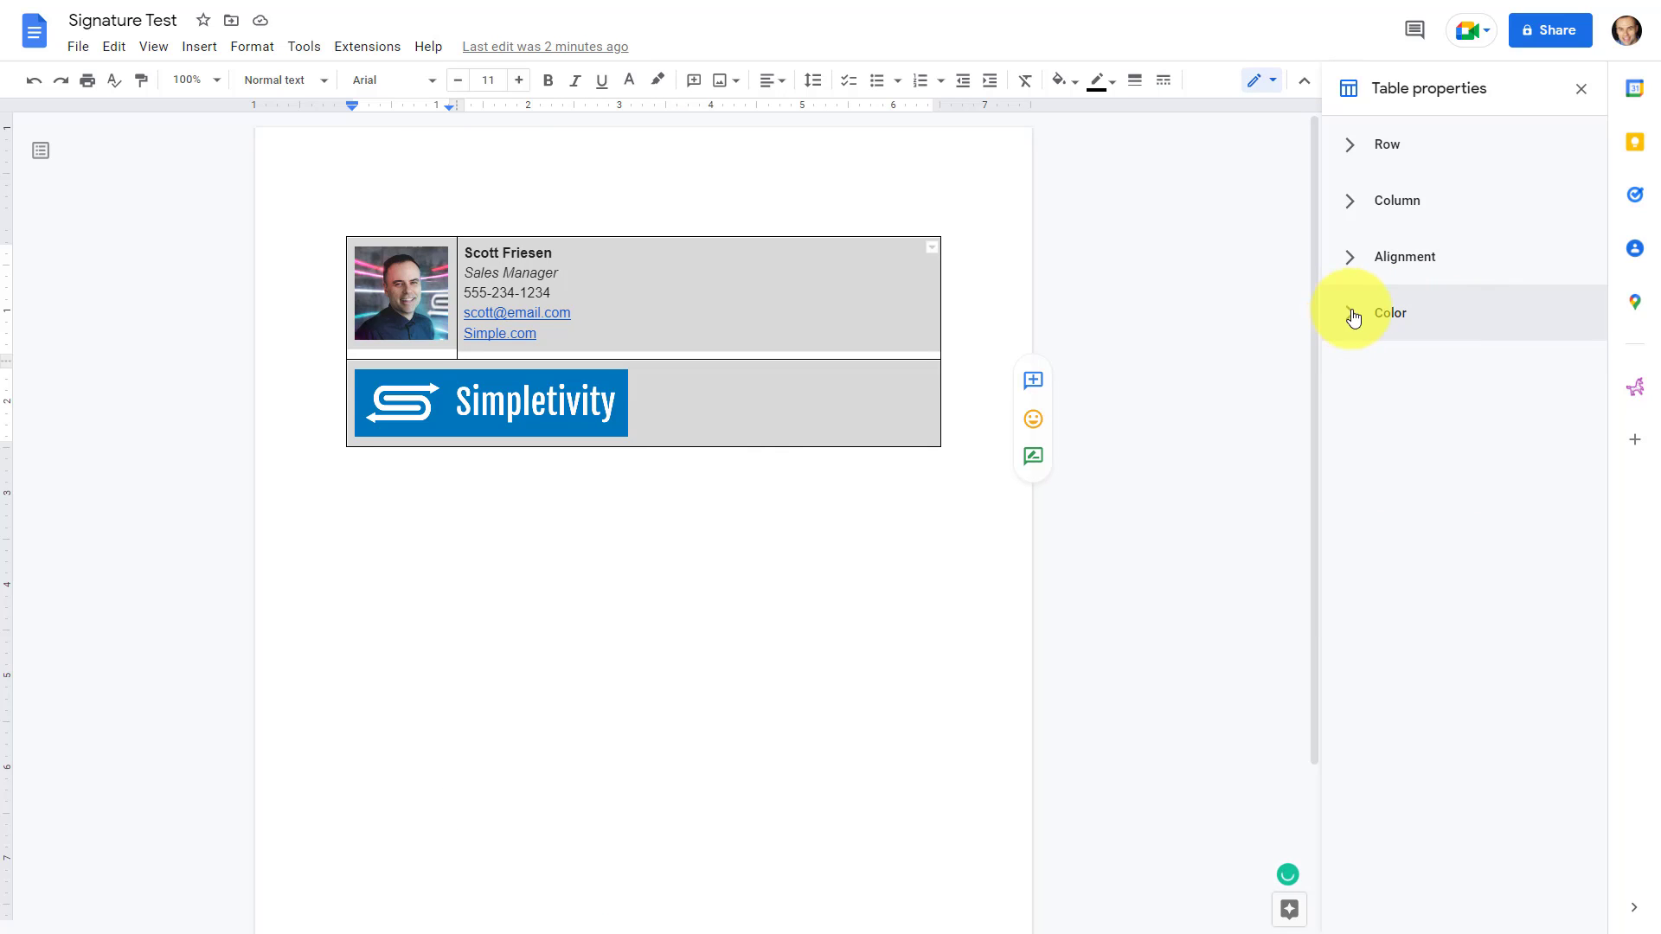
pyautogui.click(1388, 312)
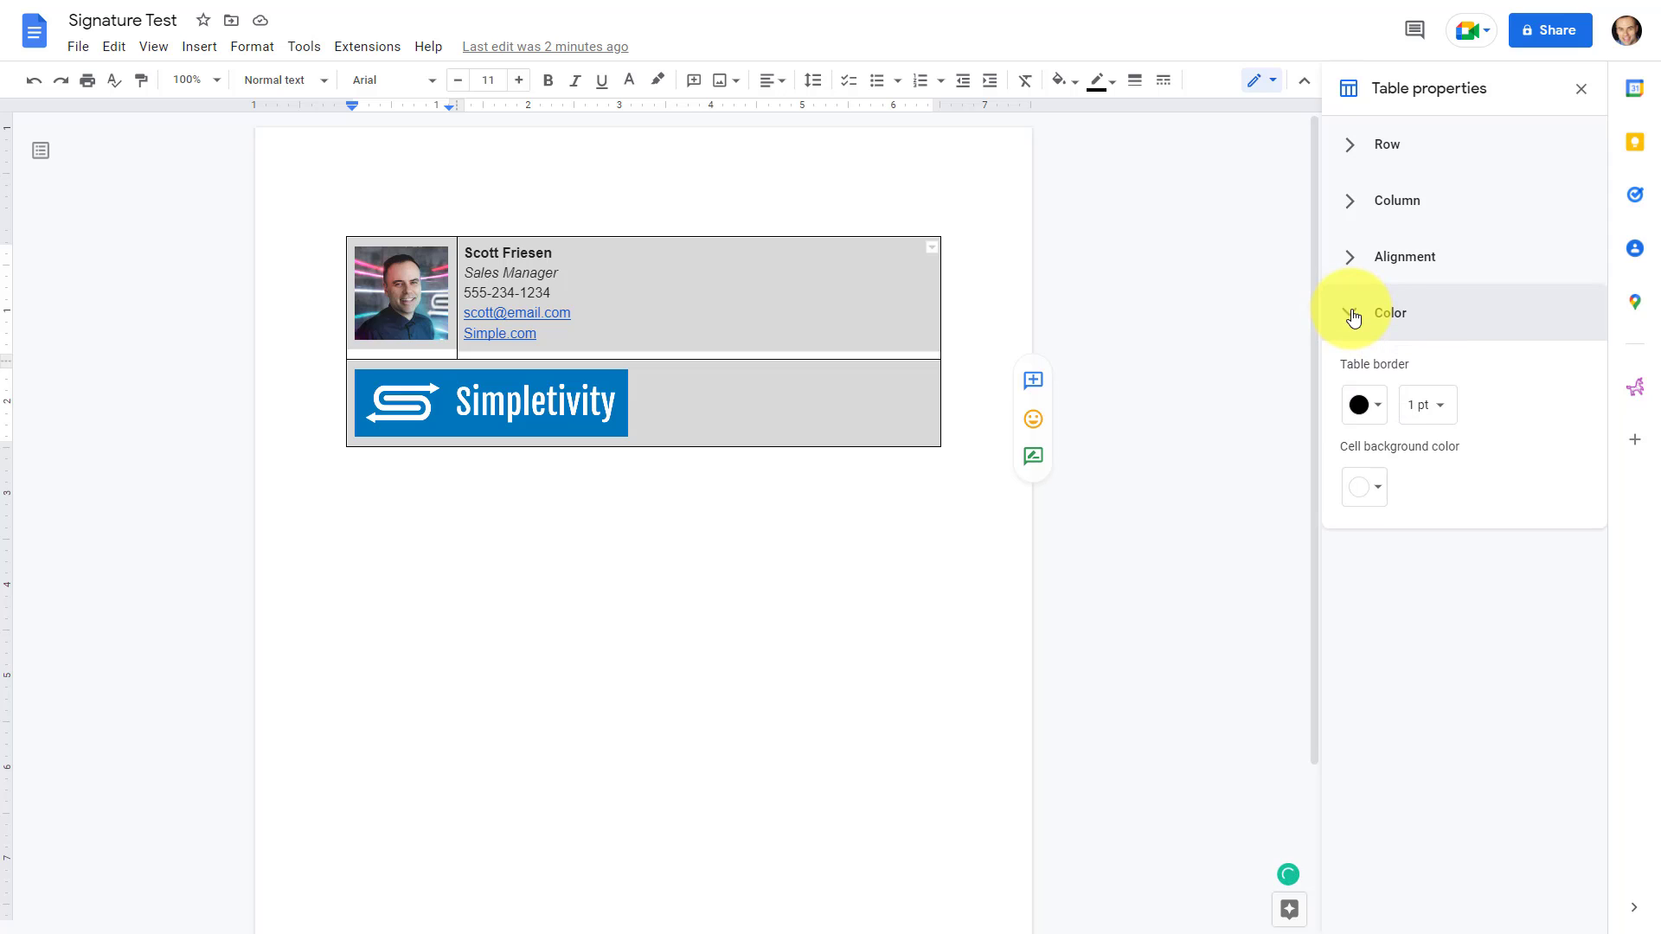
pyautogui.click(1354, 312)
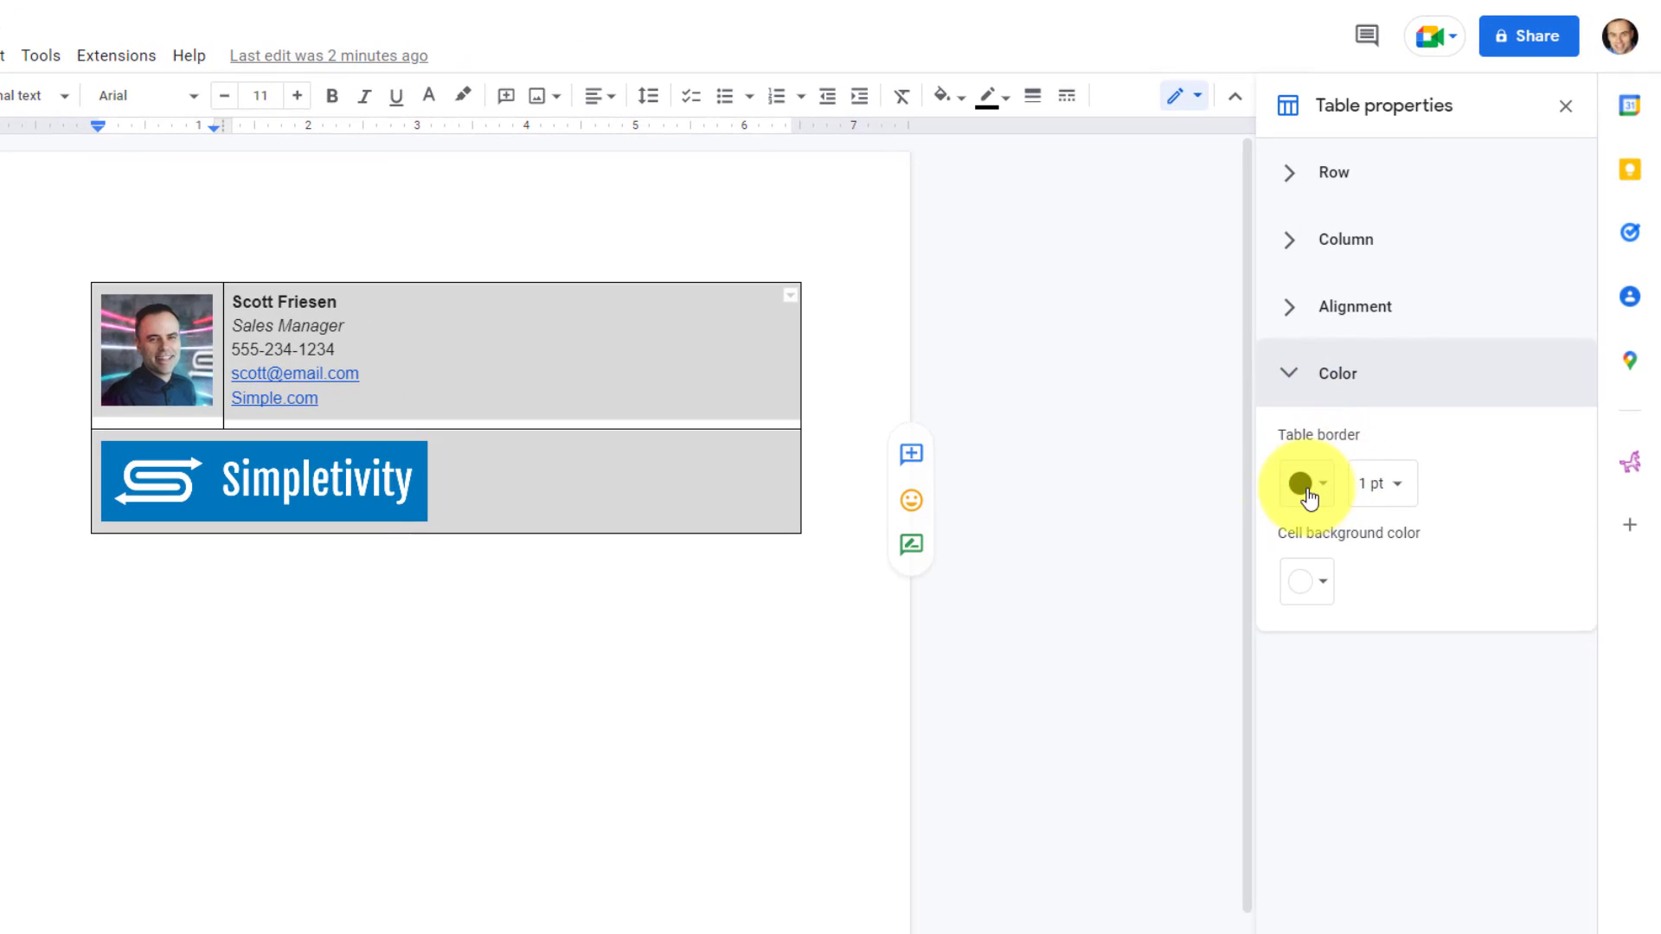
pyautogui.click(1299, 483)
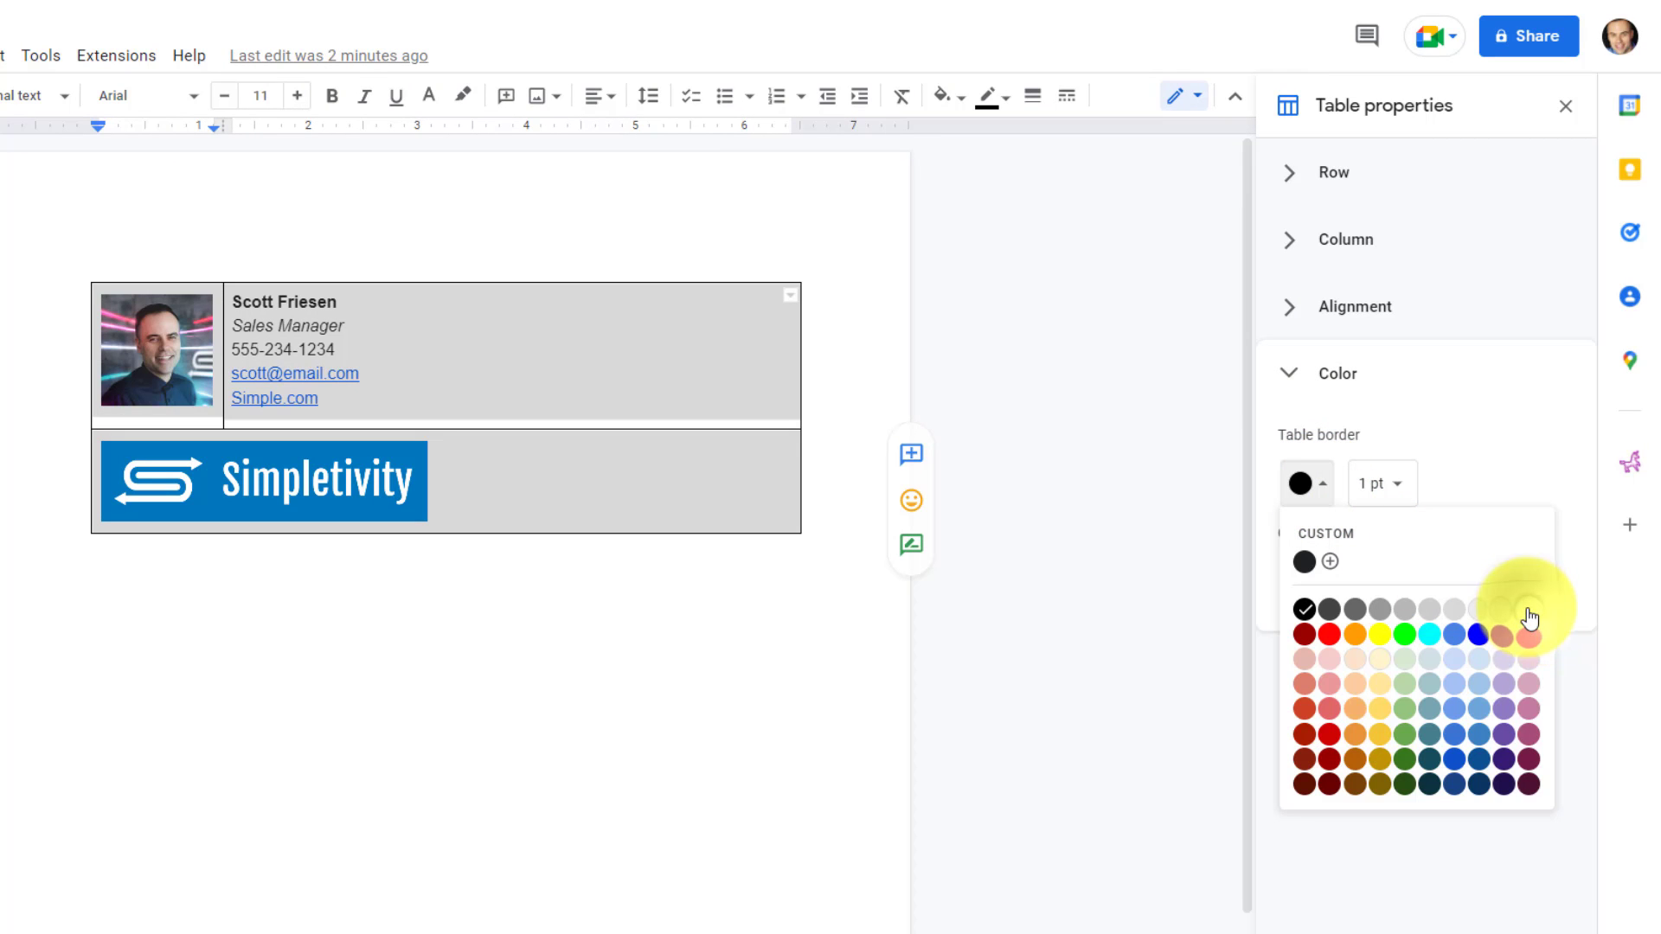
pyautogui.click(1494, 609)
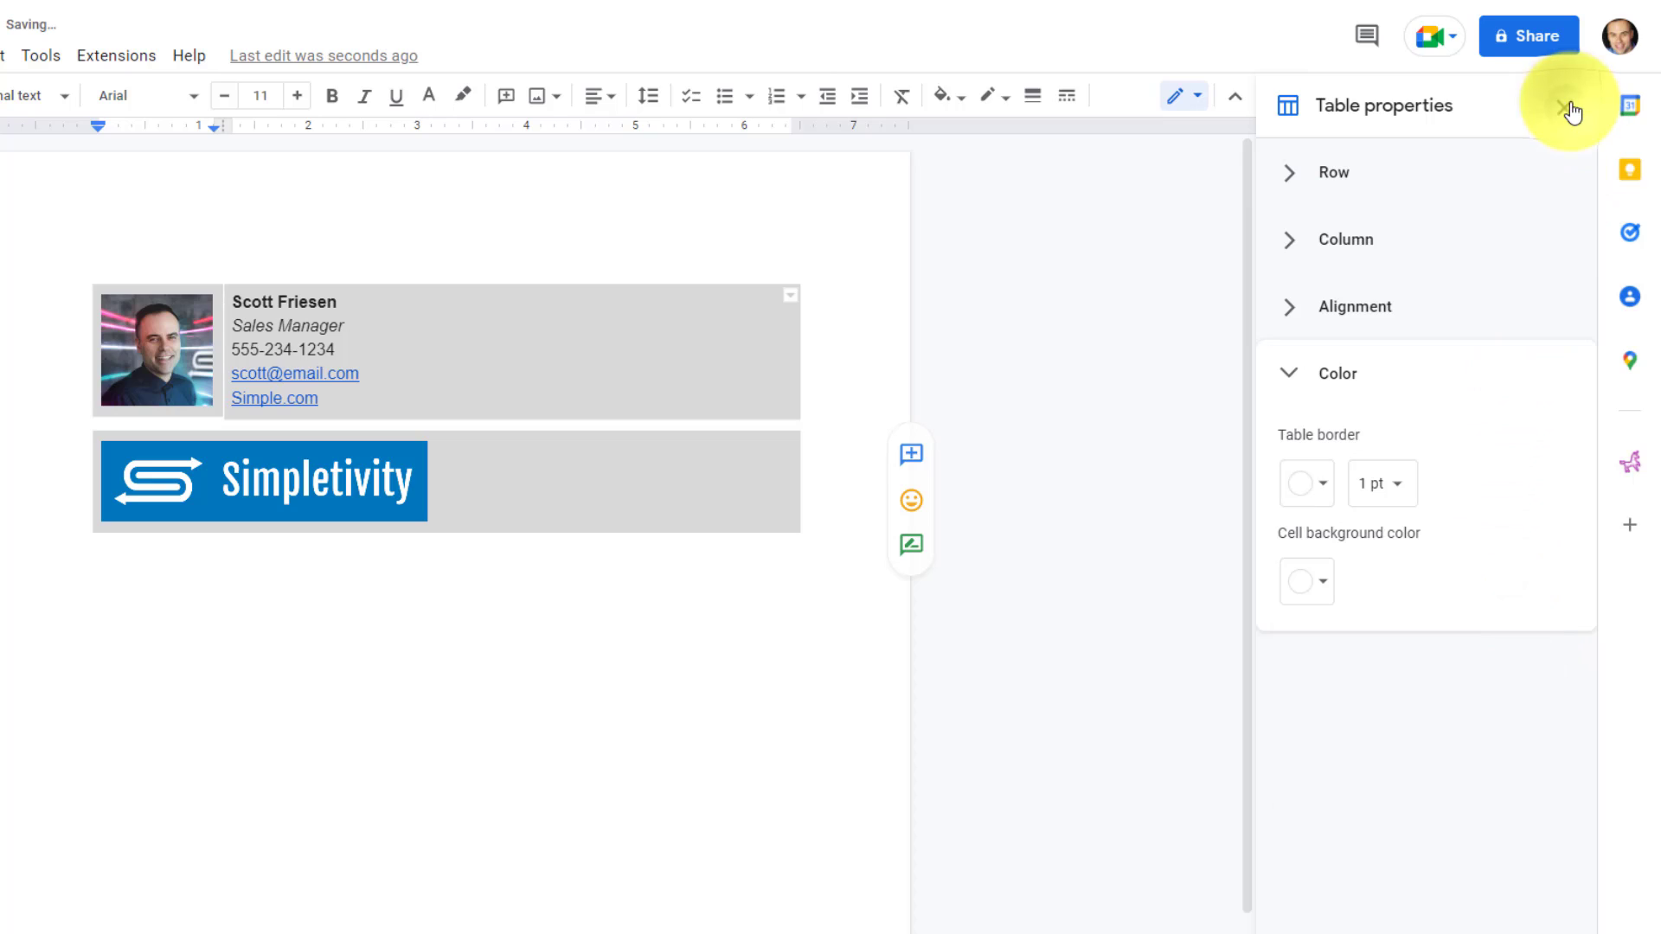
# Close Table properties and copy the borderless signature table, then return to Gmail's signature settings
pyautogui.click(1572, 105)
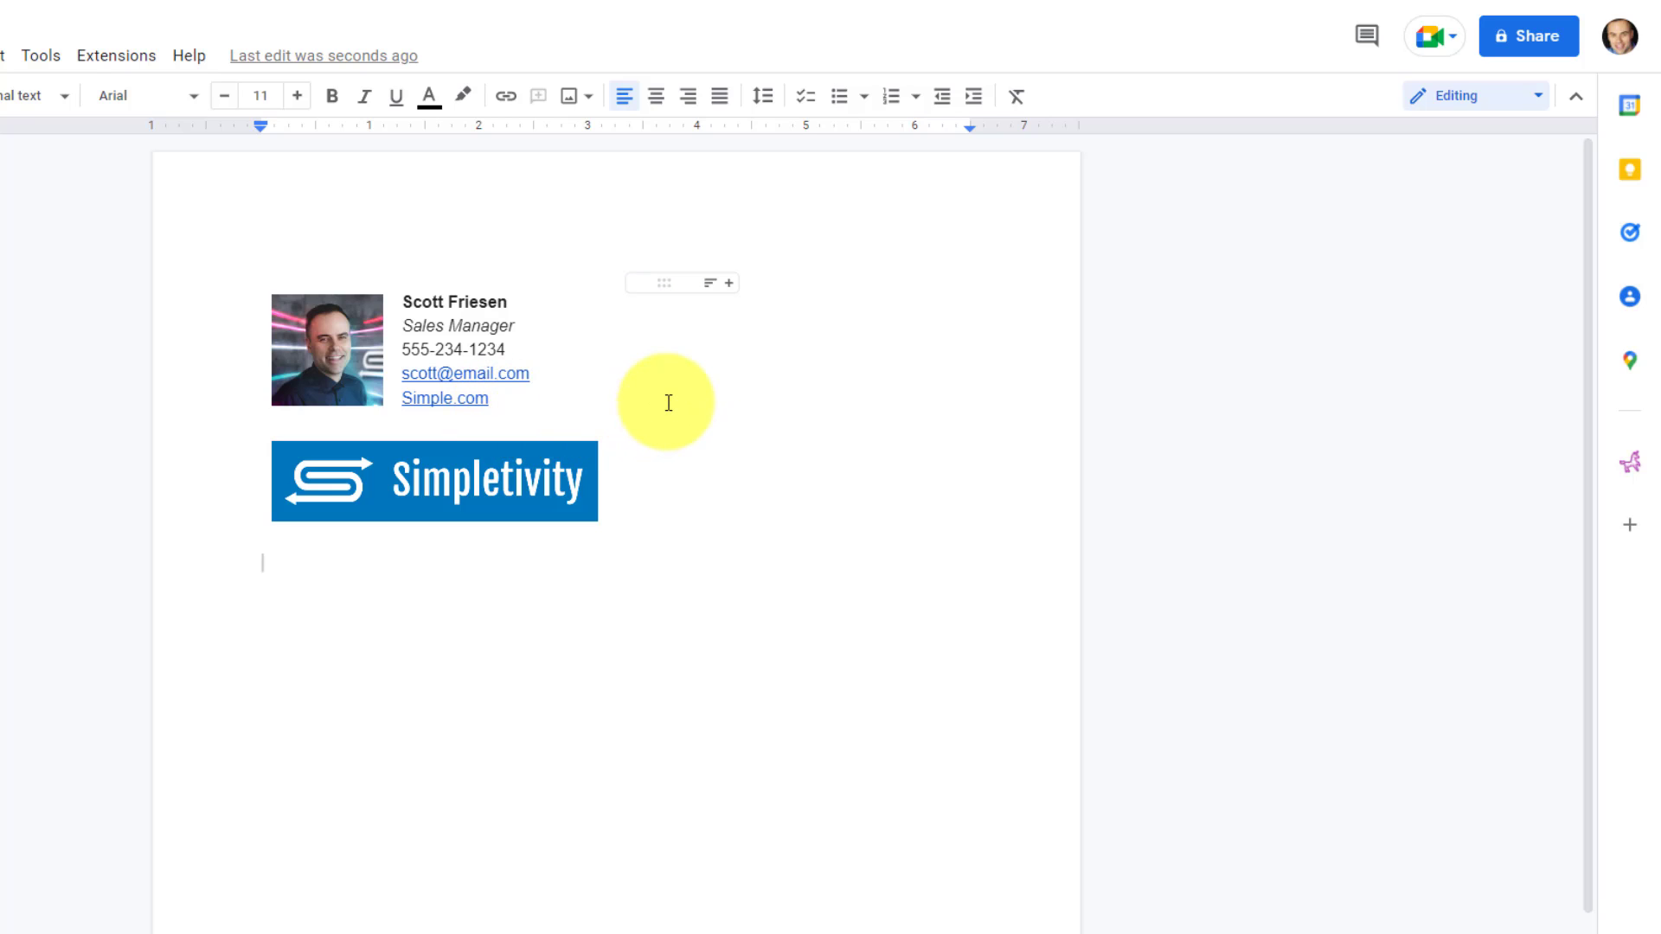
pyautogui.moveTo(749, 405)
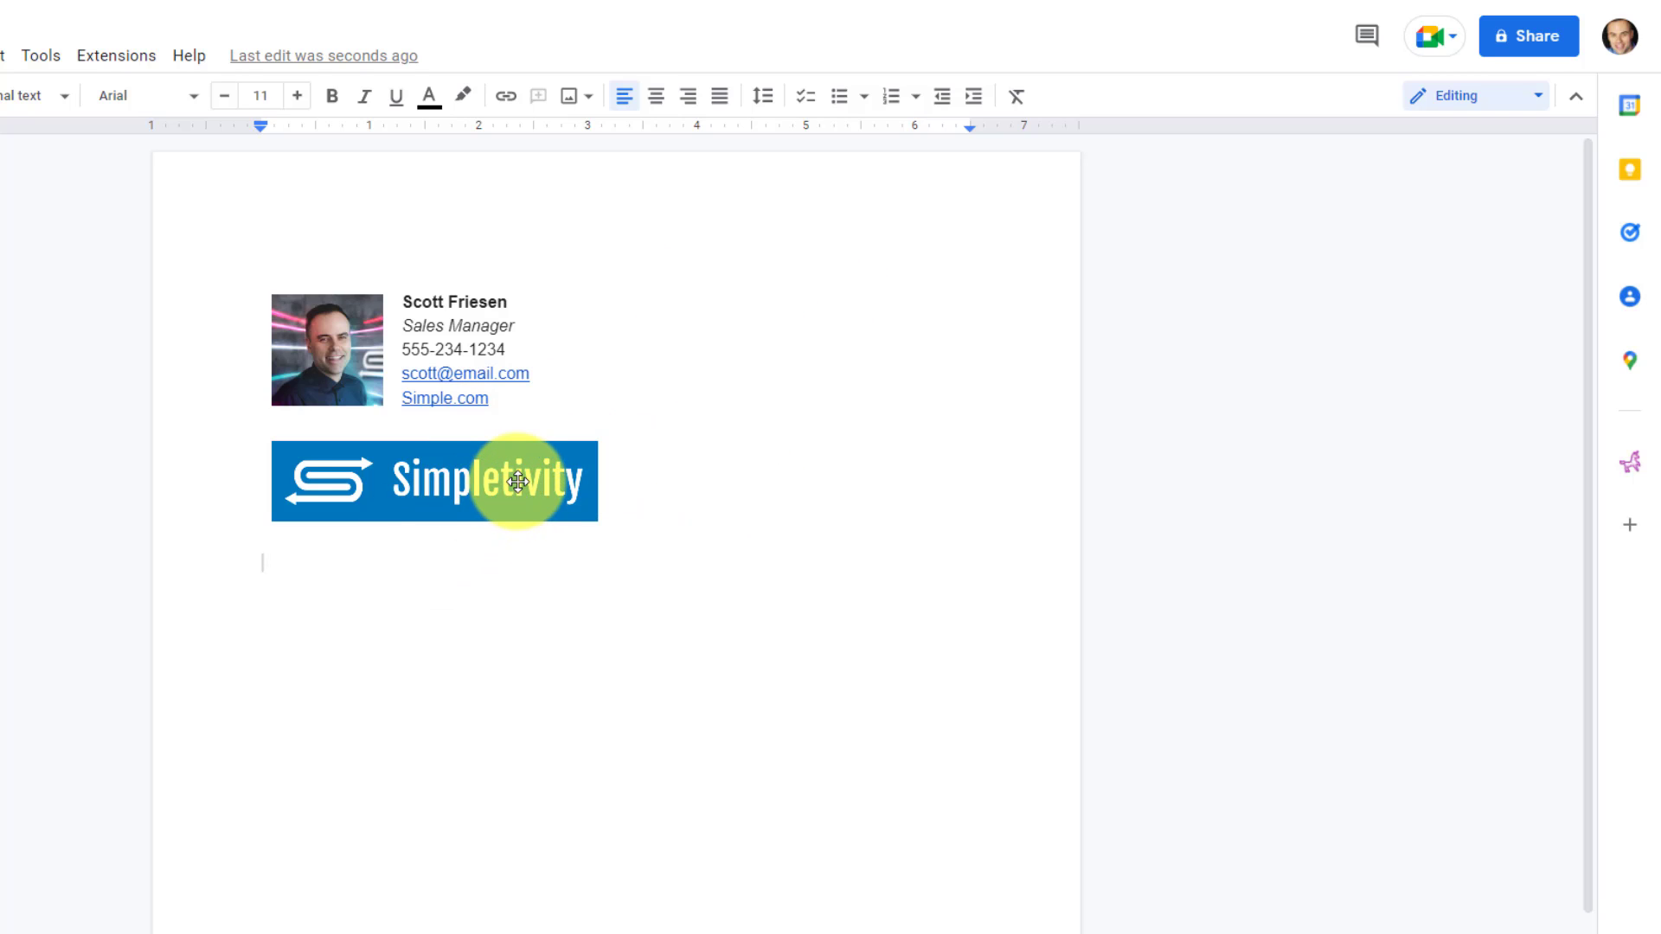
pyautogui.moveTo(958, 500)
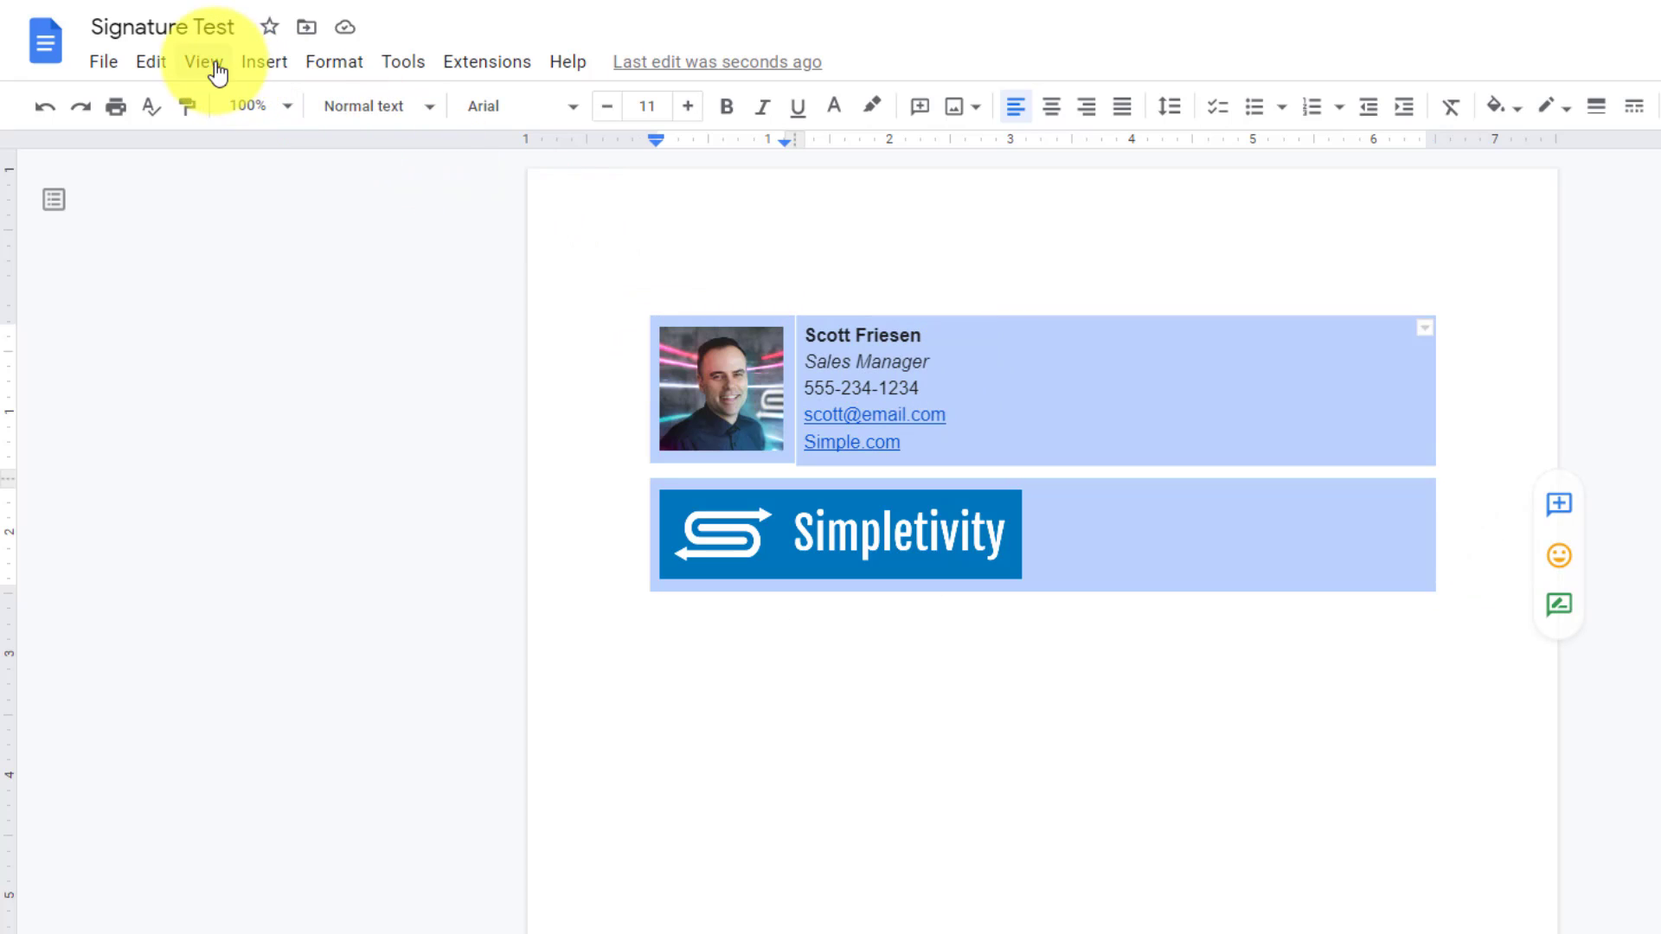
pyautogui.click(150, 61)
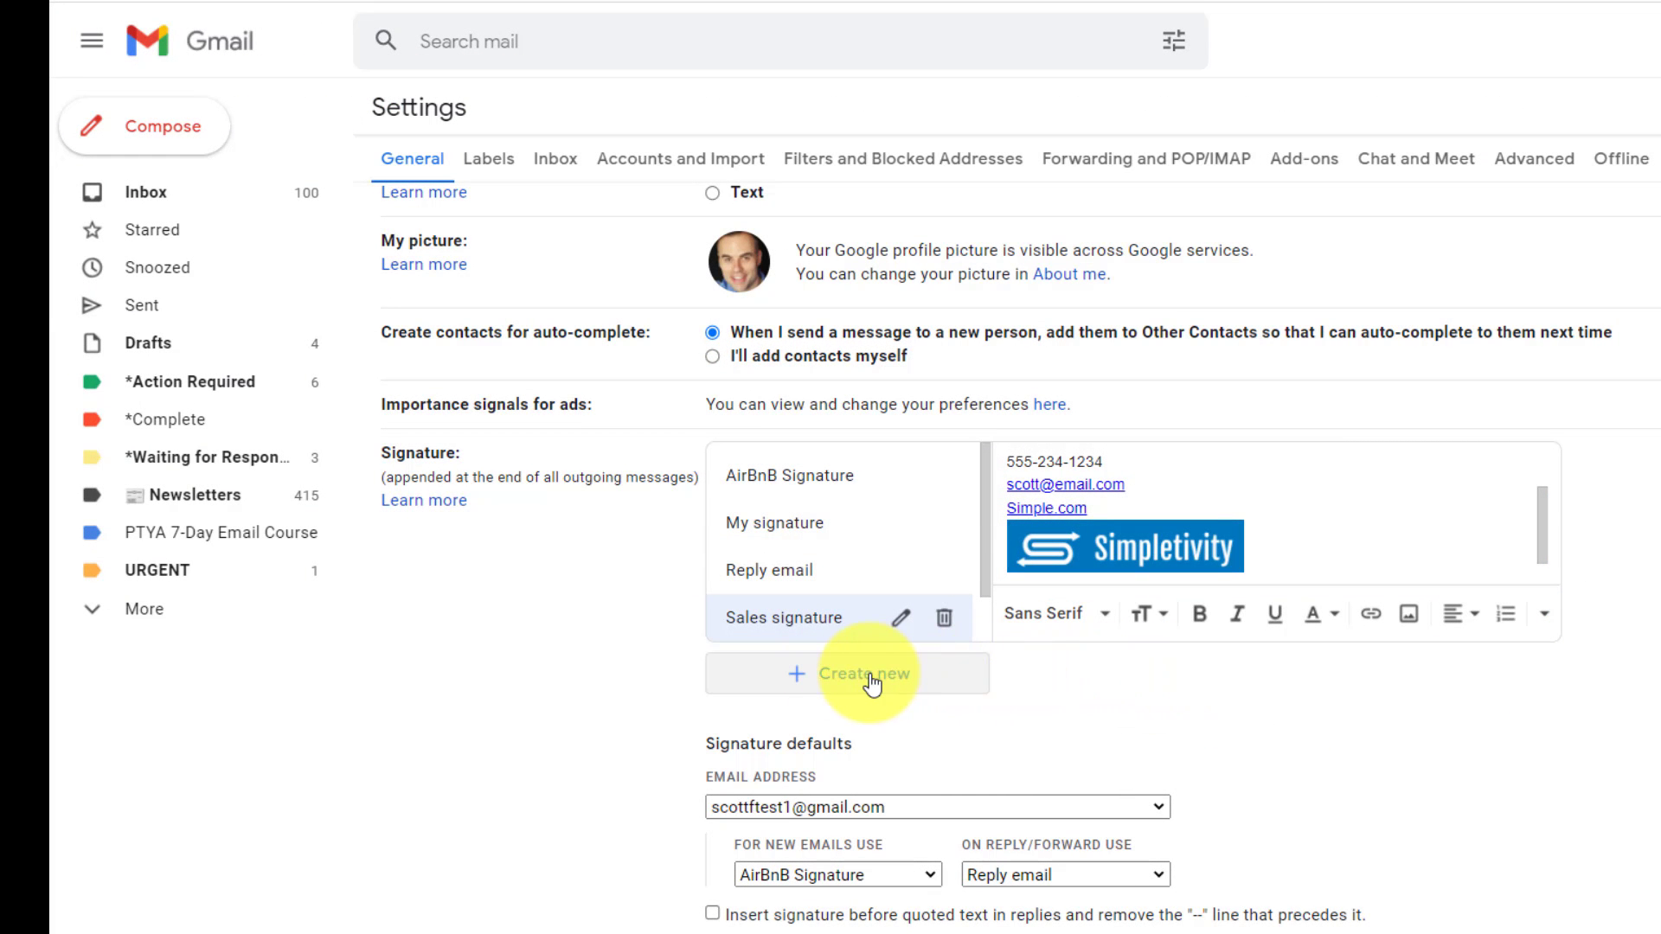
# Create a new Gmail signature named 'Drive test sig'
pyautogui.click(846, 673)
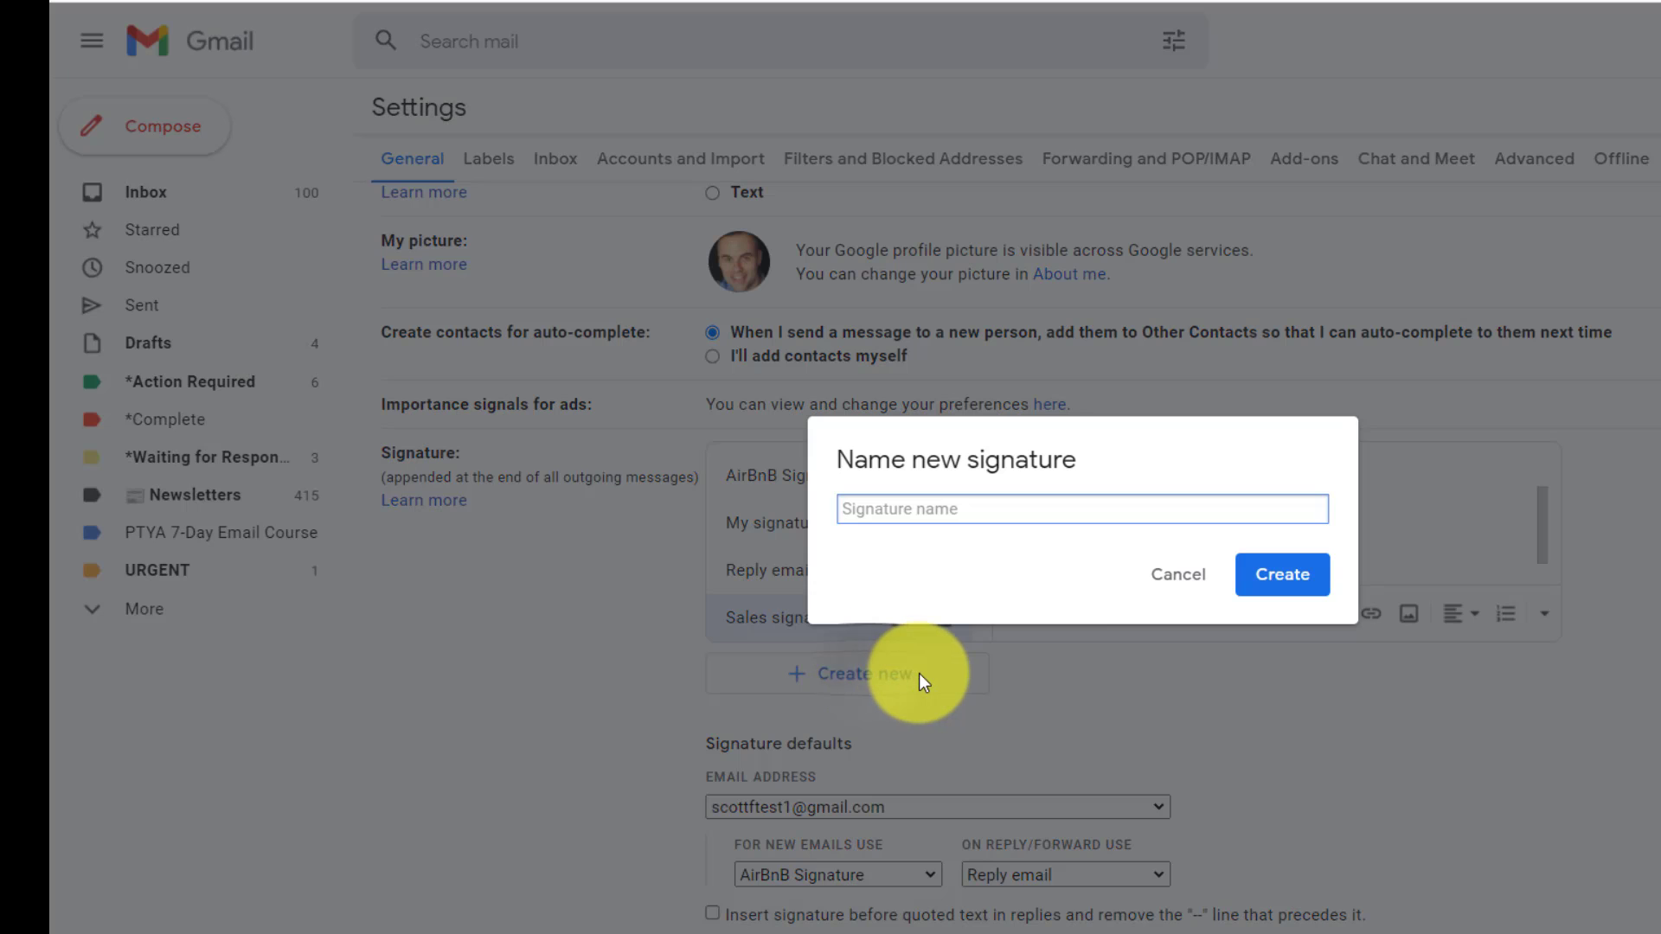
pyautogui.write('Drive t')
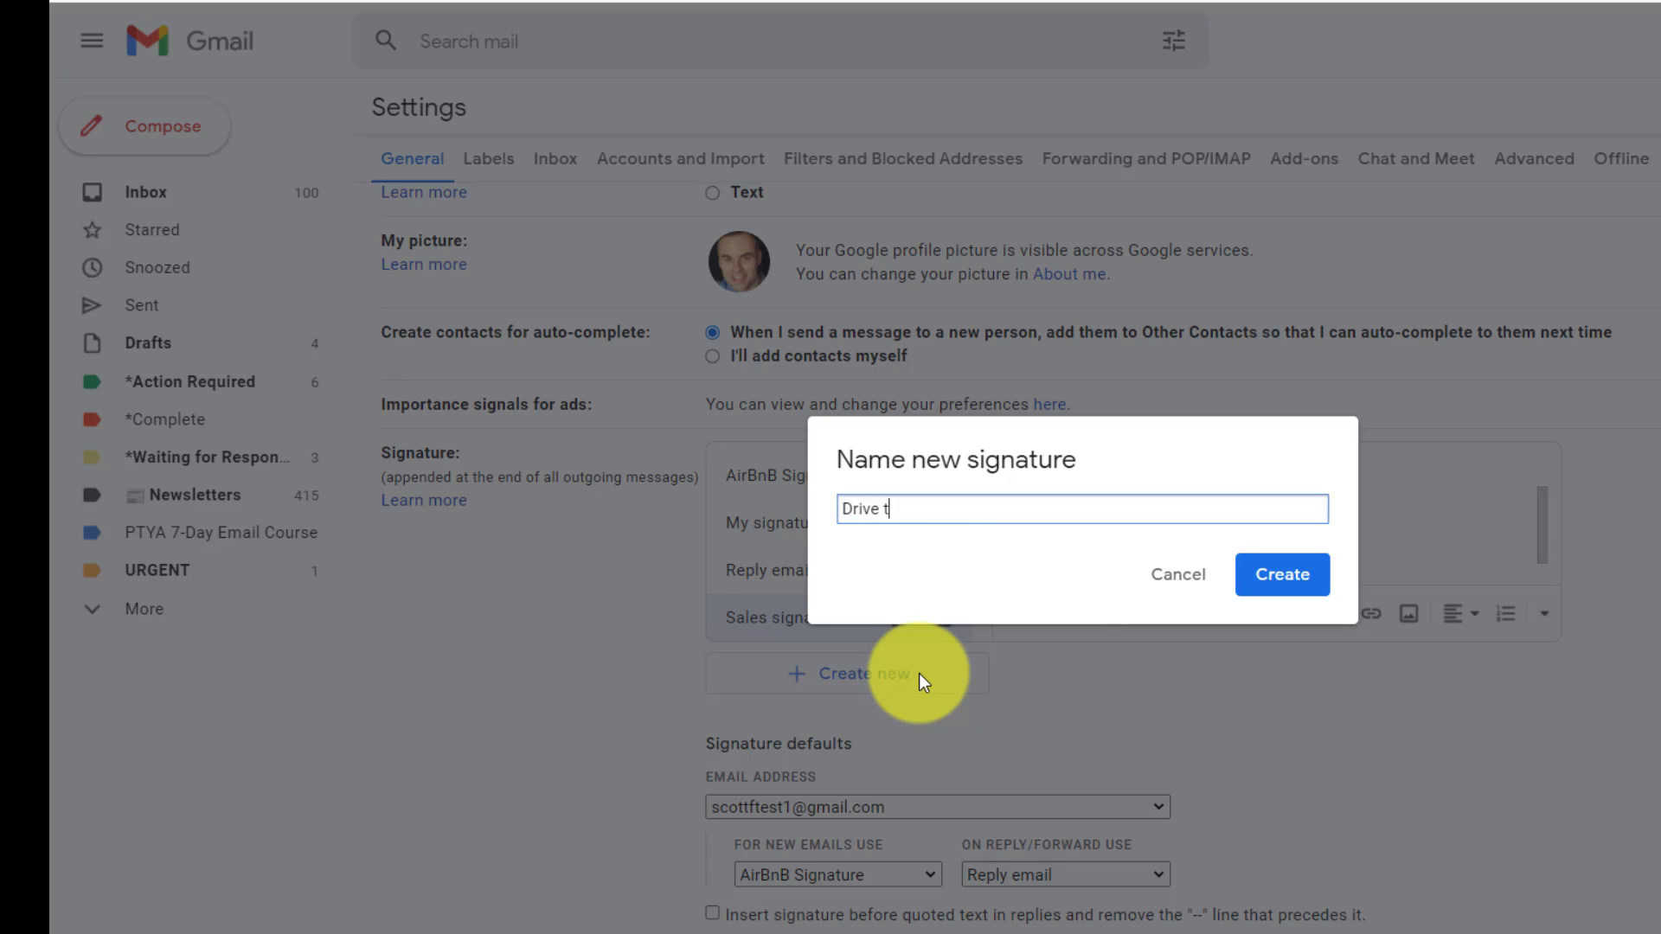
pyautogui.write('est s')
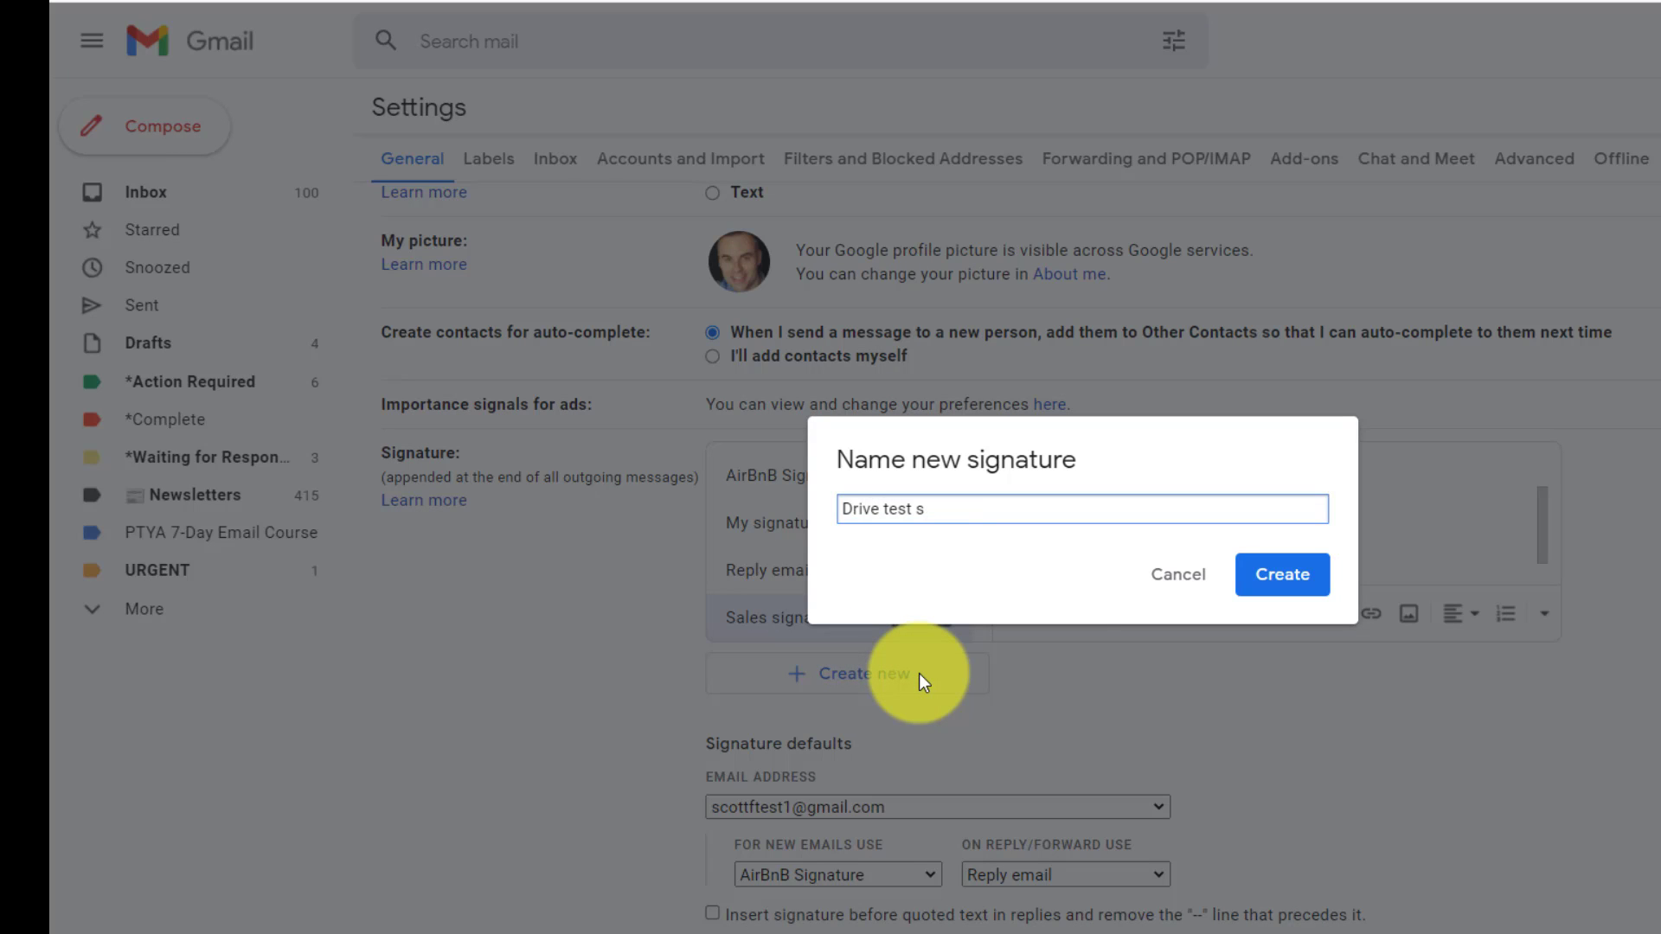
pyautogui.click(1281, 574)
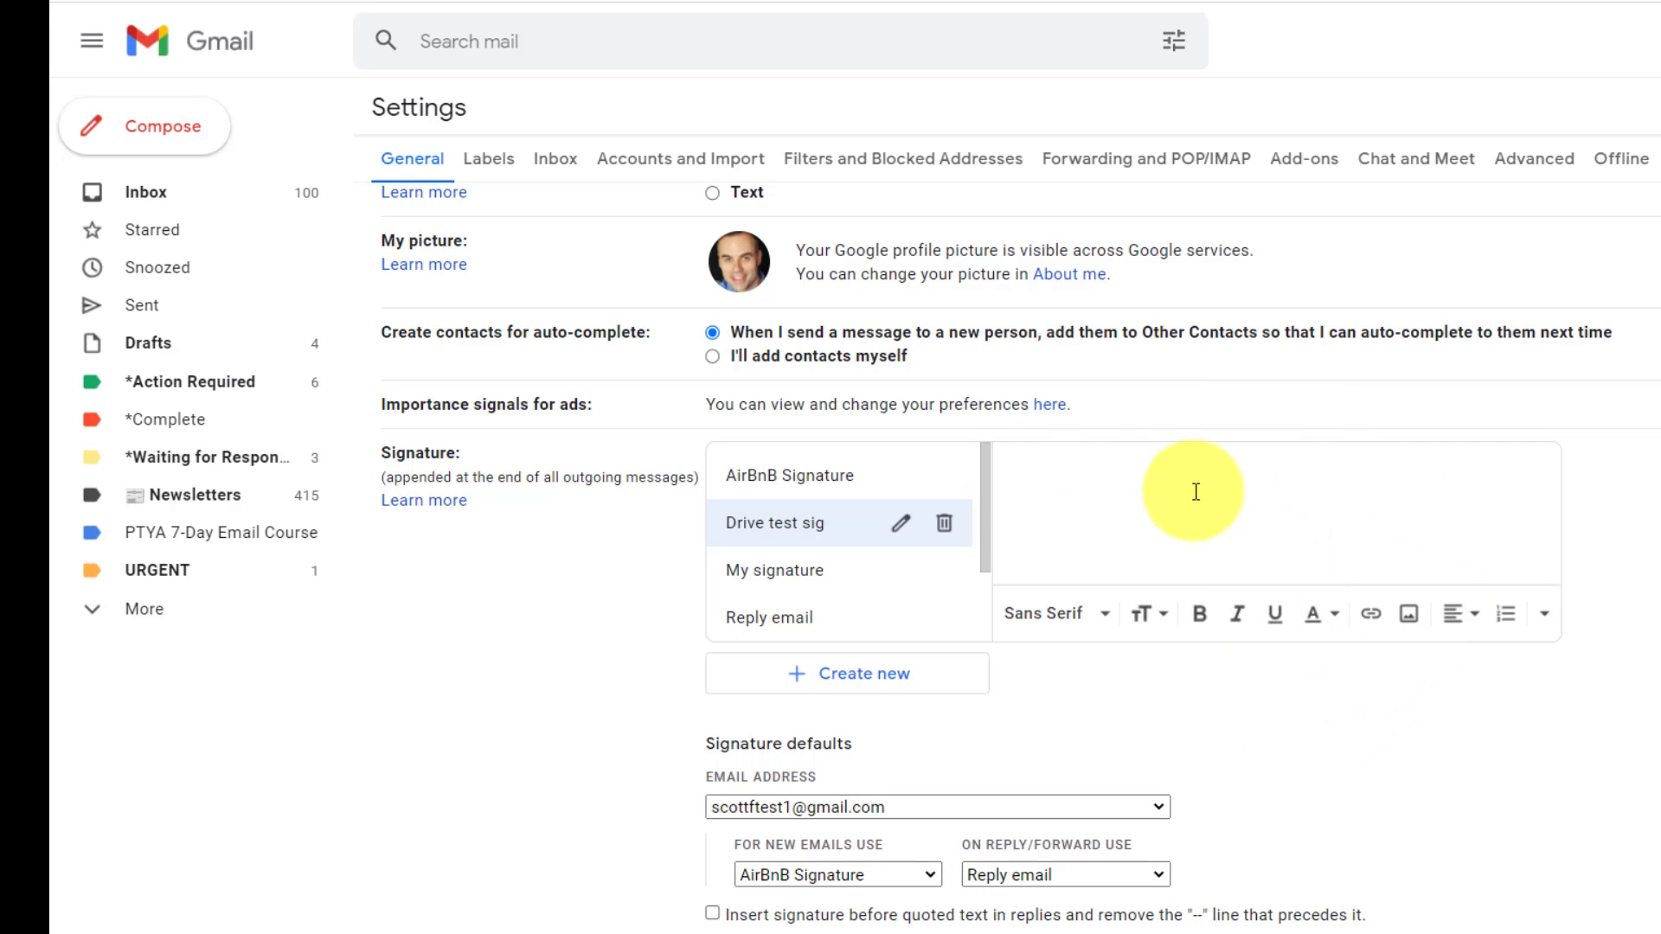
# Paste the copied table into Drive test sig and scroll to check photo, details and logo
pyautogui.rightClick(1194, 490)
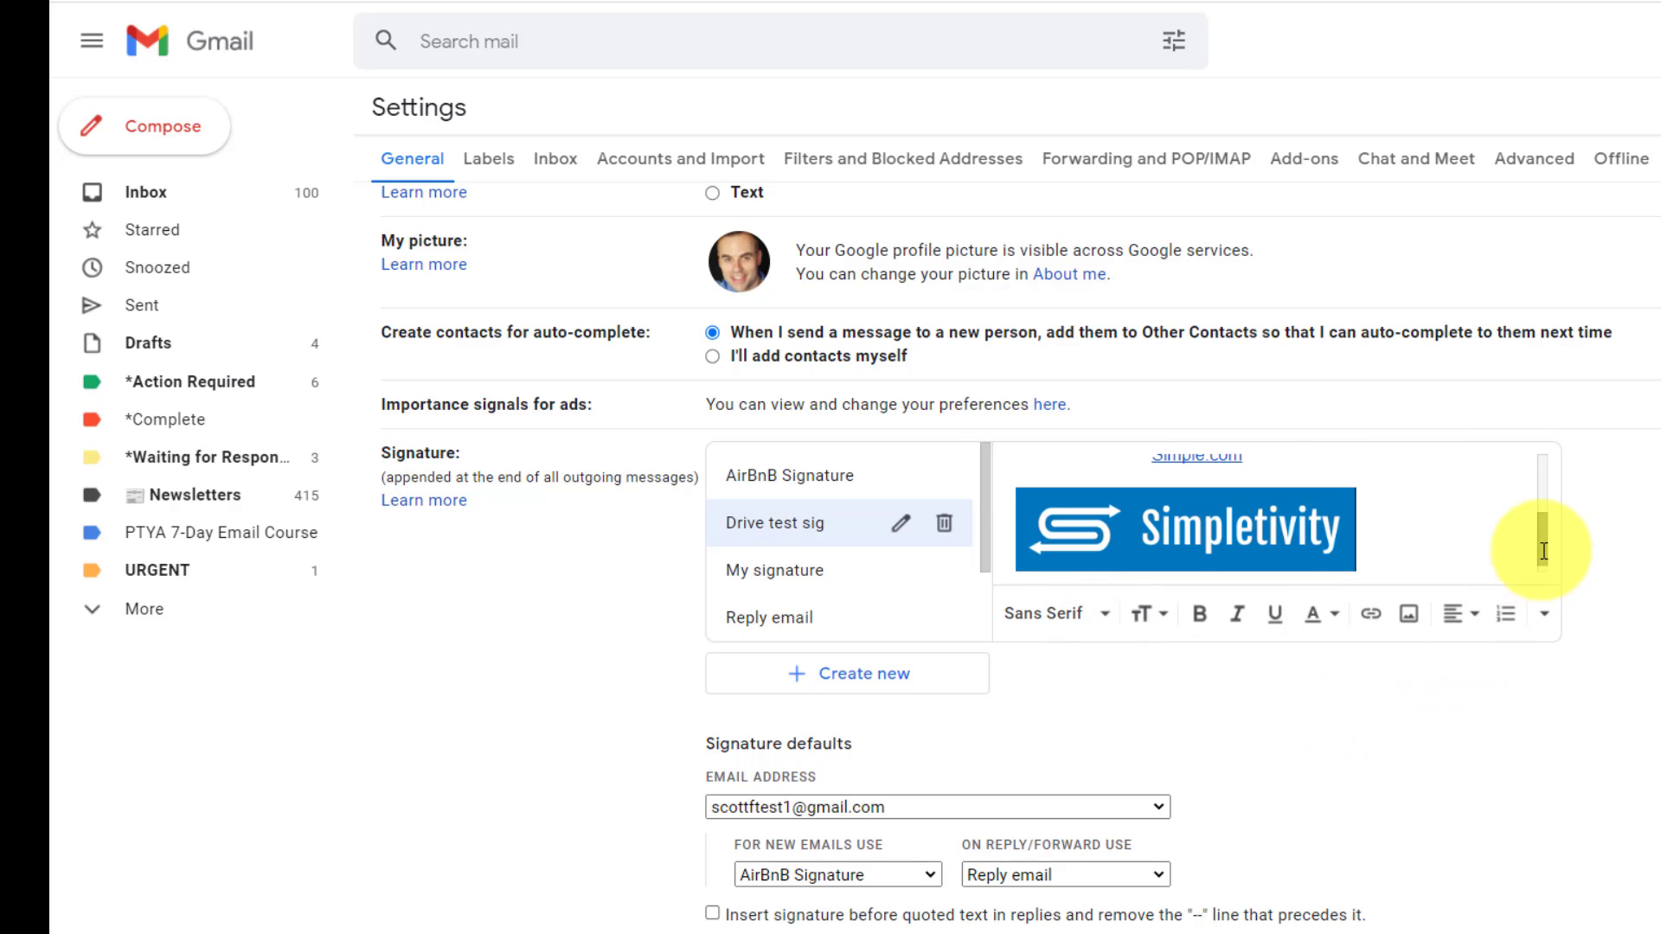
pyautogui.scroll(-3)
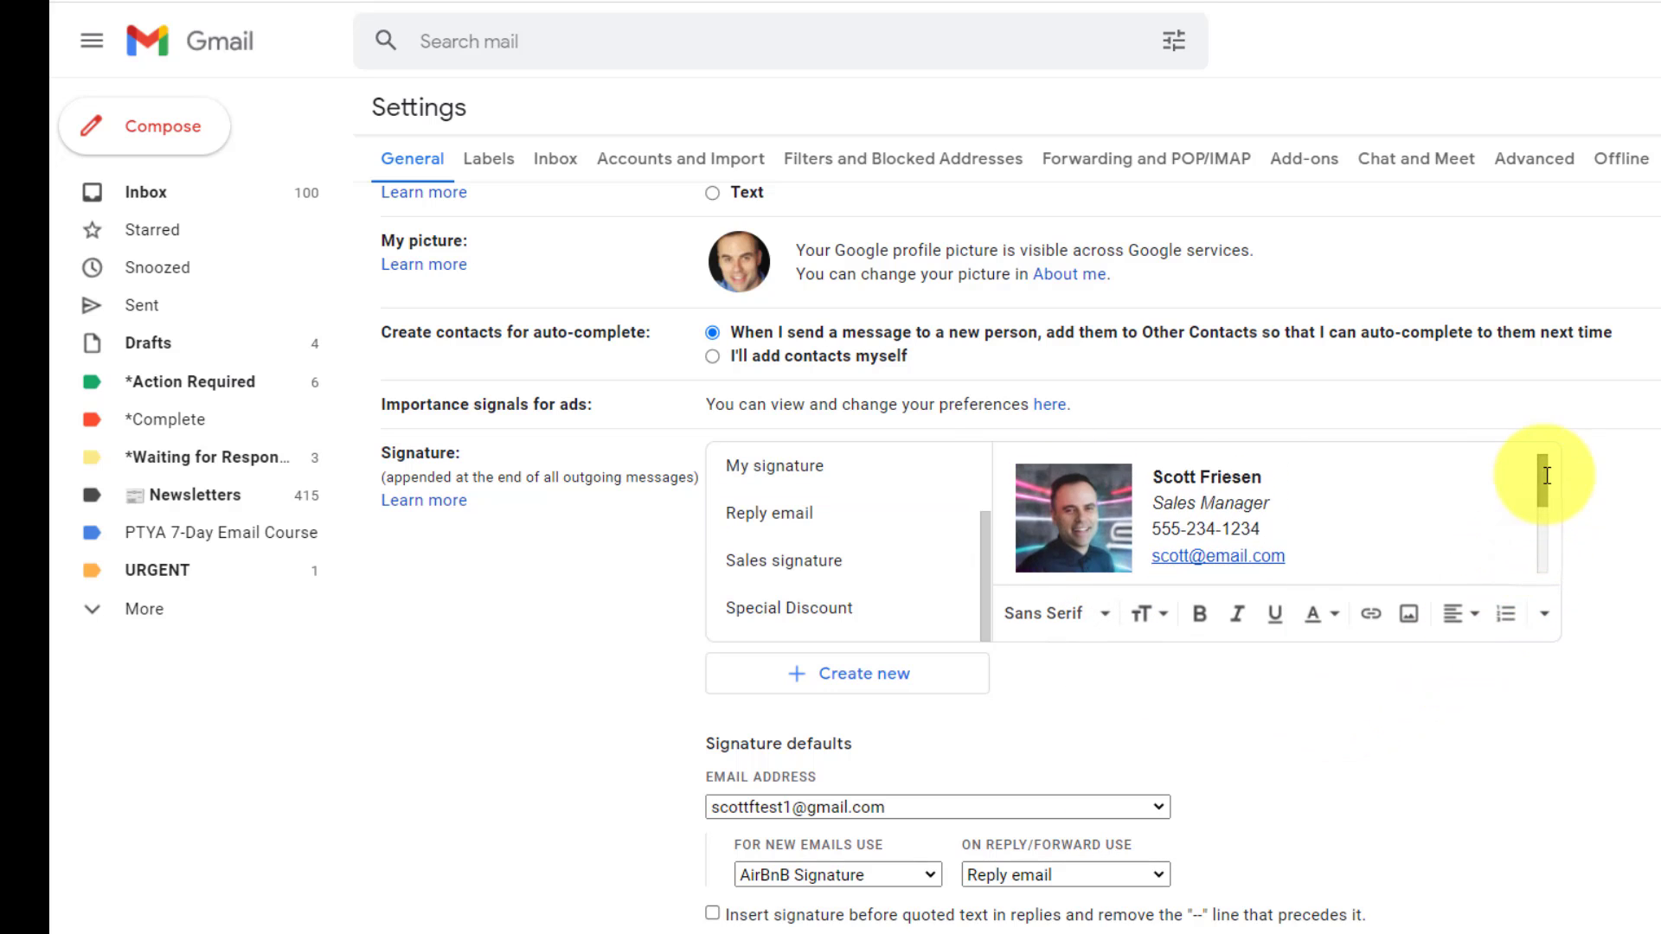